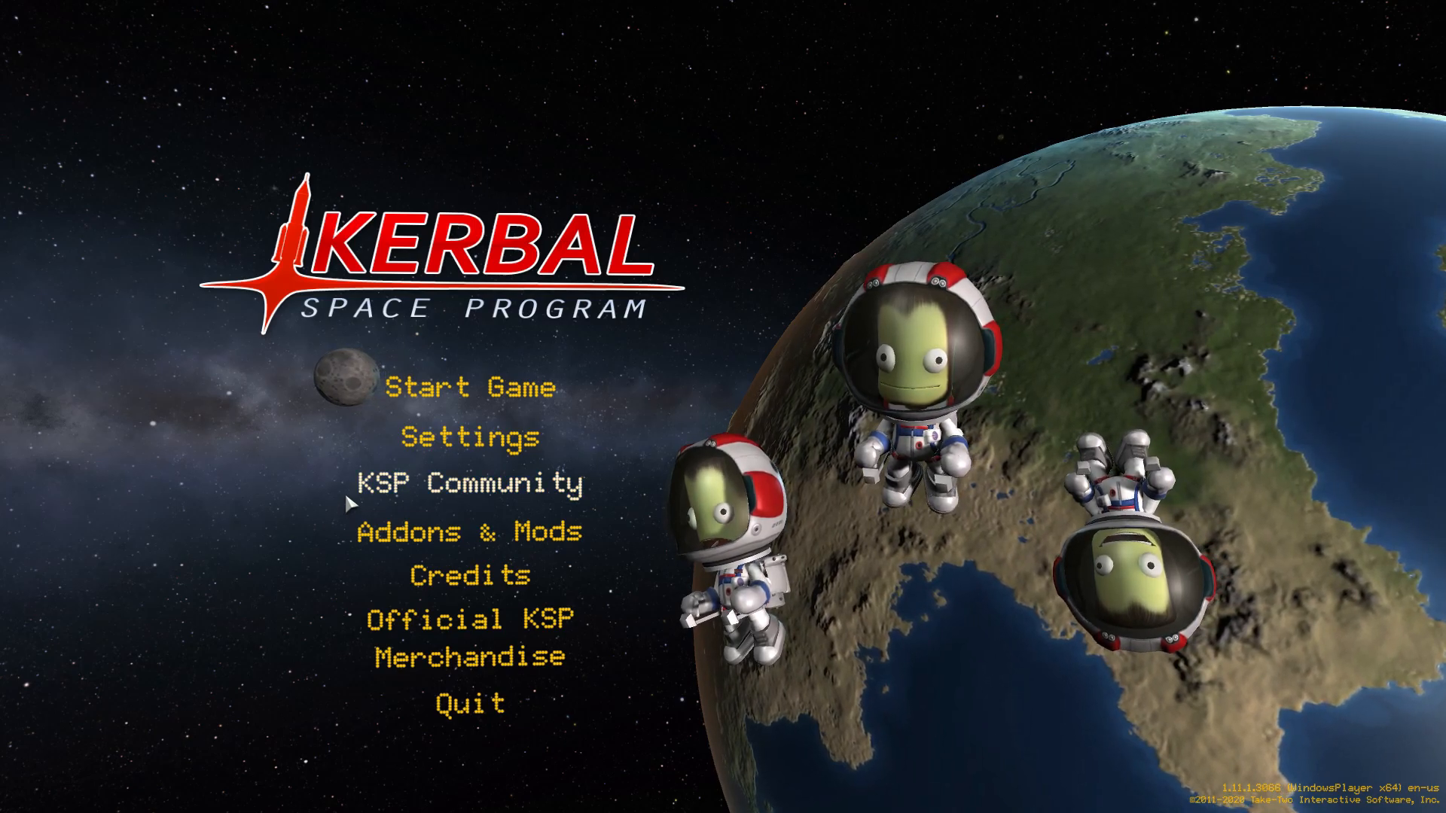
Start a new Career save named 'Career Walkthrough' and bring up the flag chooser.
click(470, 387)
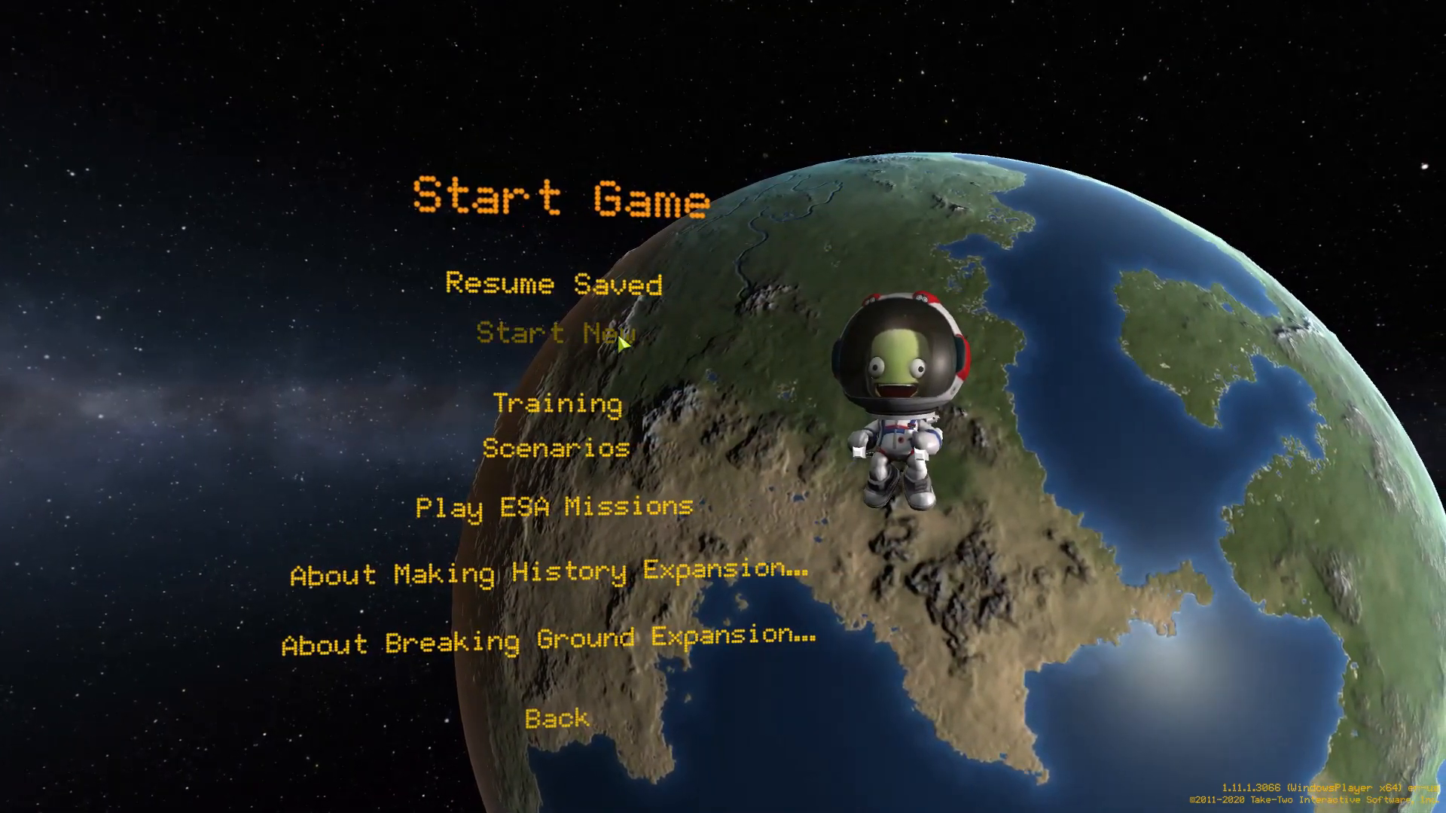
click(557, 333)
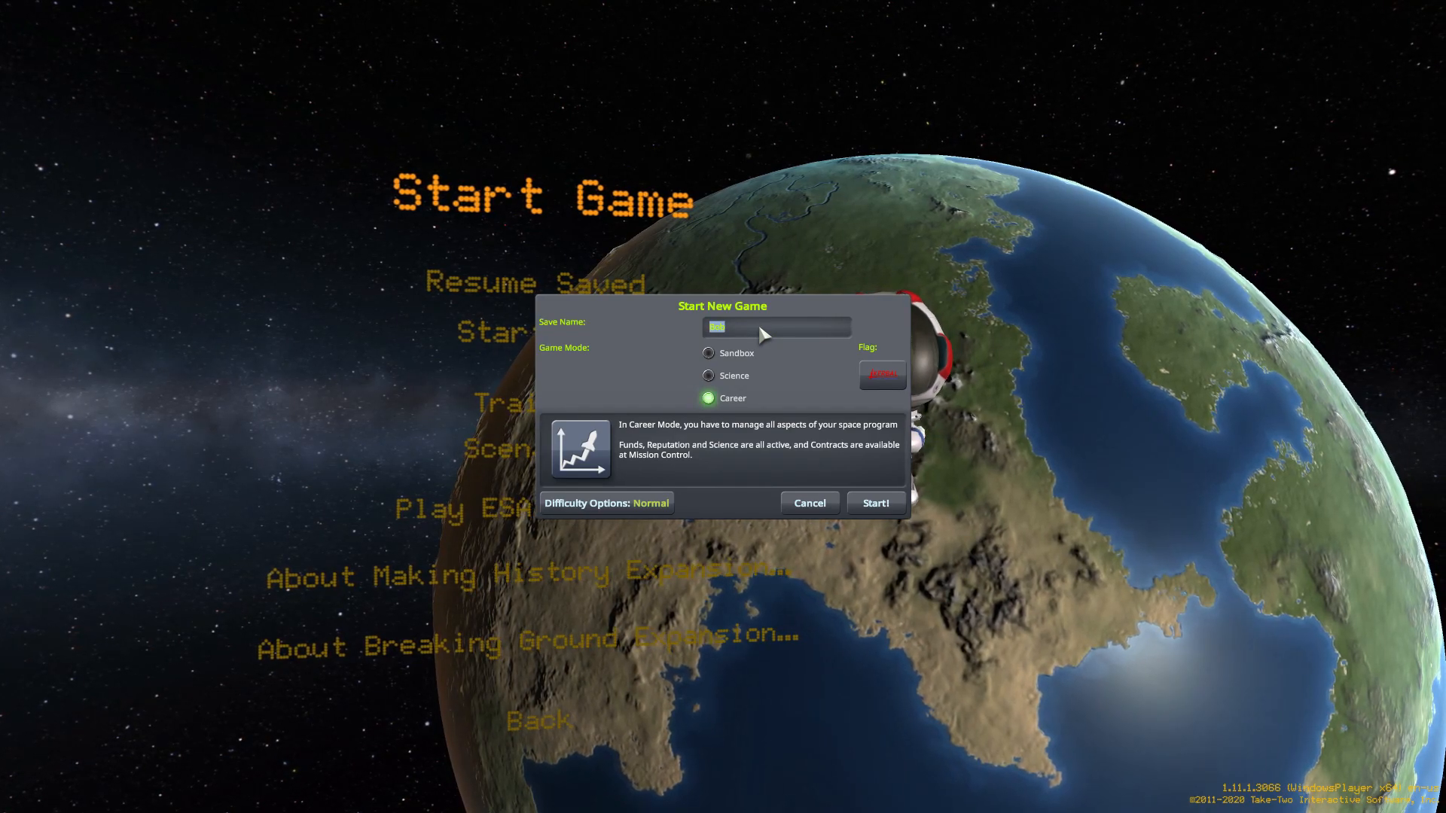
text(Career)
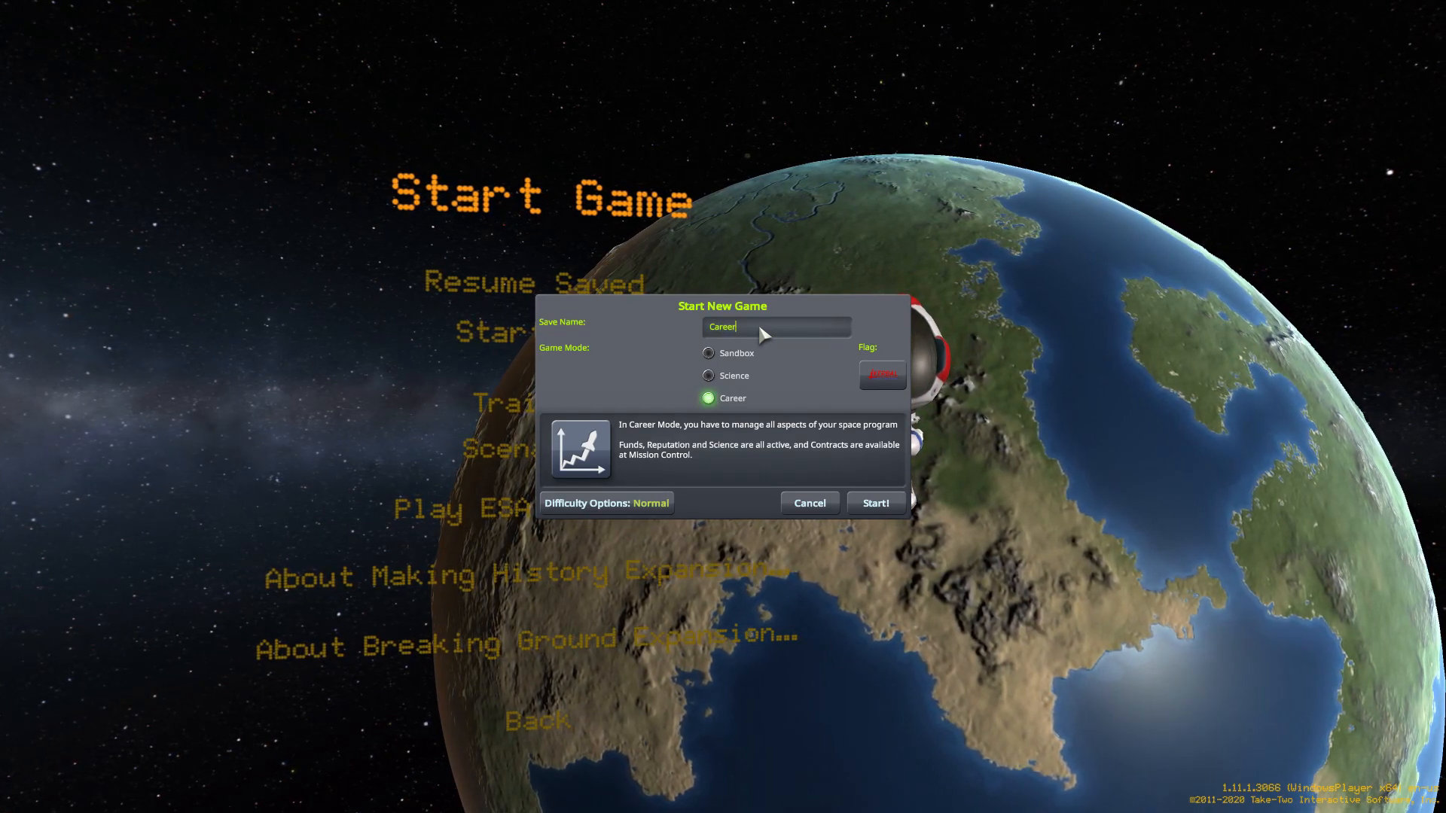
text(Walkthroug)
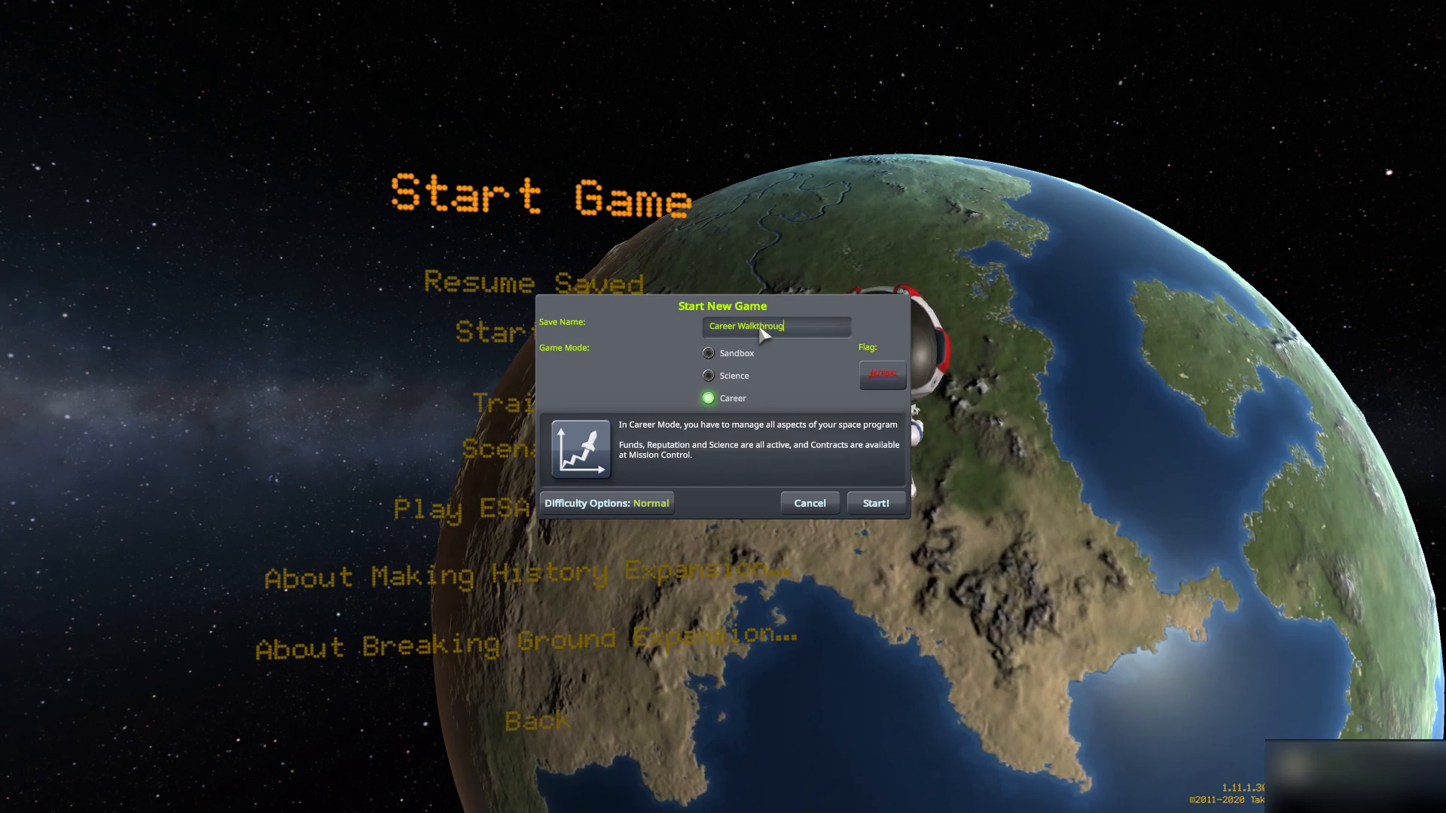
click(880, 373)
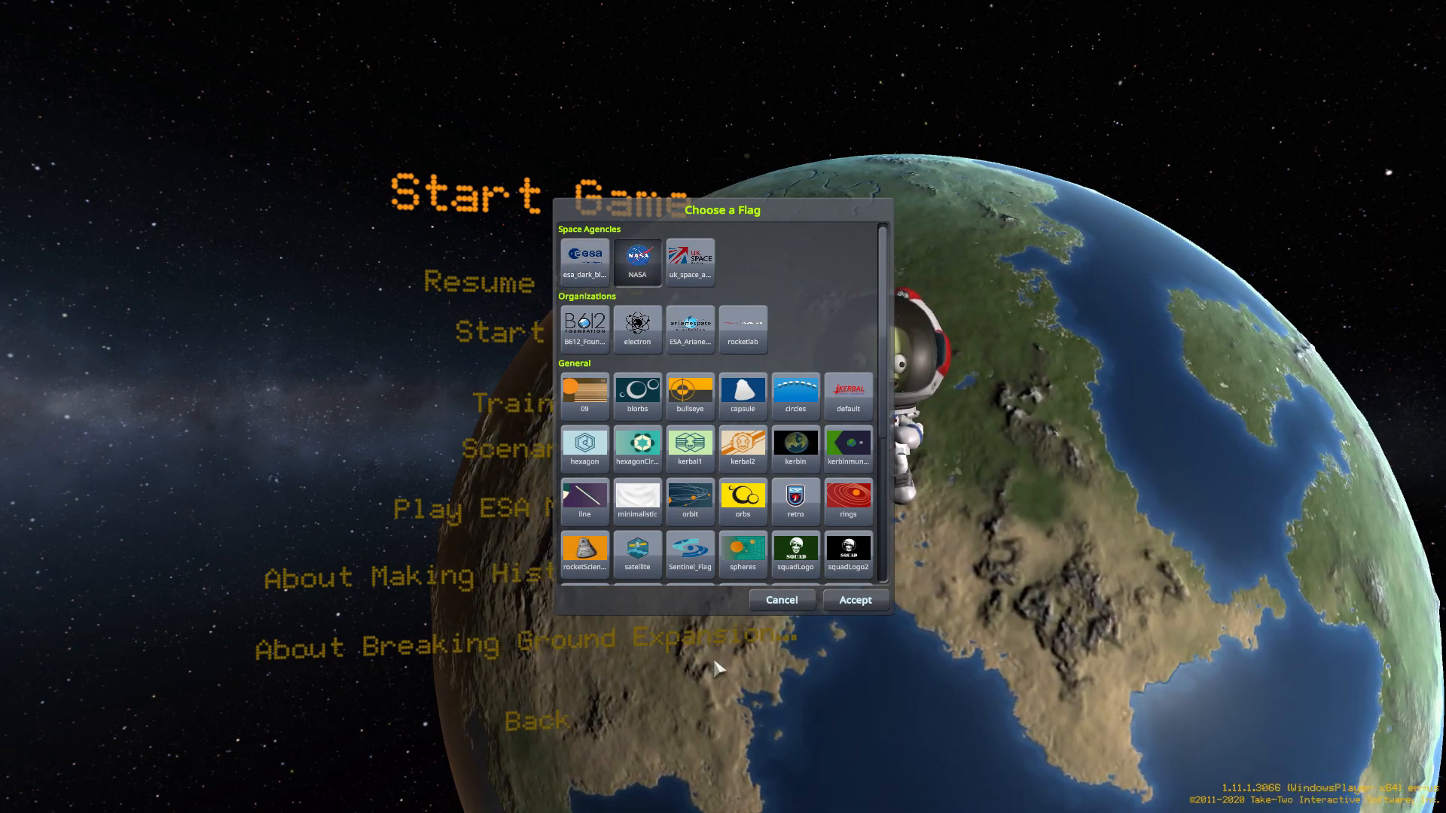
Choose the NASA flag and launch the Career Walkthrough game.
click(853, 599)
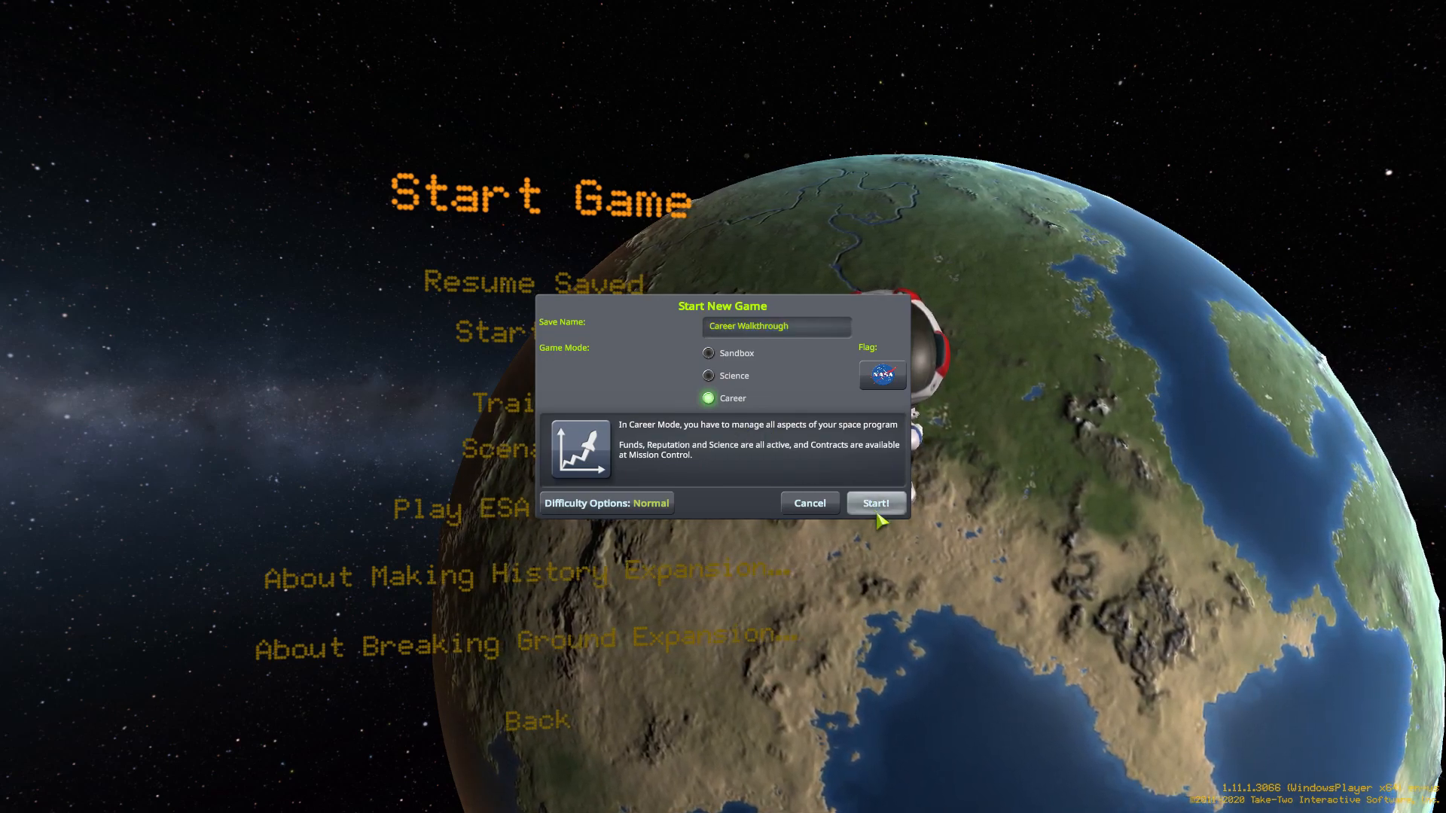
click(874, 502)
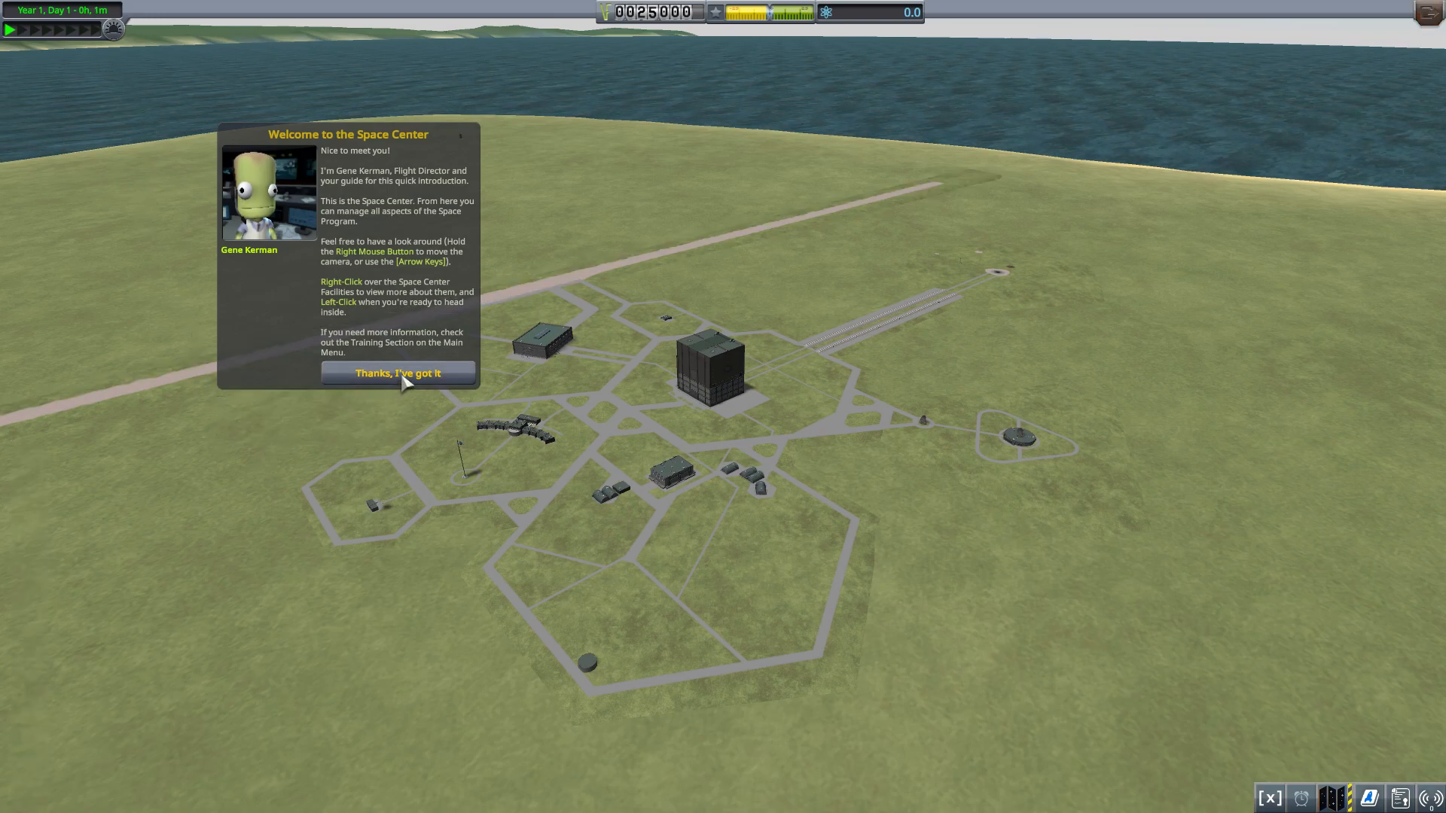
Dismiss Gene Kerman's welcome introduction at the Space Center.
click(397, 373)
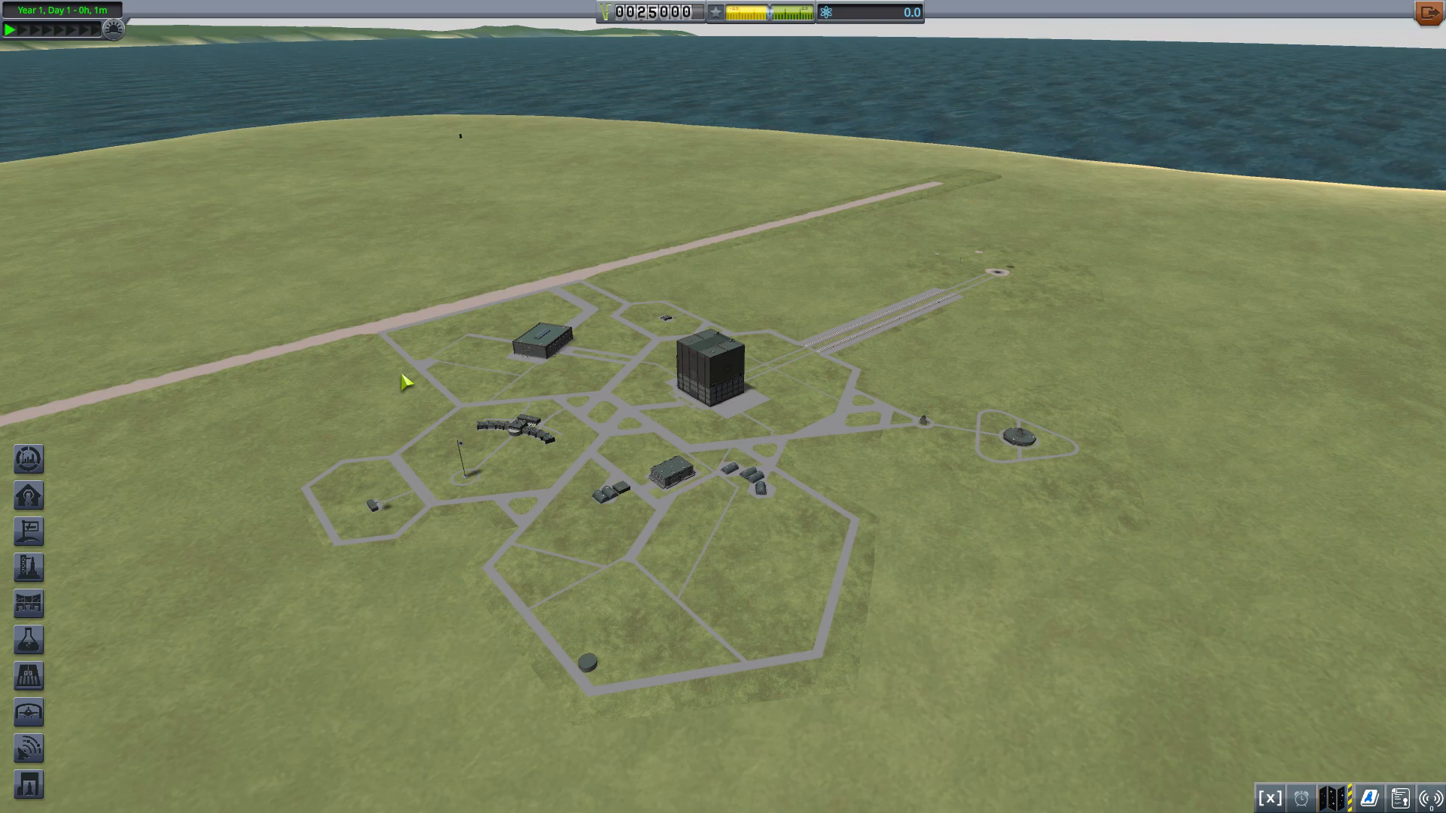
mouse_move(796, 240)
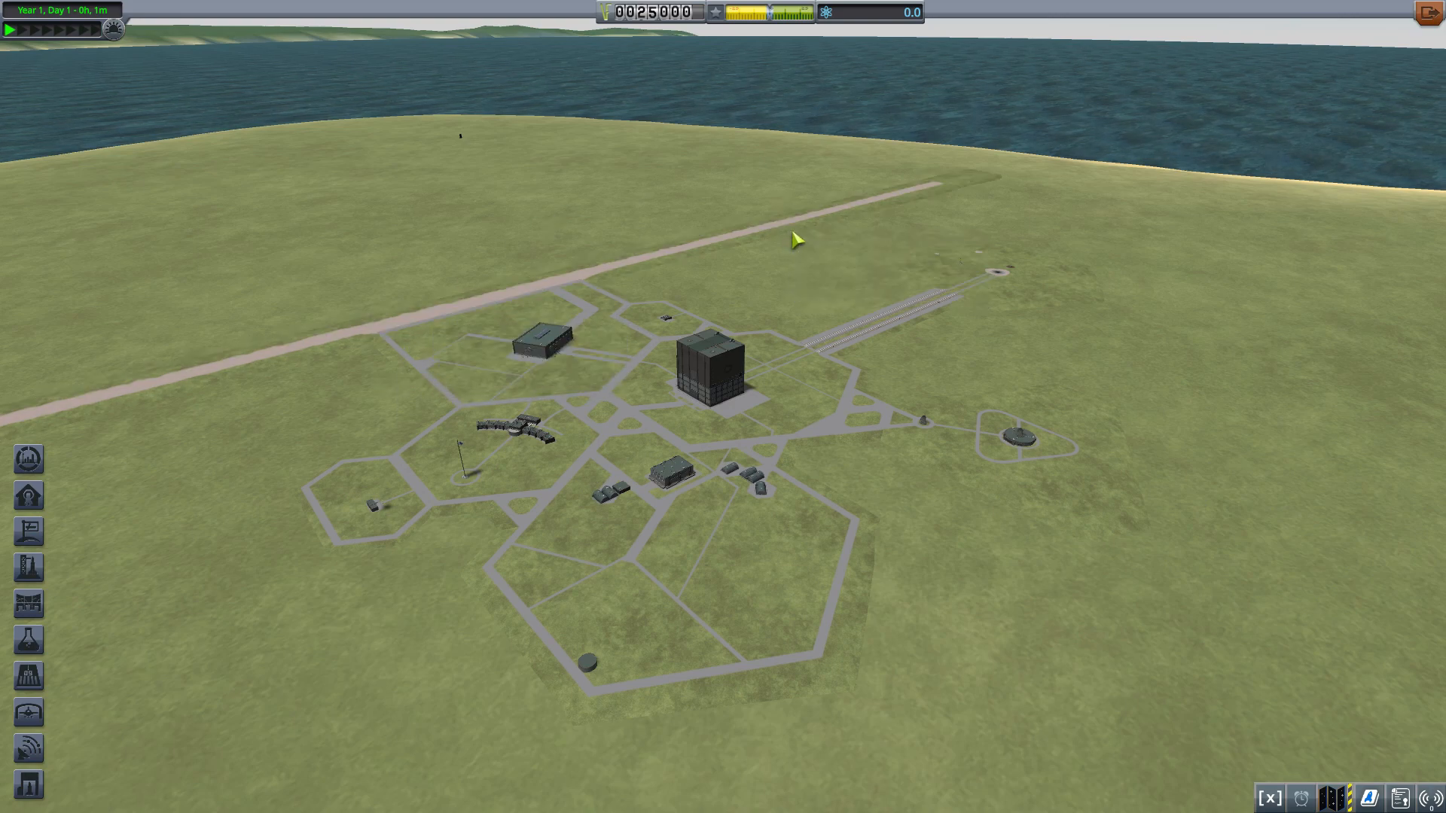
mouse_move(754, 246)
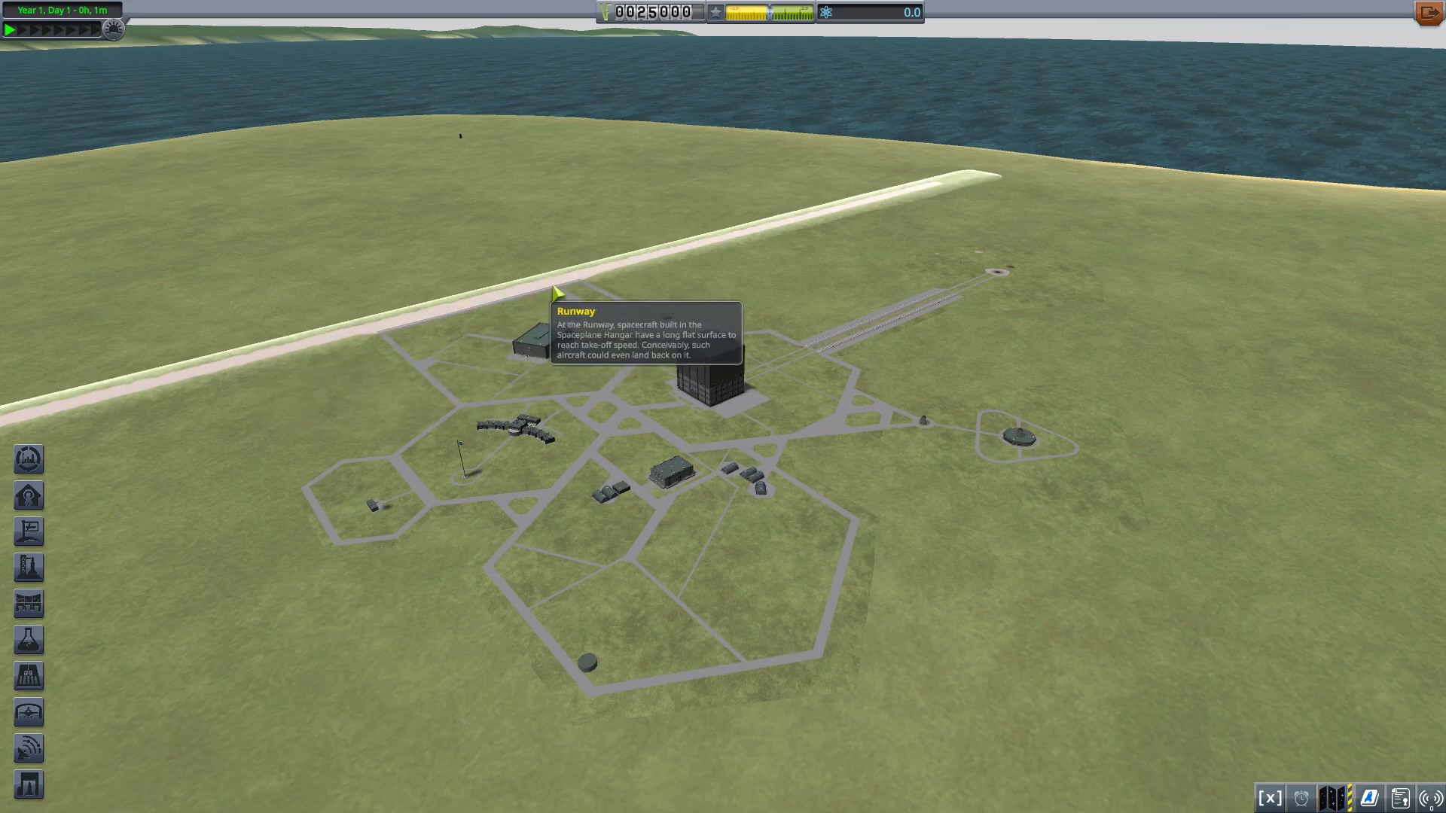
mouse_move(823, 222)
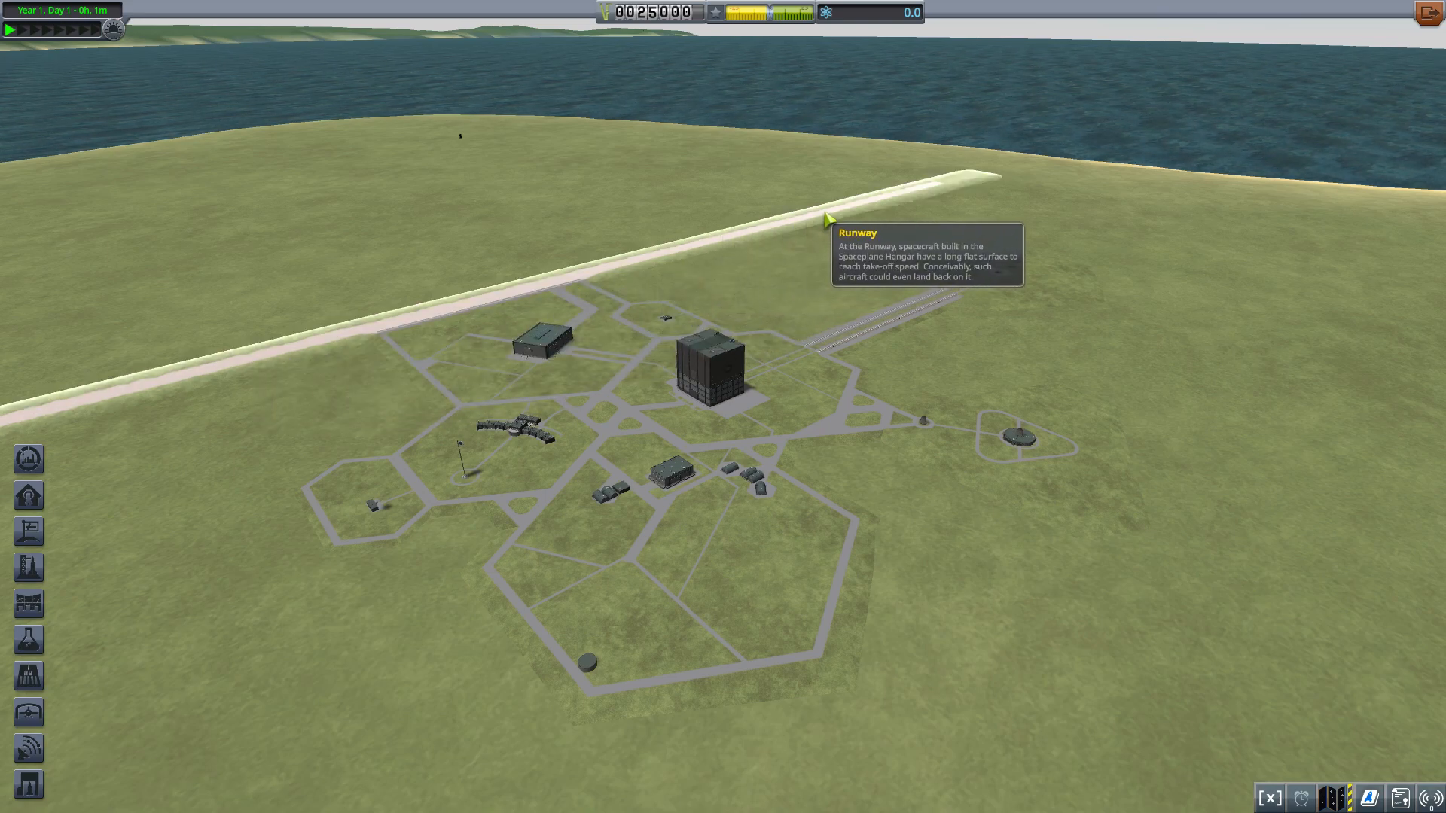
mouse_move(1122, 370)
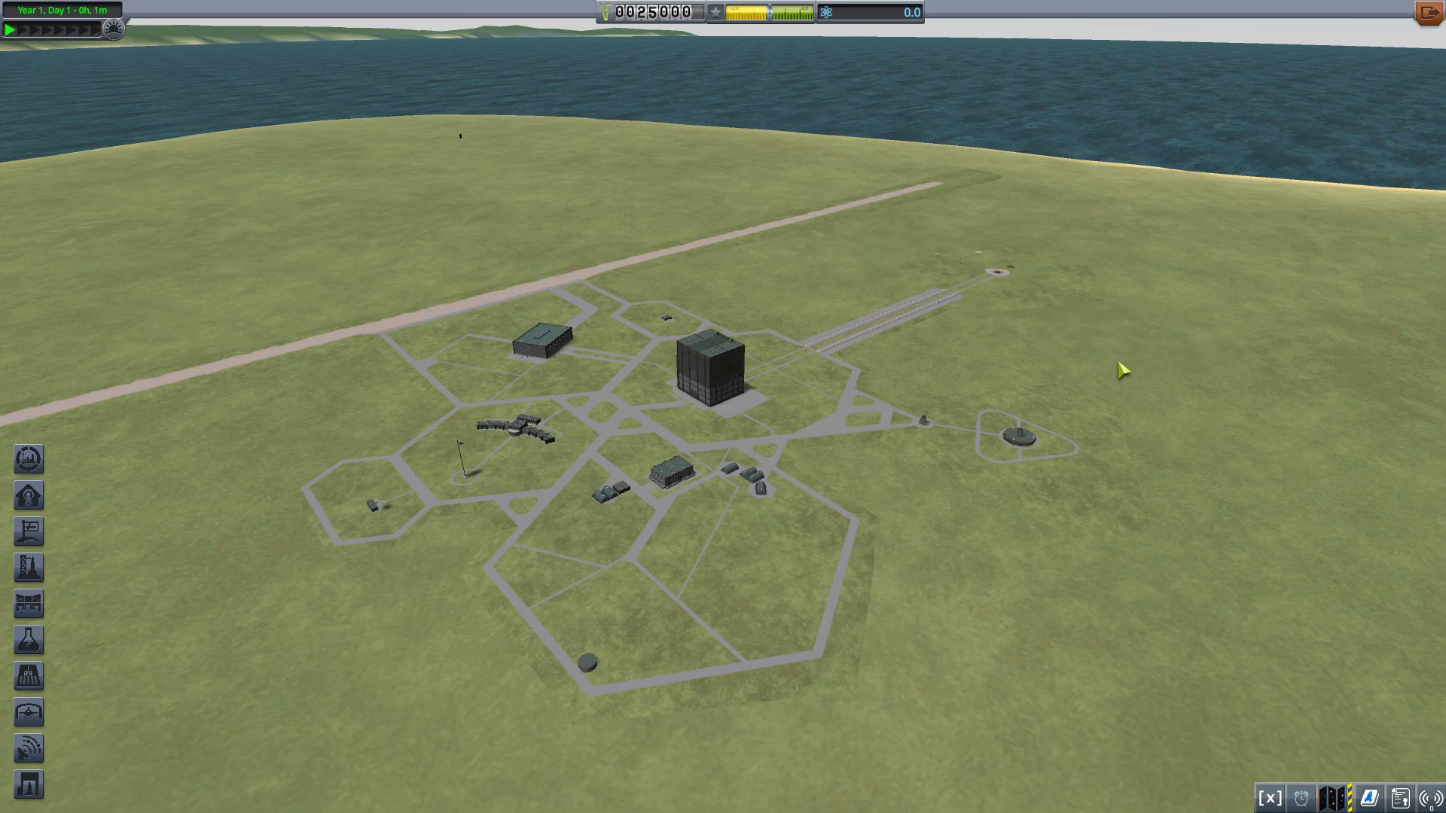
mouse_move(995, 272)
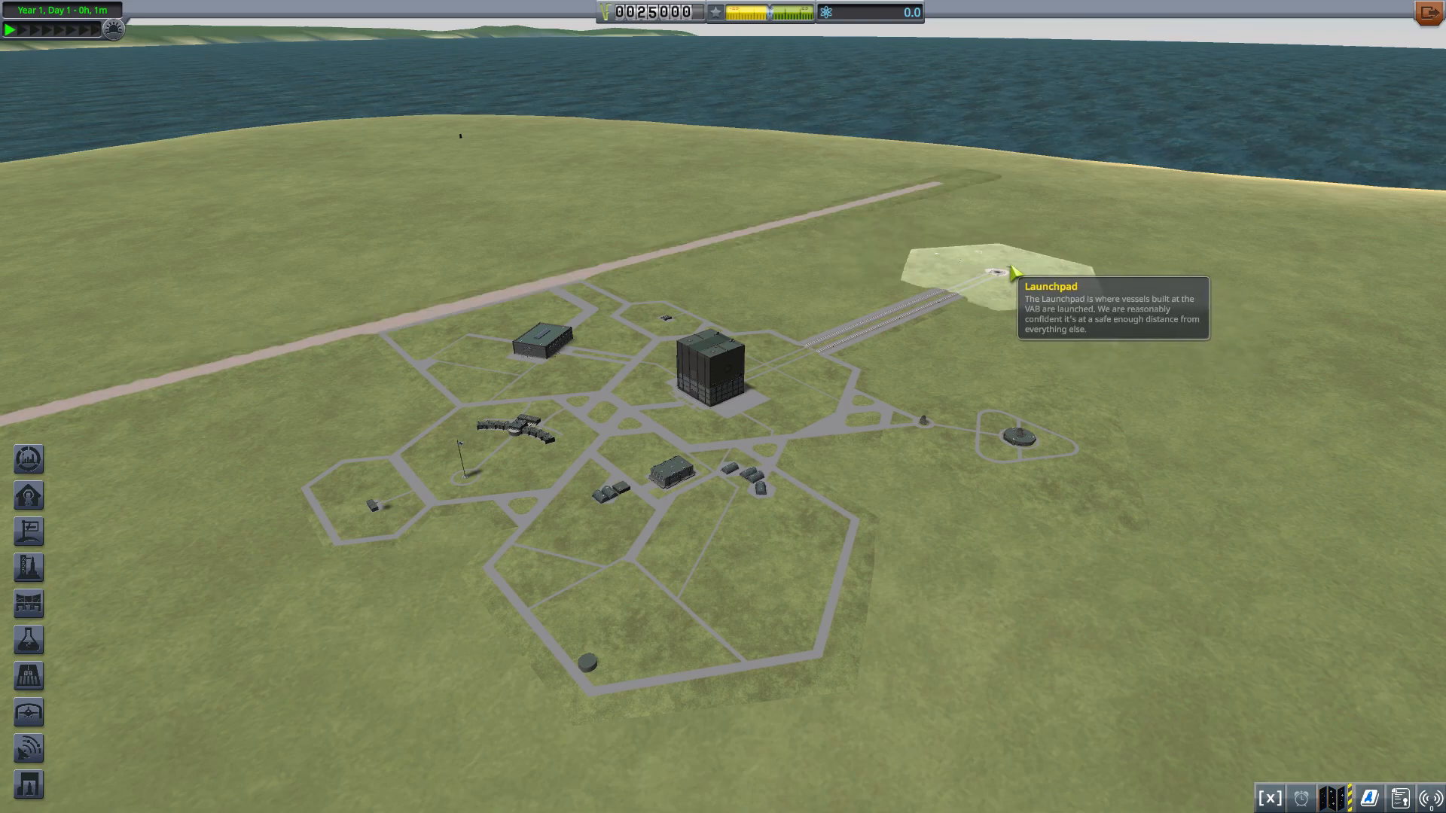
mouse_move(674, 321)
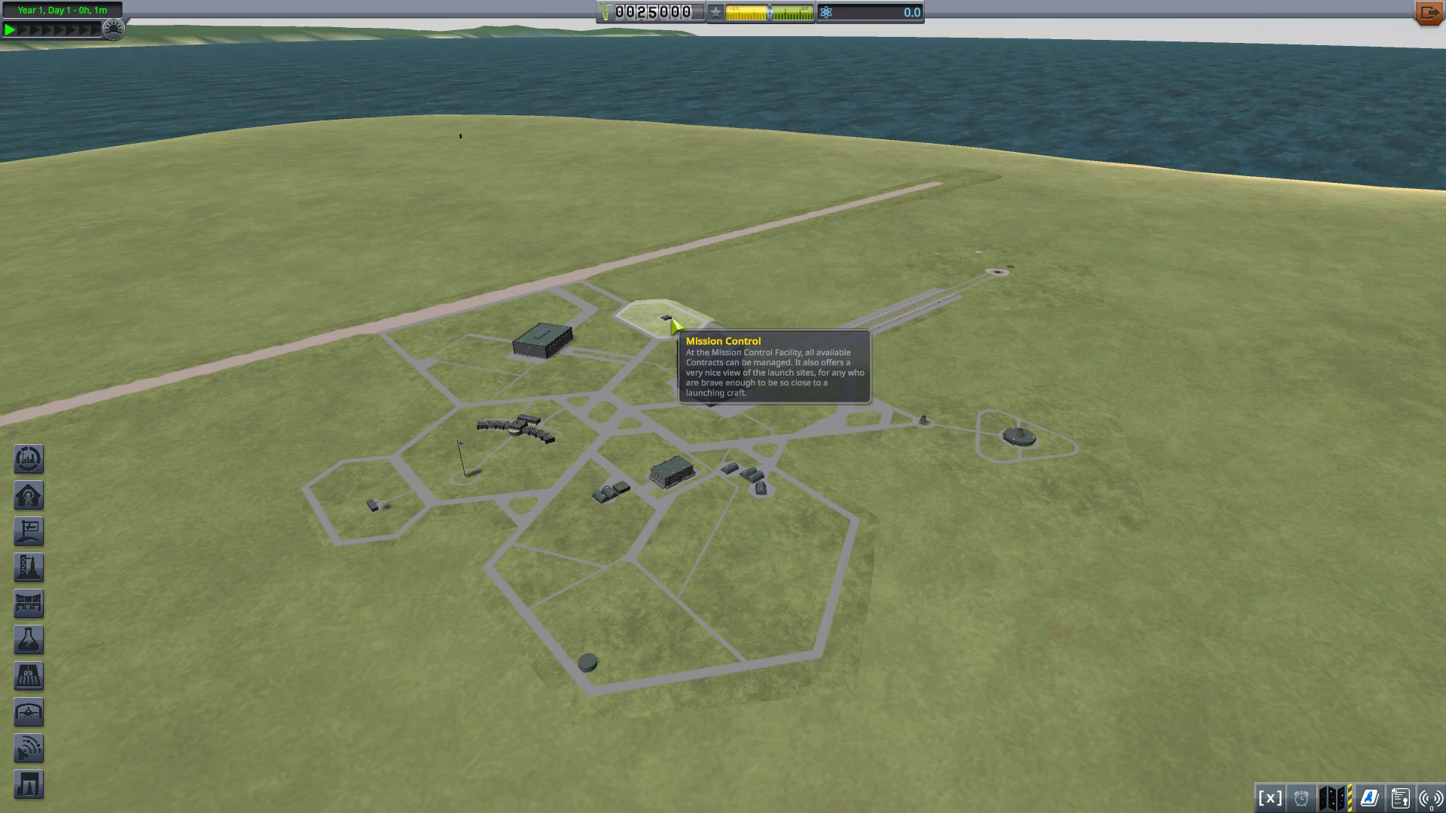
View Mission Control's facility info: Level 1, two max active contracts.
click(673, 323)
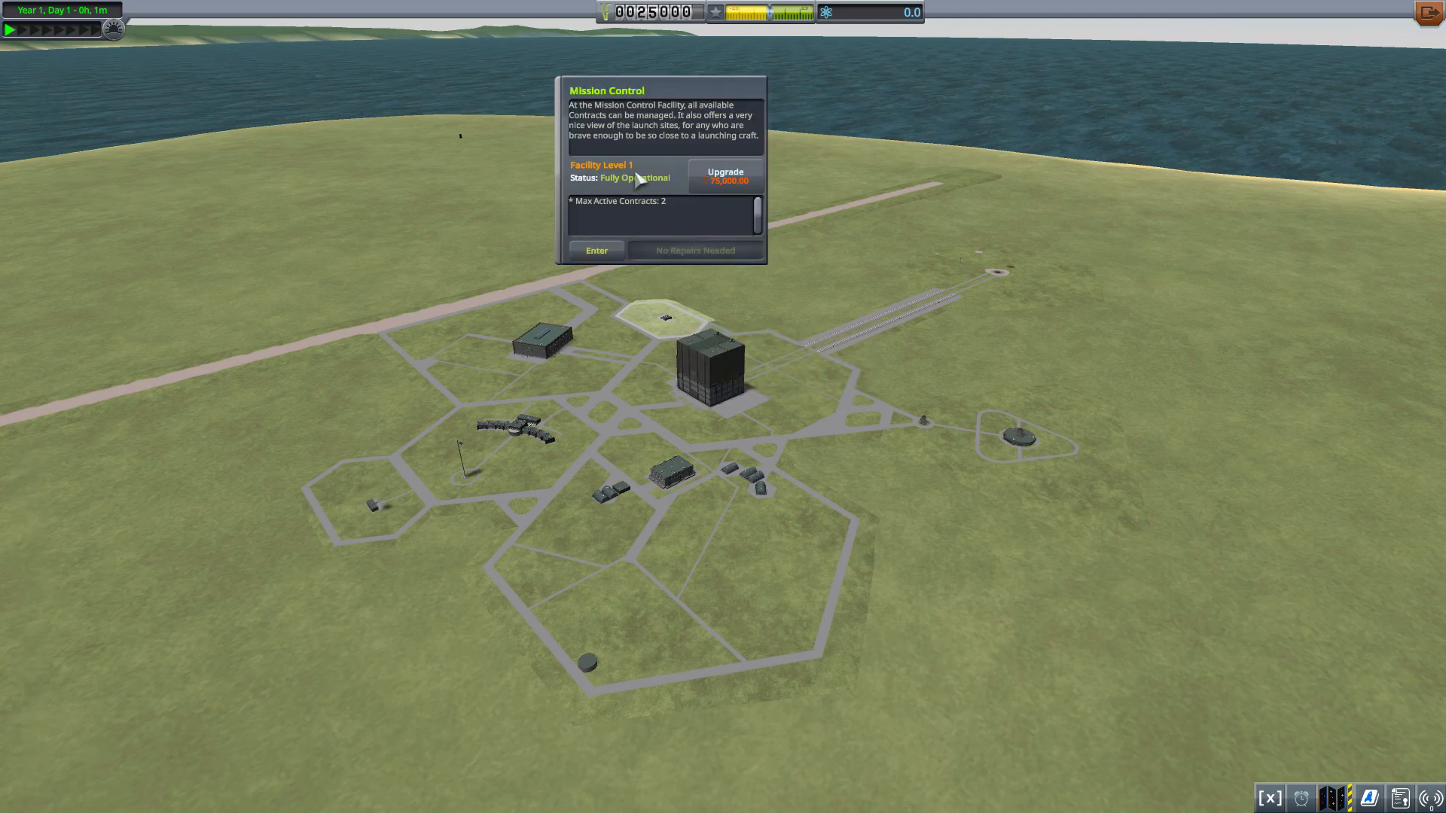
mouse_move(509, 298)
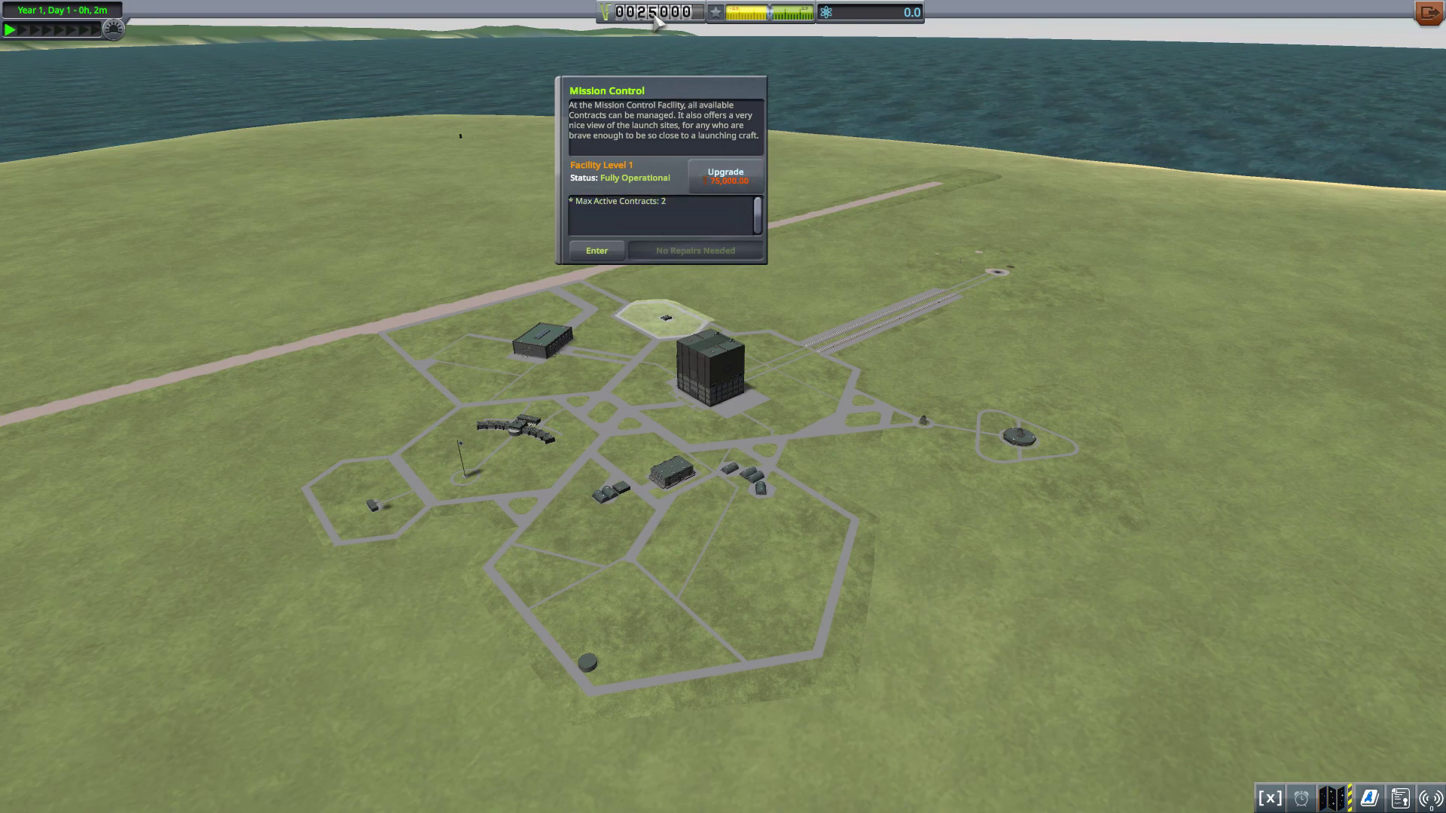
mouse_move(740, 236)
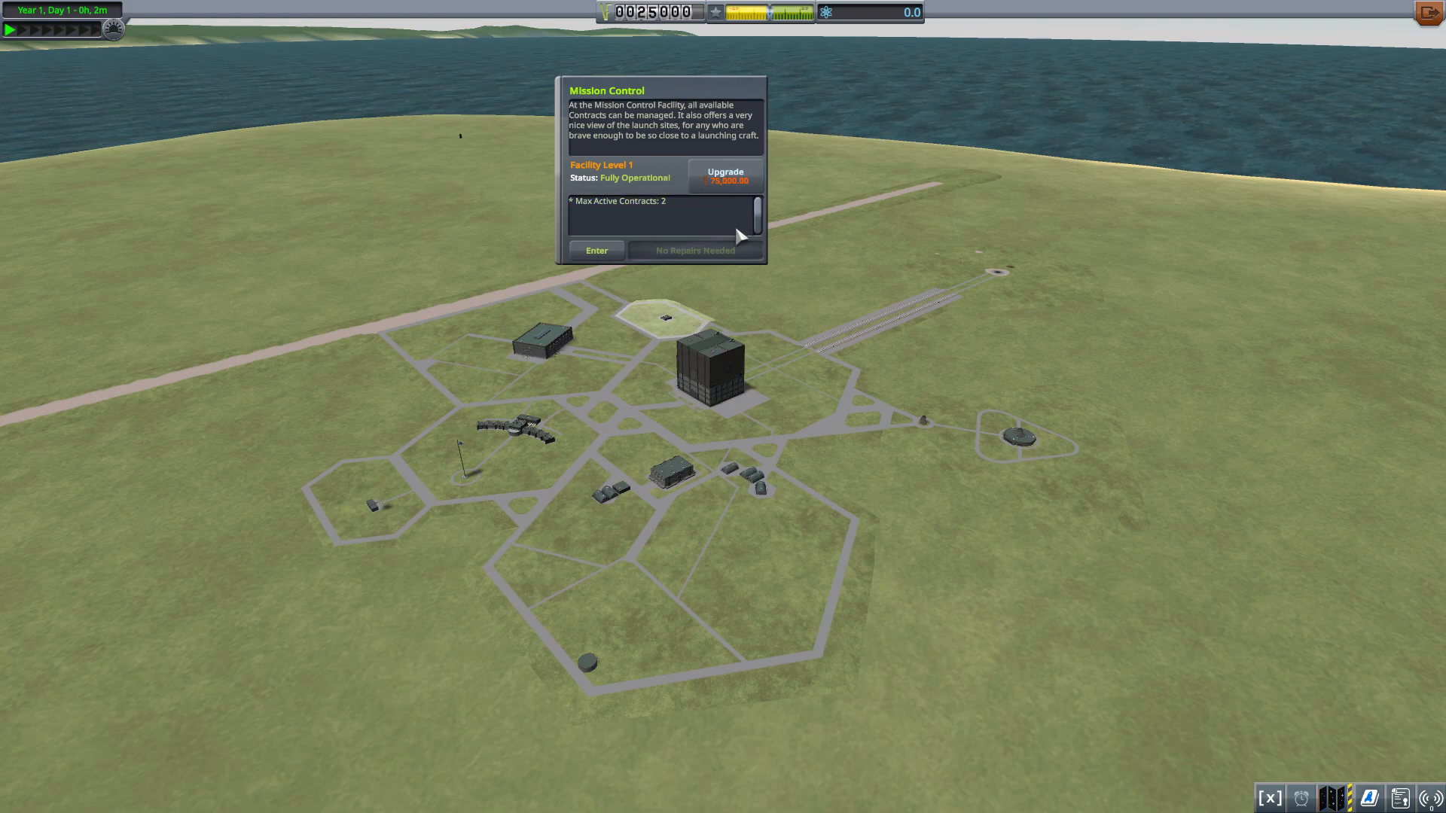
mouse_move(392, 239)
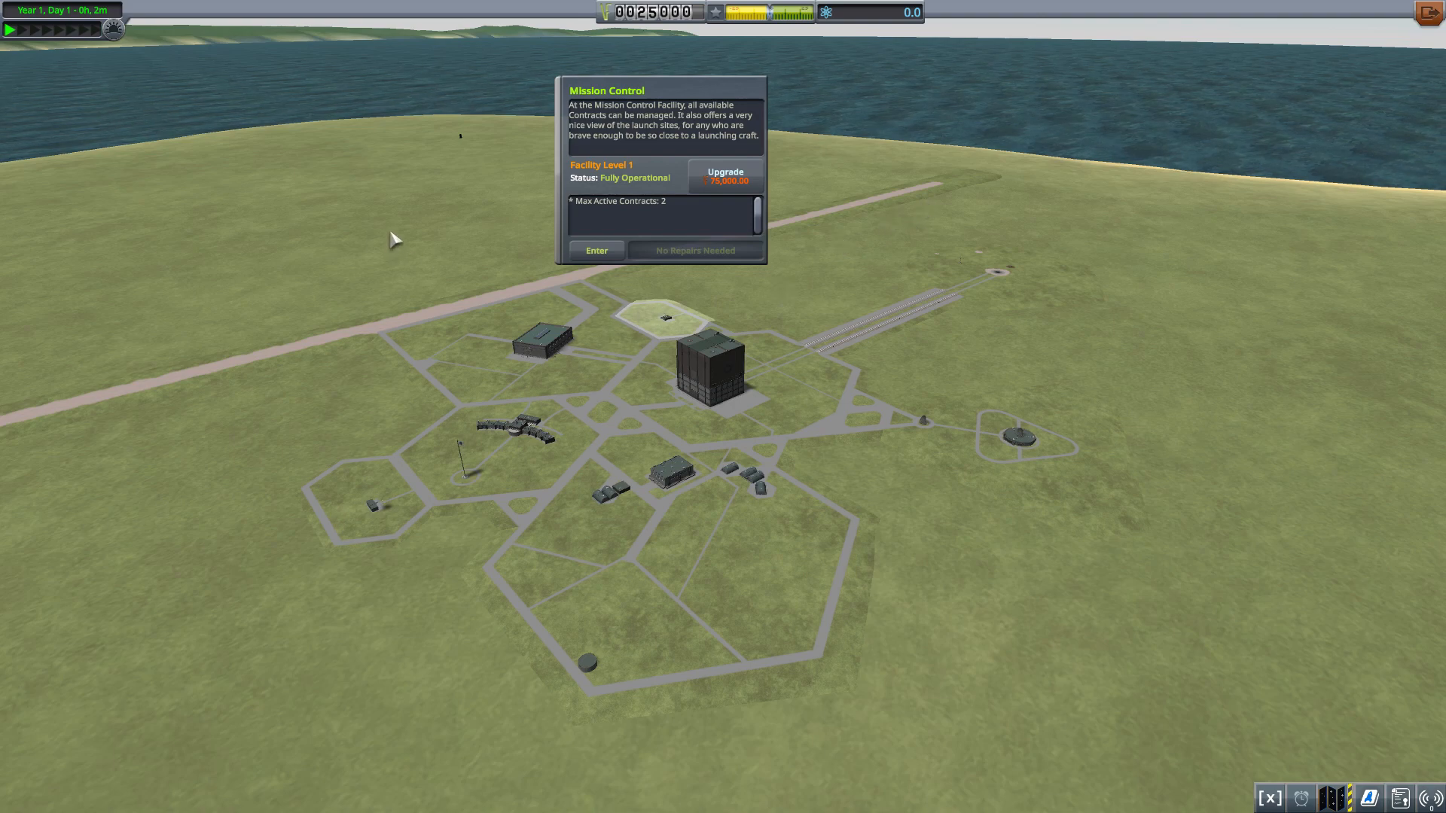
mouse_move(458, 280)
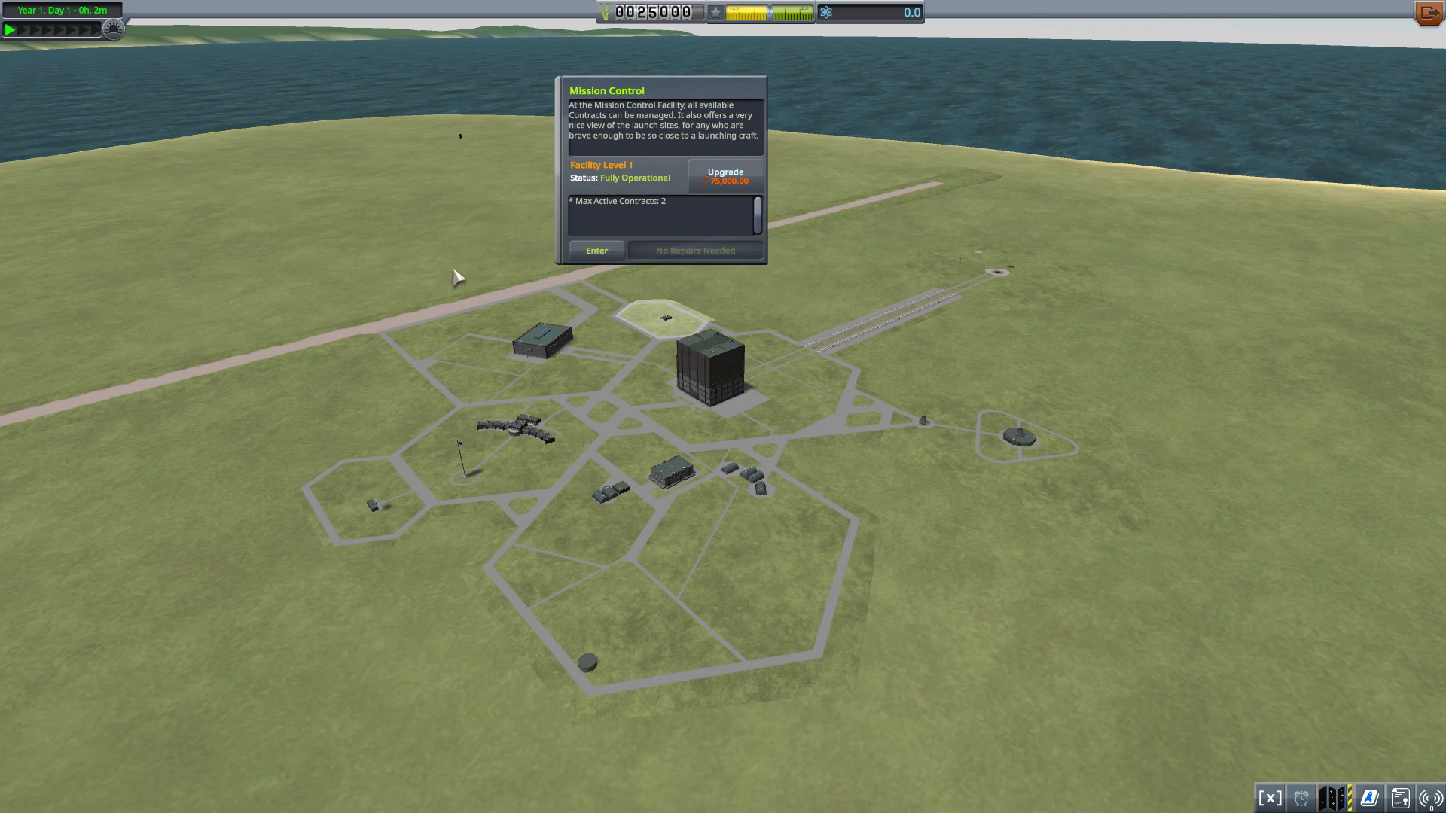
mouse_move(447, 279)
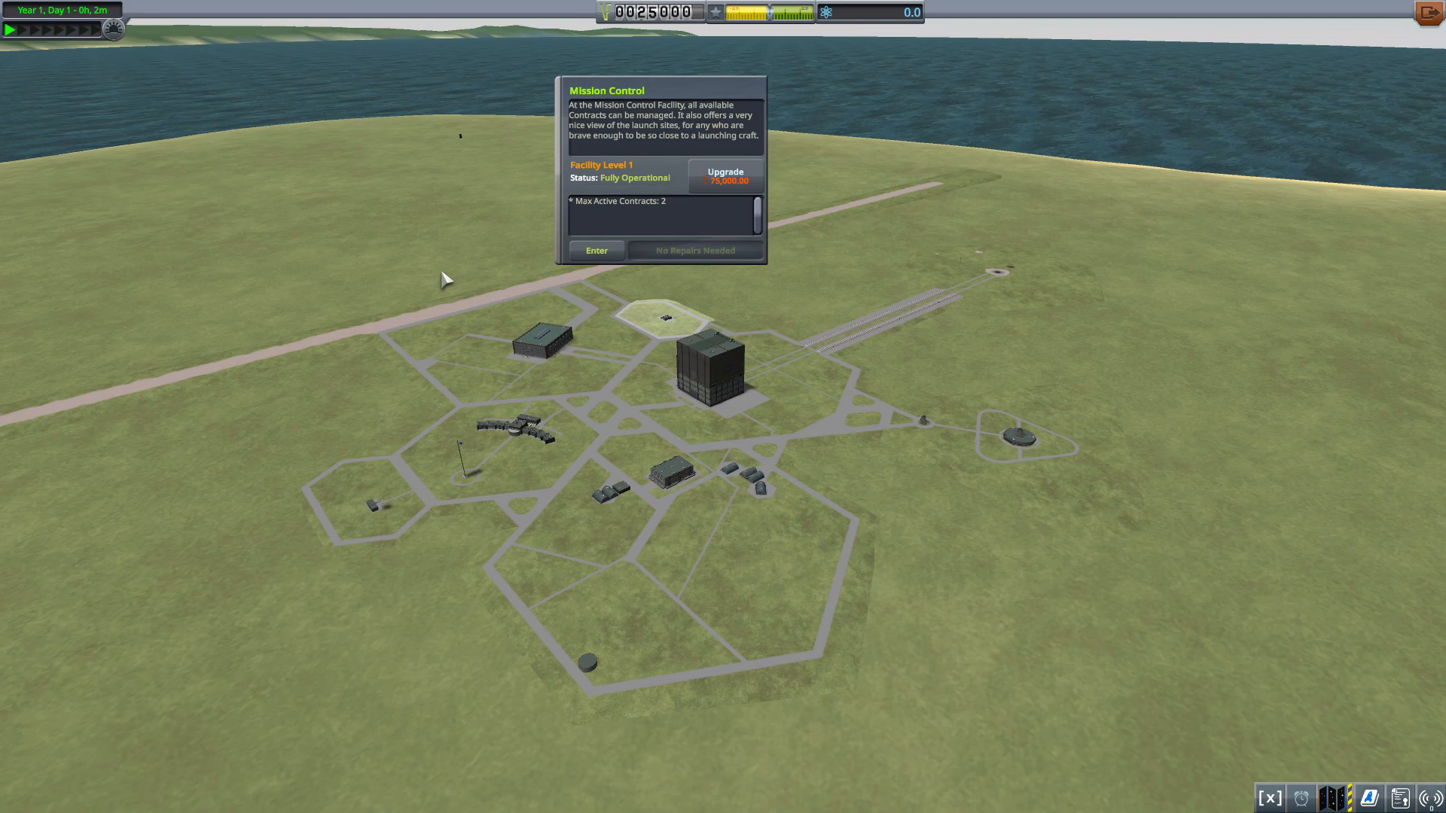
mouse_move(666, 216)
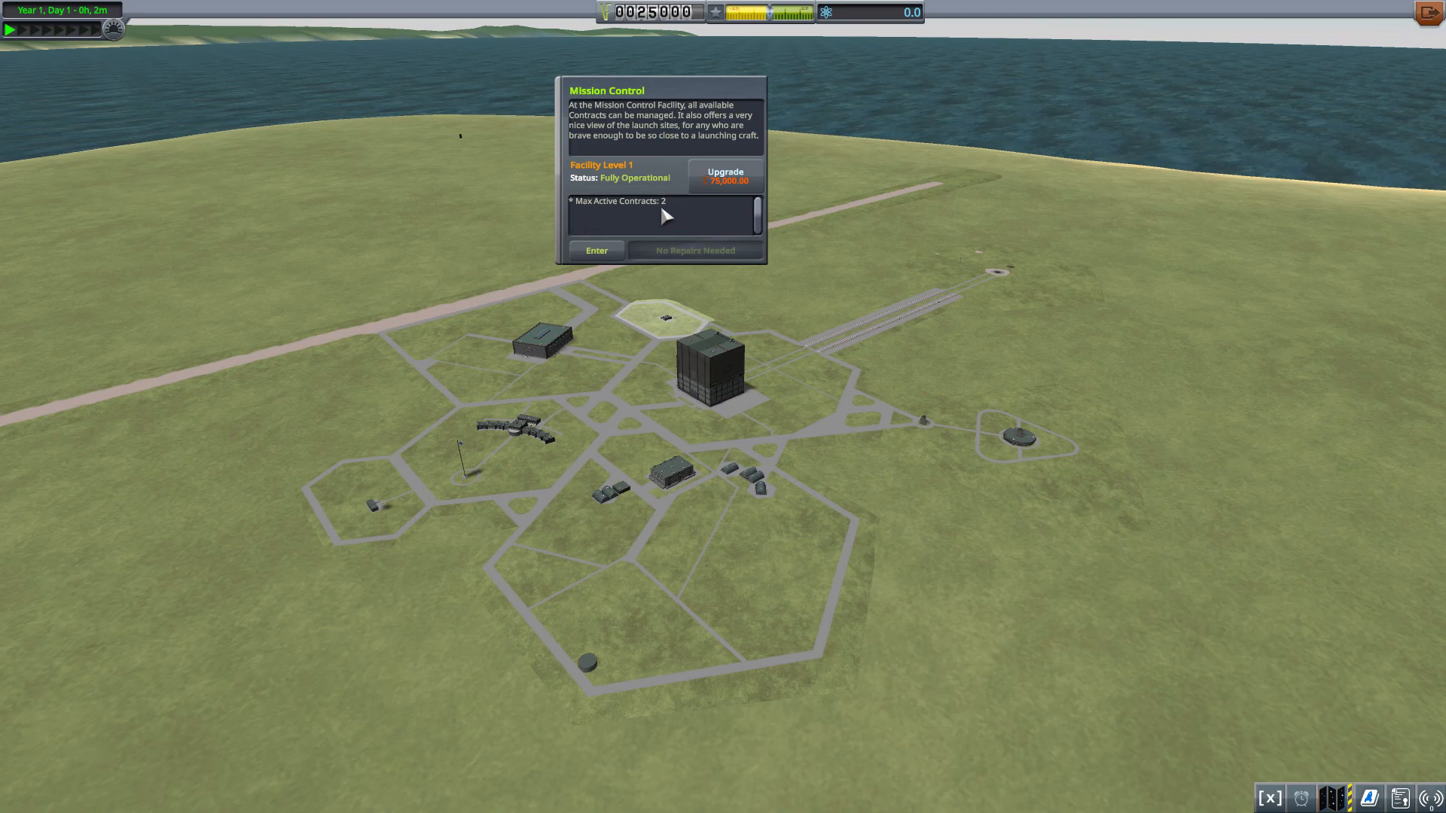
mouse_move(672, 210)
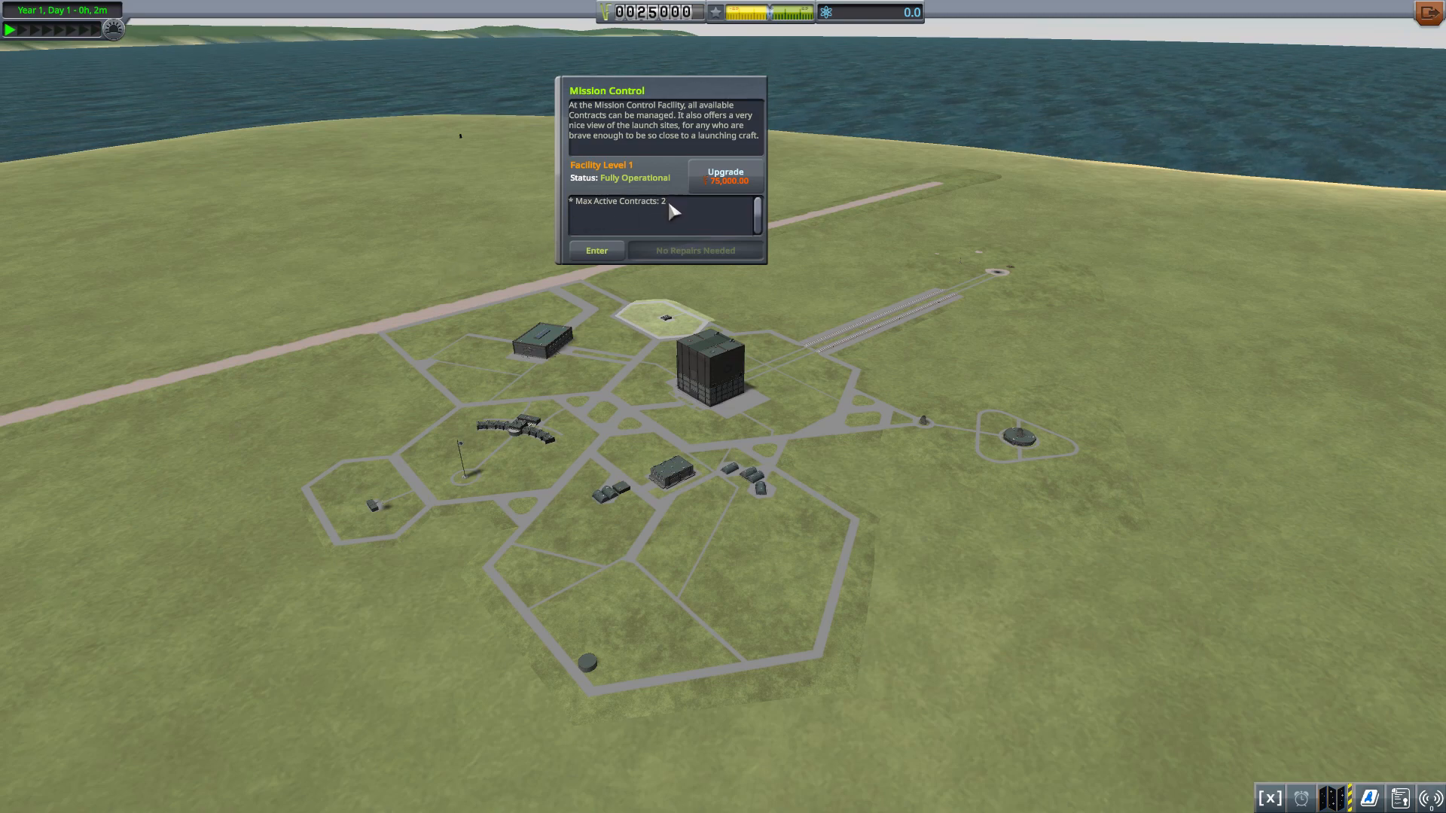
mouse_move(679, 214)
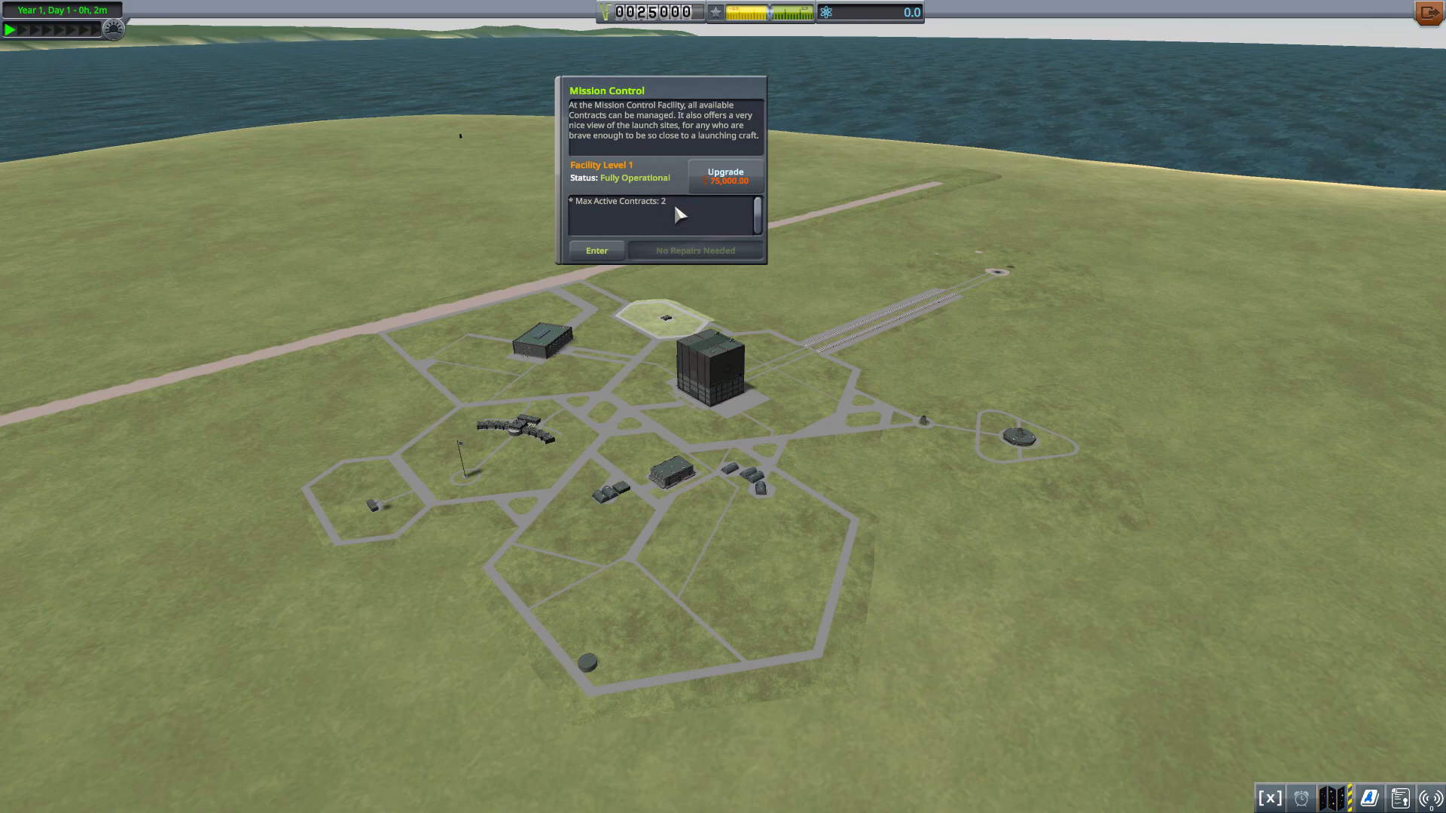
Enter Mission Control and read the 'Gather scientific data from Kerbin' contract details.
click(595, 250)
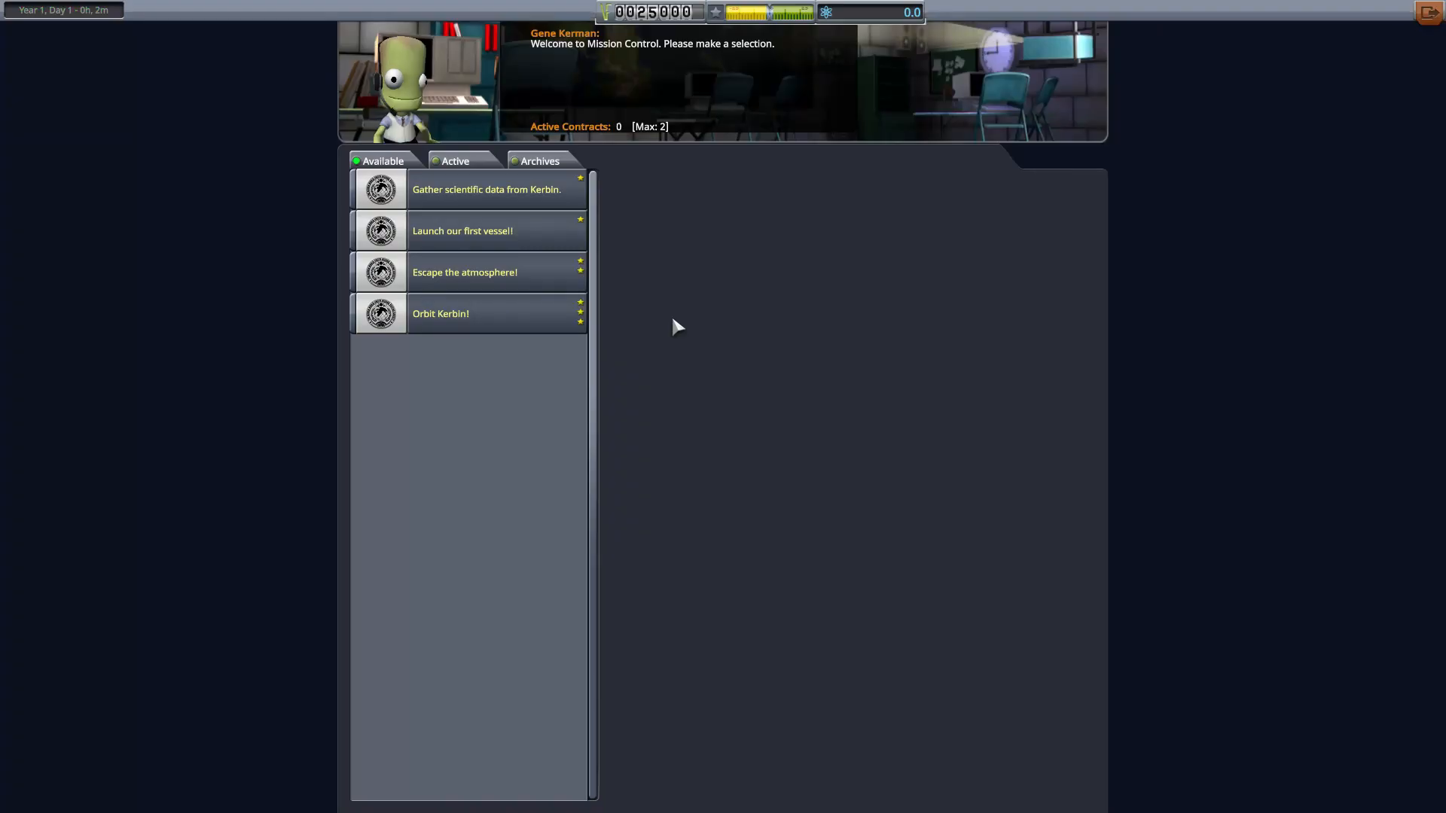
mouse_move(233, 268)
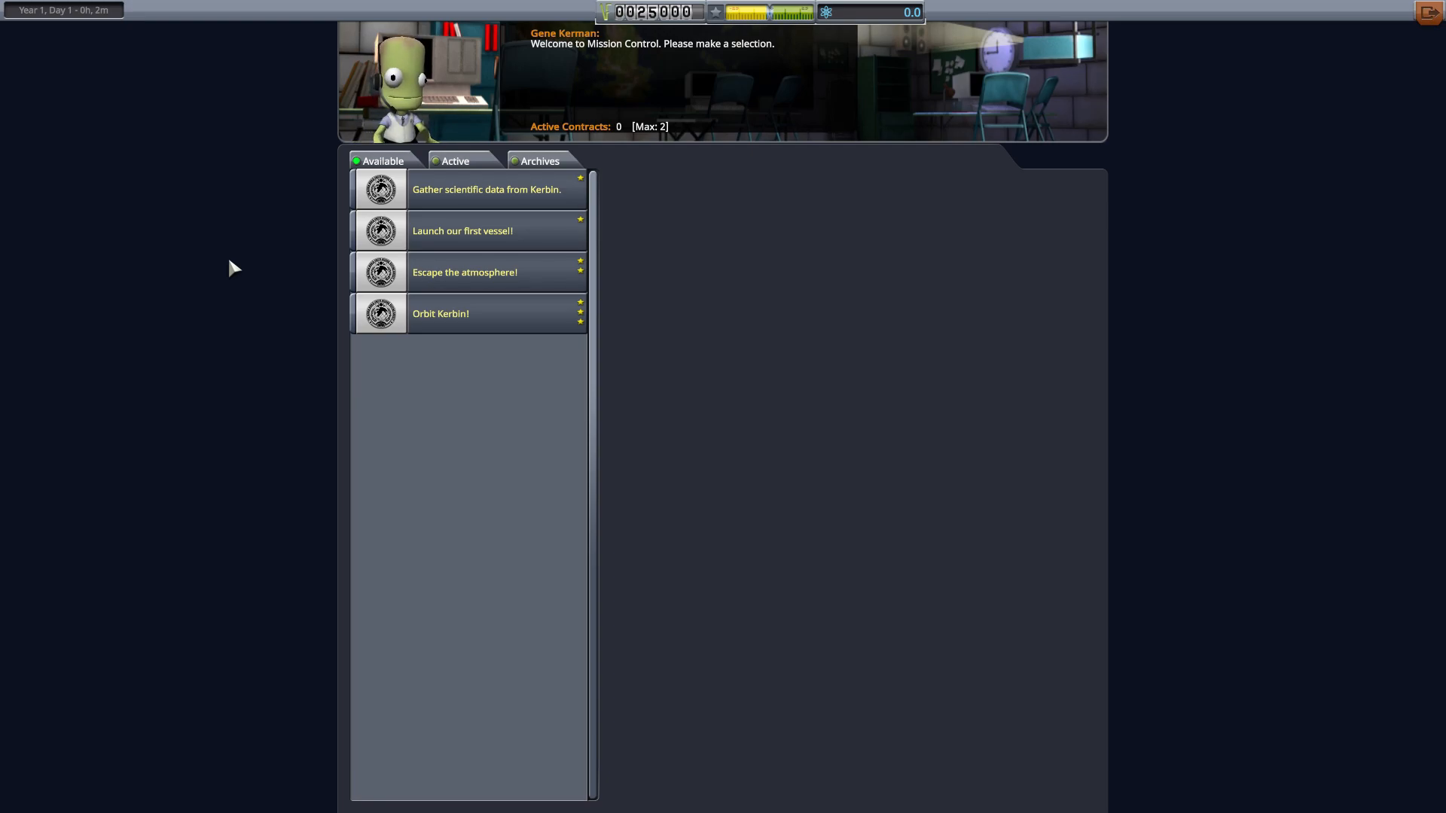
click(488, 189)
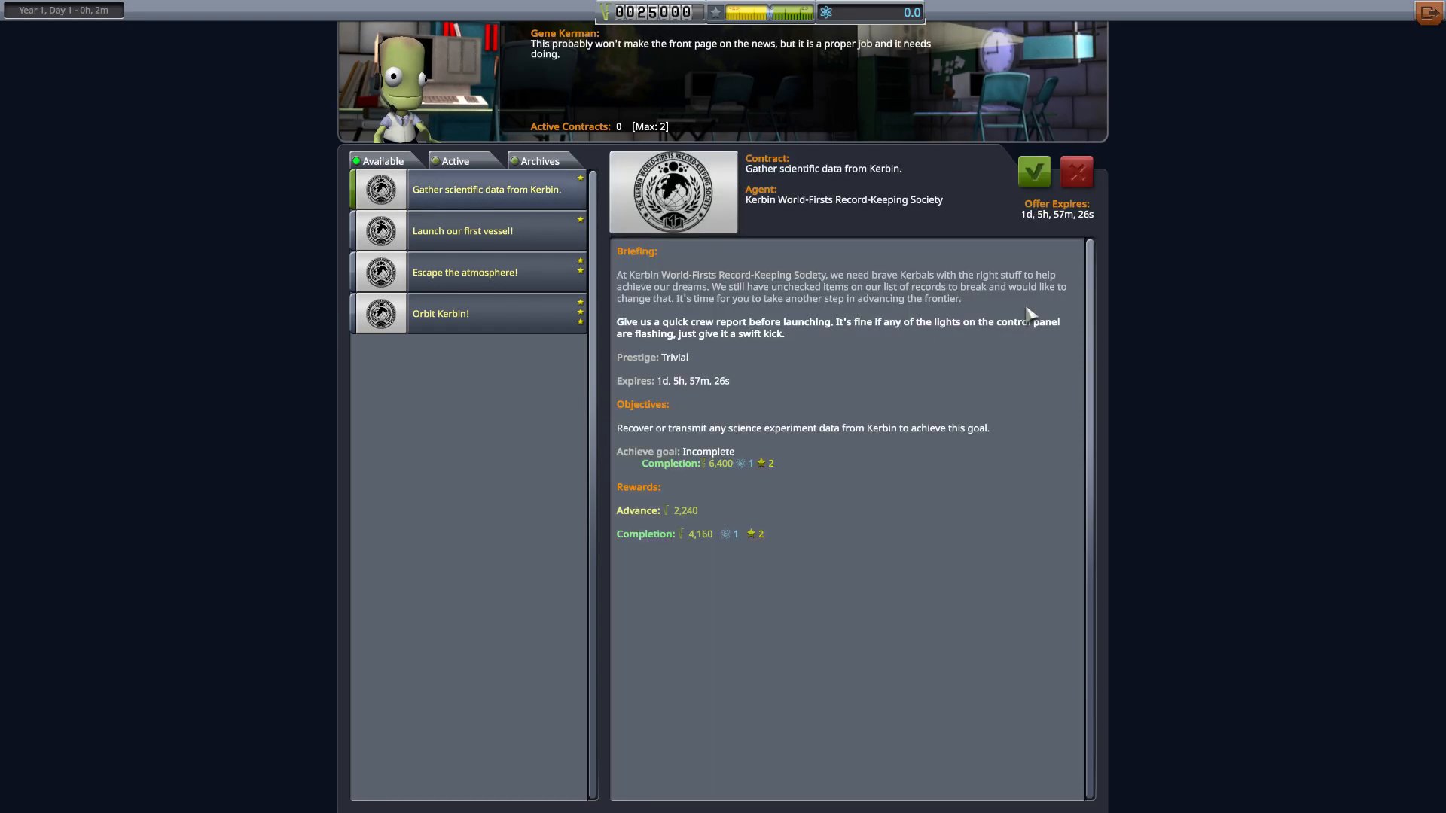
mouse_move(765, 505)
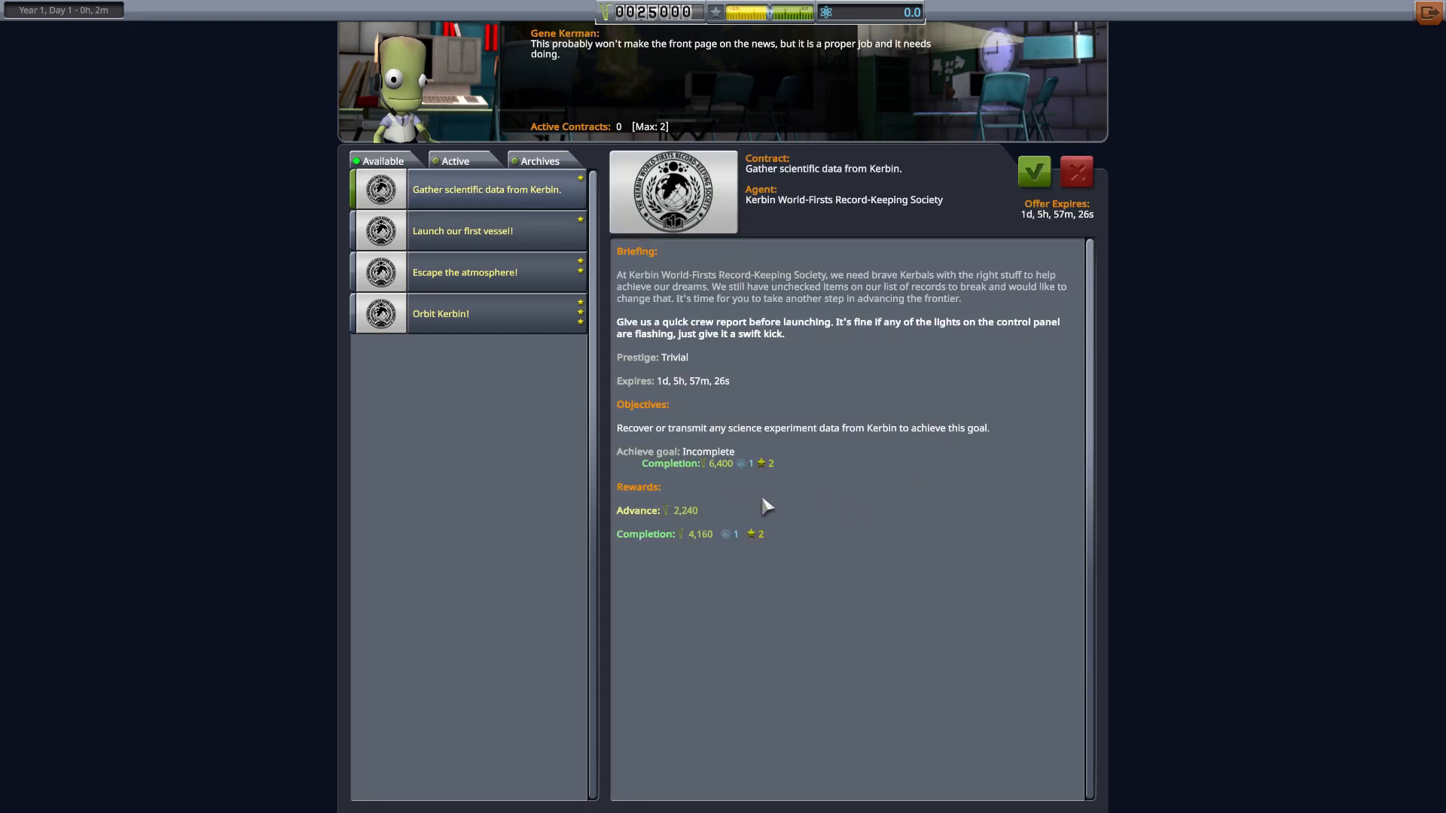
mouse_move(785, 490)
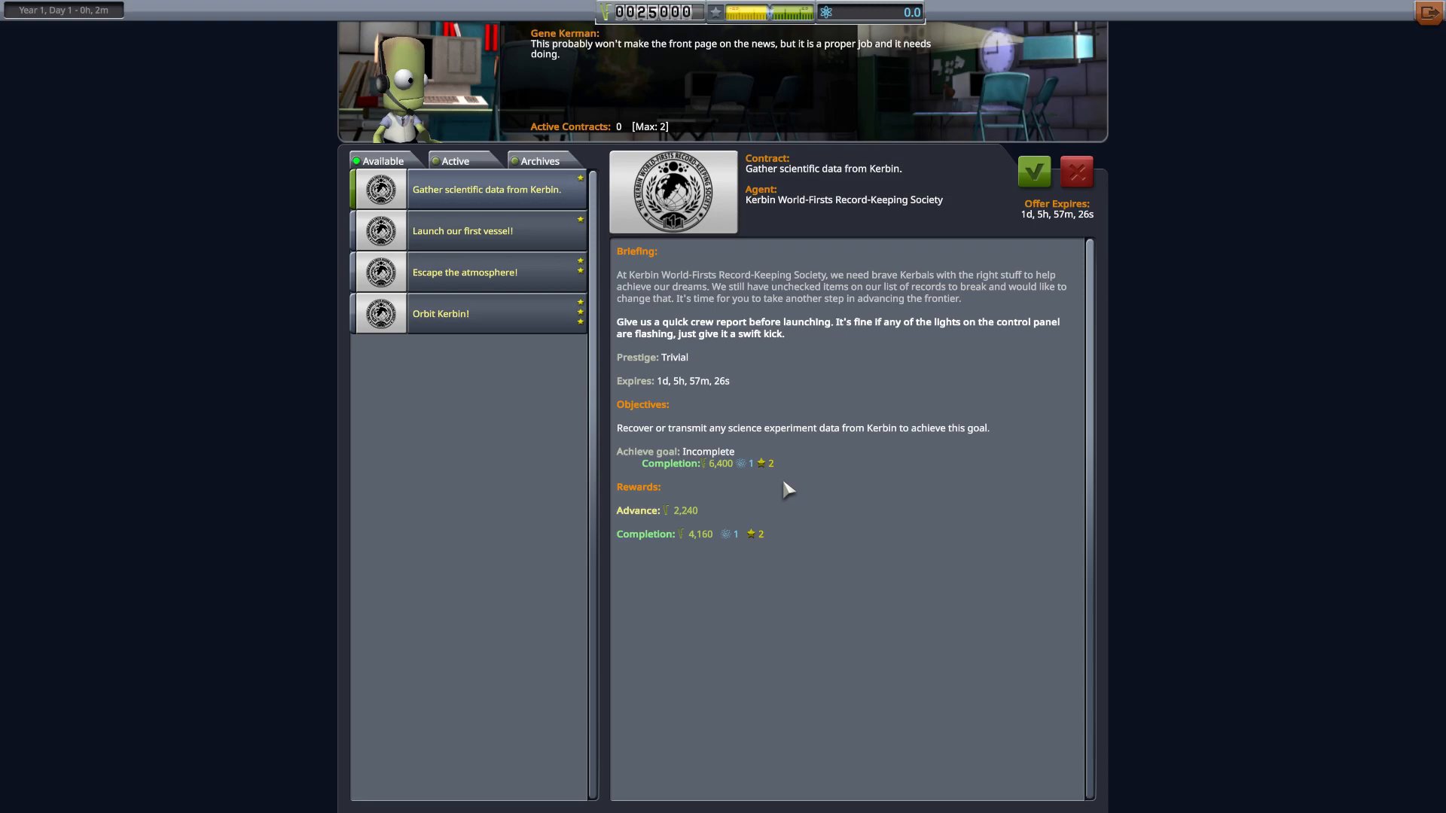
mouse_move(775, 470)
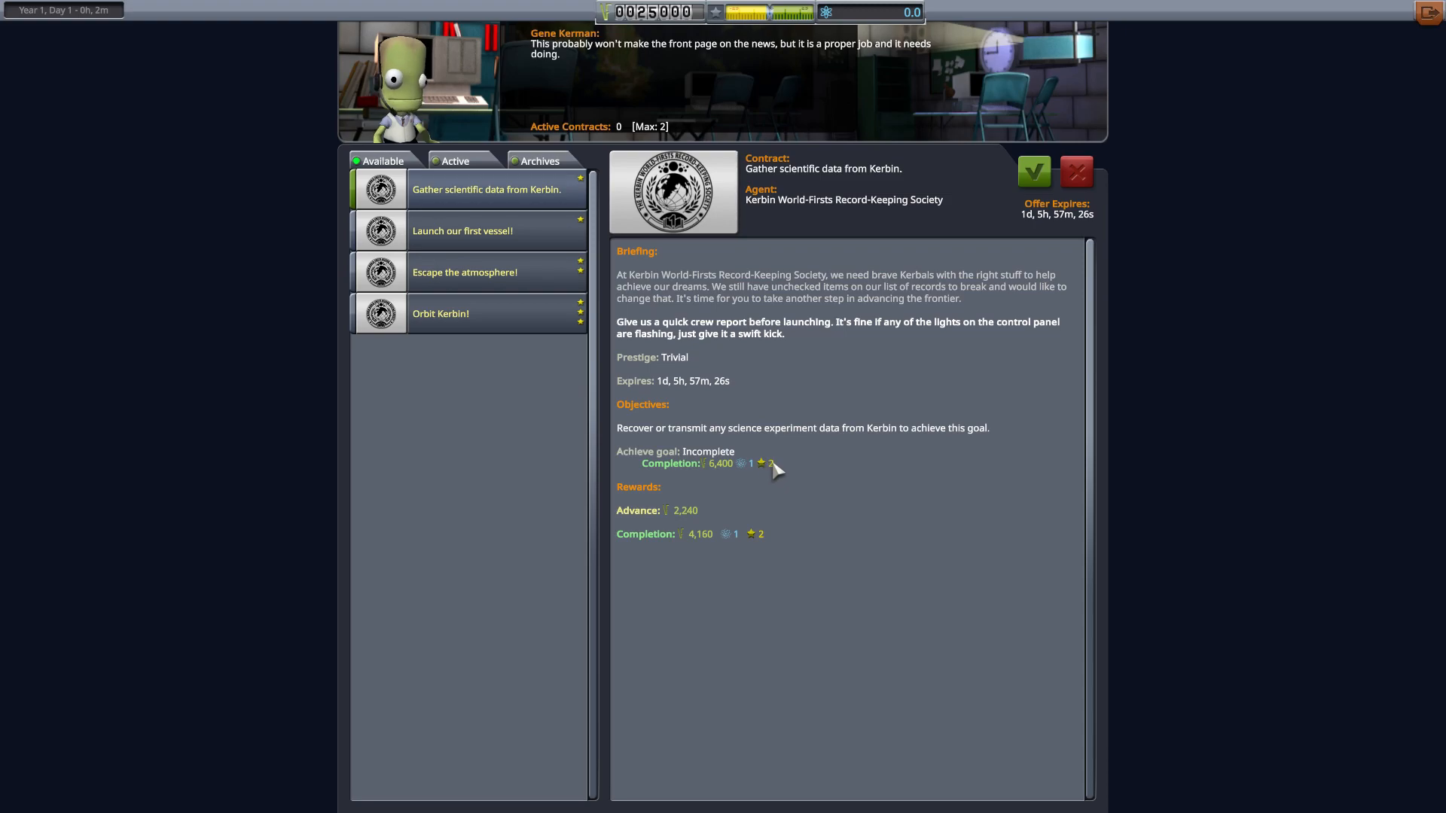
mouse_move(752, 24)
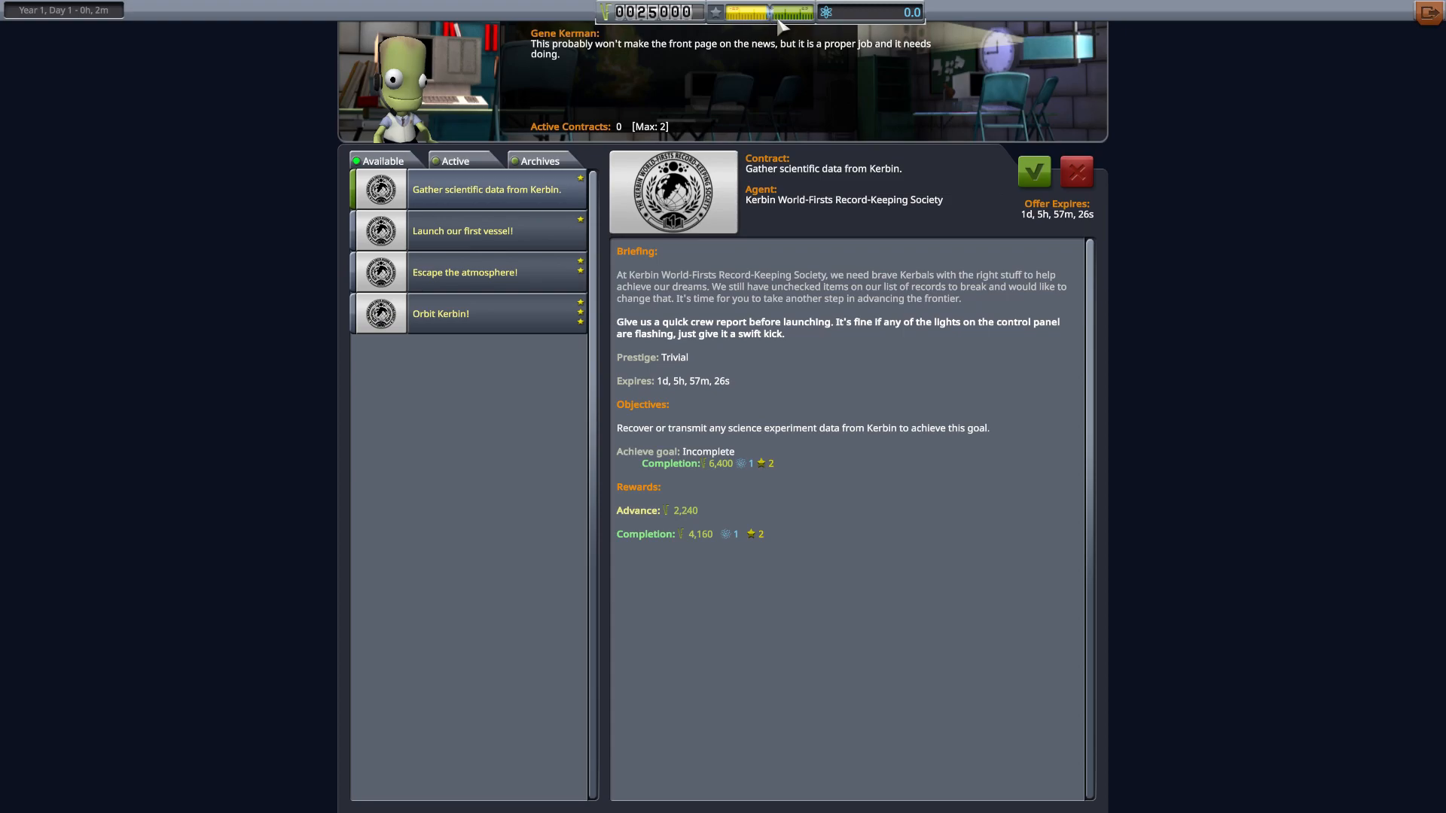
mouse_move(822, 18)
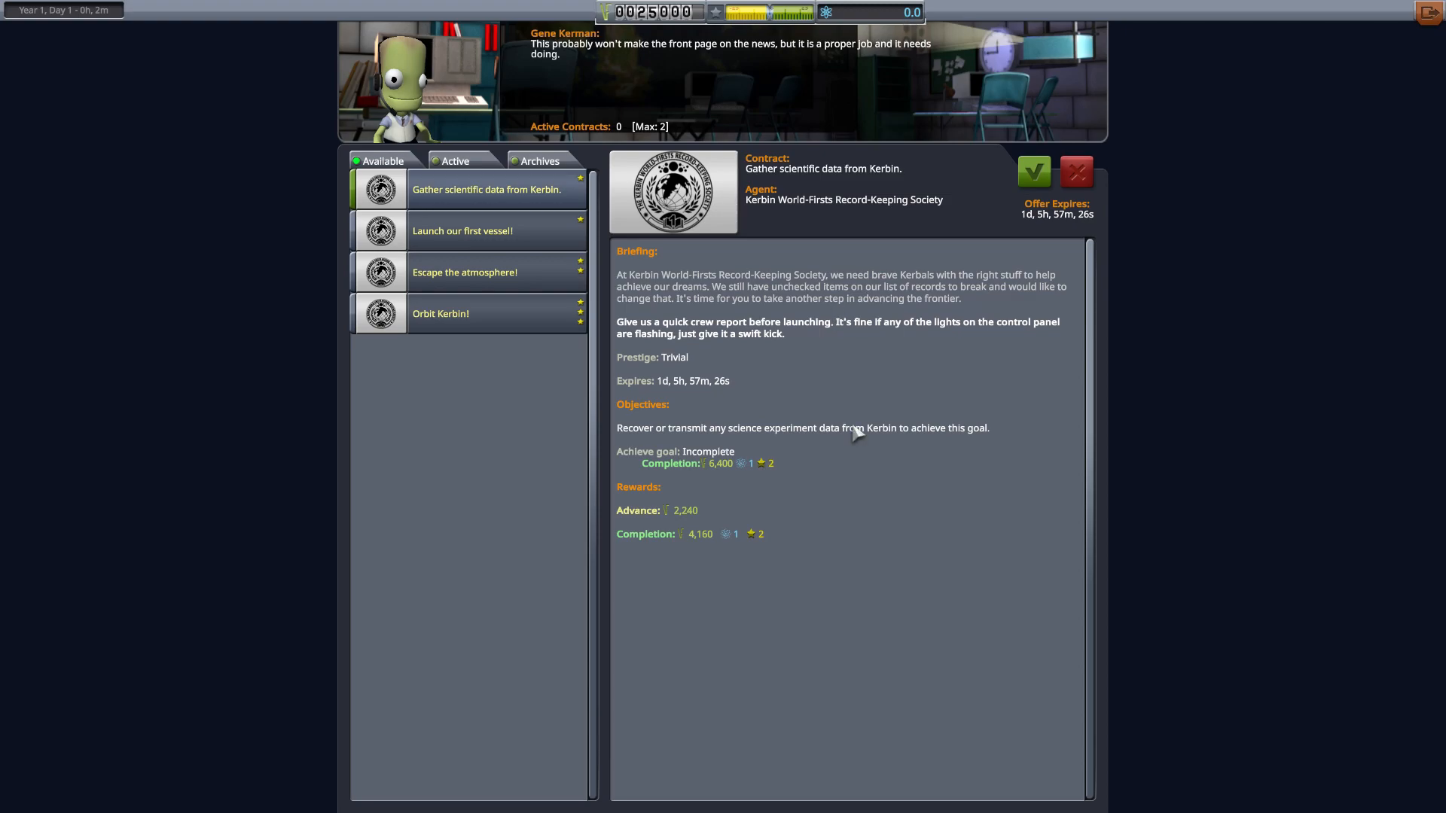
mouse_move(604, 202)
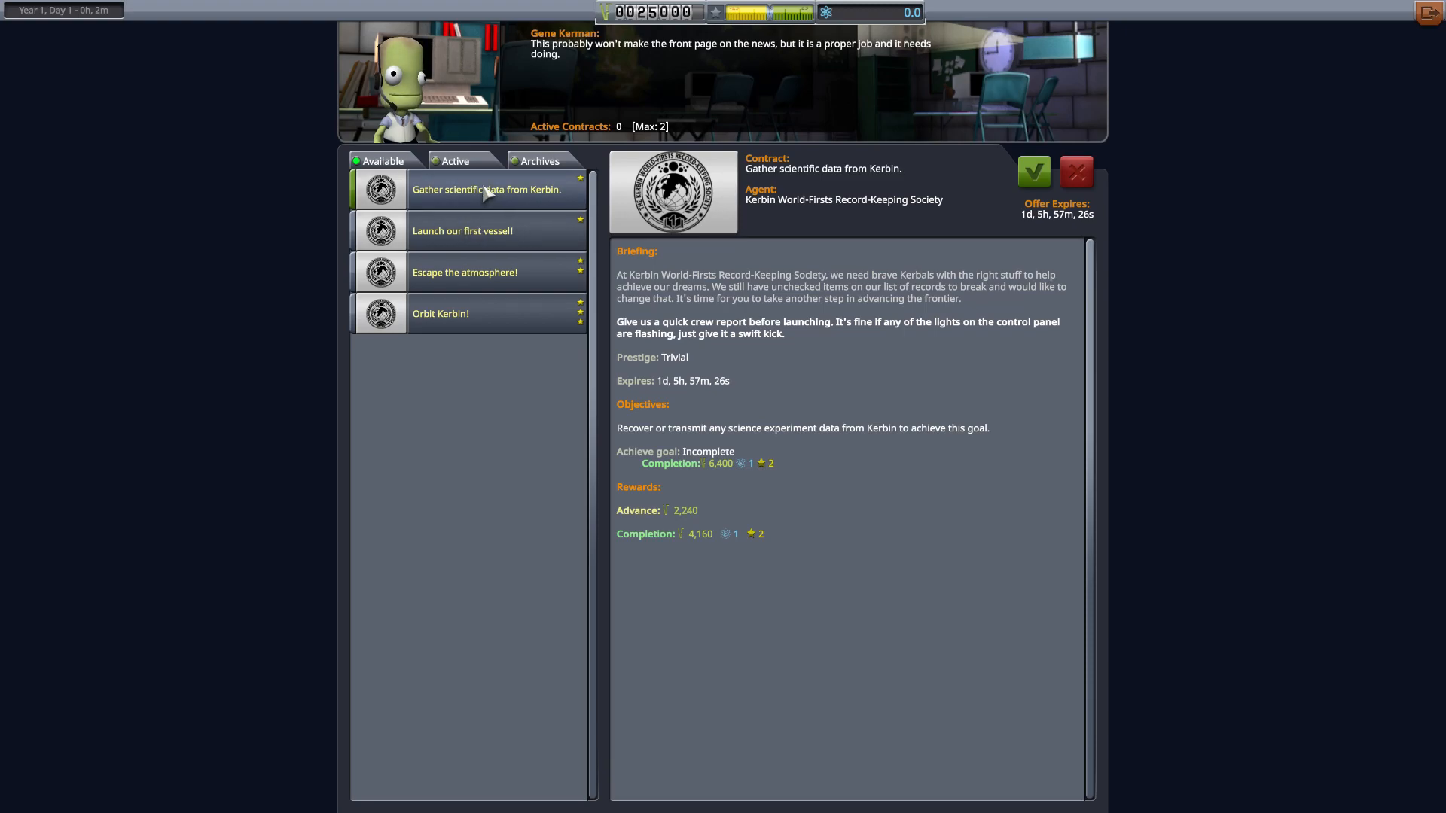
mouse_move(505, 235)
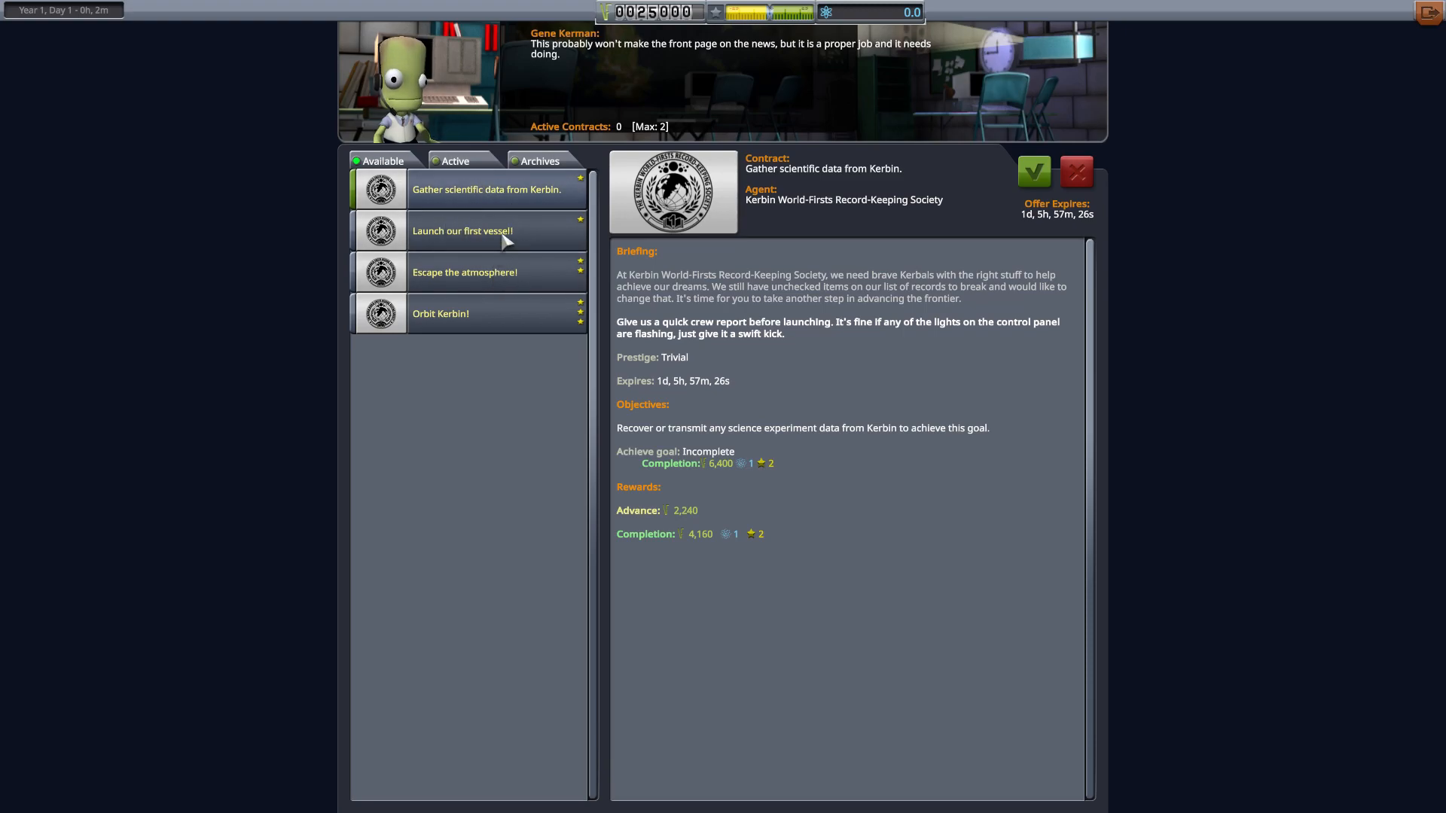
Accept the 'Launch our first vessel!' contract, then select the Kerbin science contract.
click(463, 230)
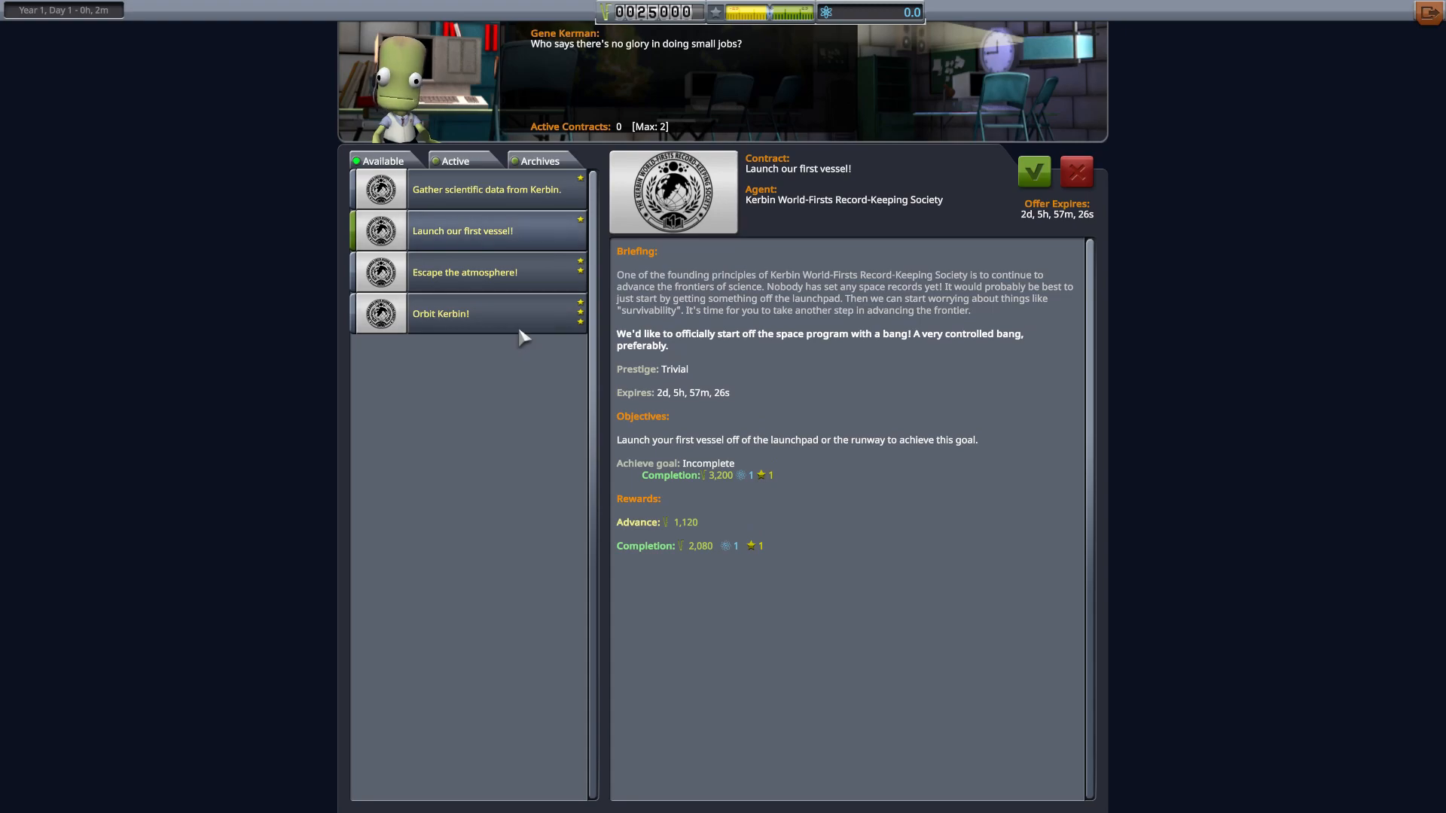
click(461, 230)
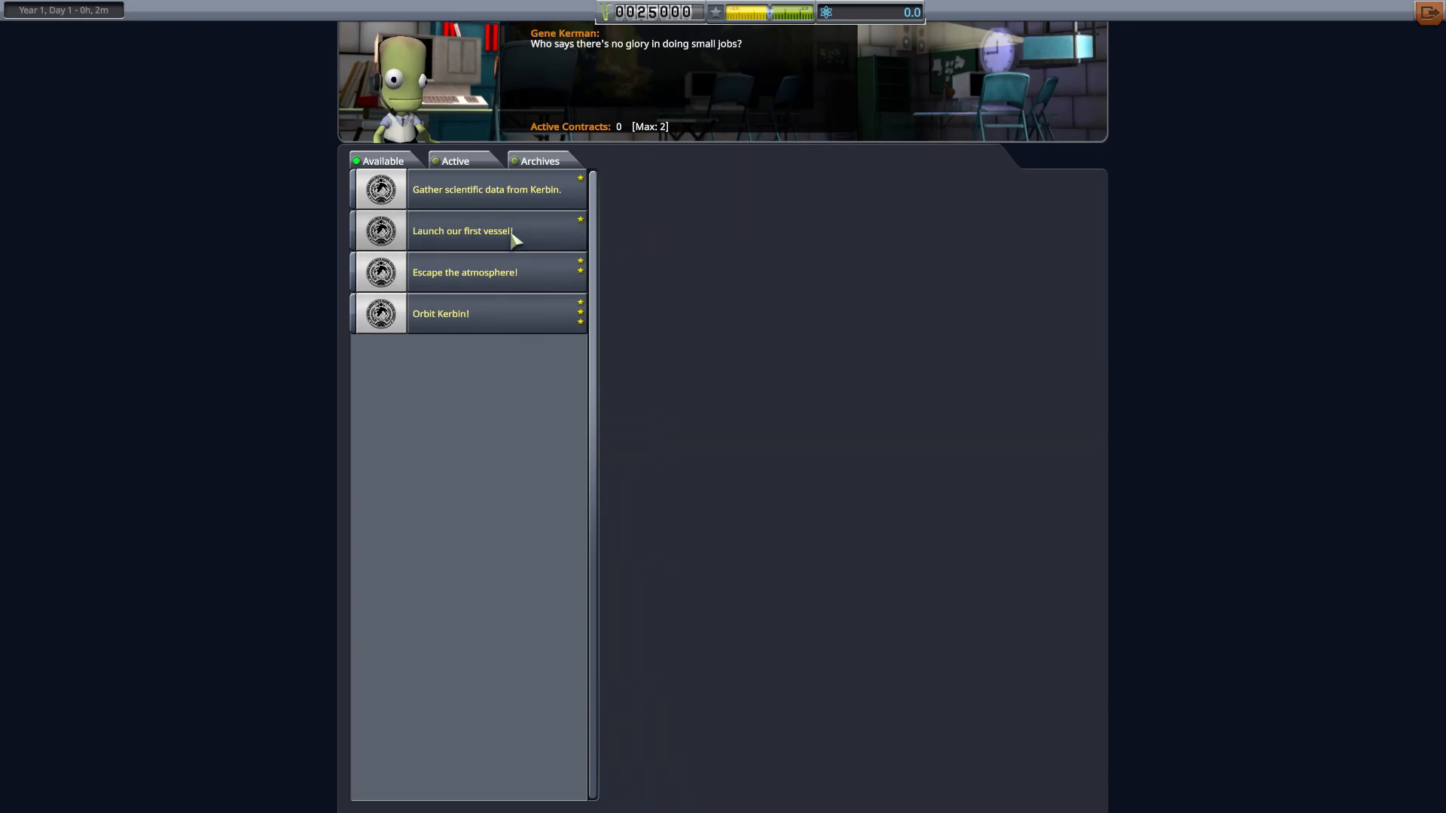
click(461, 230)
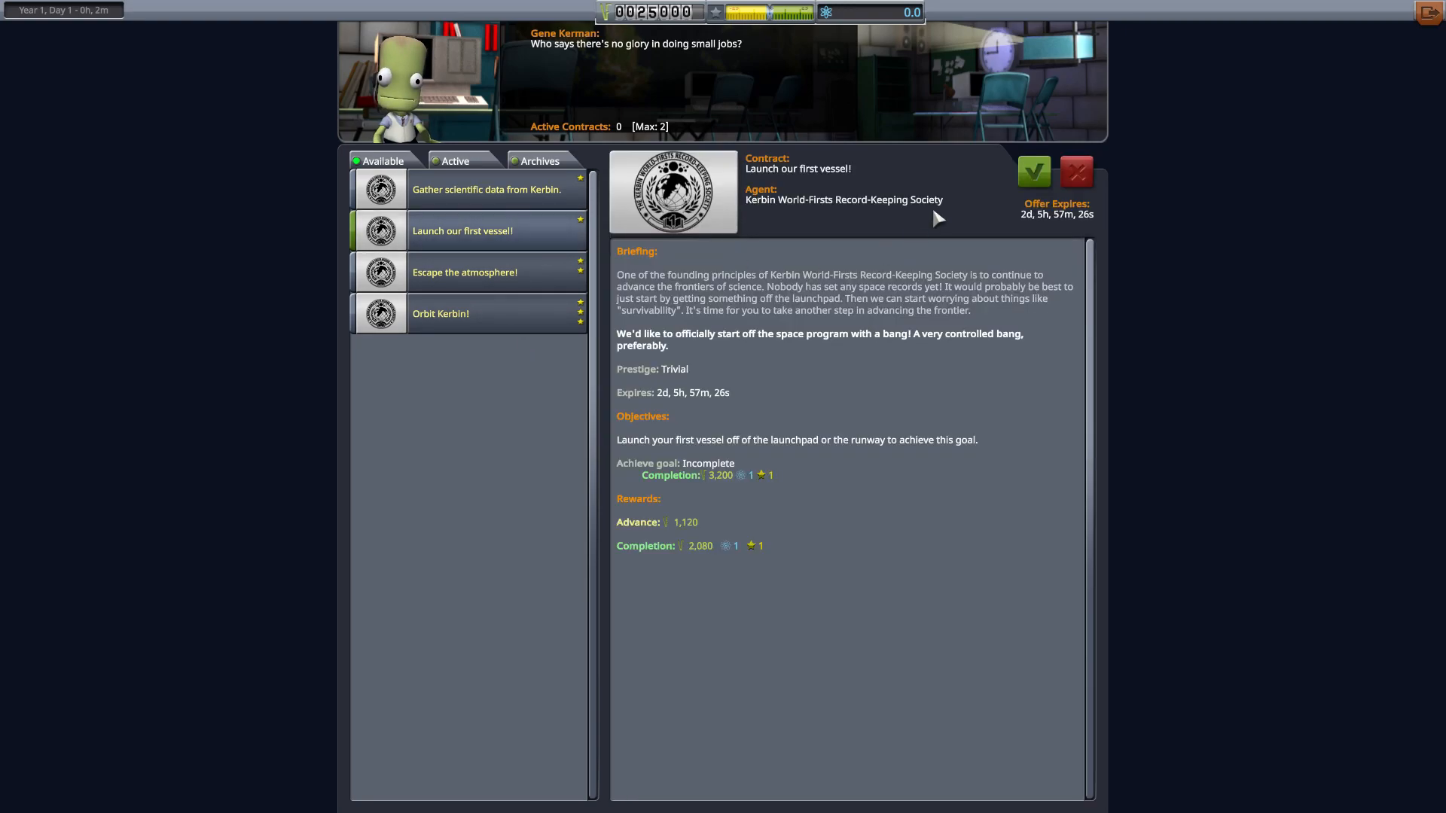
click(1034, 172)
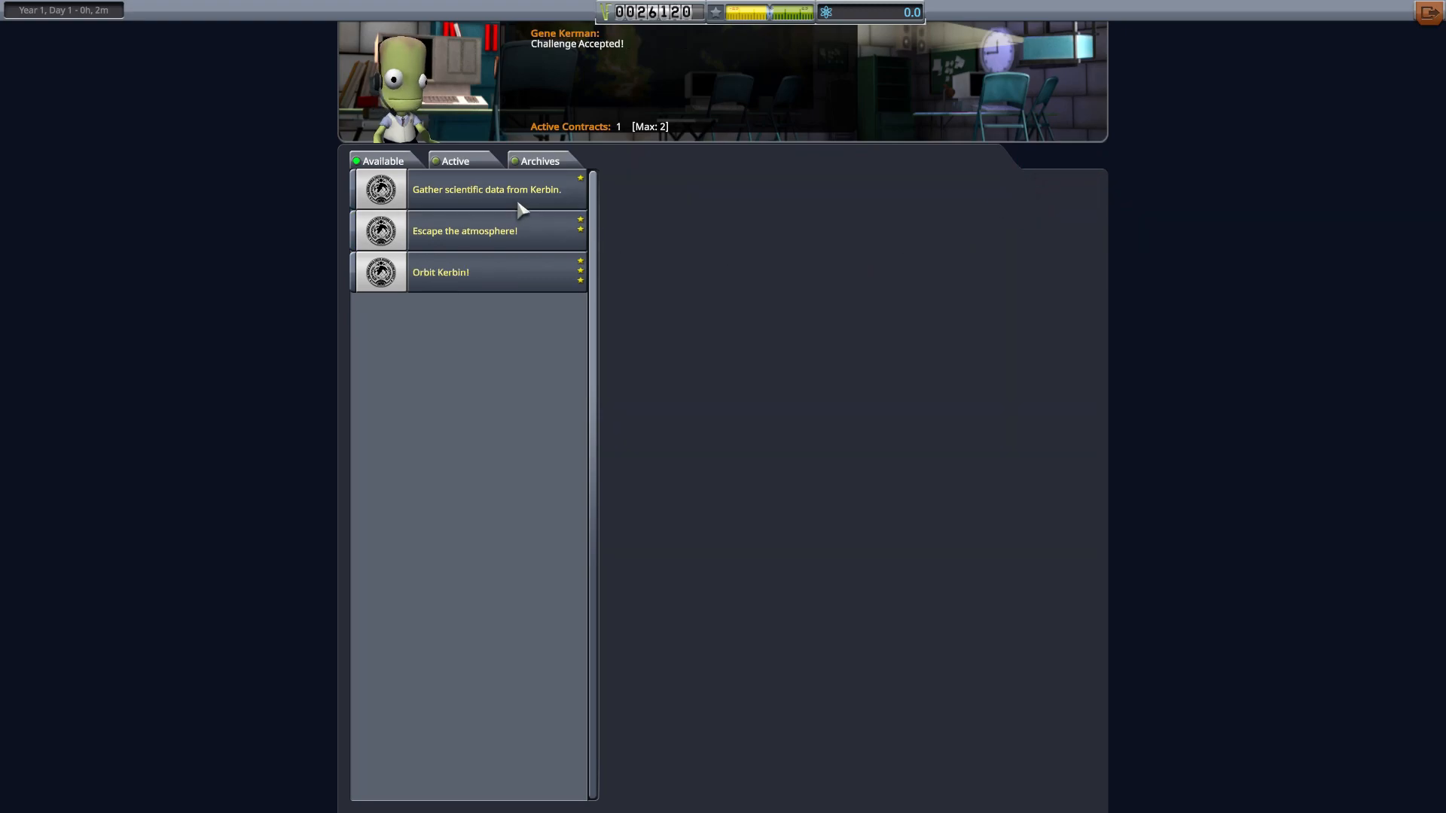
click(487, 189)
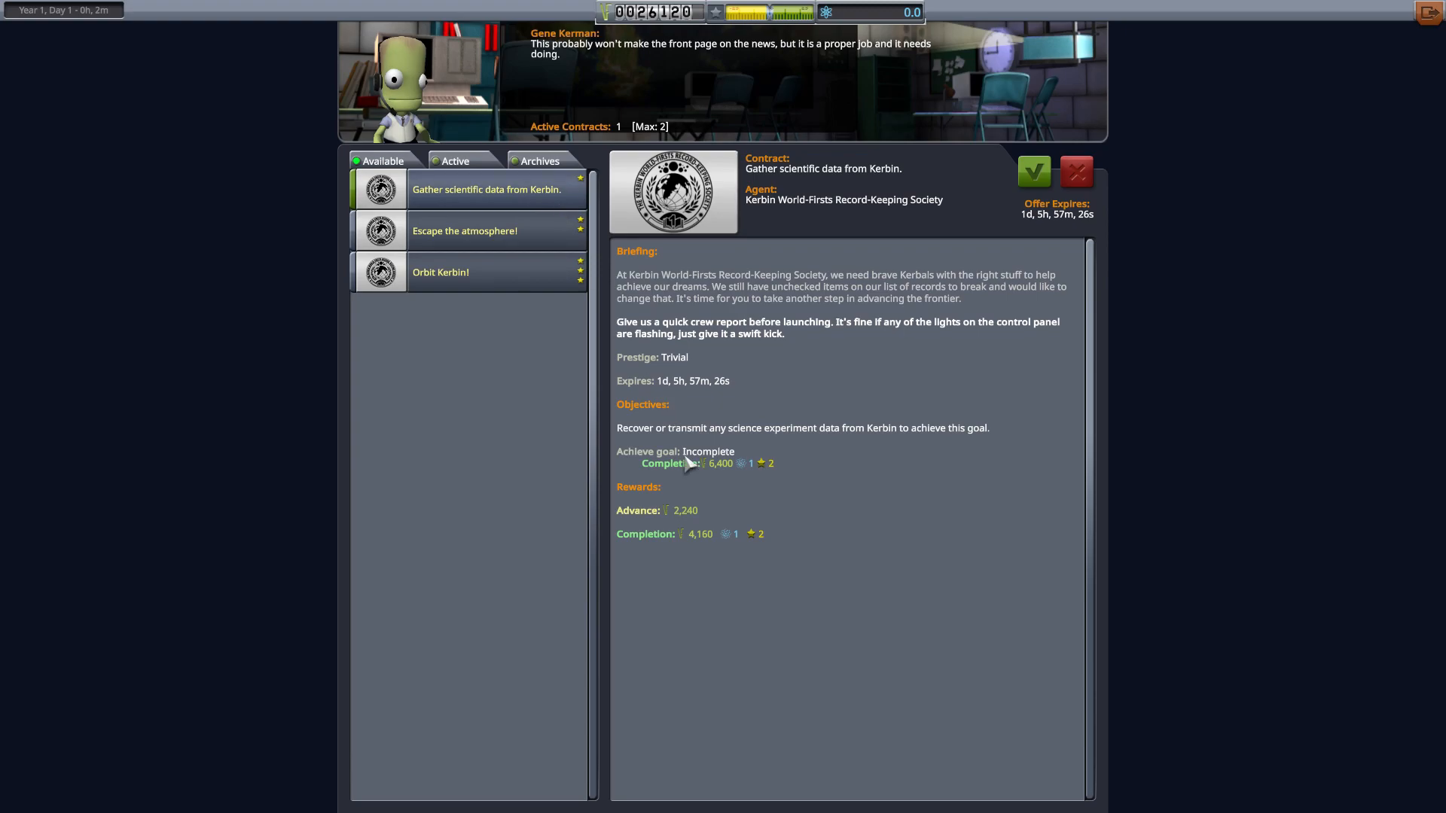
mouse_move(1035, 171)
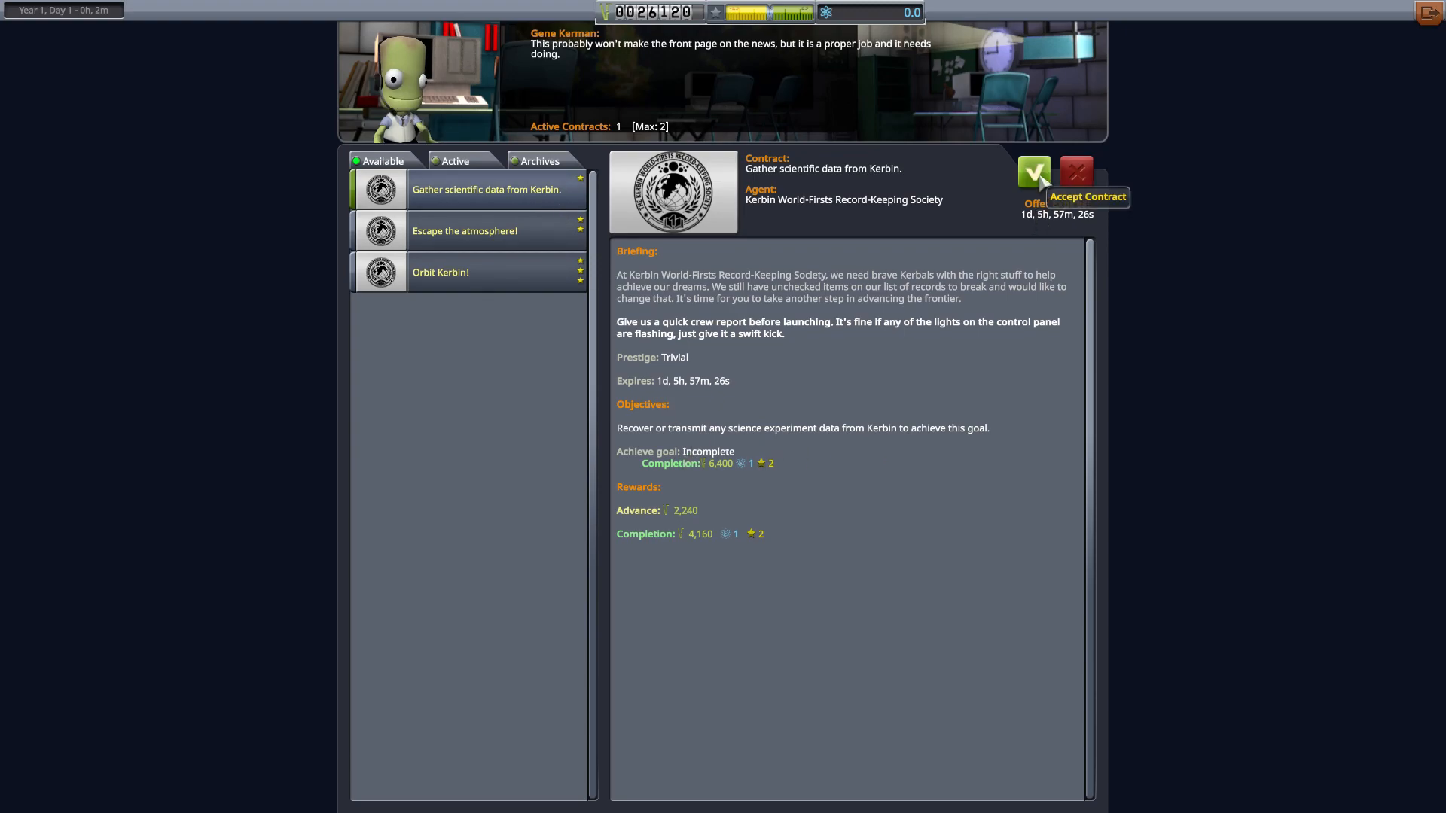
Accept 'Gather scientific data from Kerbin', reaching two active contracts.
click(1034, 172)
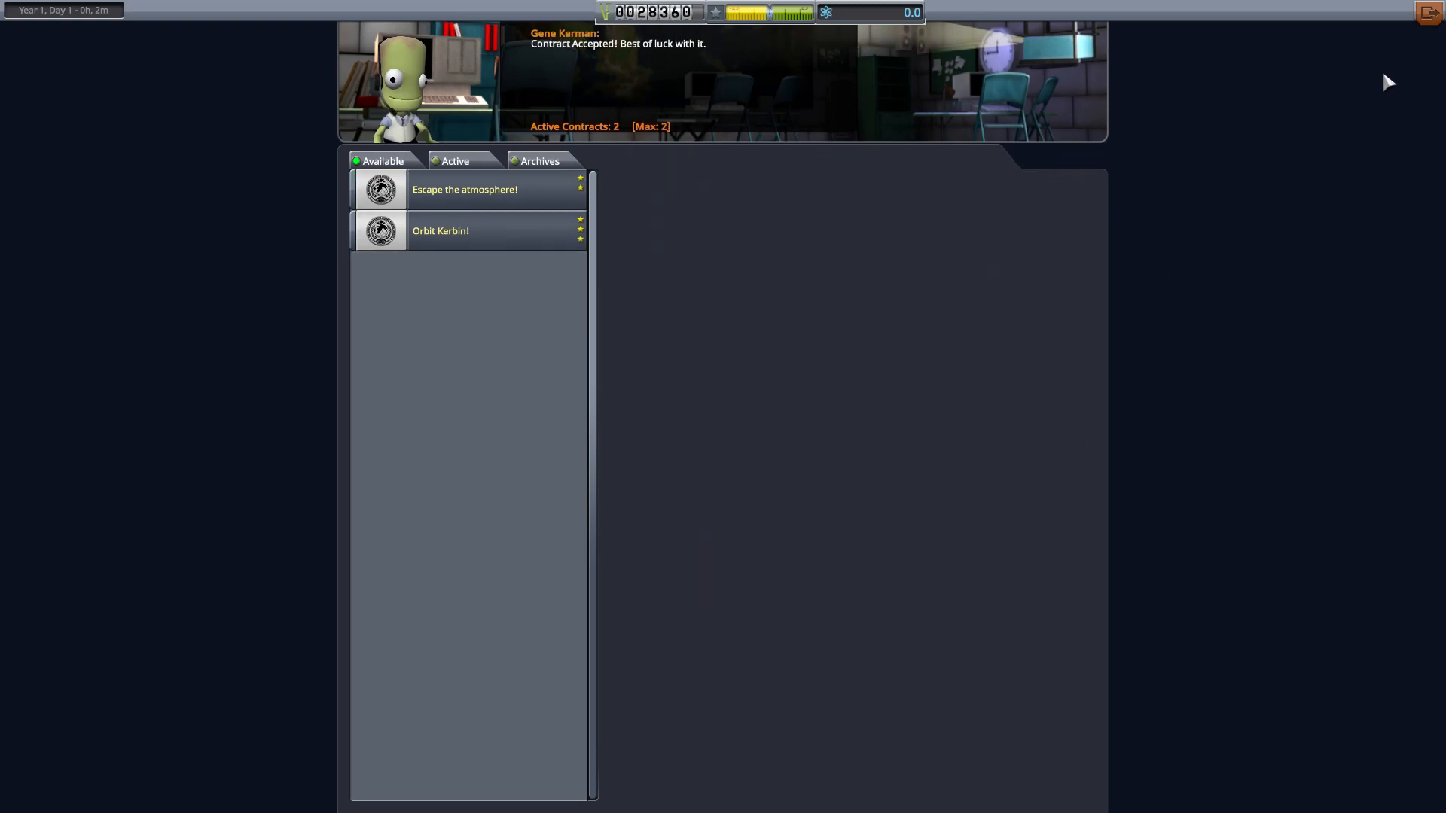
mouse_move(1429, 12)
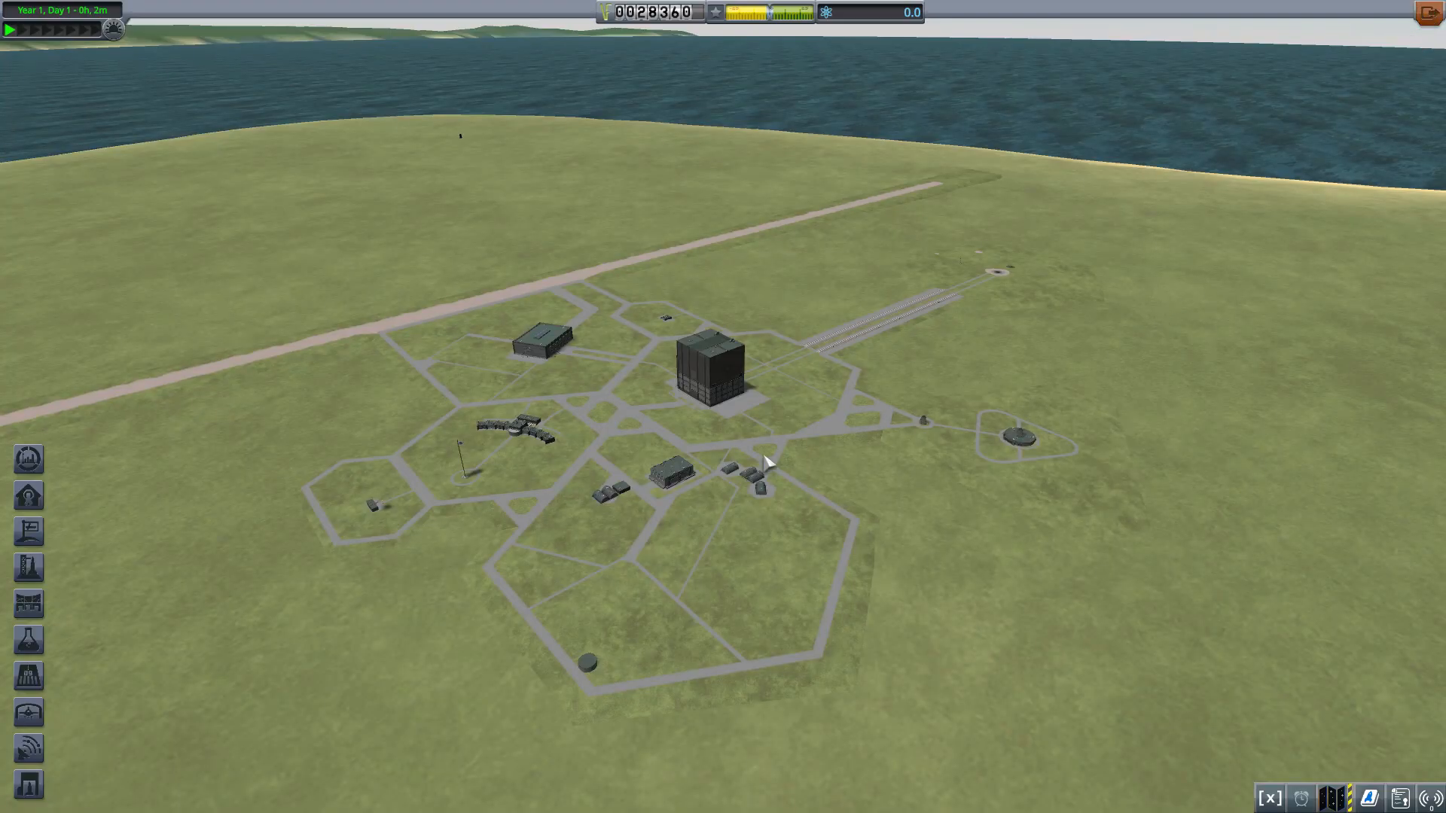
mouse_move(1014, 394)
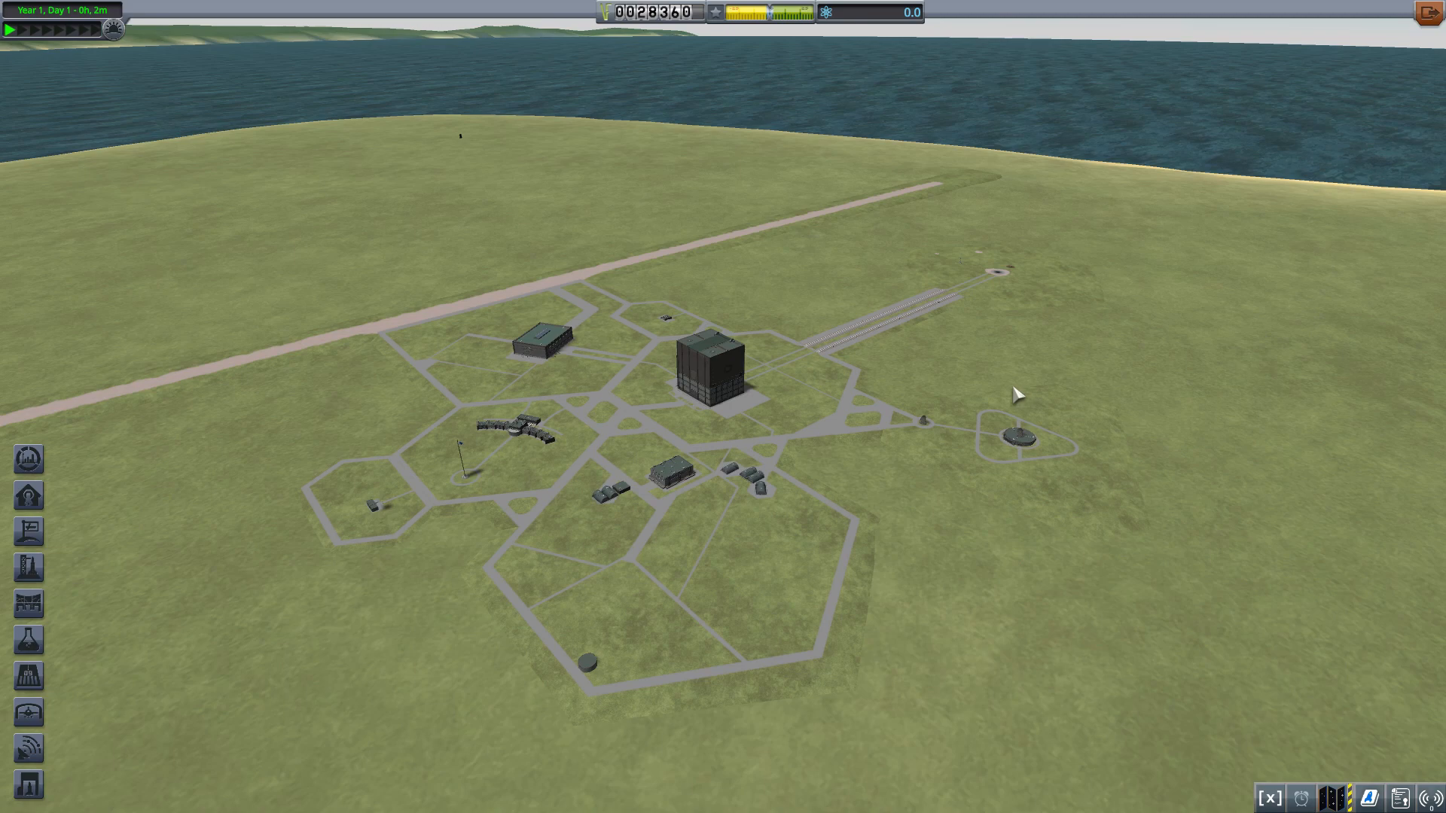
mouse_move(406, 398)
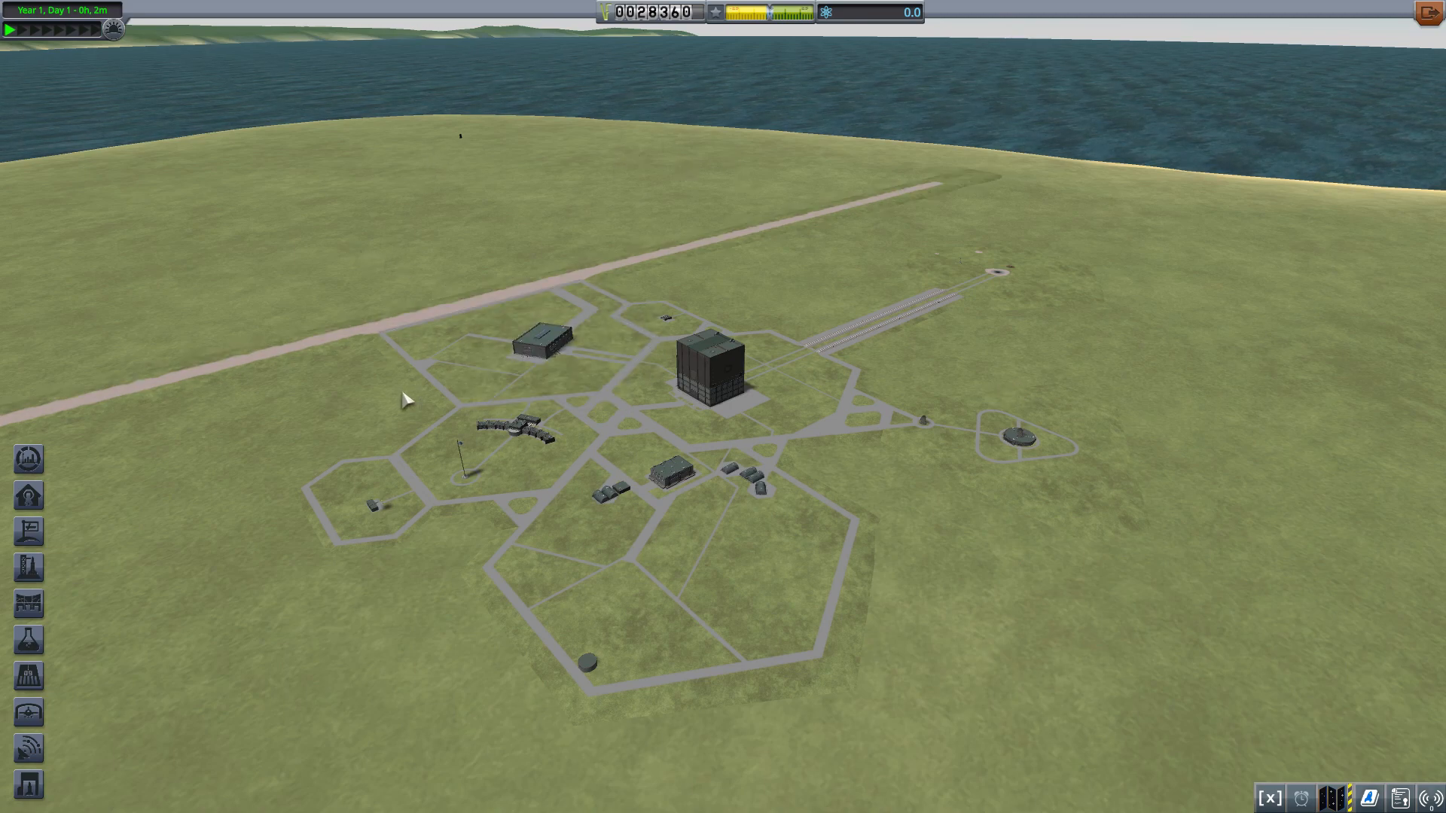
mouse_move(543, 345)
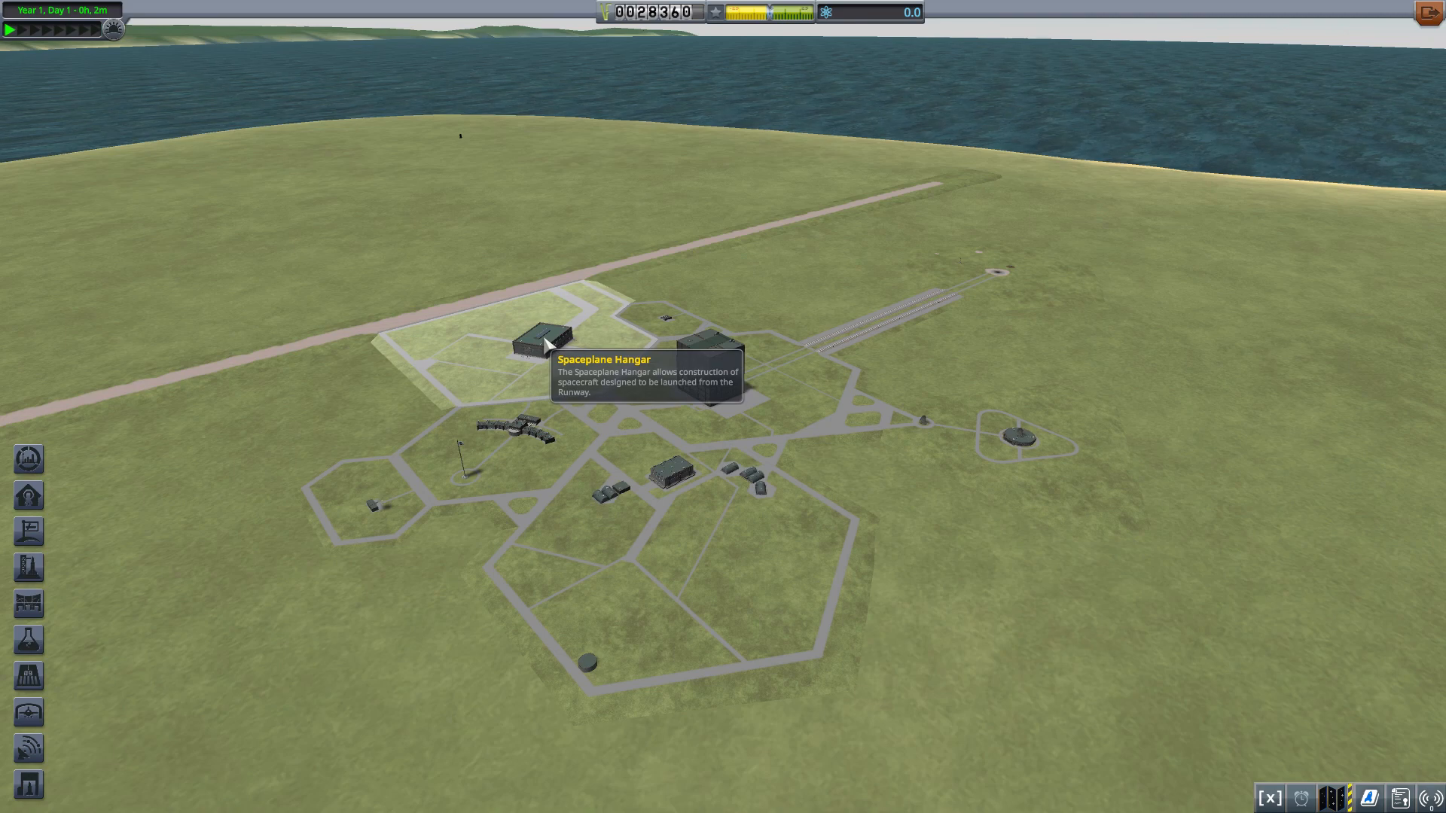
mouse_move(522, 427)
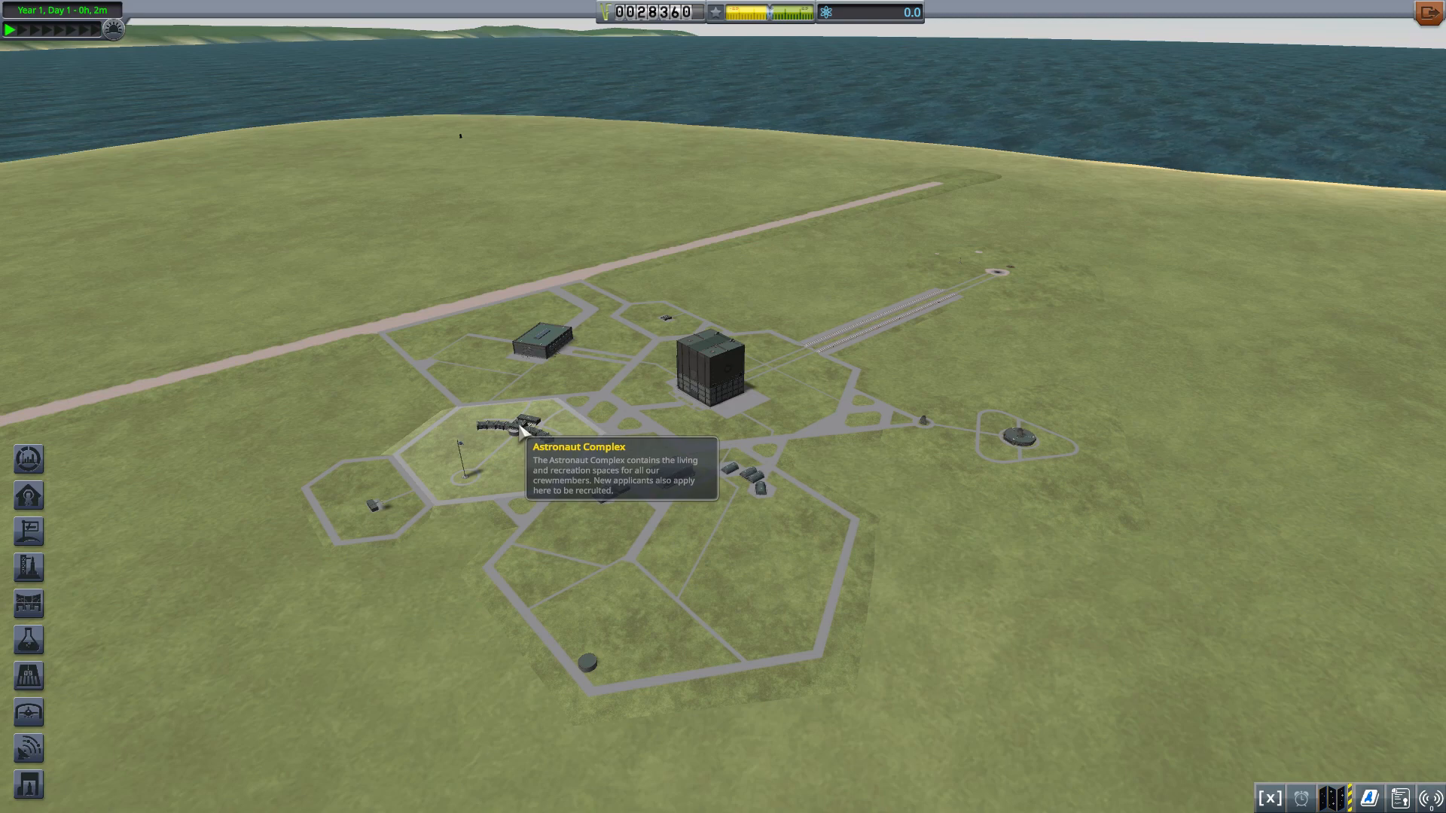
mouse_move(415, 417)
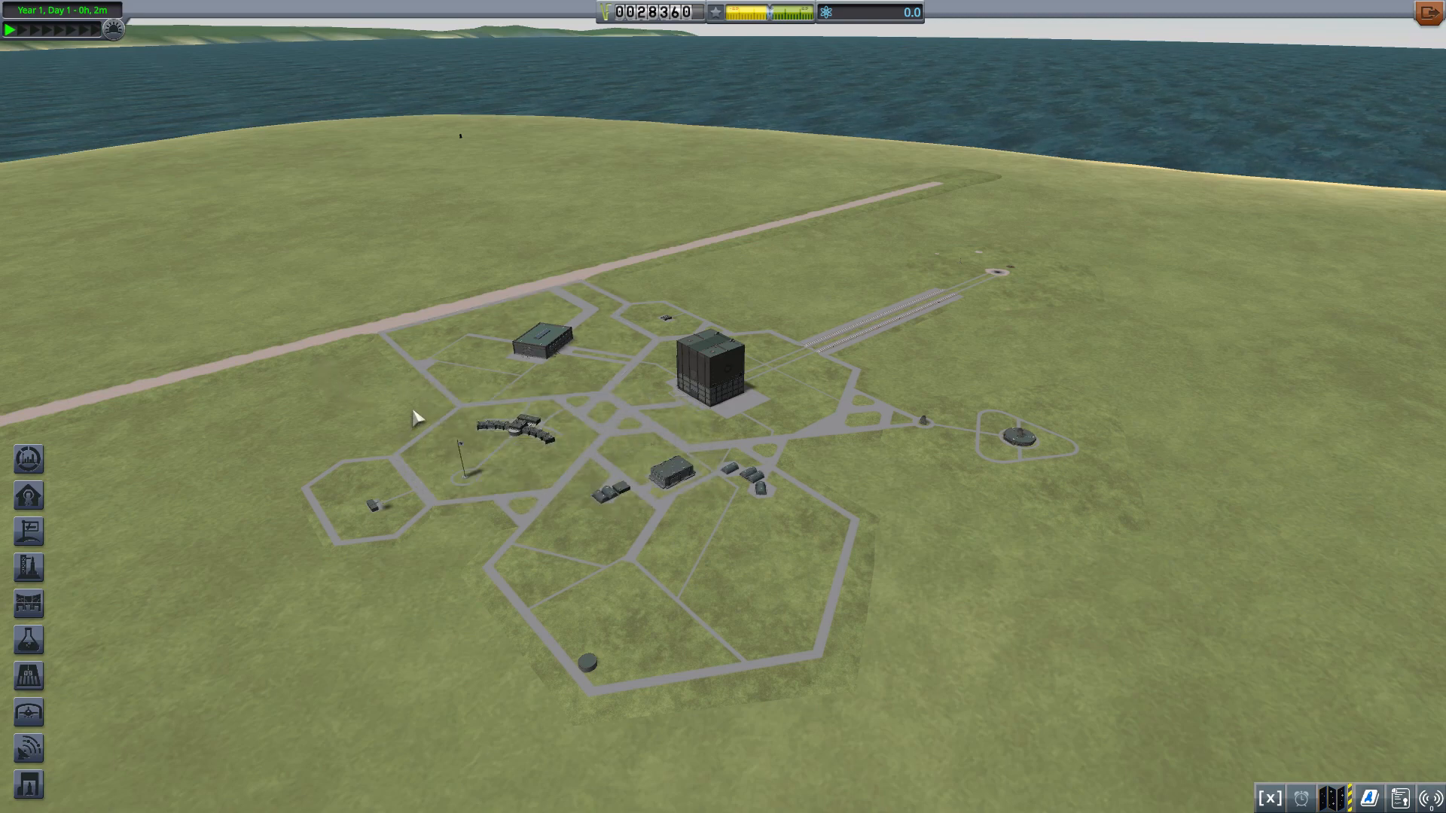
mouse_move(472, 487)
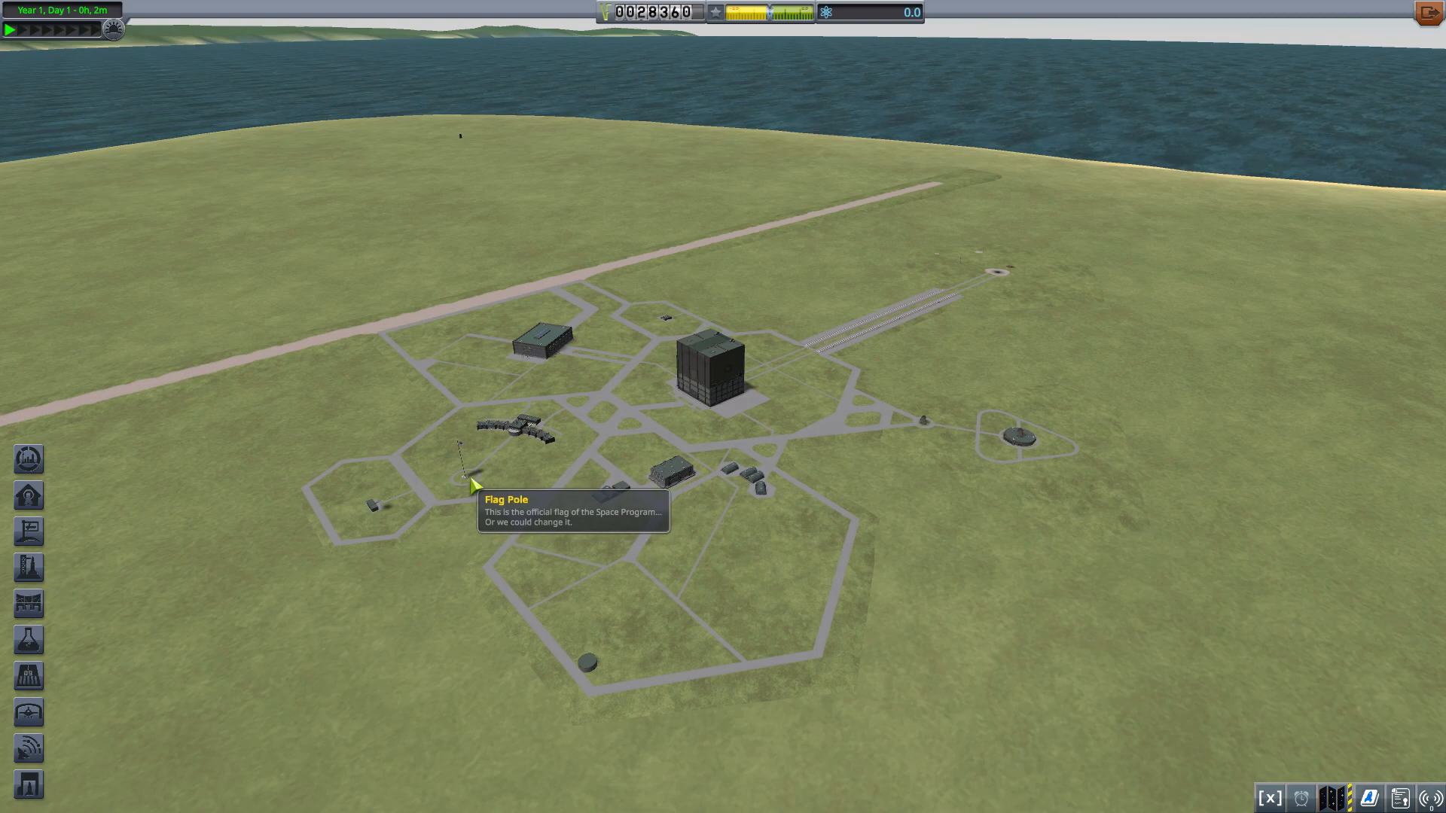
click(473, 484)
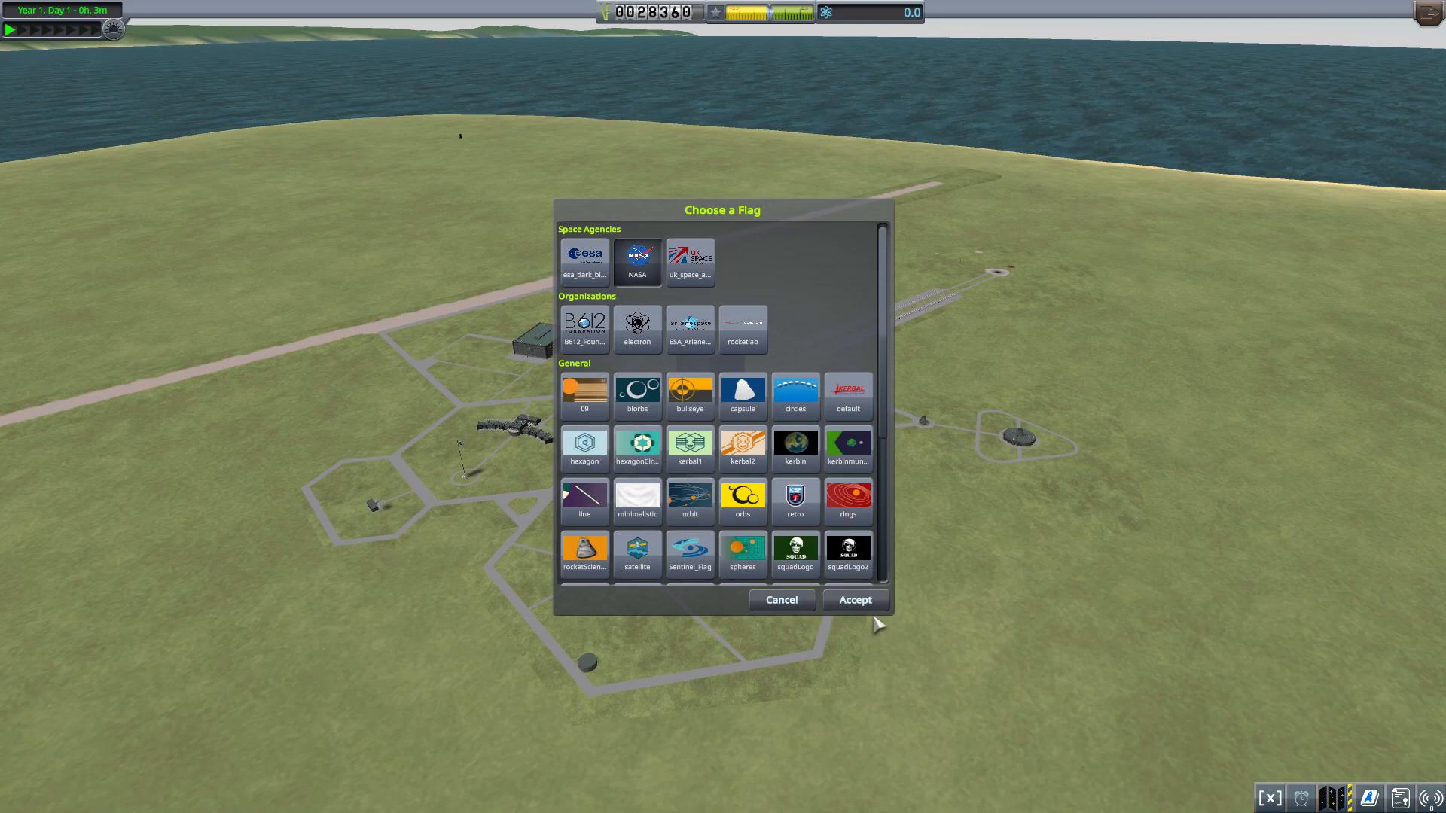
click(853, 599)
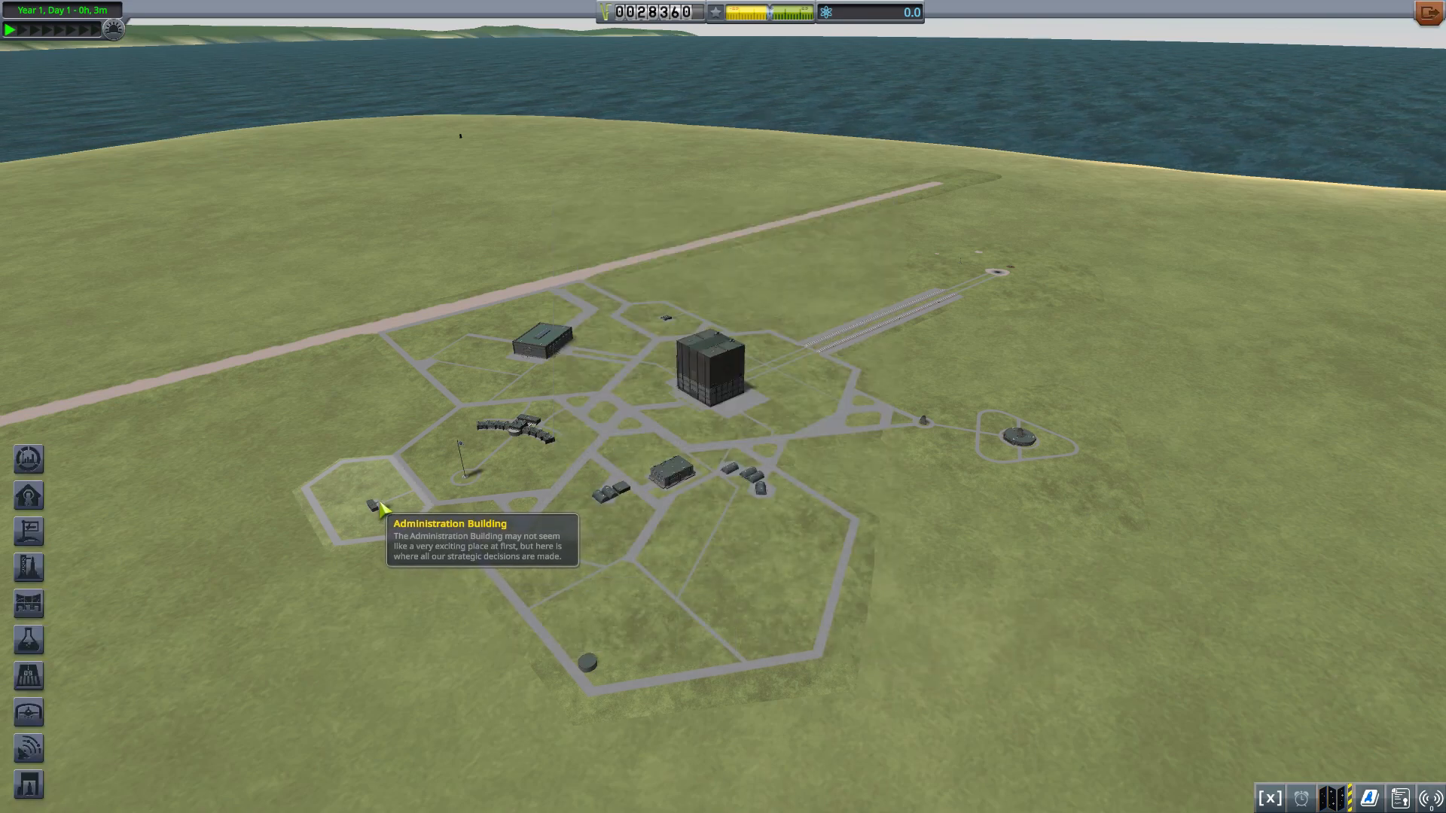
mouse_move(307, 447)
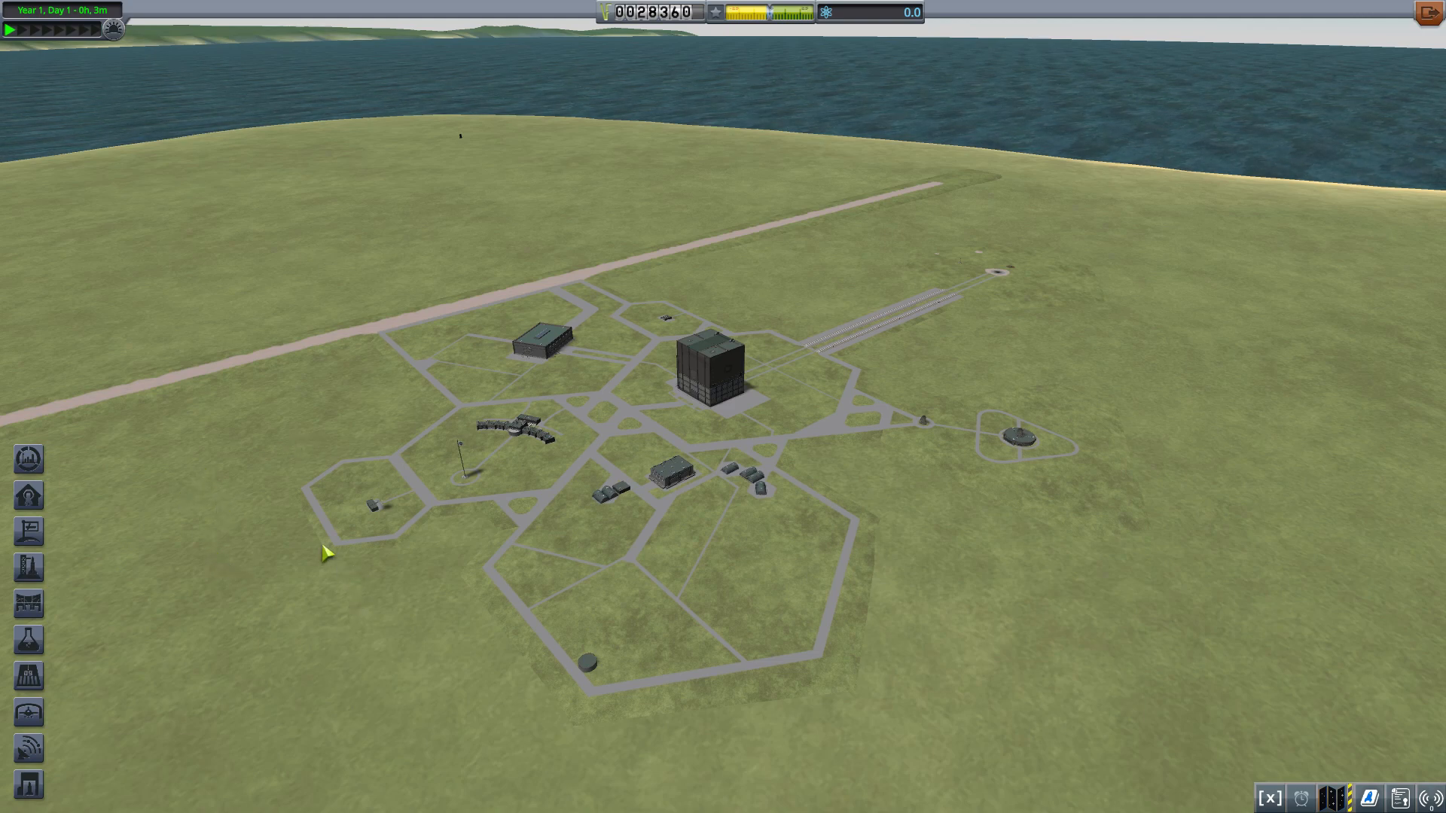
mouse_move(1012, 435)
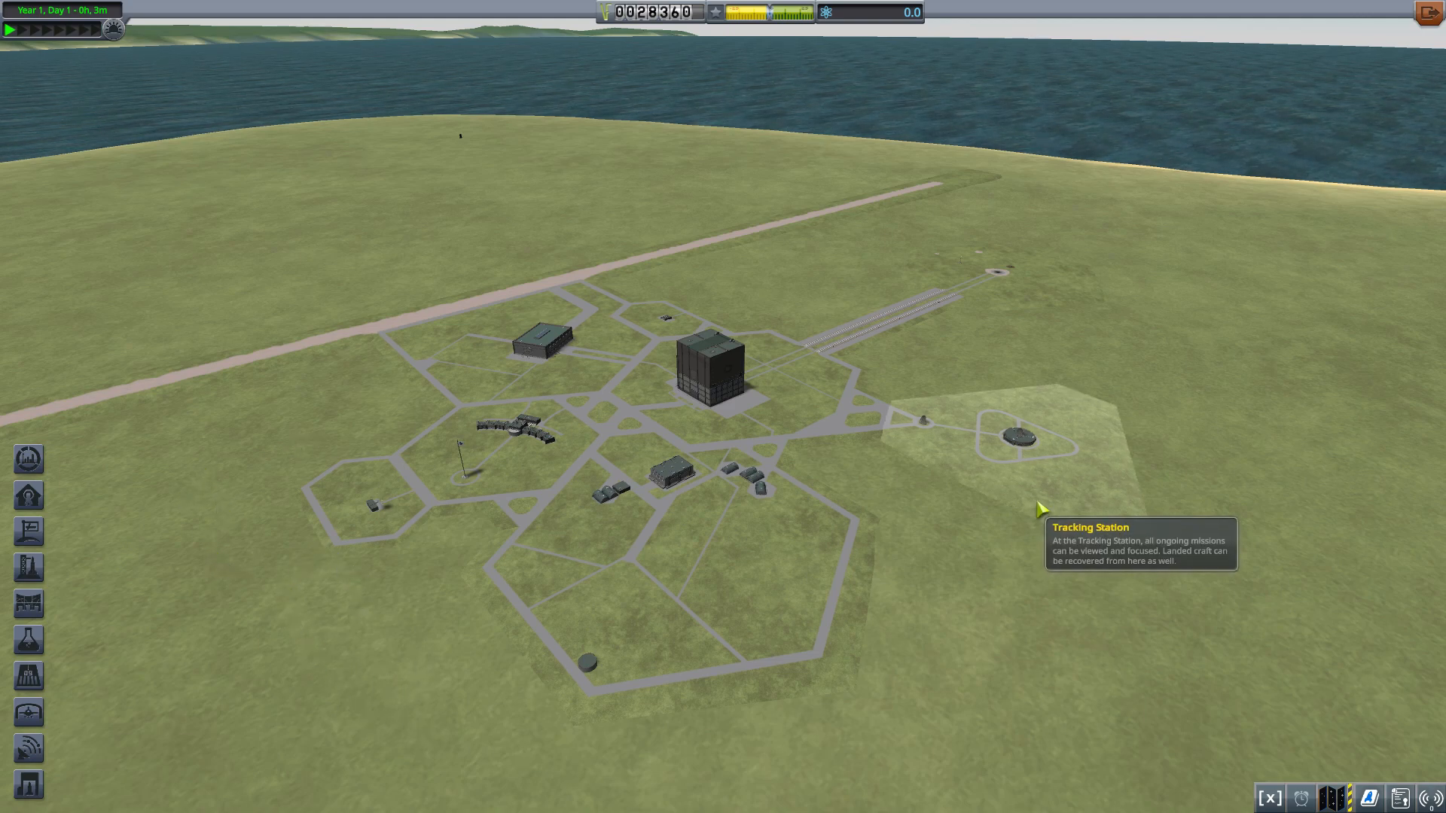
mouse_move(1027, 443)
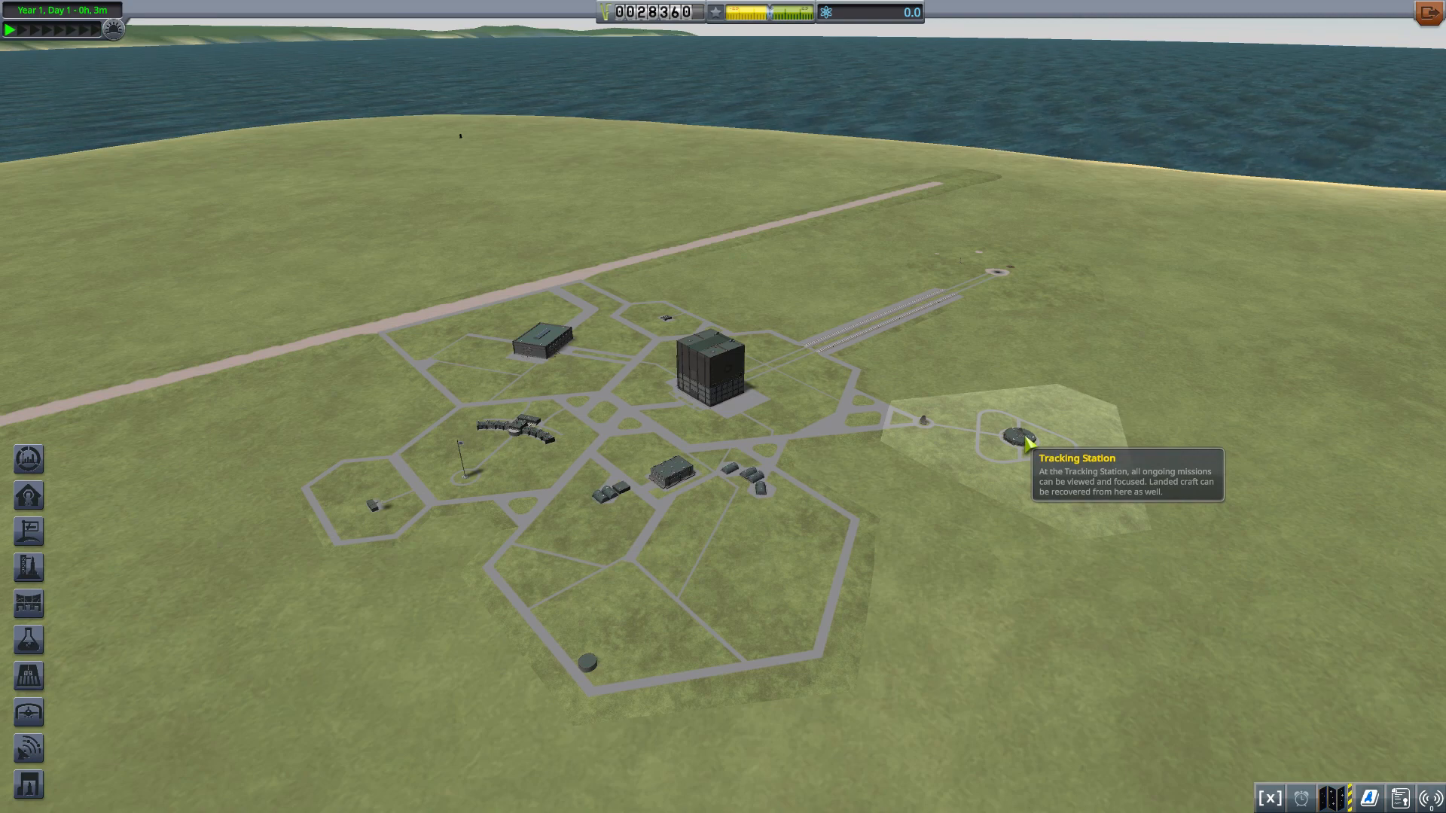
Visit the Tracking Station, dismiss its welcome message, and look over Kerbin.
click(1011, 437)
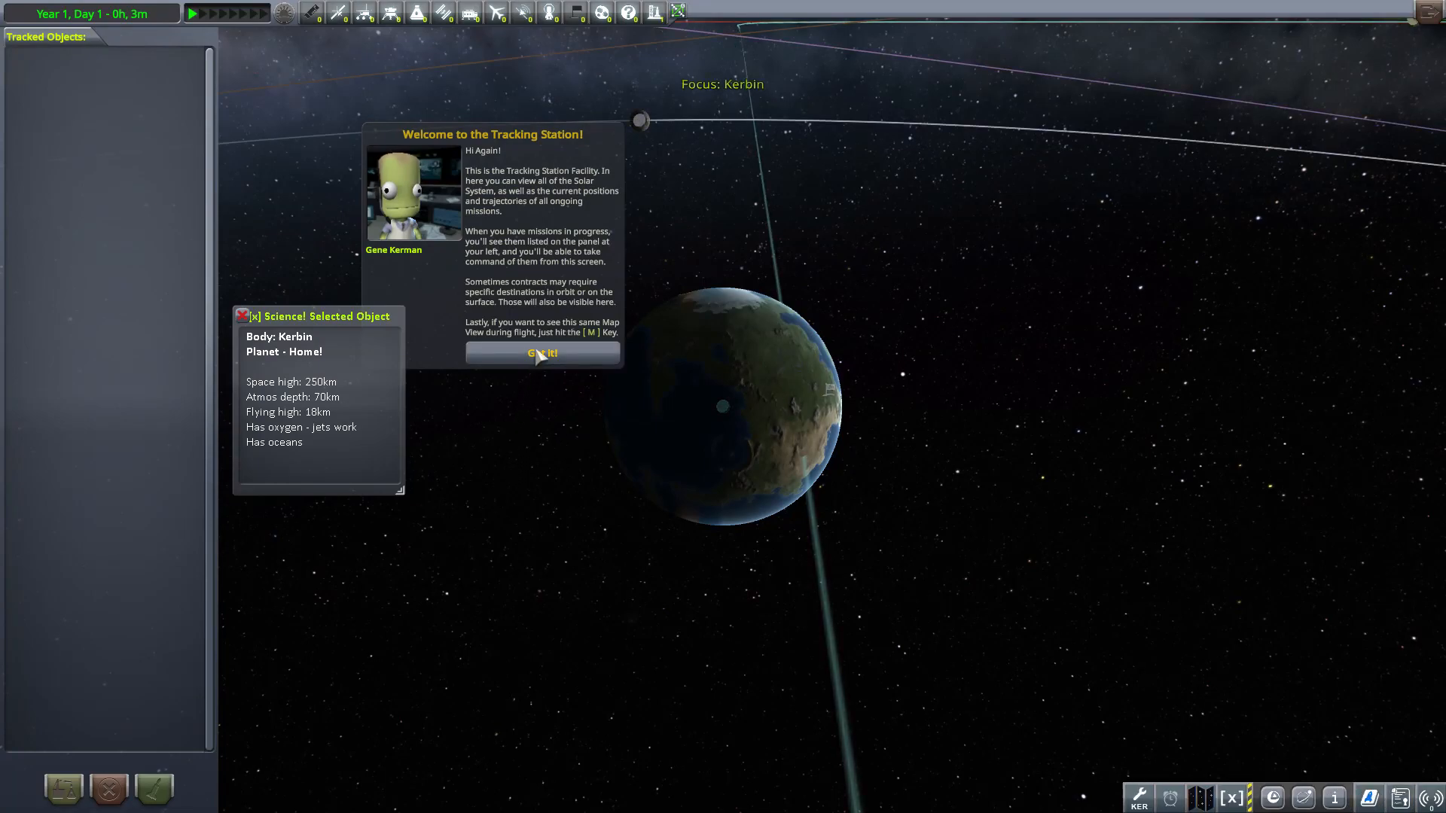
click(542, 354)
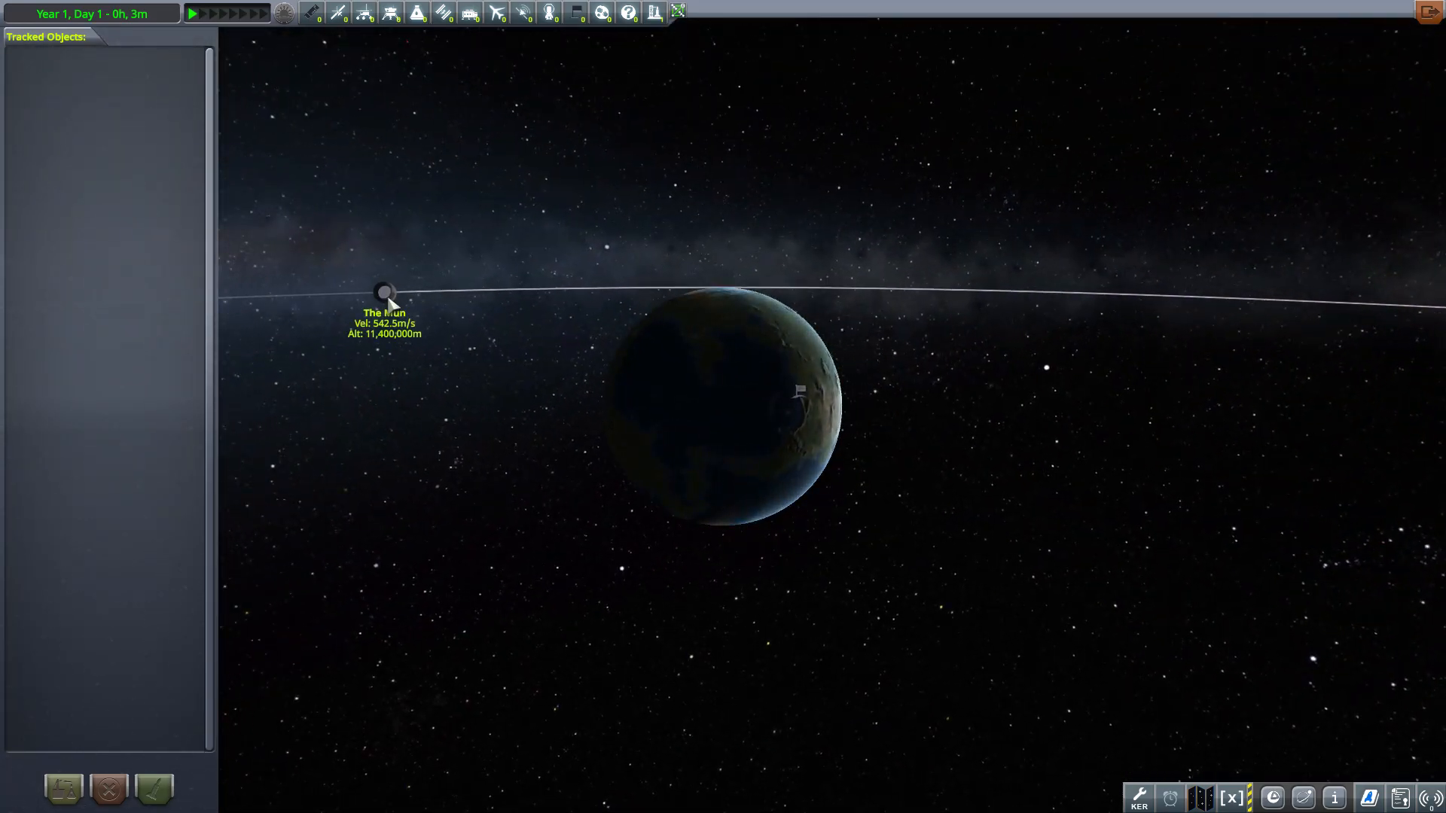
click(385, 292)
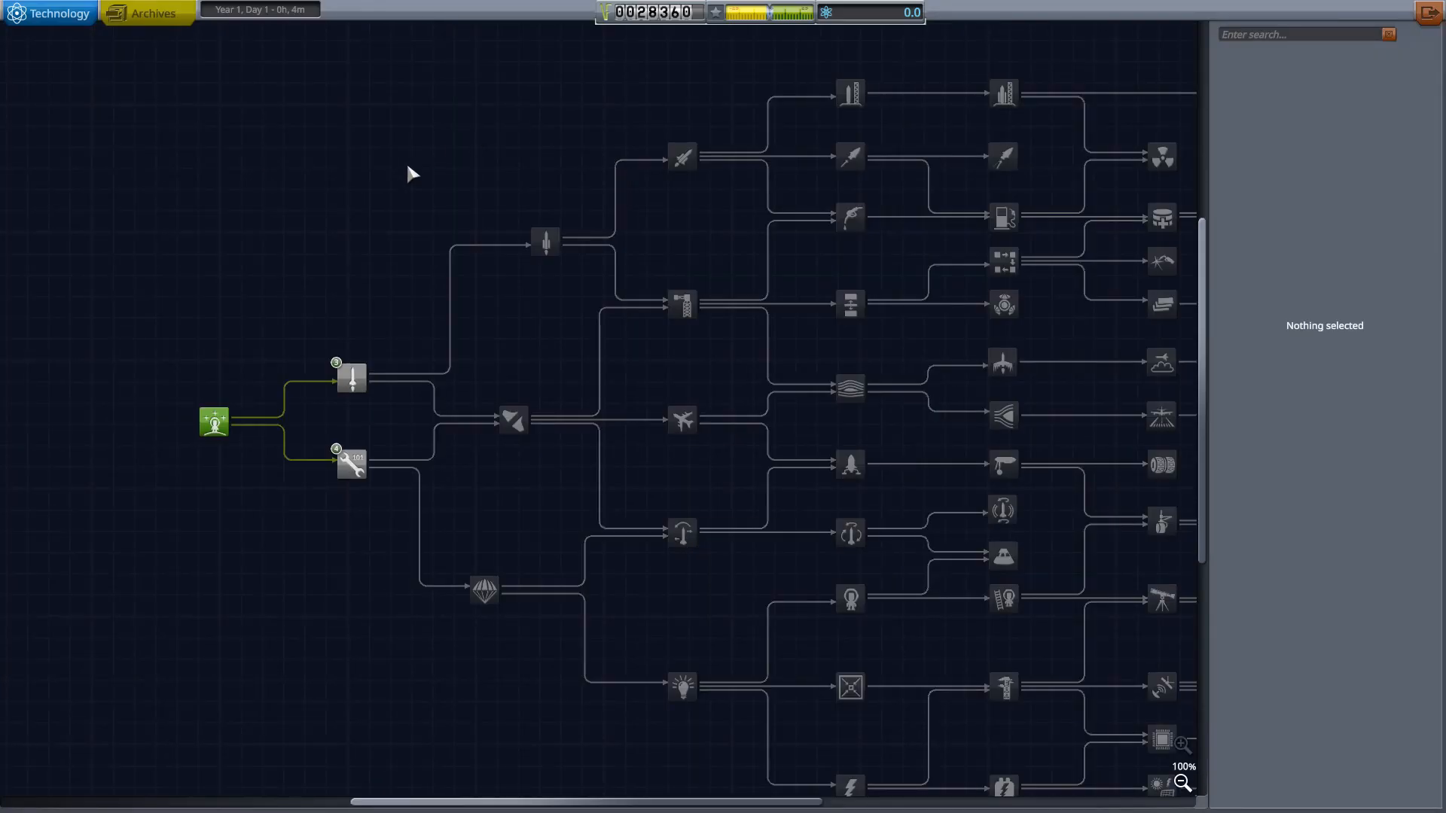
mouse_move(168, 323)
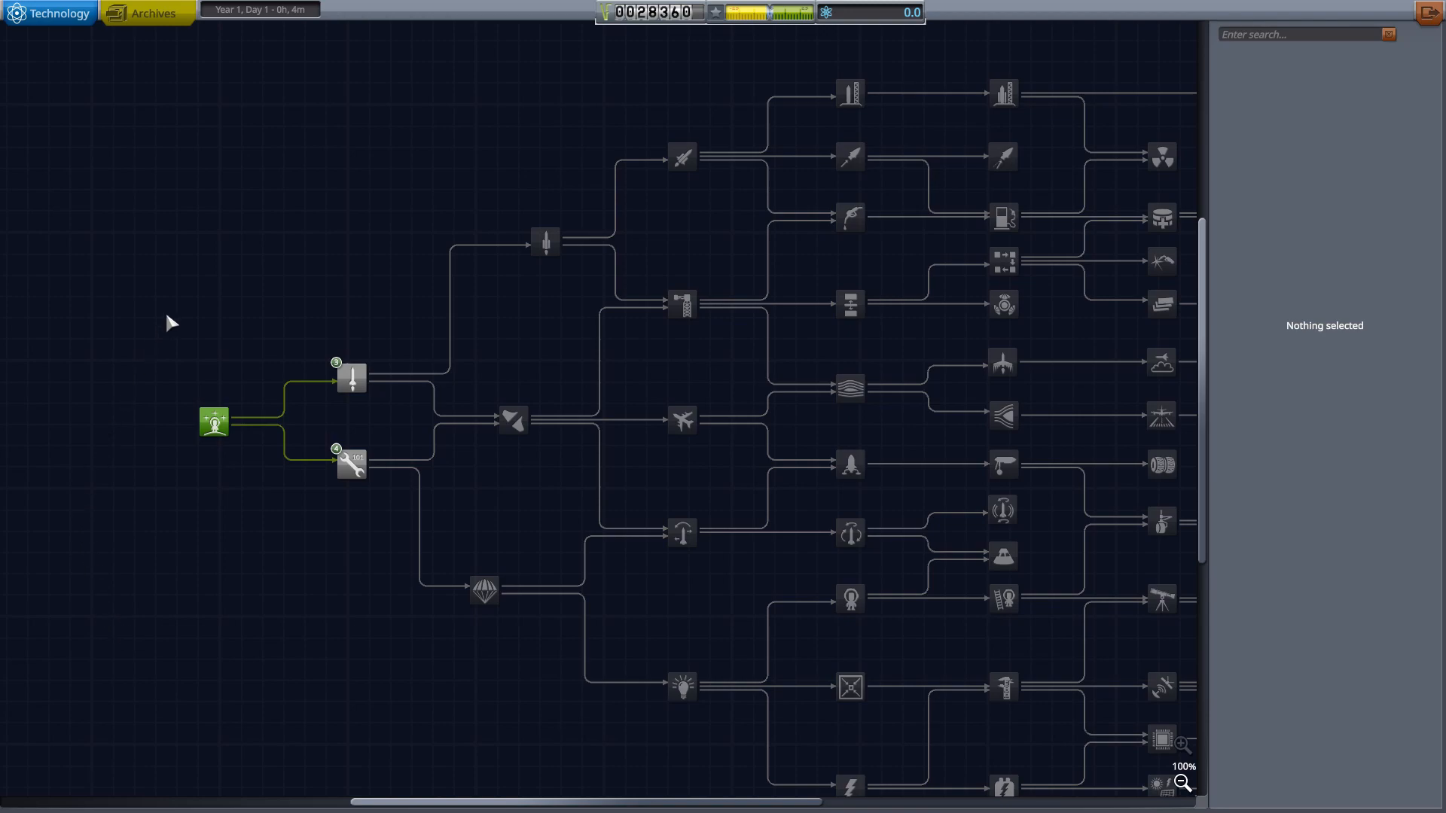
mouse_move(942, 24)
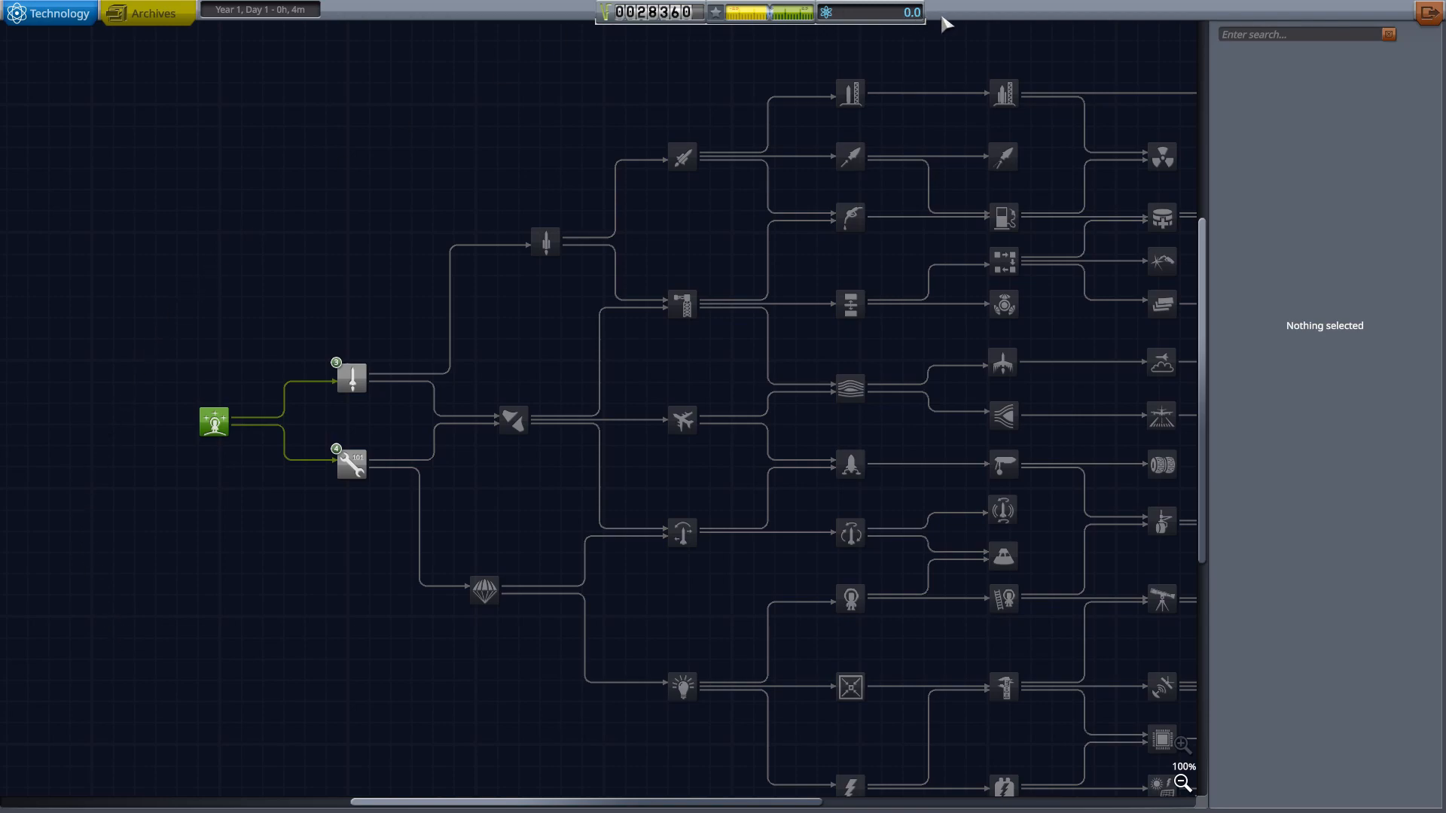
mouse_move(352, 378)
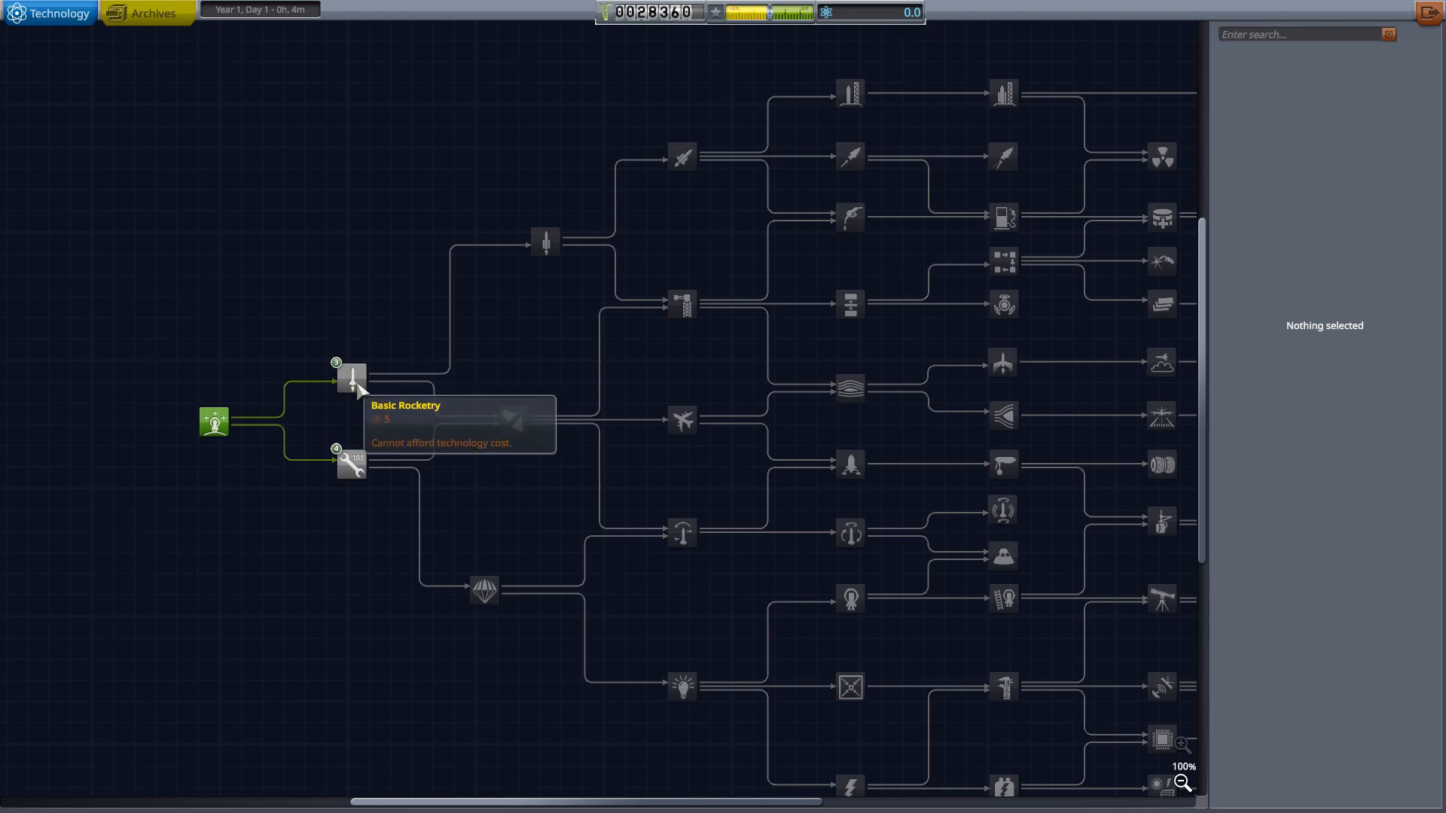
mouse_move(352, 378)
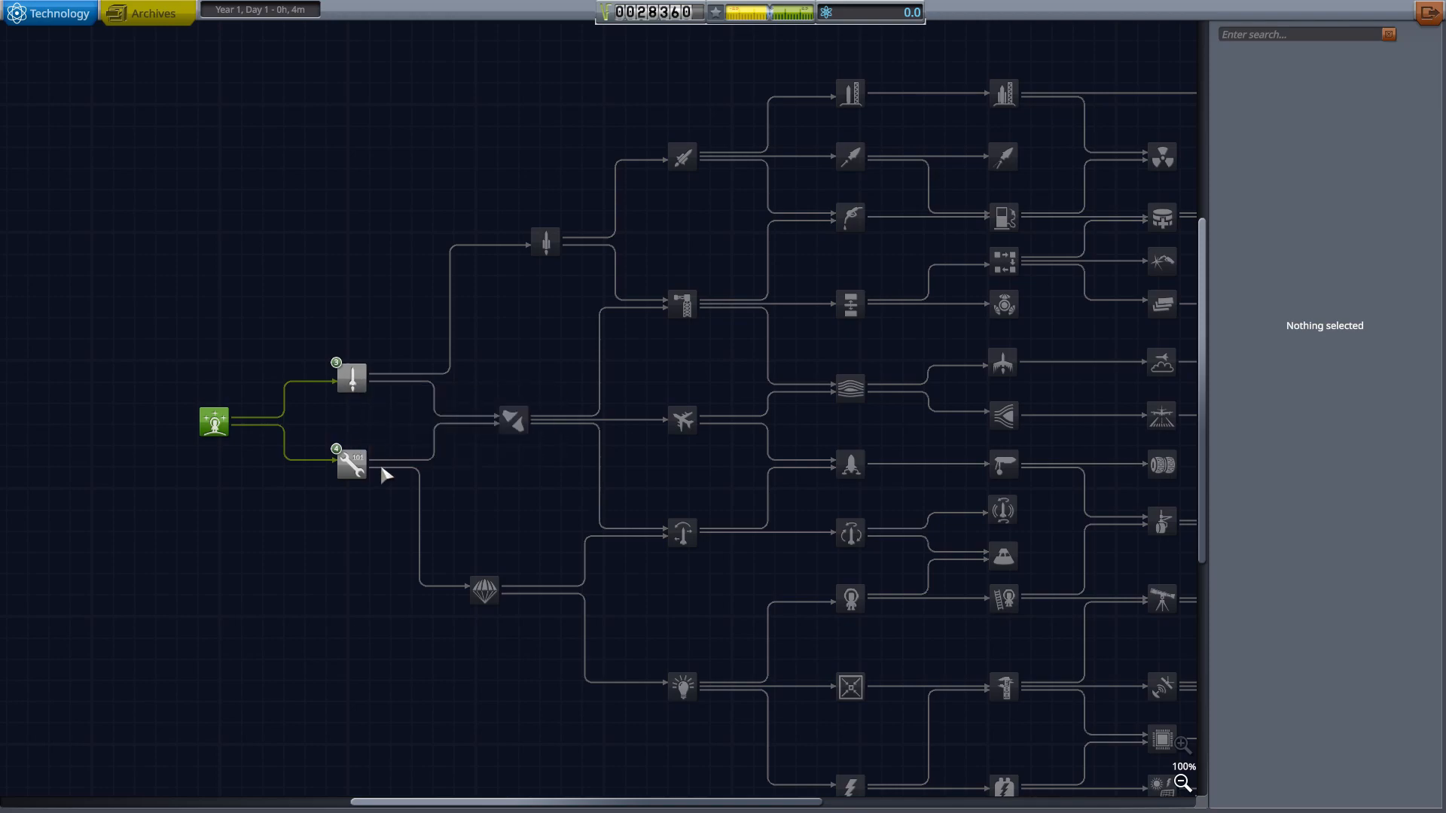
mouse_move(352, 461)
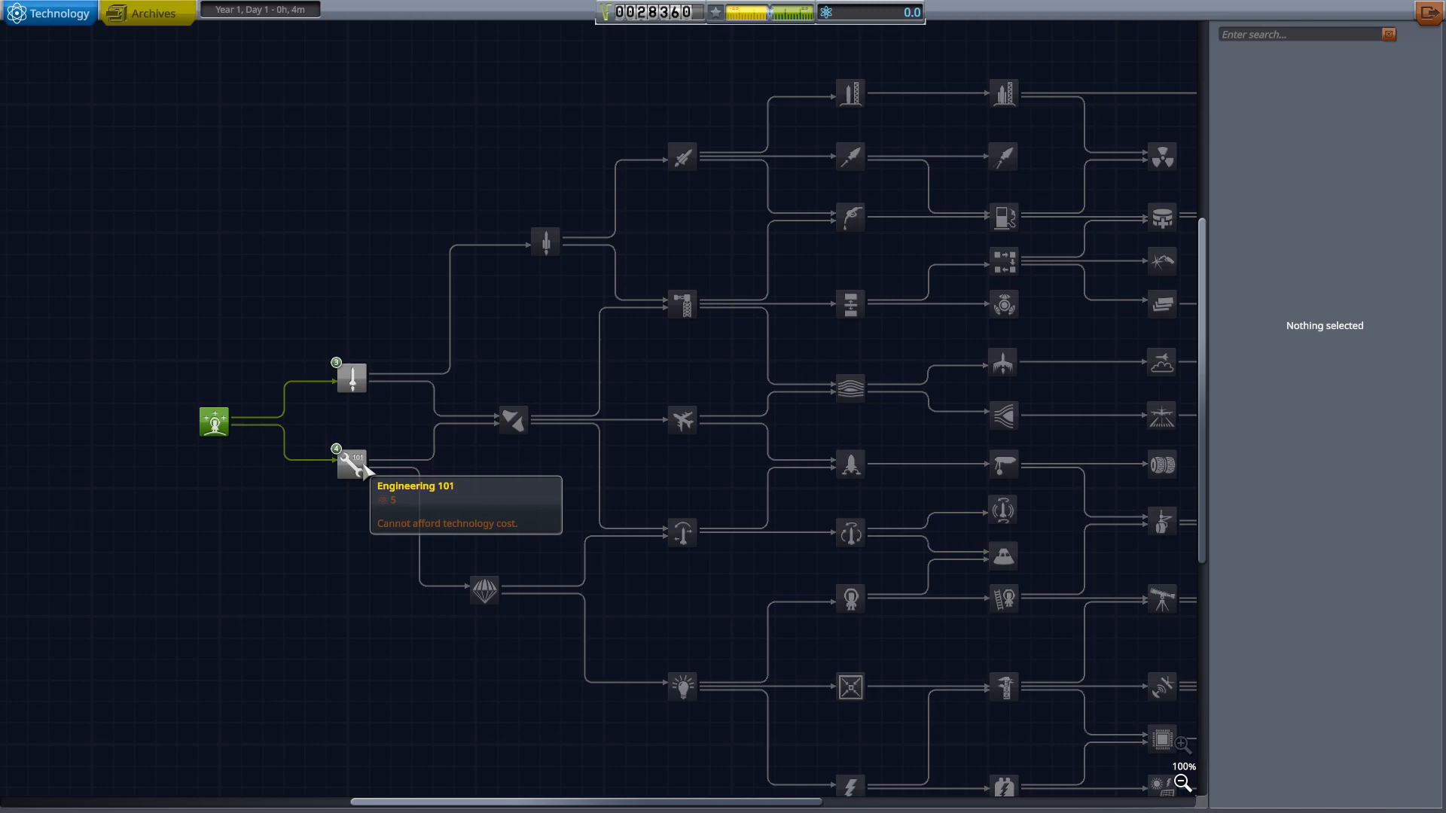
mouse_move(213, 422)
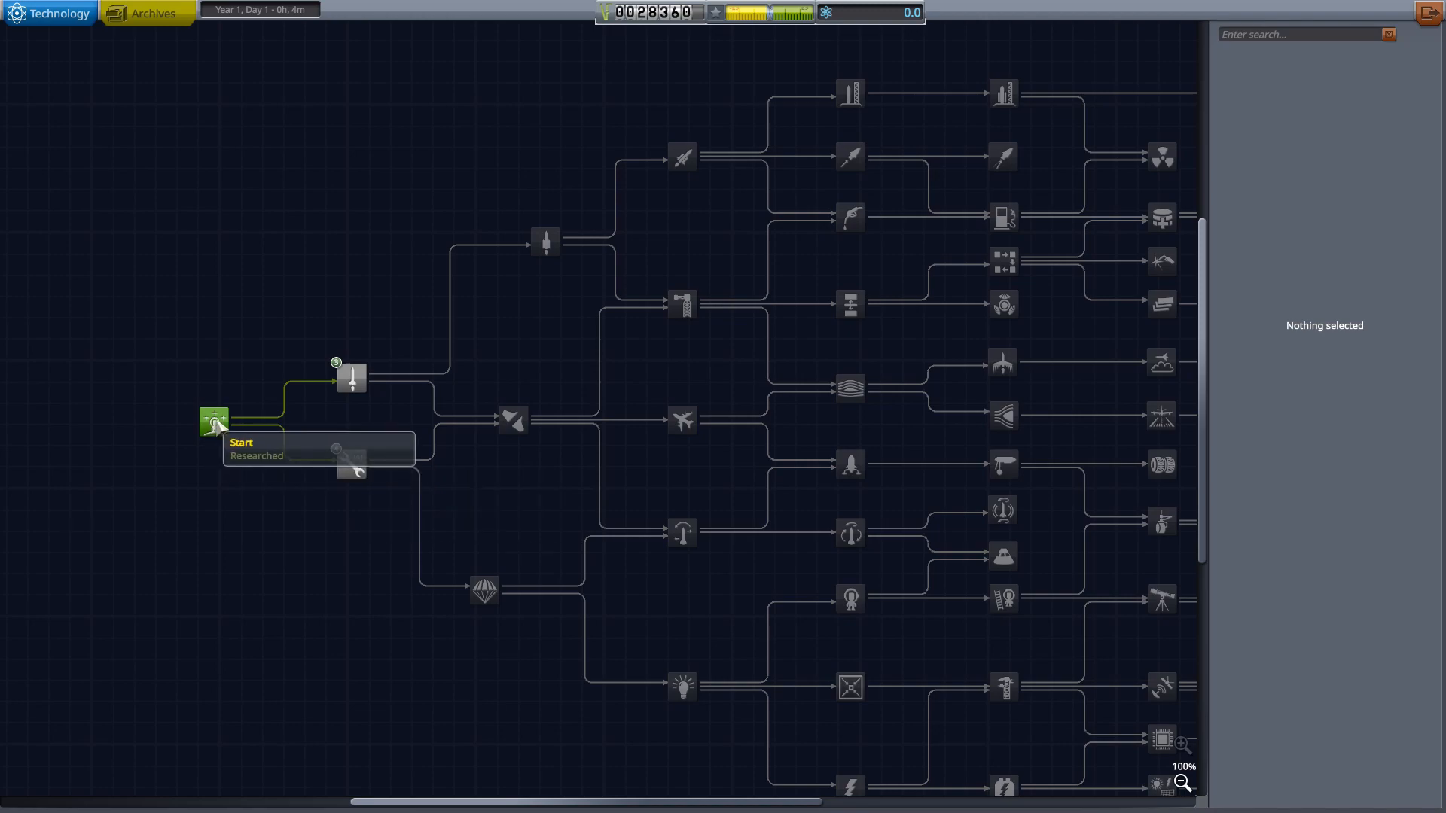
click(214, 420)
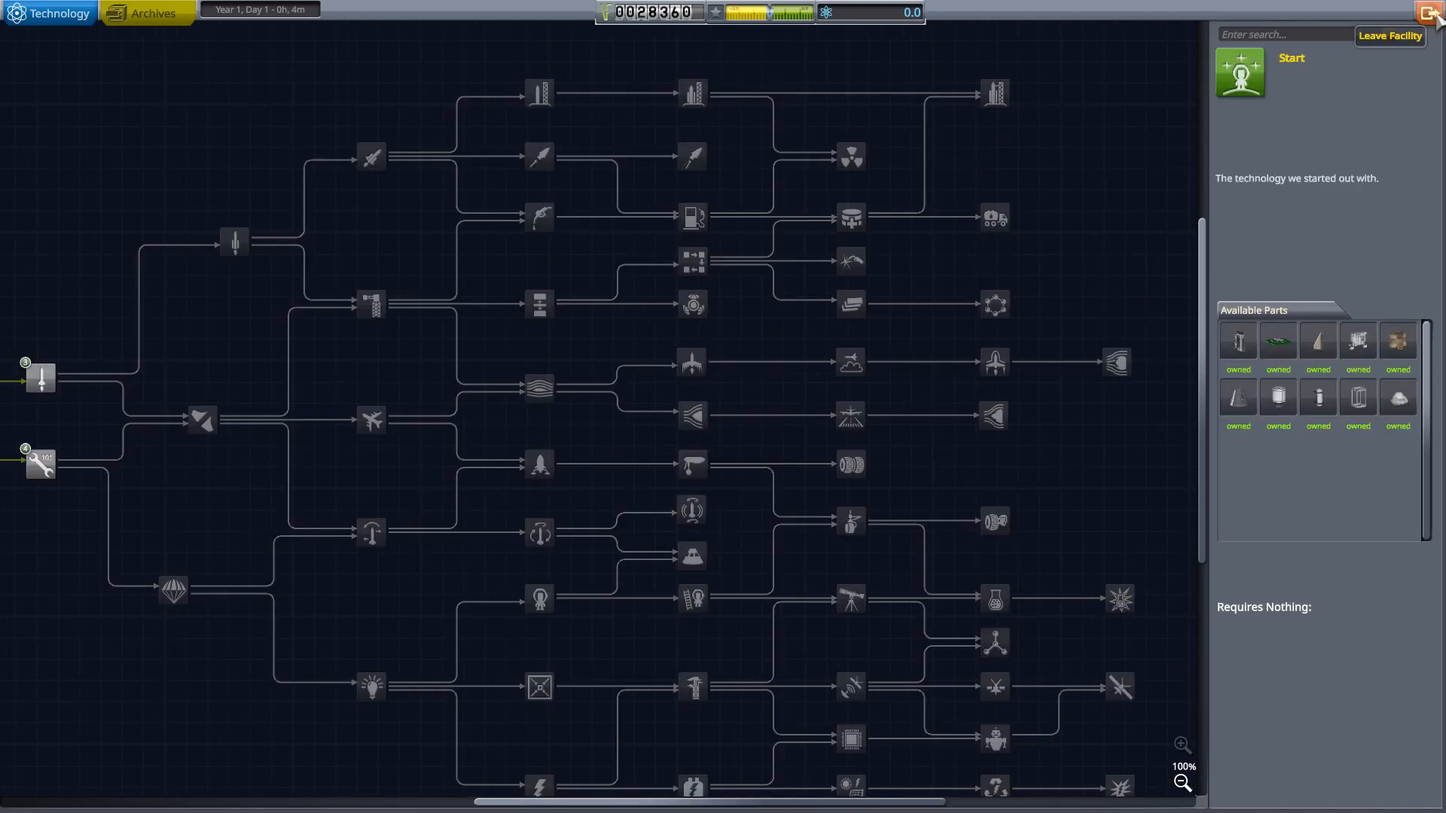
click(1388, 37)
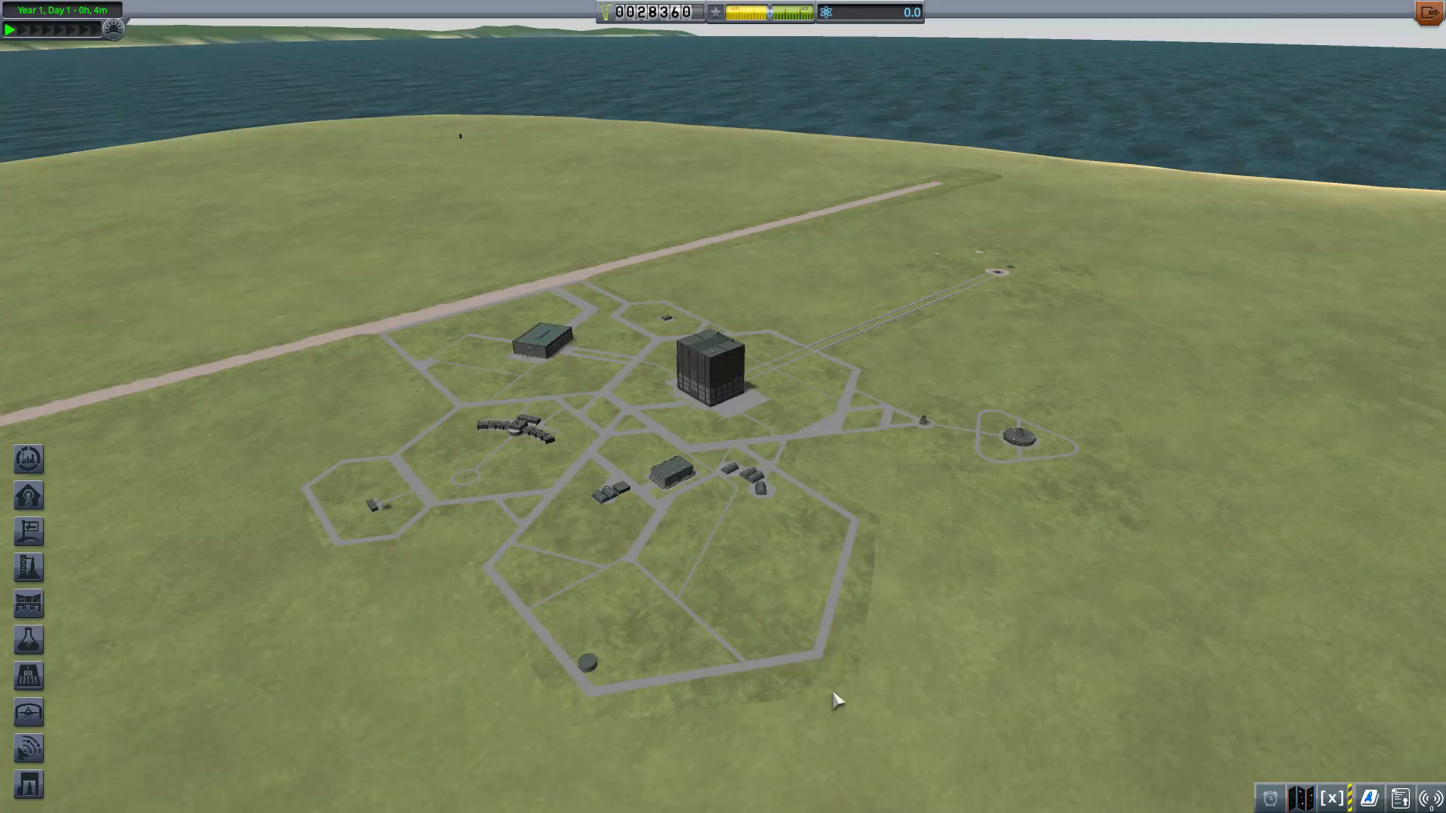
mouse_move(565, 604)
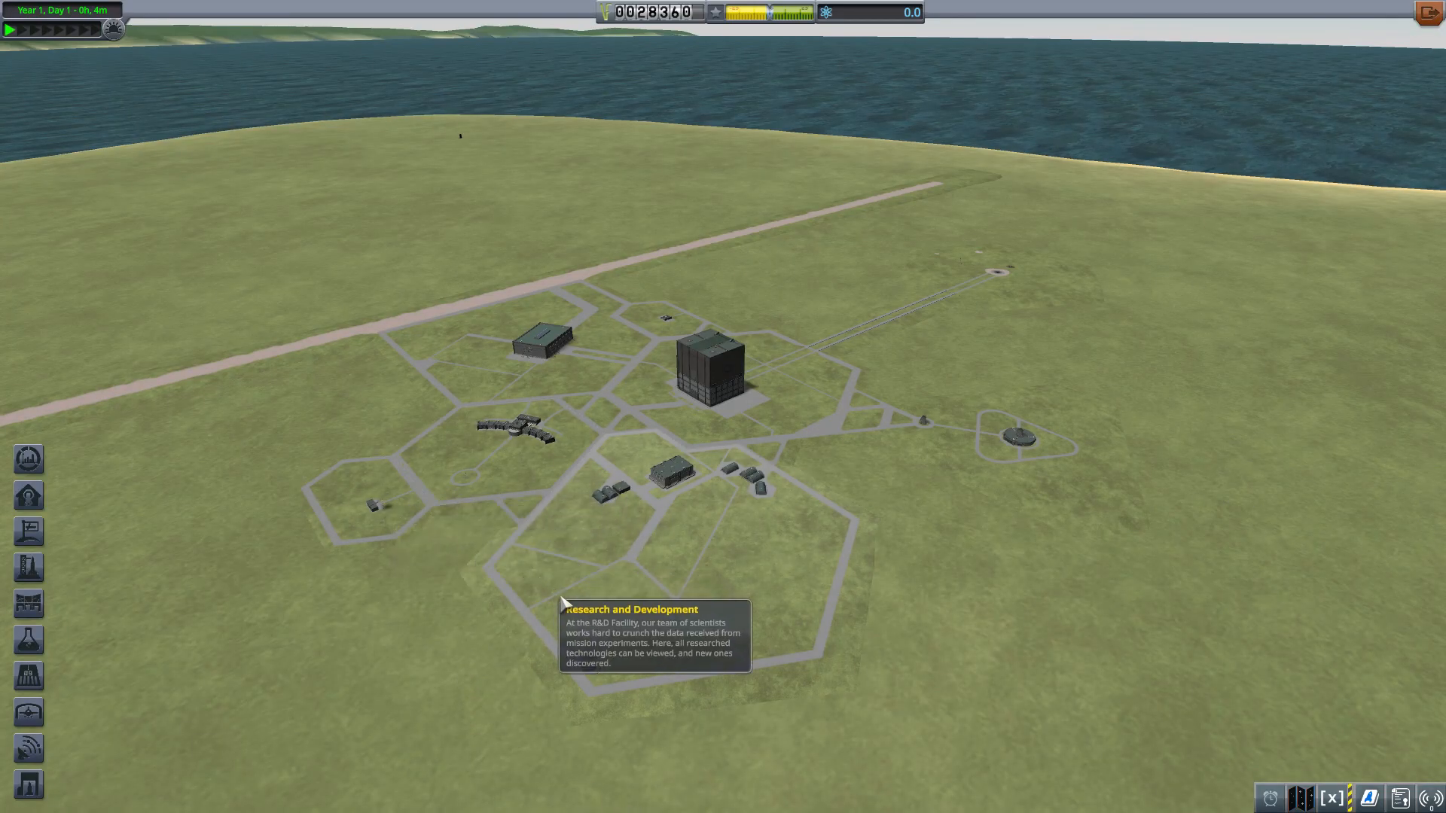
mouse_move(715, 392)
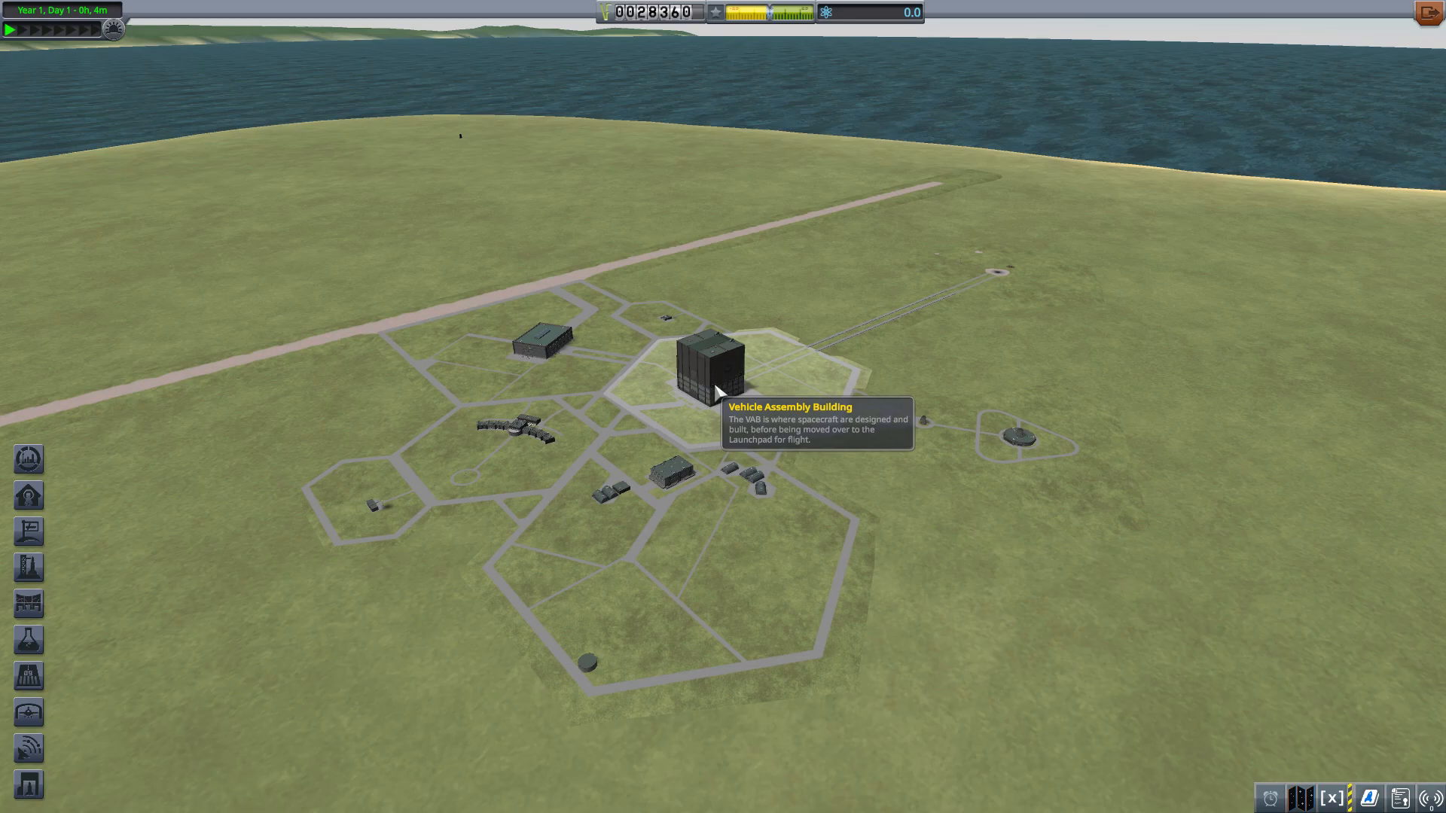
Enter the Vehicle Assembly Building and dismiss Wernher von Kerman's welcome.
click(706, 369)
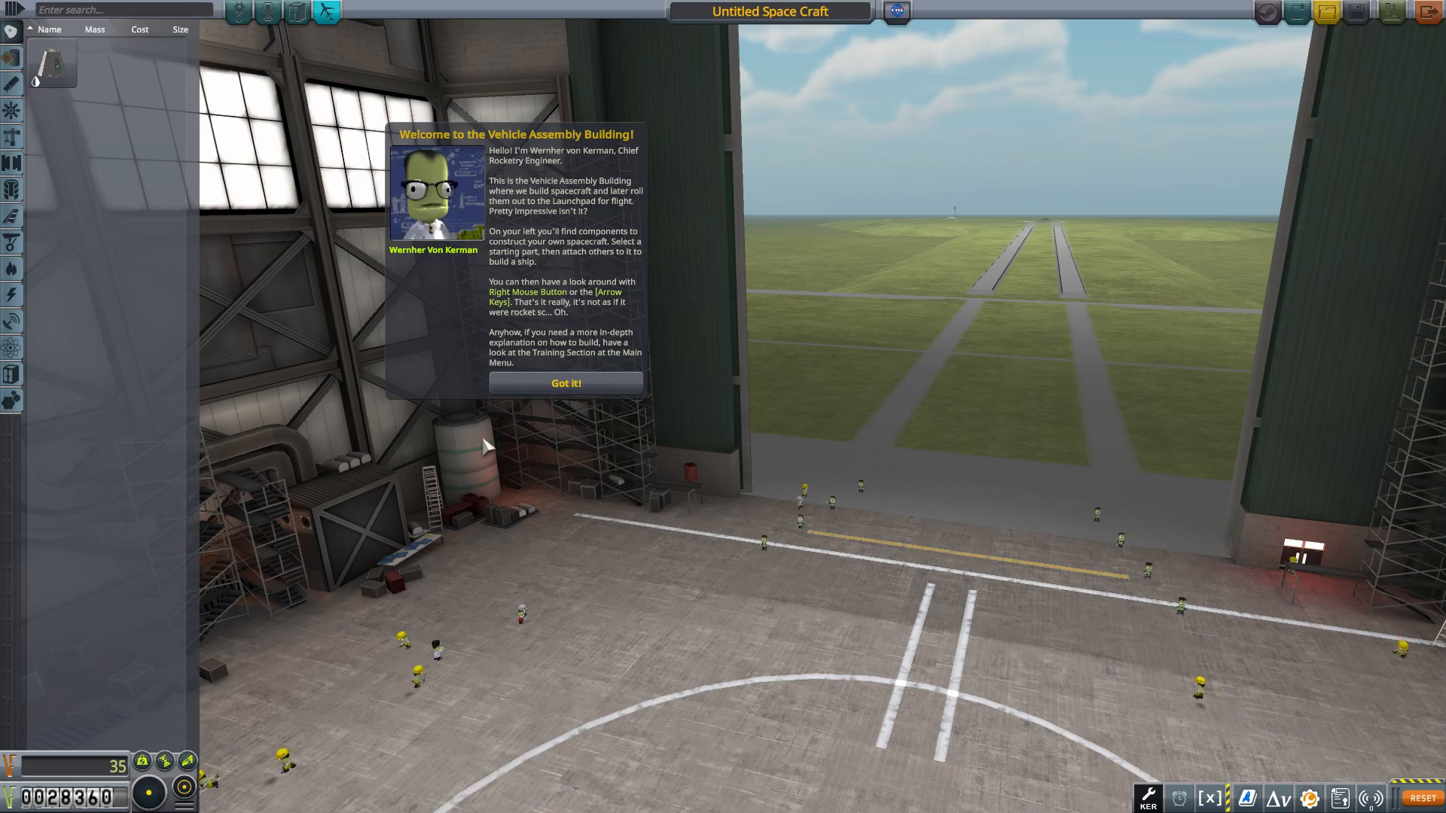
mouse_move(566, 384)
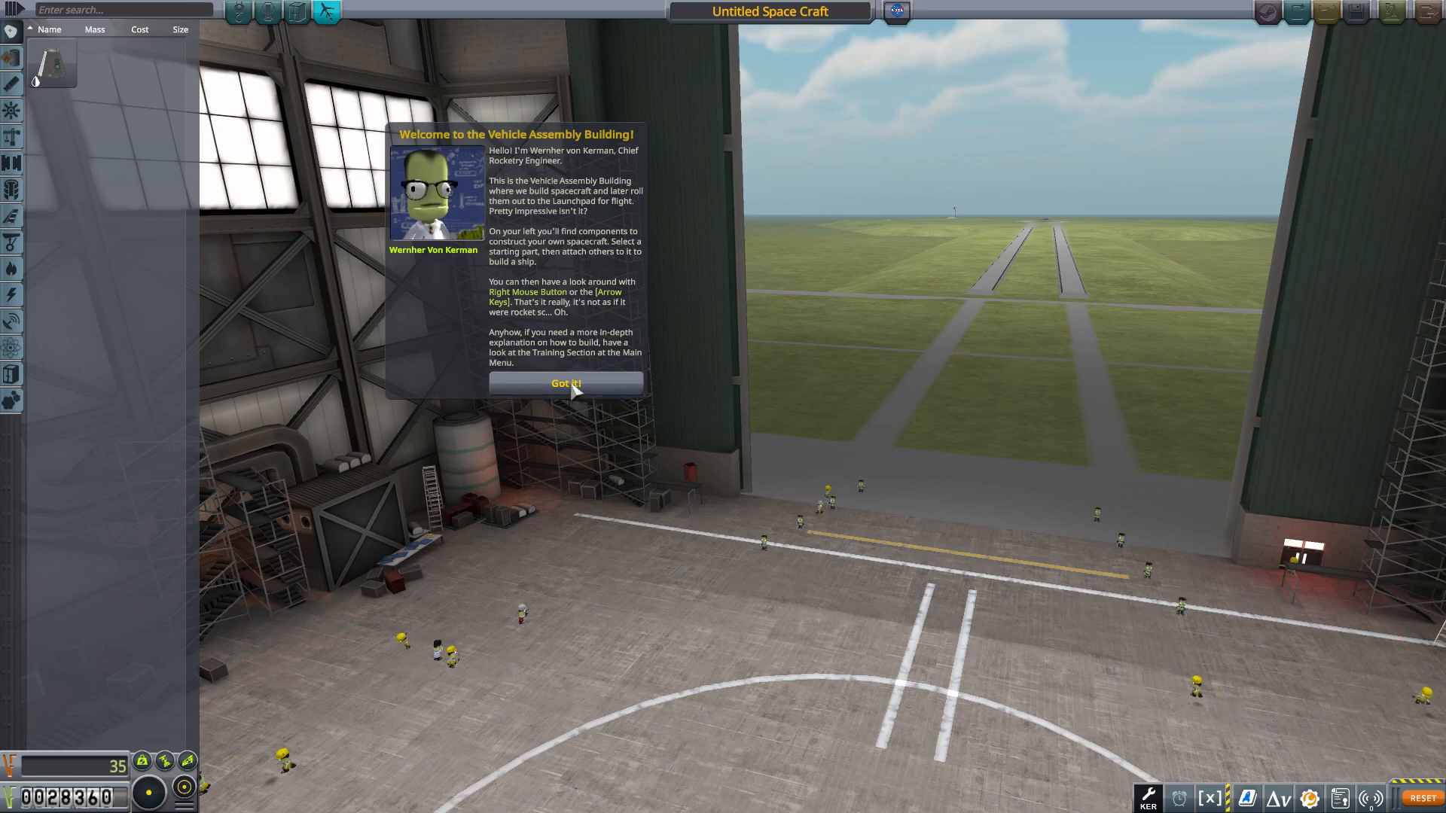
click(565, 382)
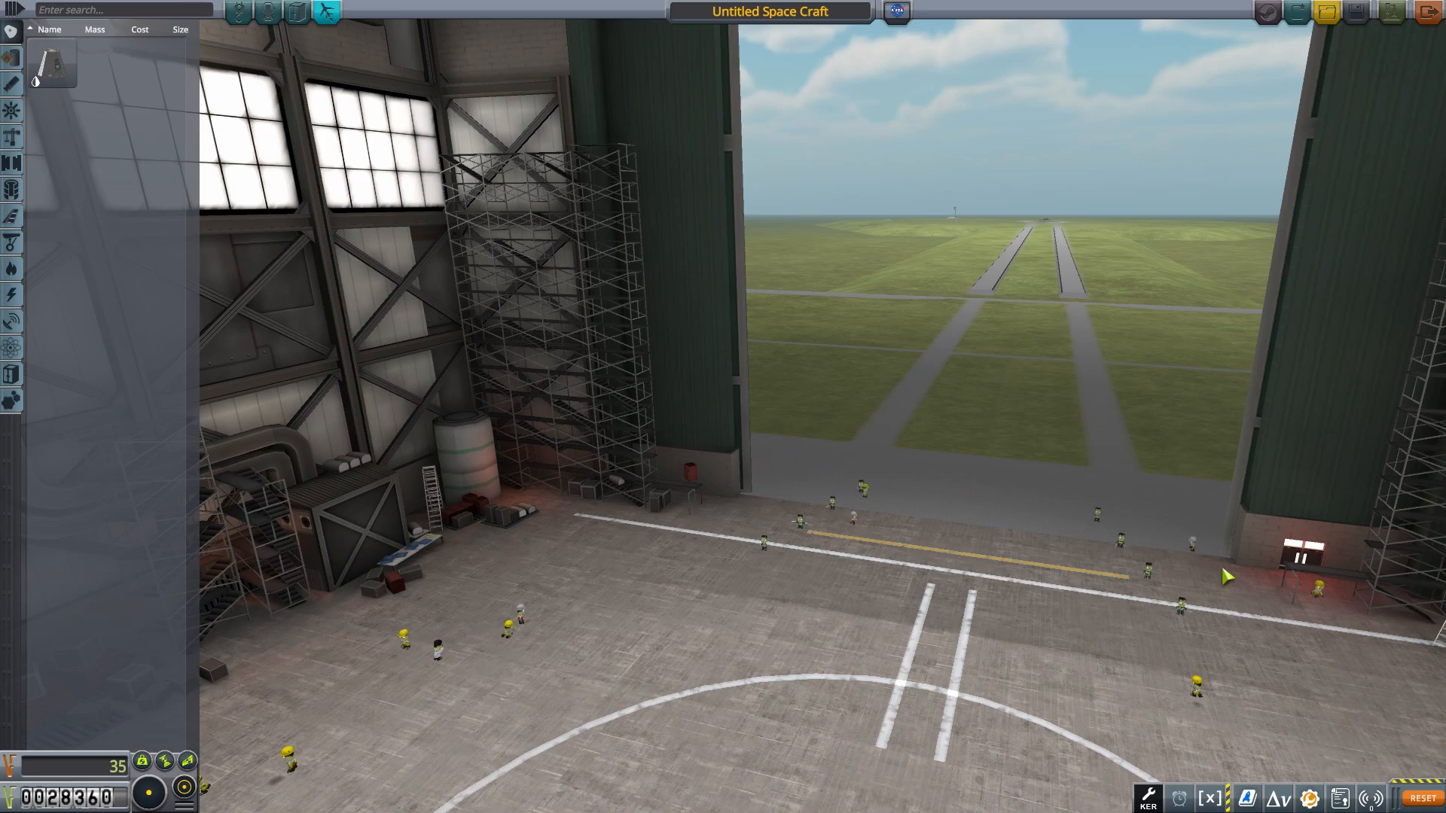
mouse_move(1100, 498)
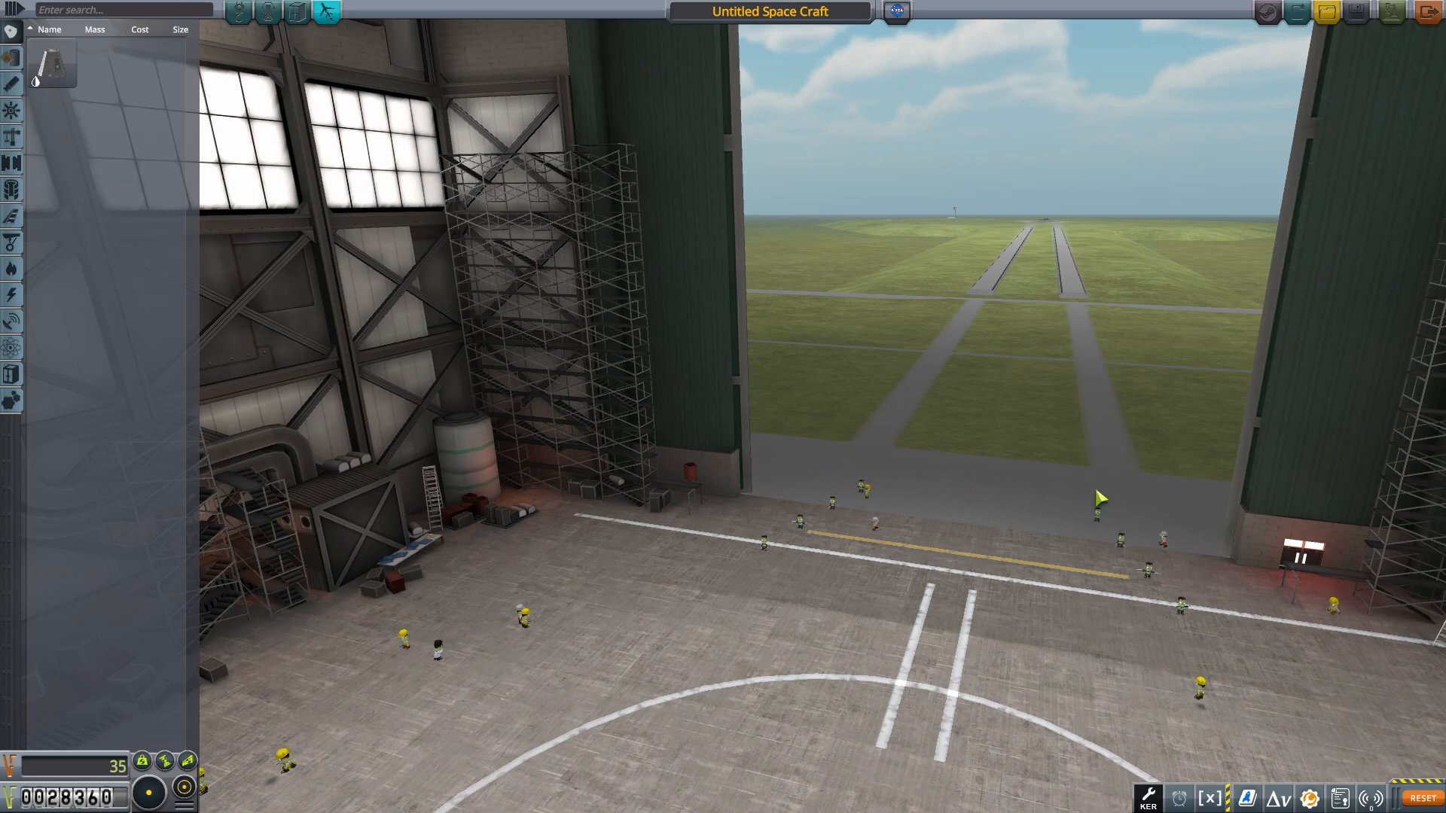
Show both active contracts and expand, then collapse, the science contract's note.
click(1341, 798)
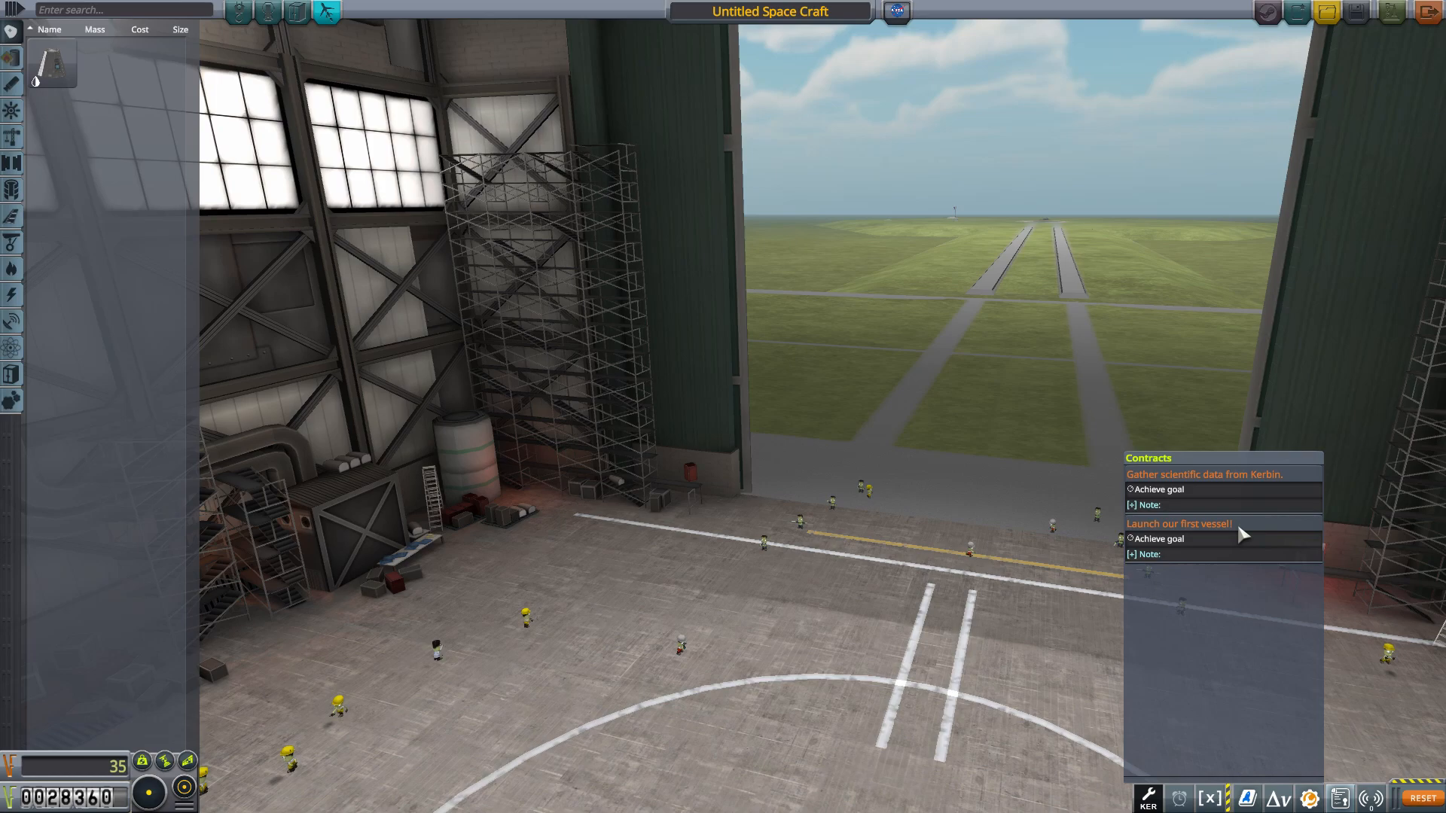
mouse_move(1183, 544)
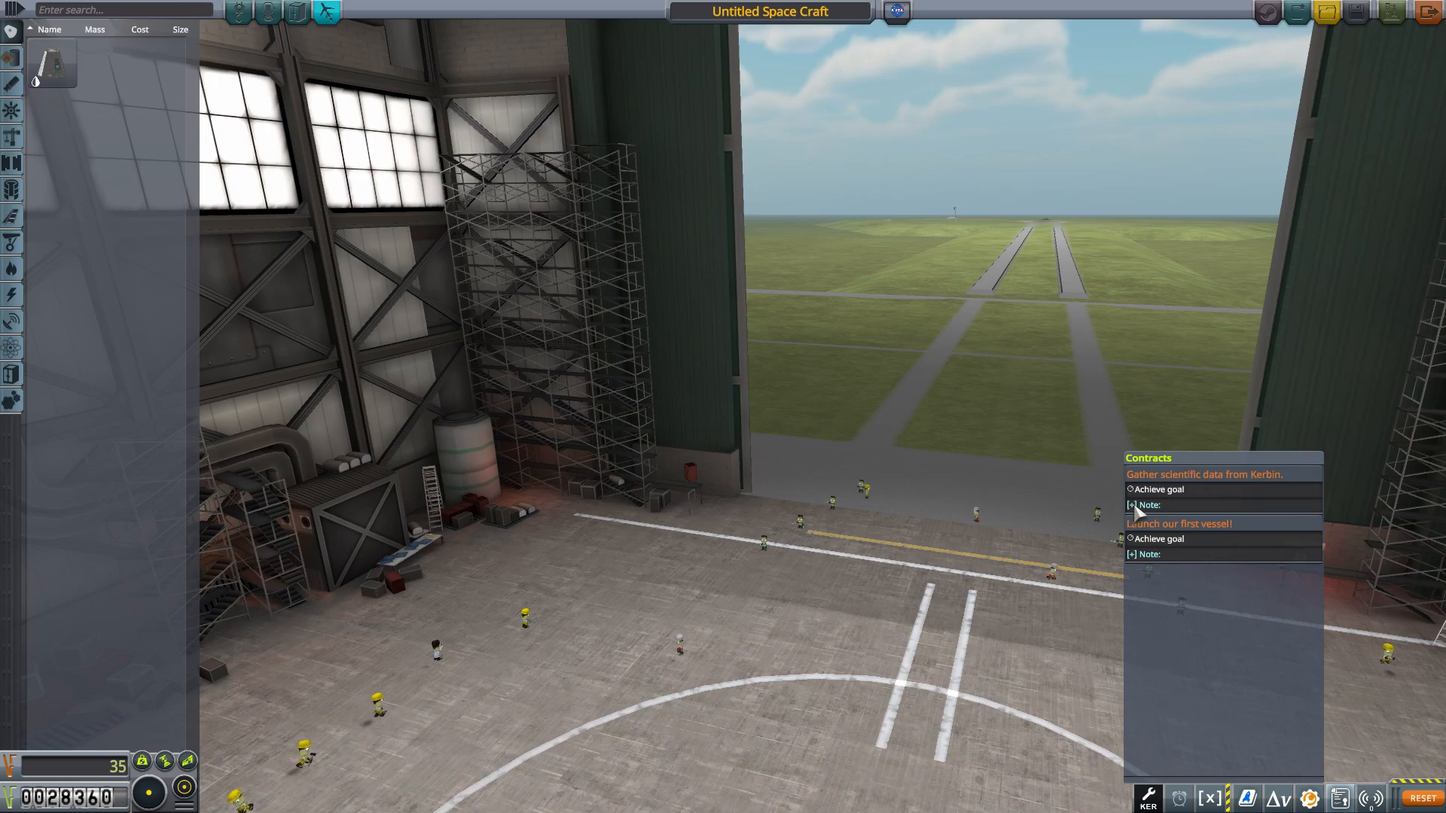
click(1131, 504)
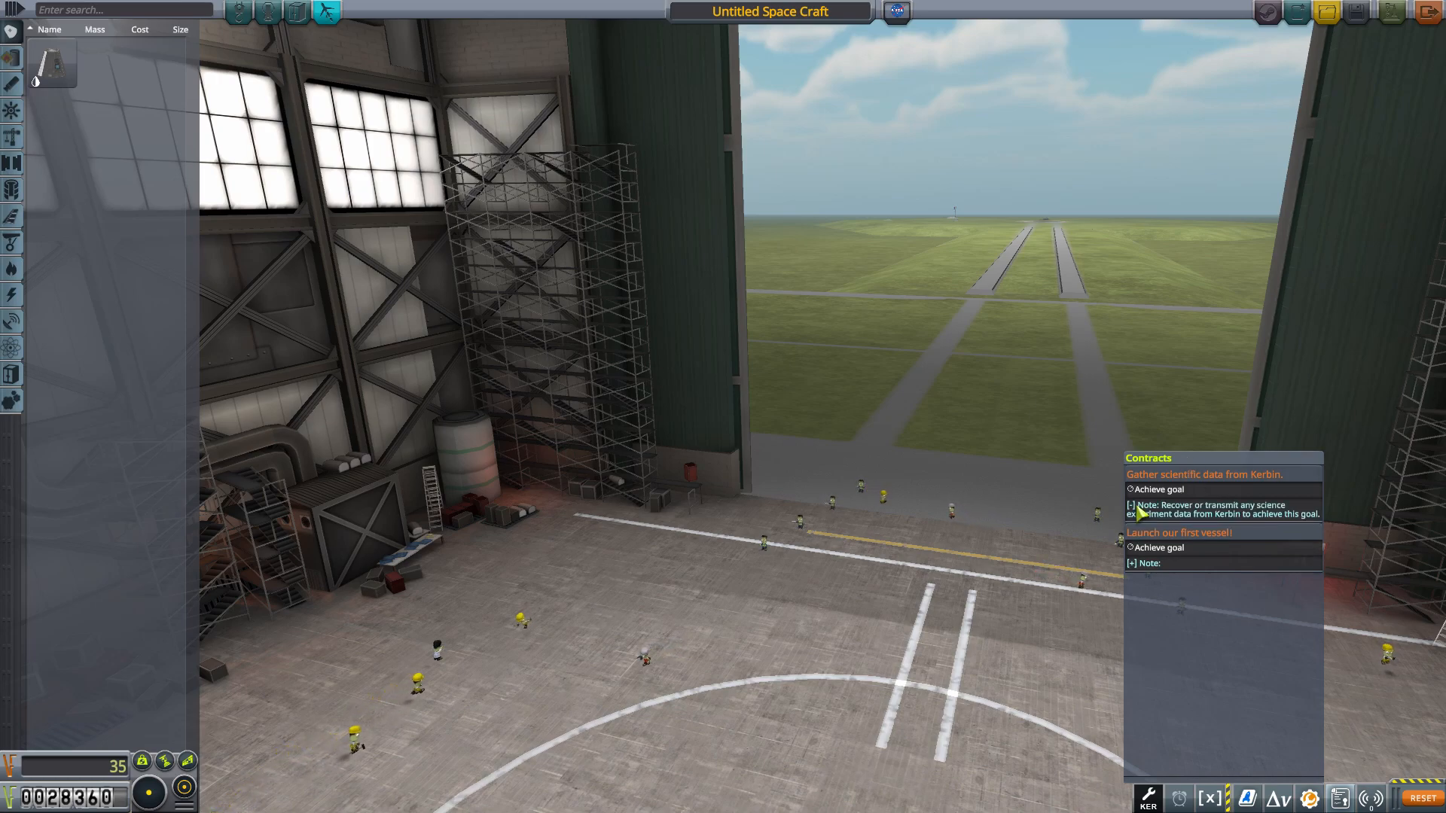
click(1130, 505)
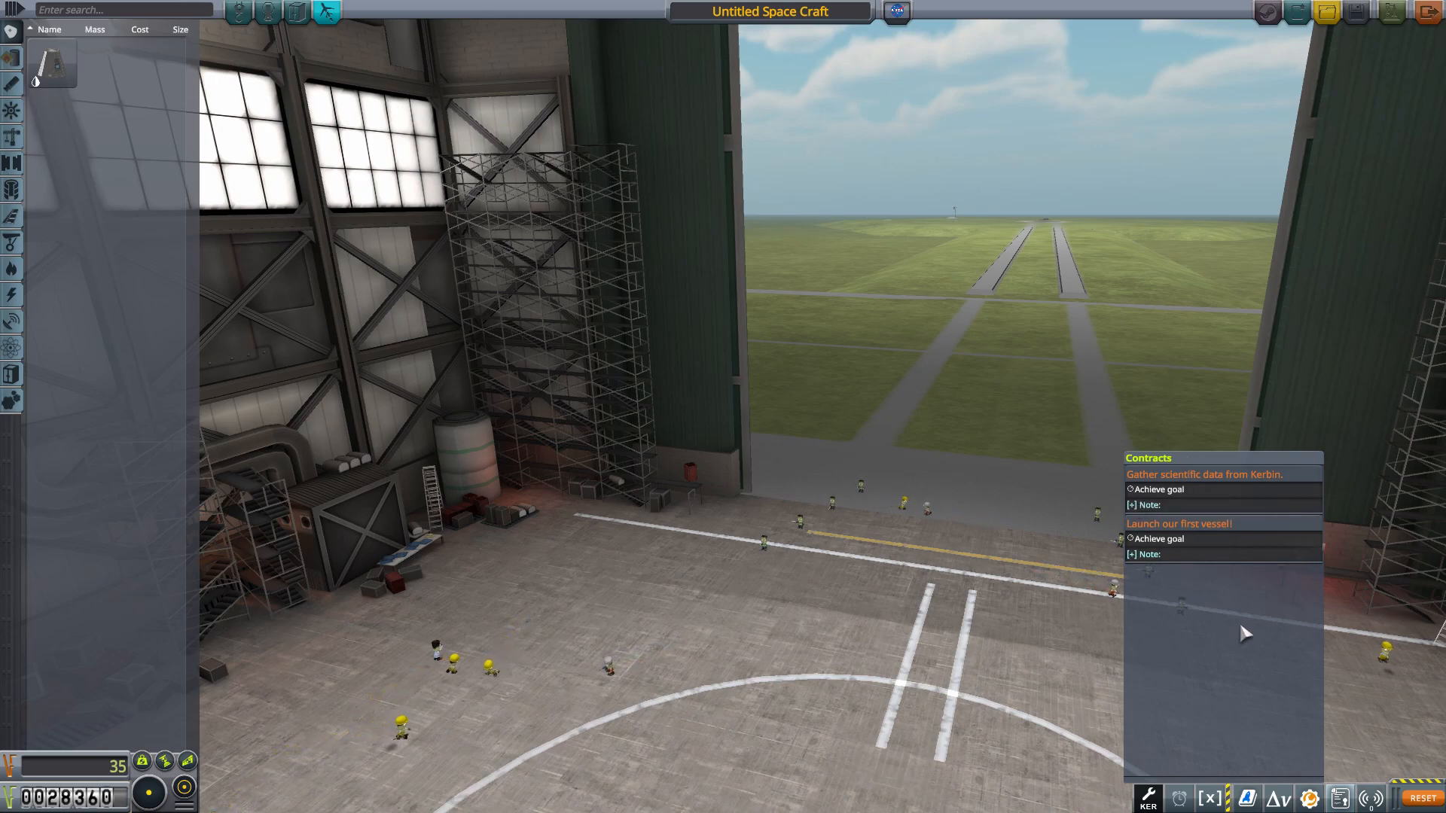
mouse_move(962, 605)
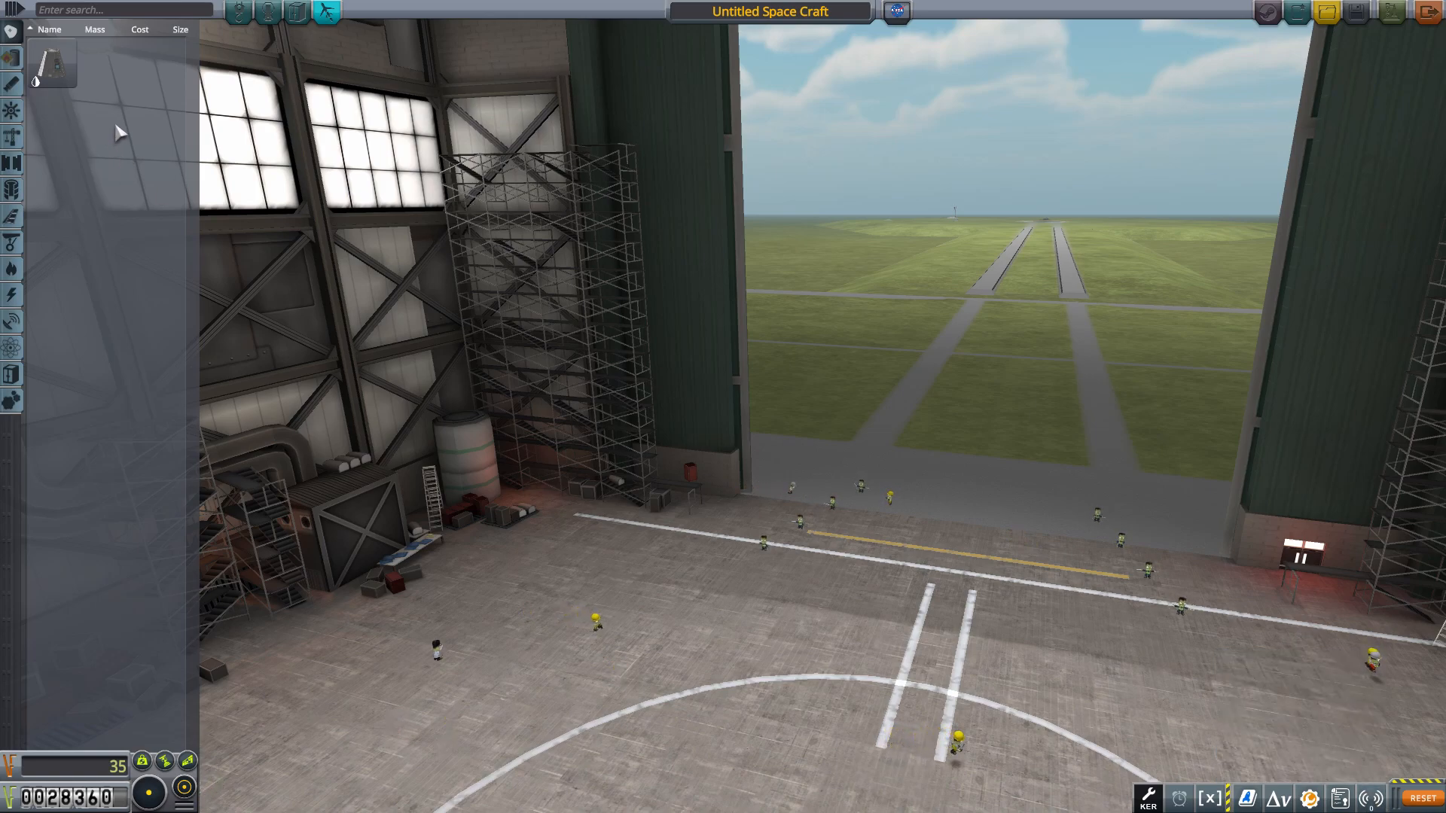
mouse_move(977, 312)
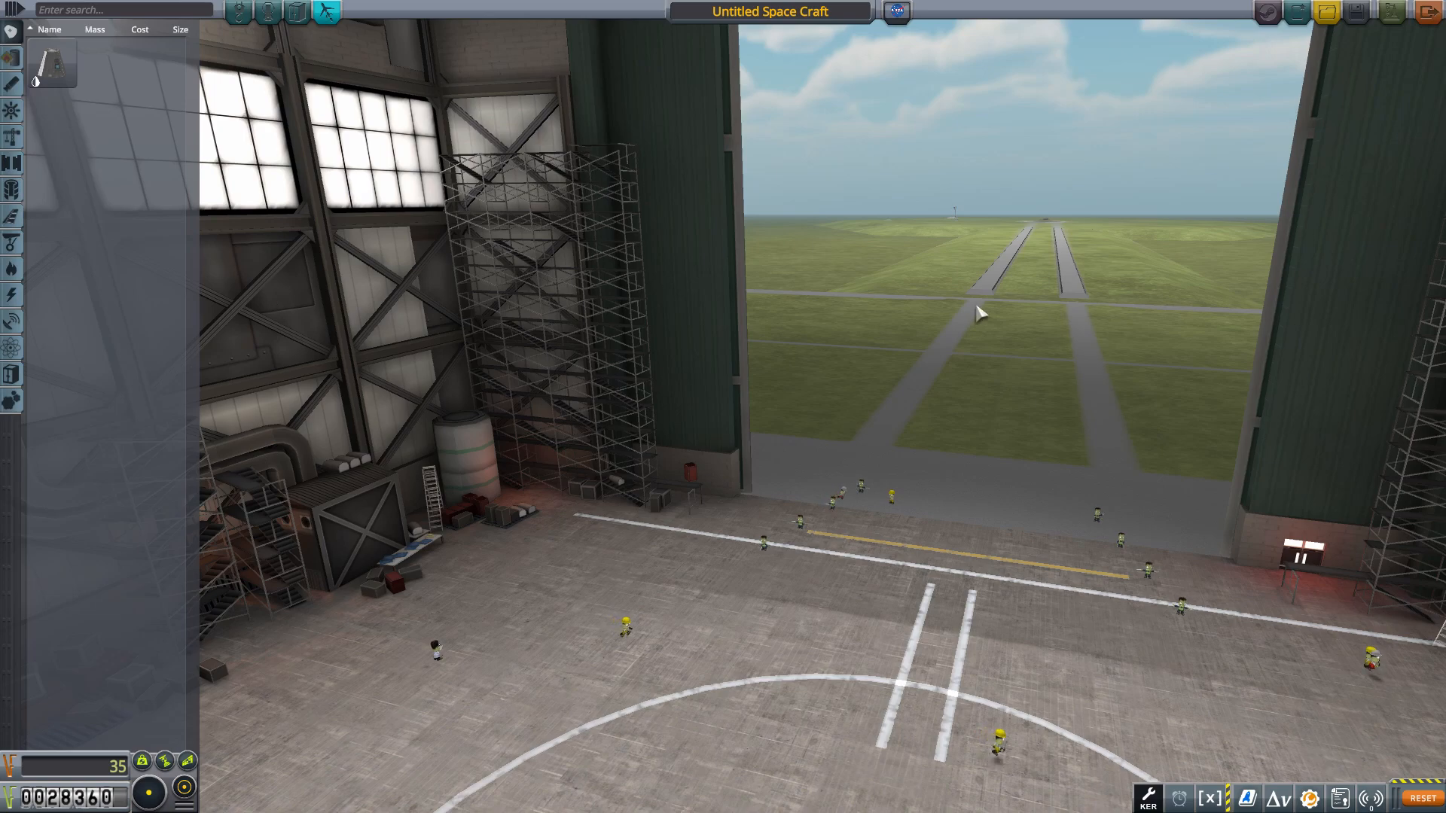
mouse_move(134, 138)
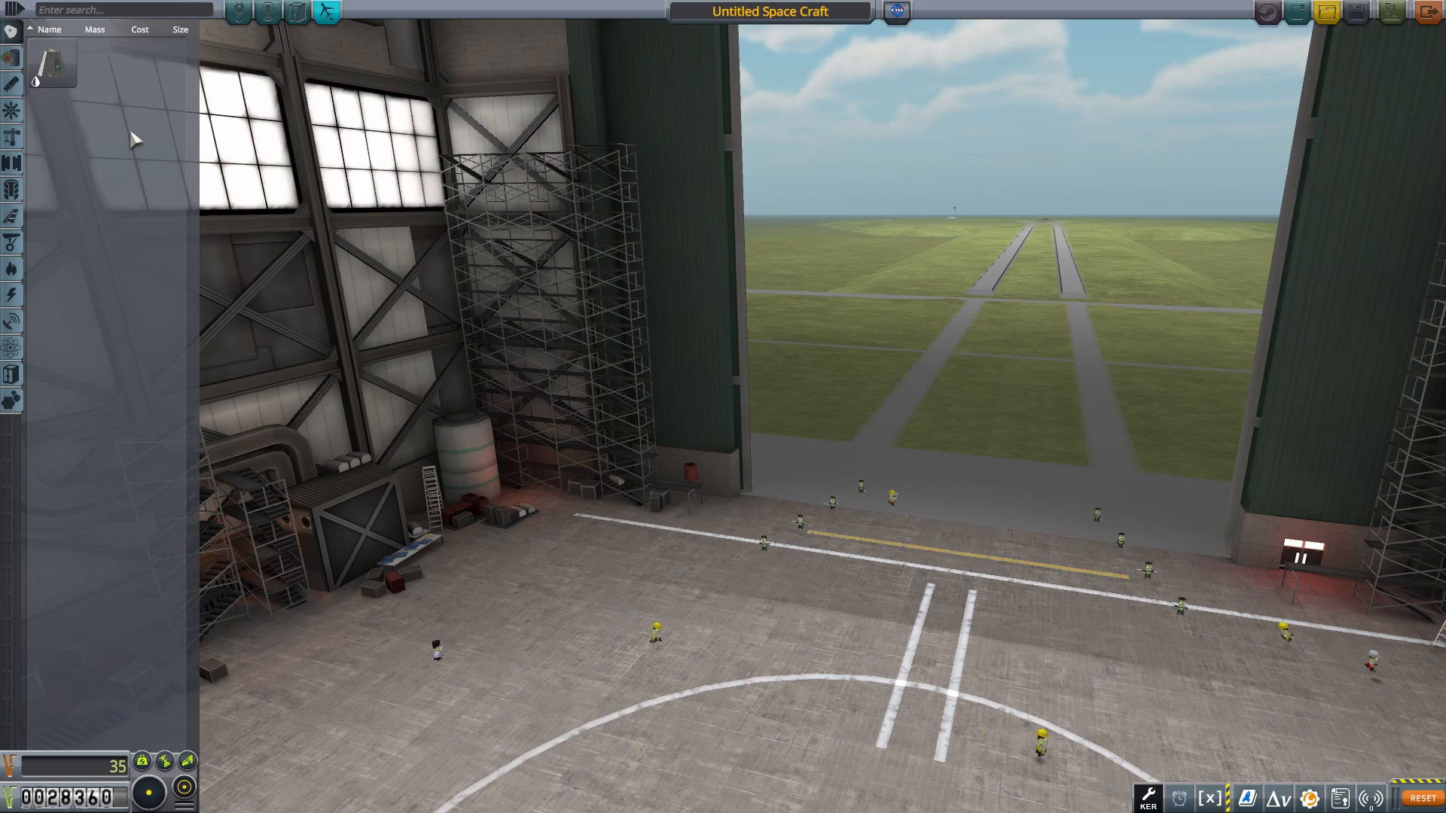
mouse_move(53, 65)
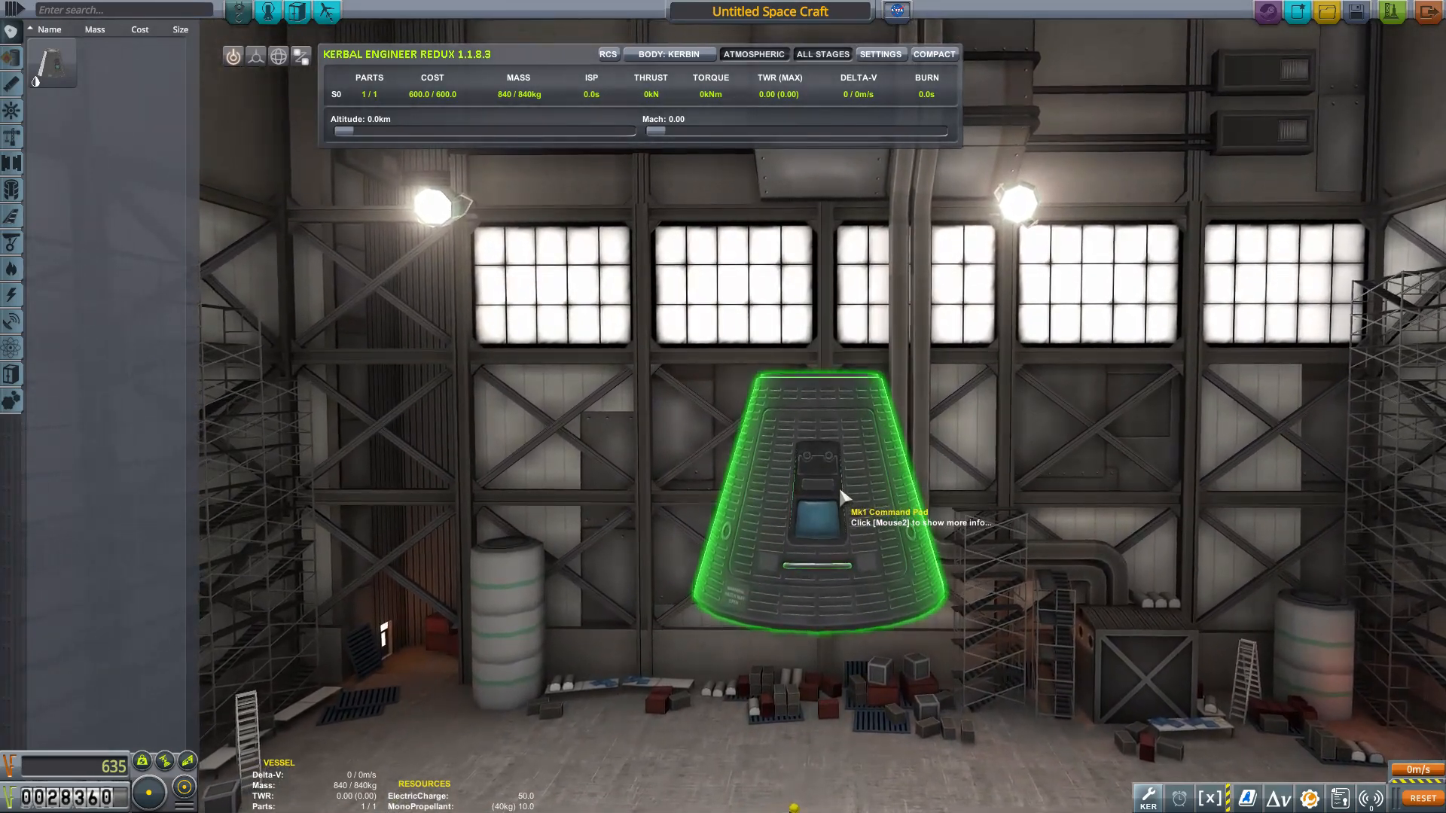
Scroll the VAB view around the lone Mk1 Command Pod.
scroll(down, 3)
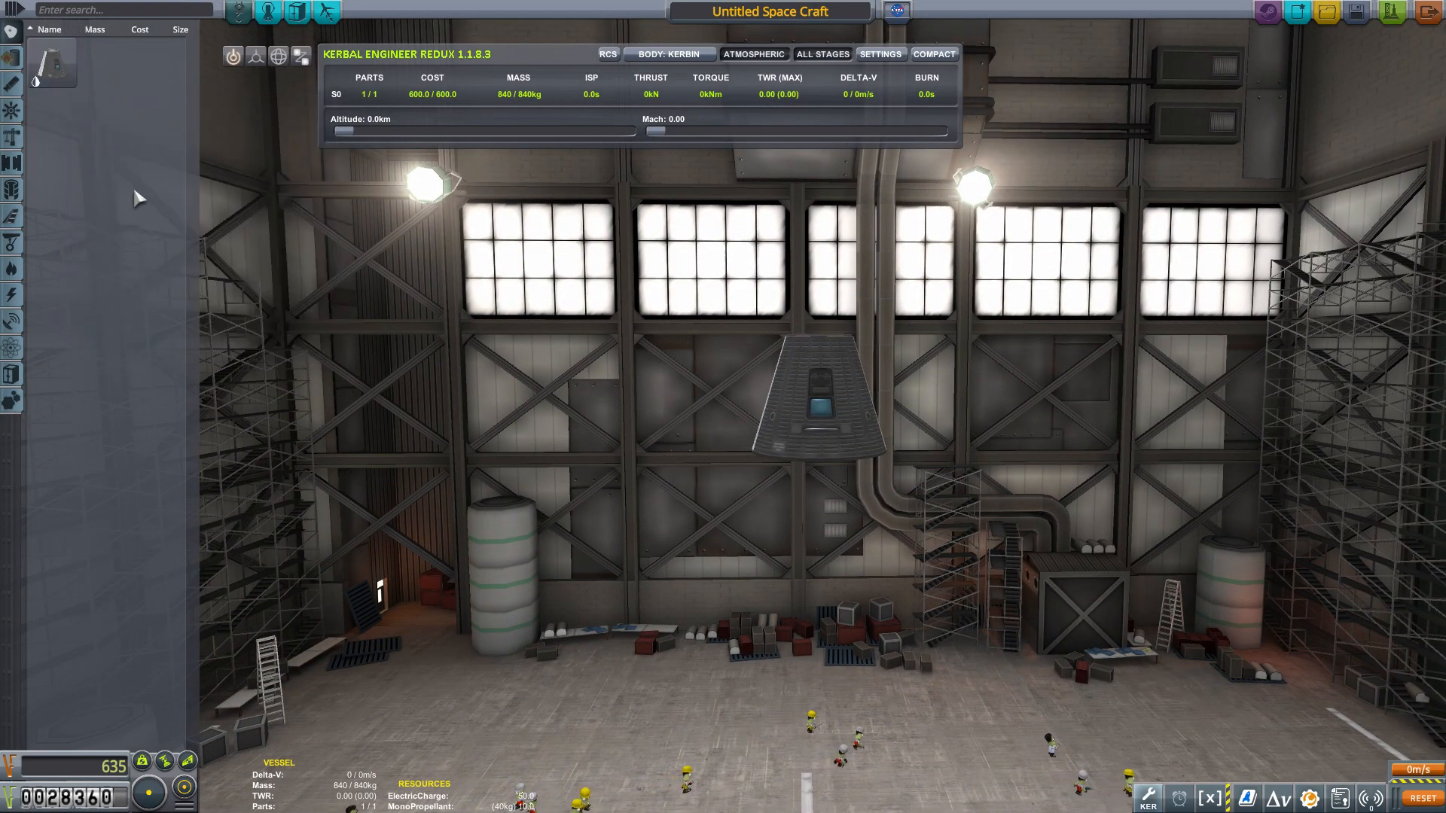
mouse_move(145, 86)
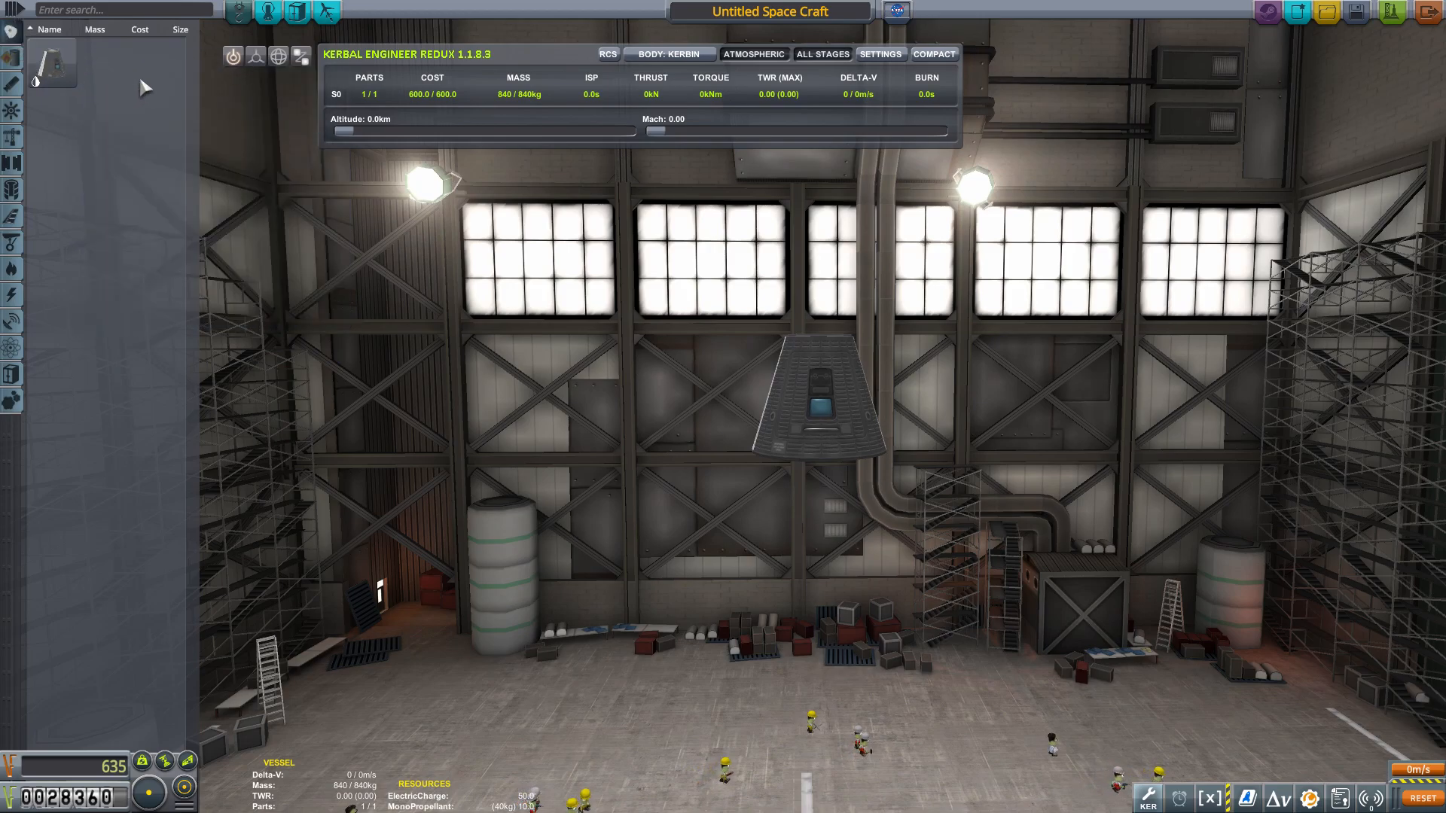
mouse_move(12, 271)
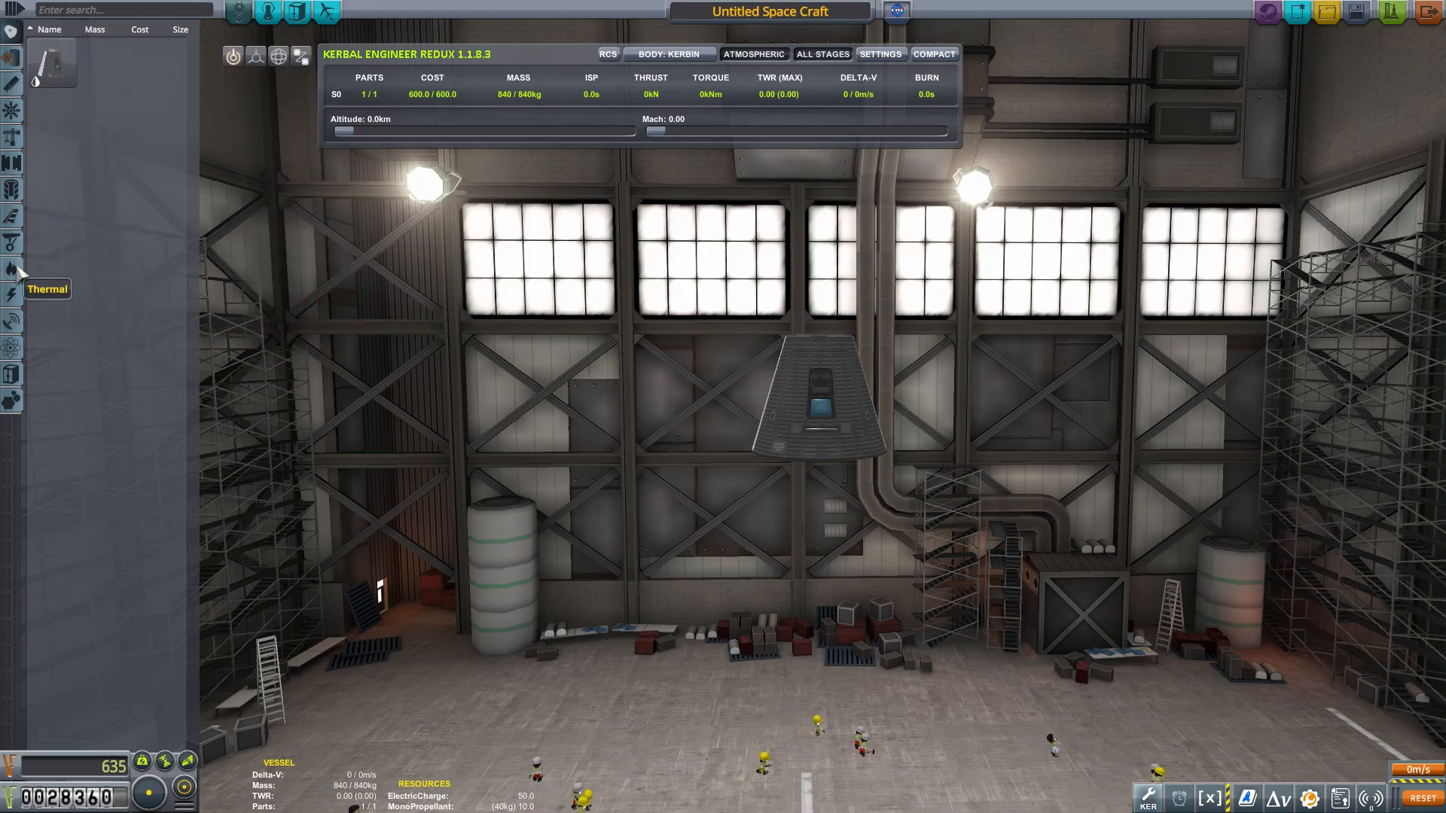
mouse_move(55, 185)
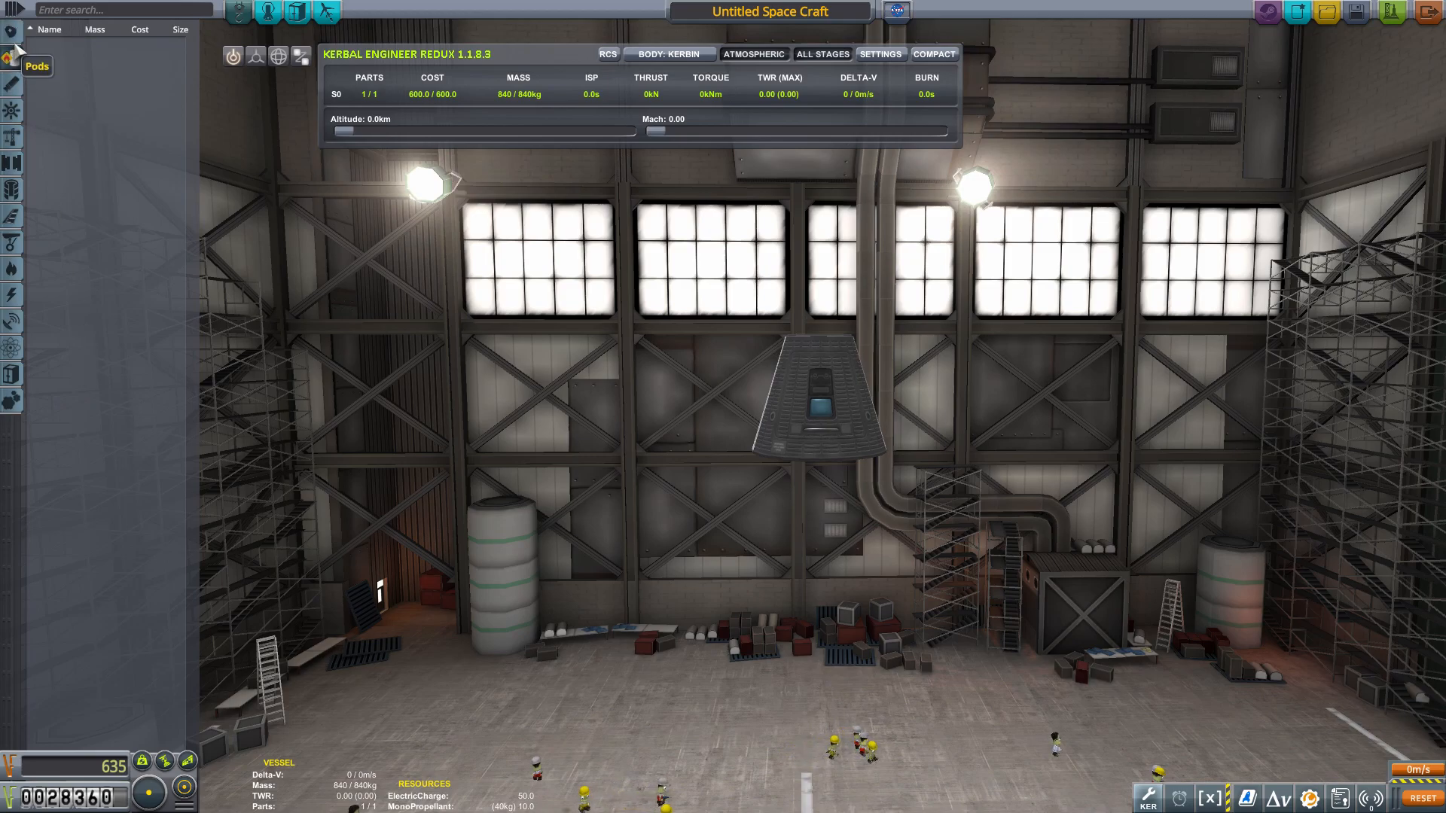
mouse_move(12, 108)
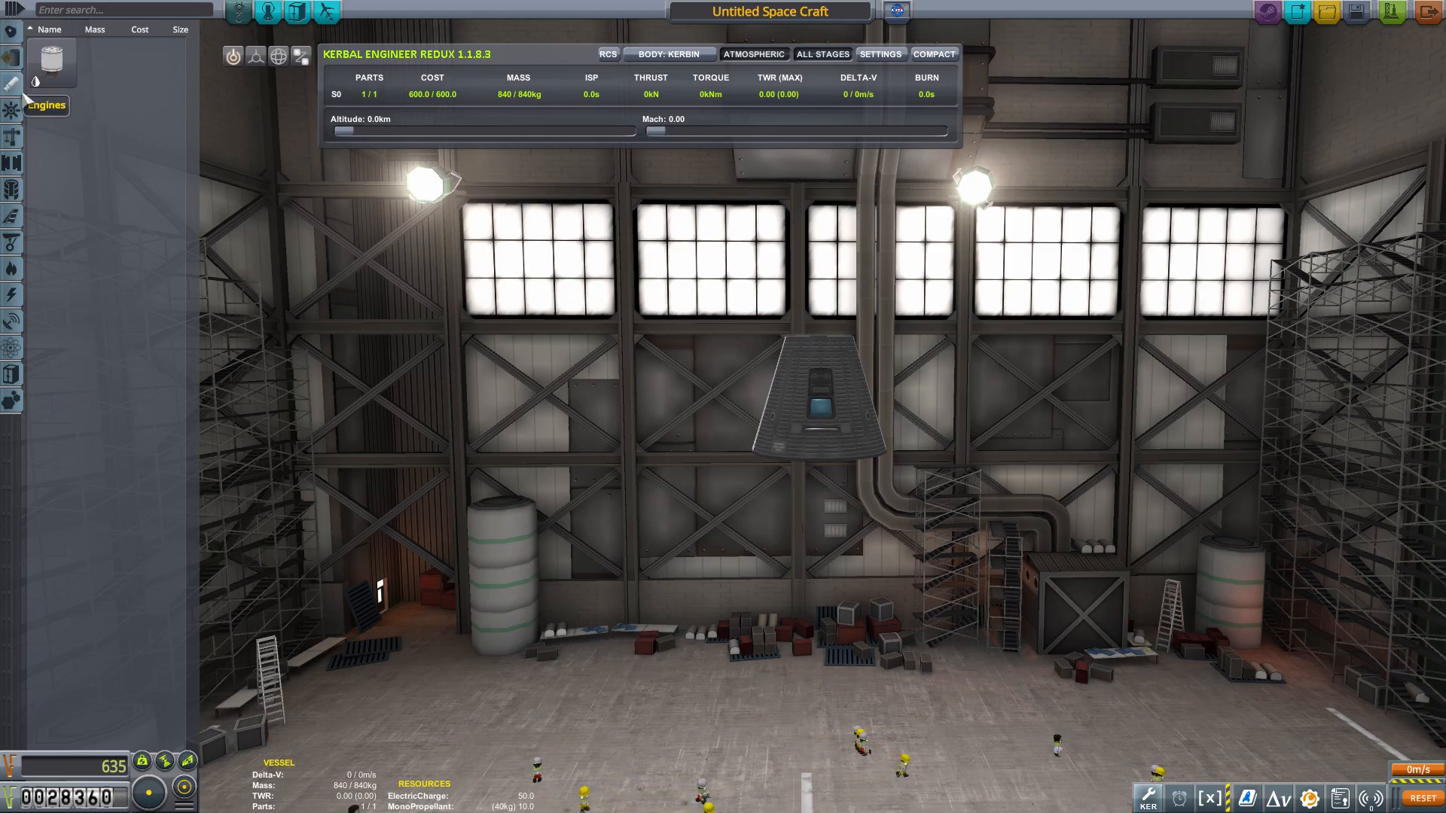
mouse_move(44, 60)
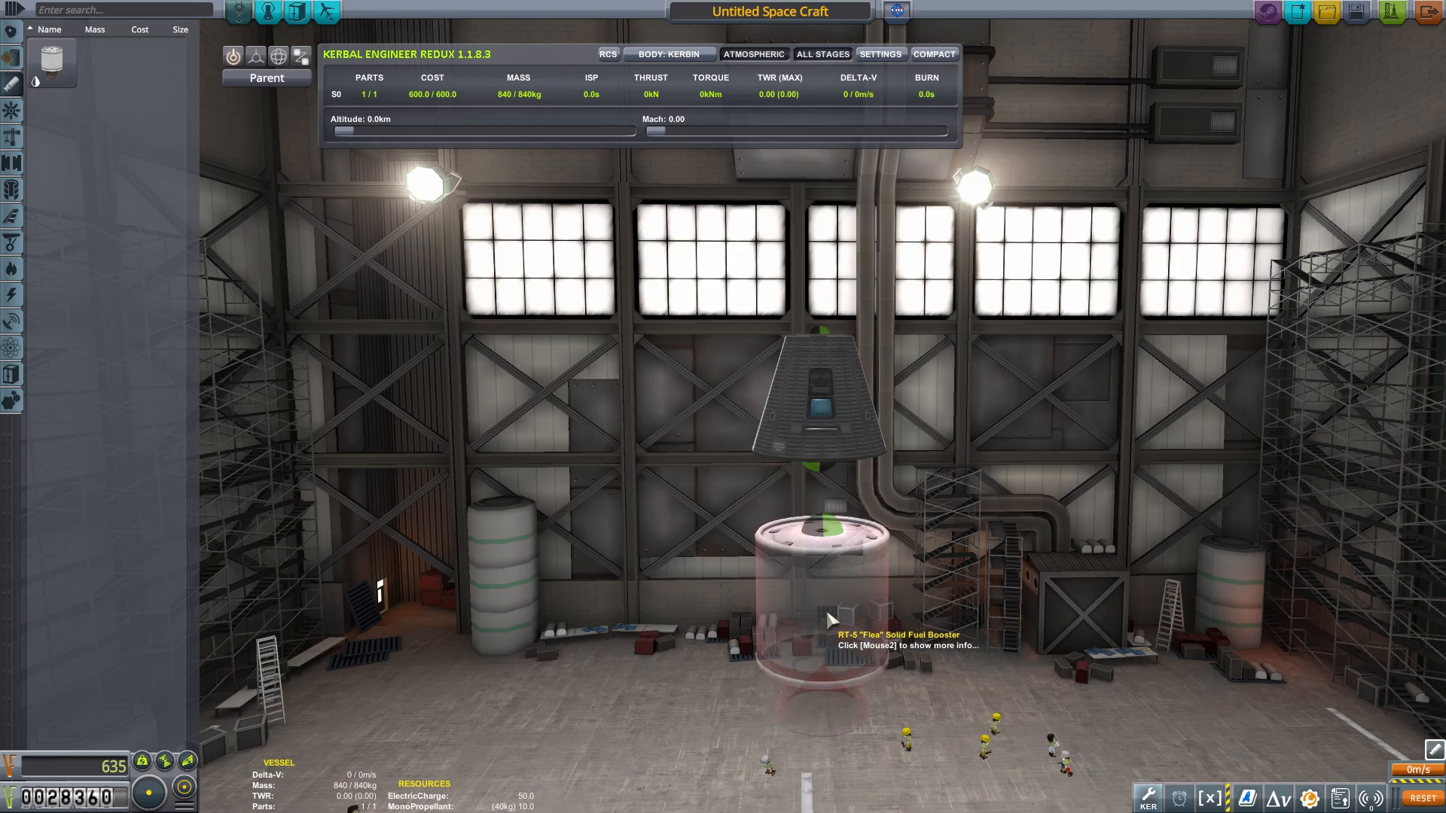
Attach the Flea booster beneath the pod, then return from the Crew tab to building.
click(819, 572)
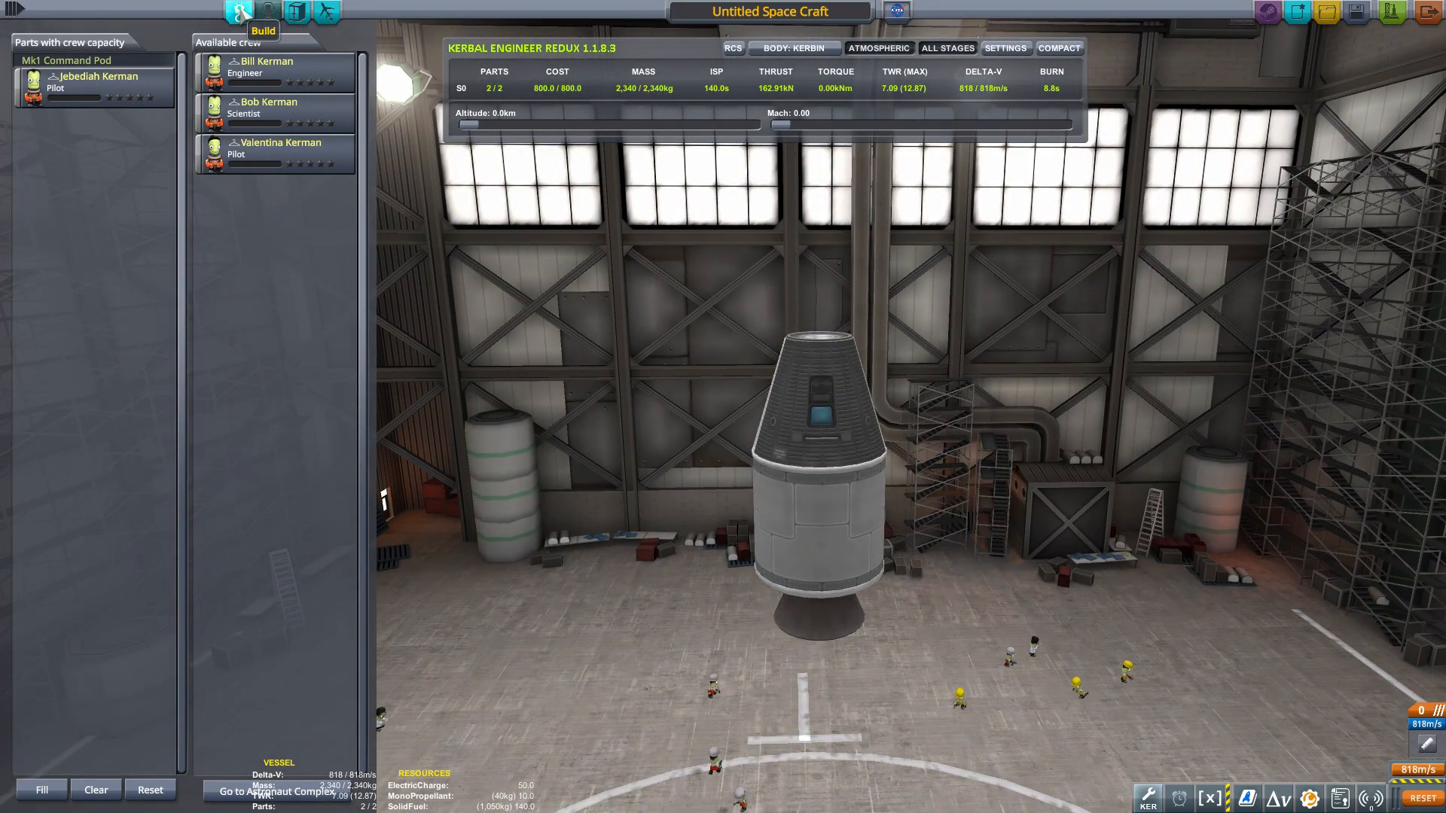
click(291, 10)
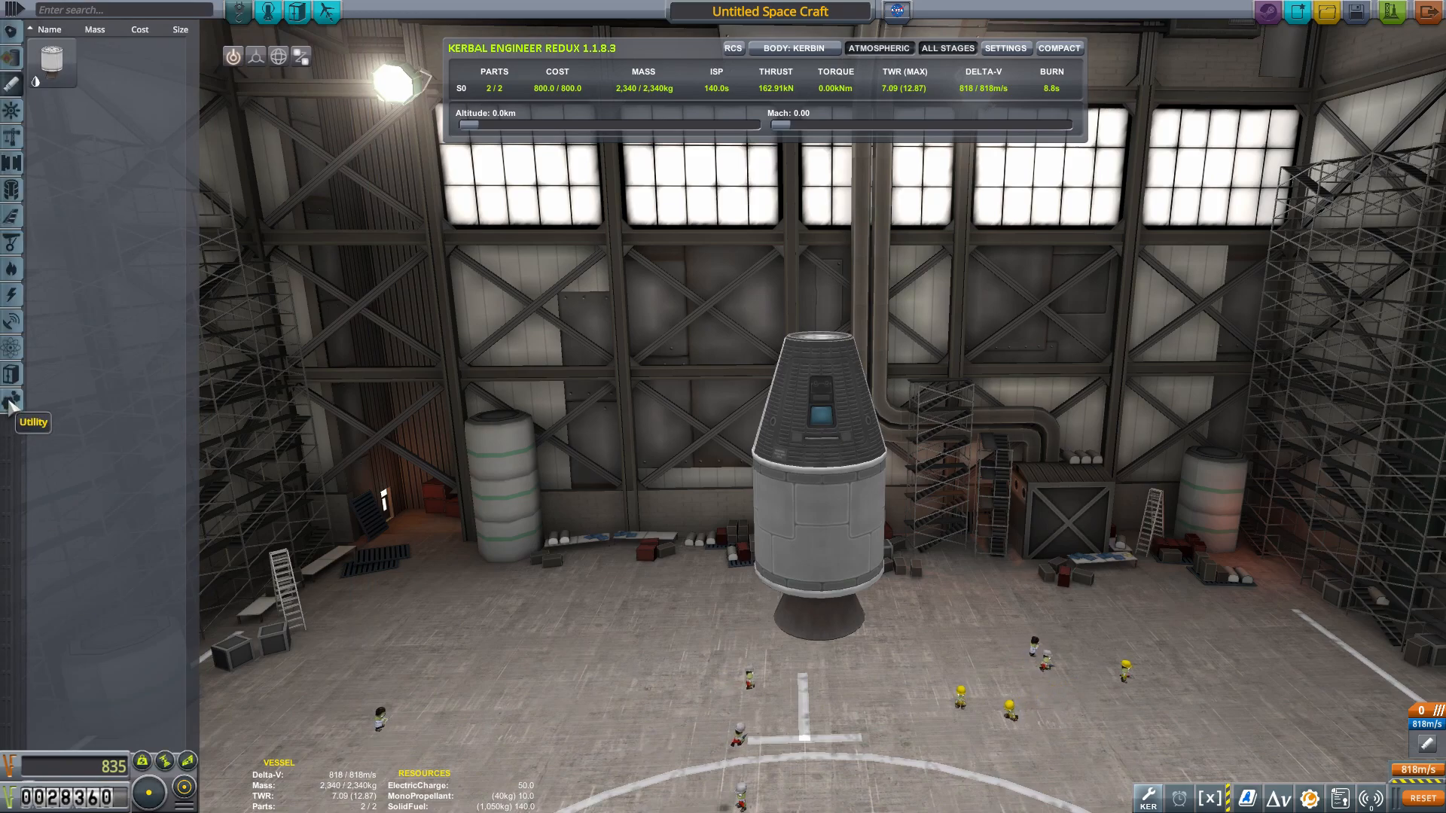
mouse_move(51, 60)
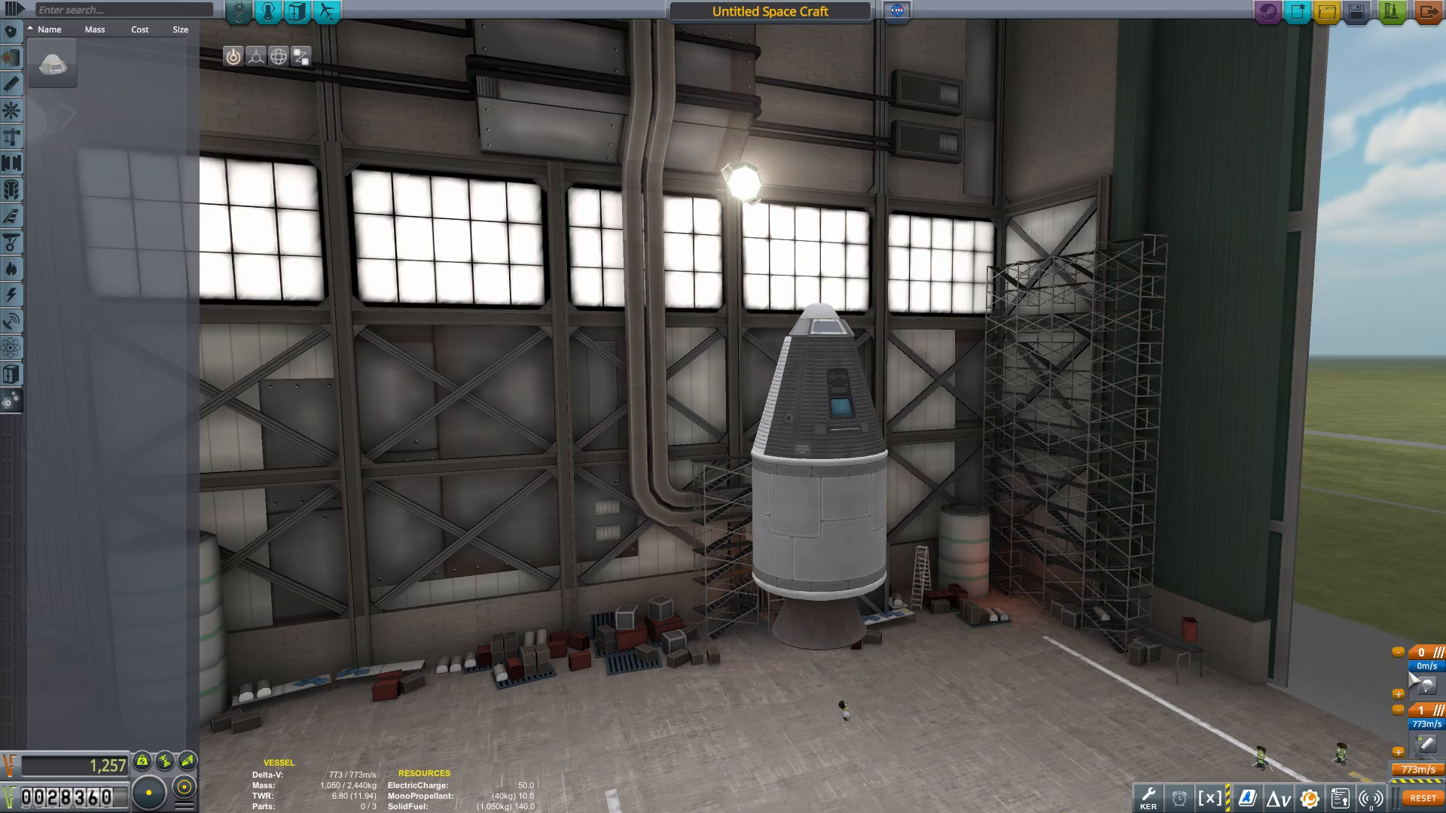
mouse_move(1351, 665)
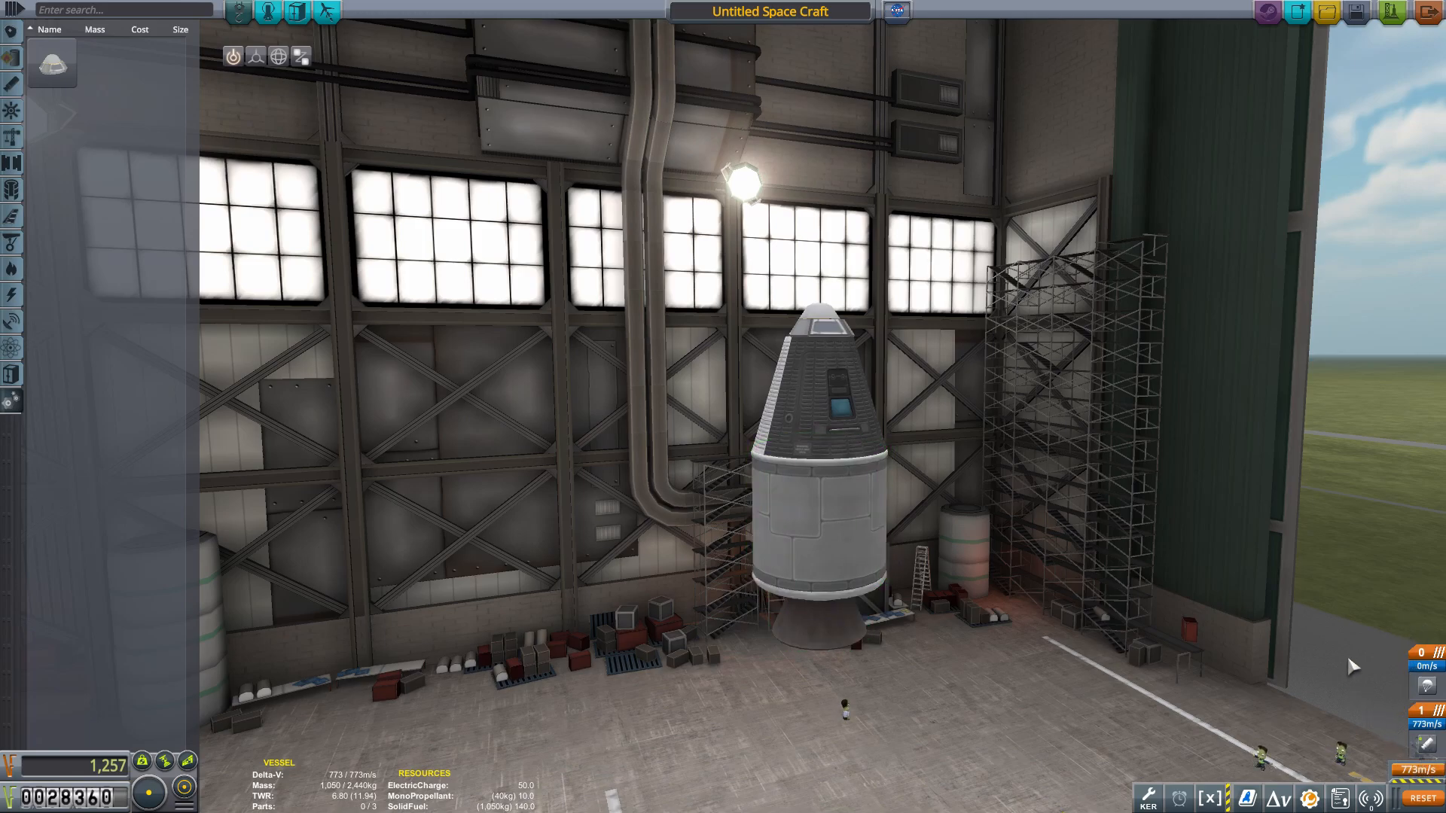
mouse_move(1354, 648)
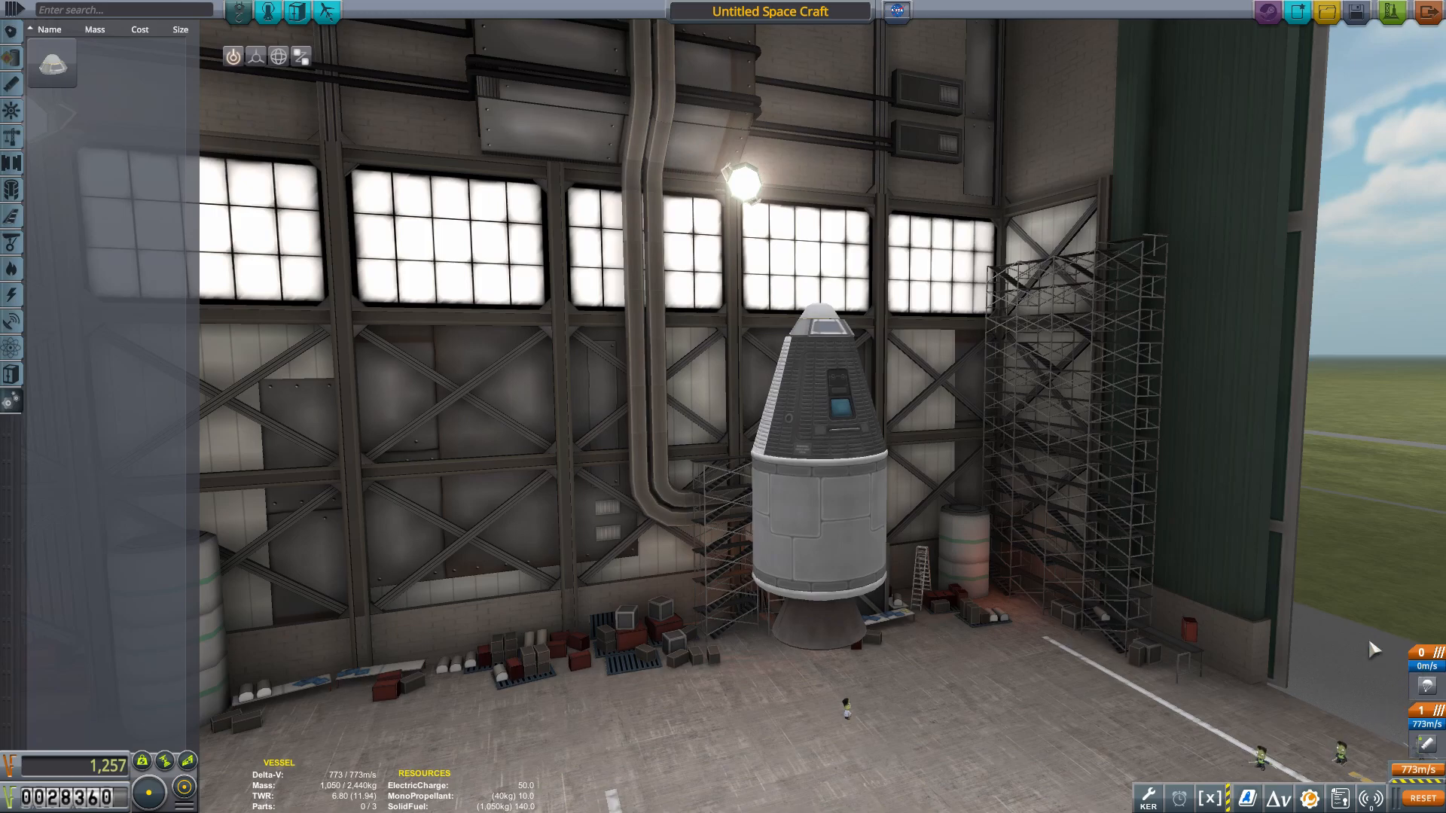
mouse_move(1376, 668)
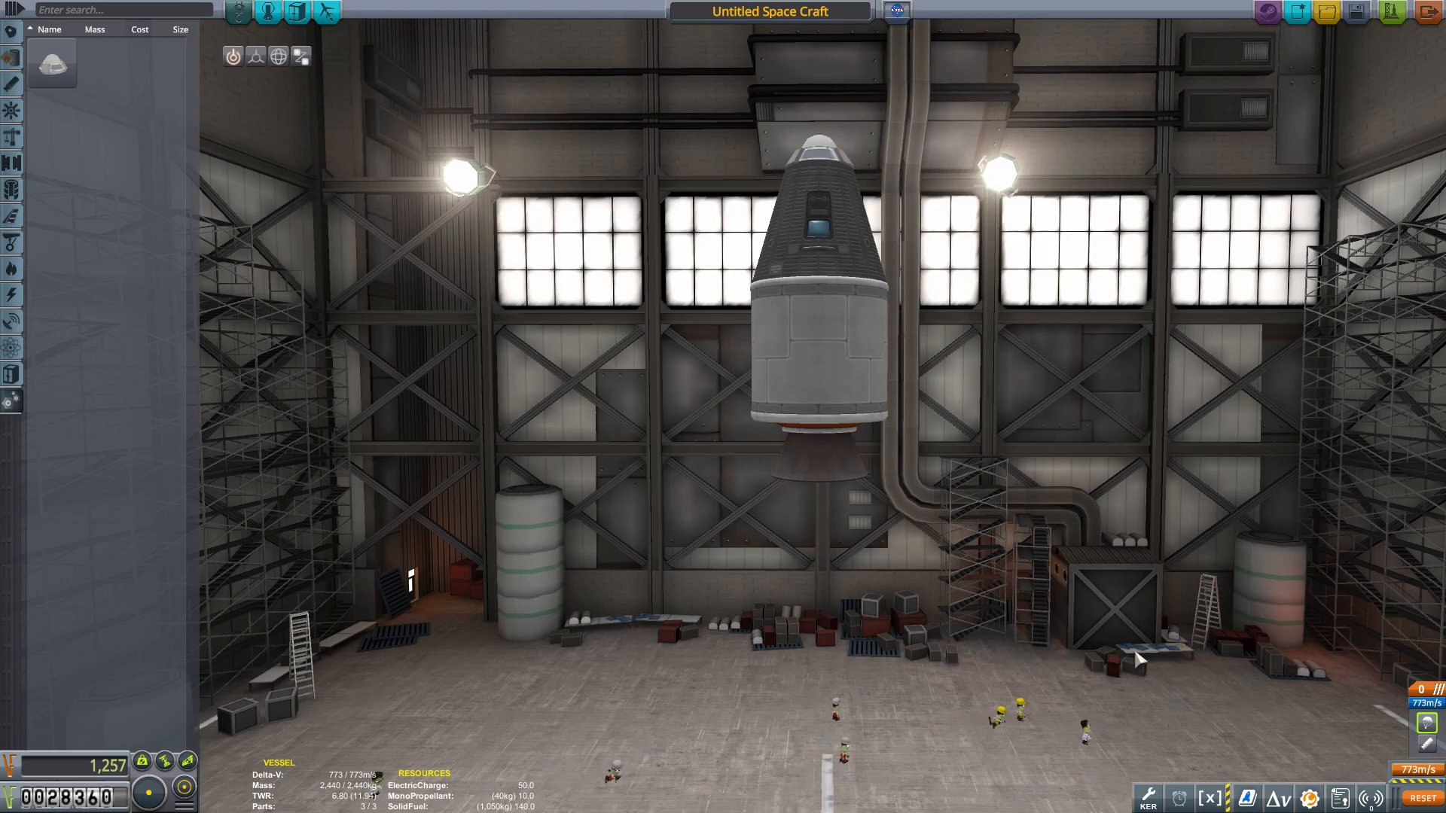
mouse_move(871, 152)
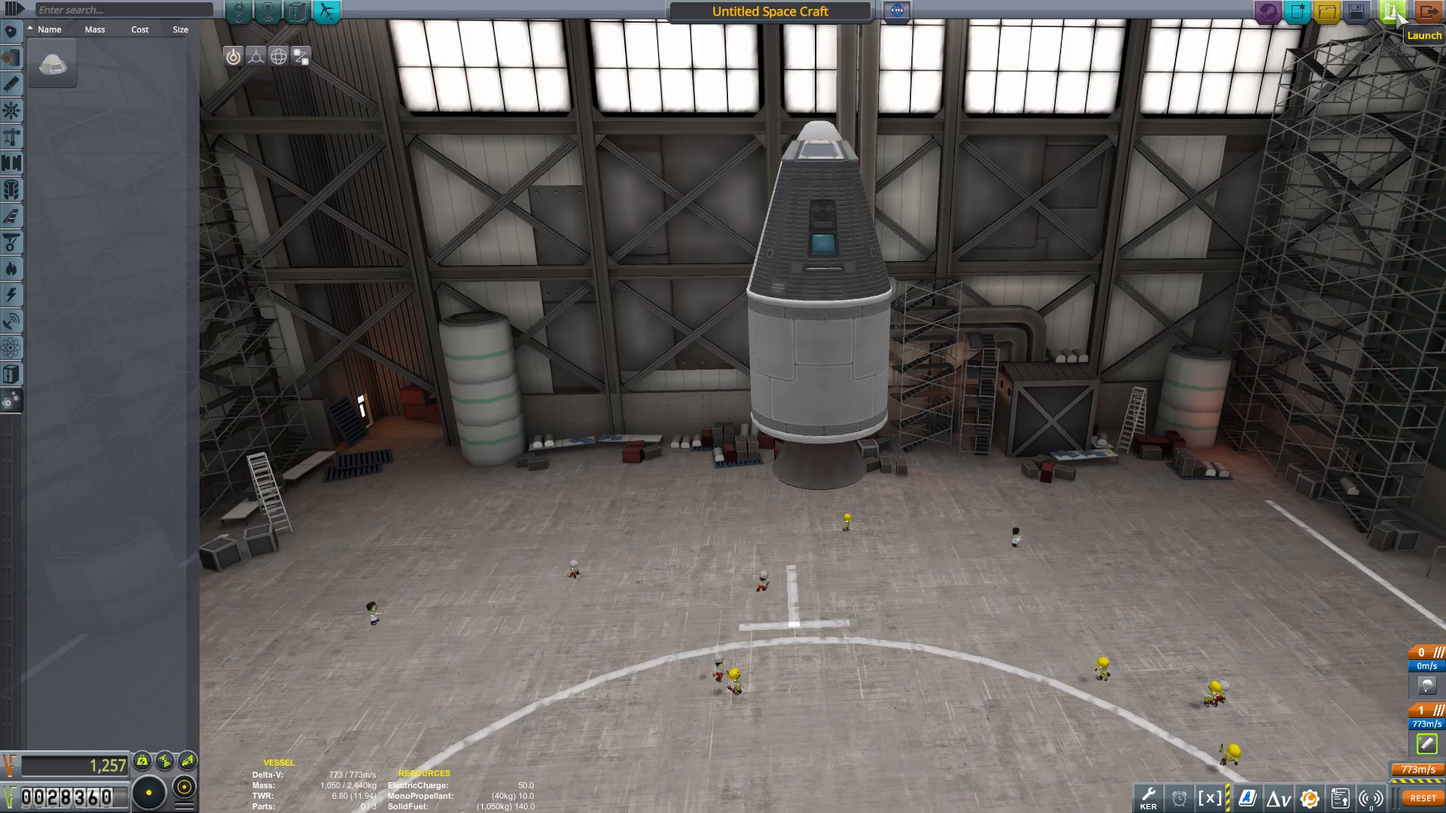
Roll the parachute-topped craft with Jebediah aboard out to the launch pad.
click(1421, 36)
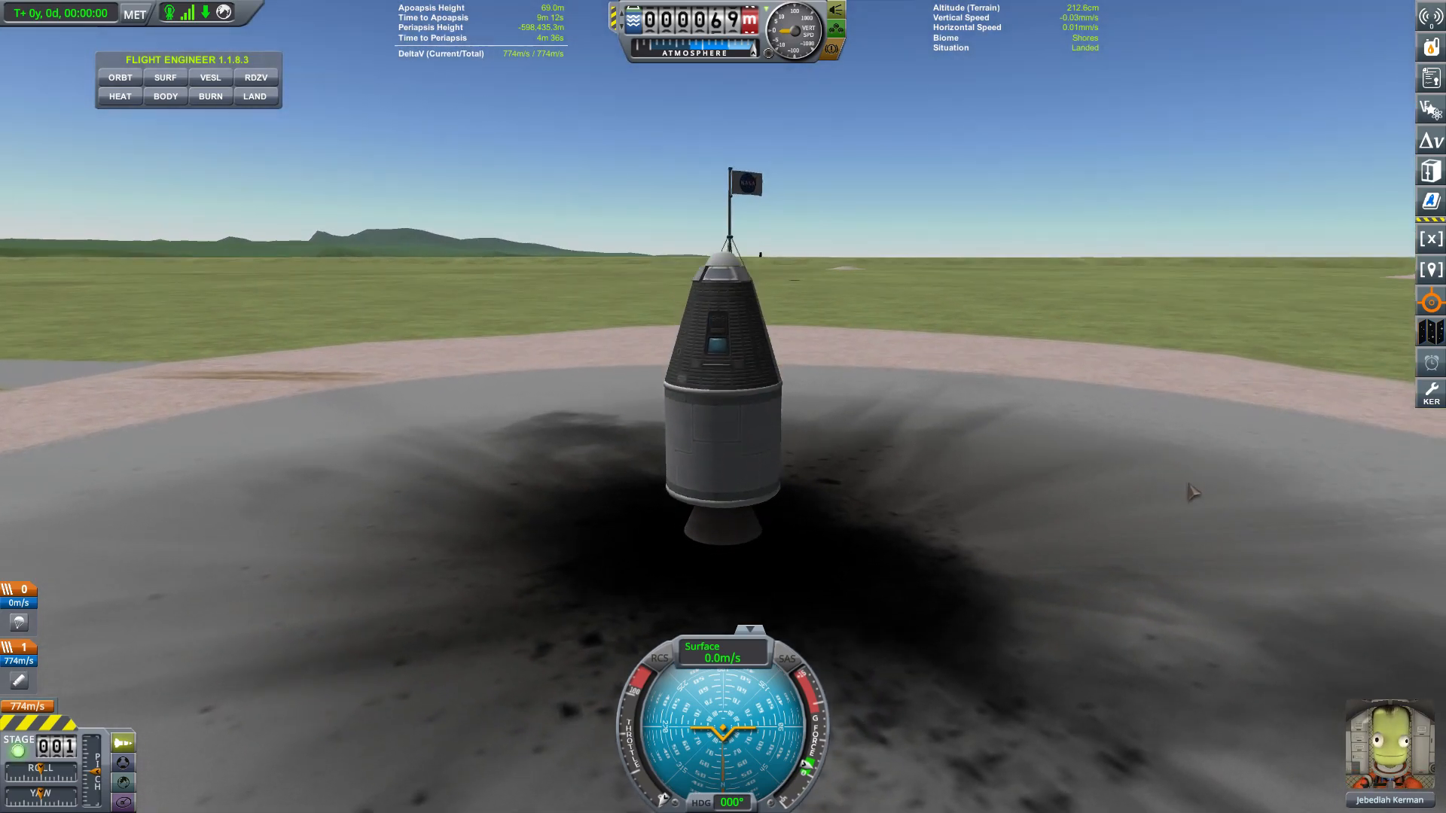
mouse_move(1057, 752)
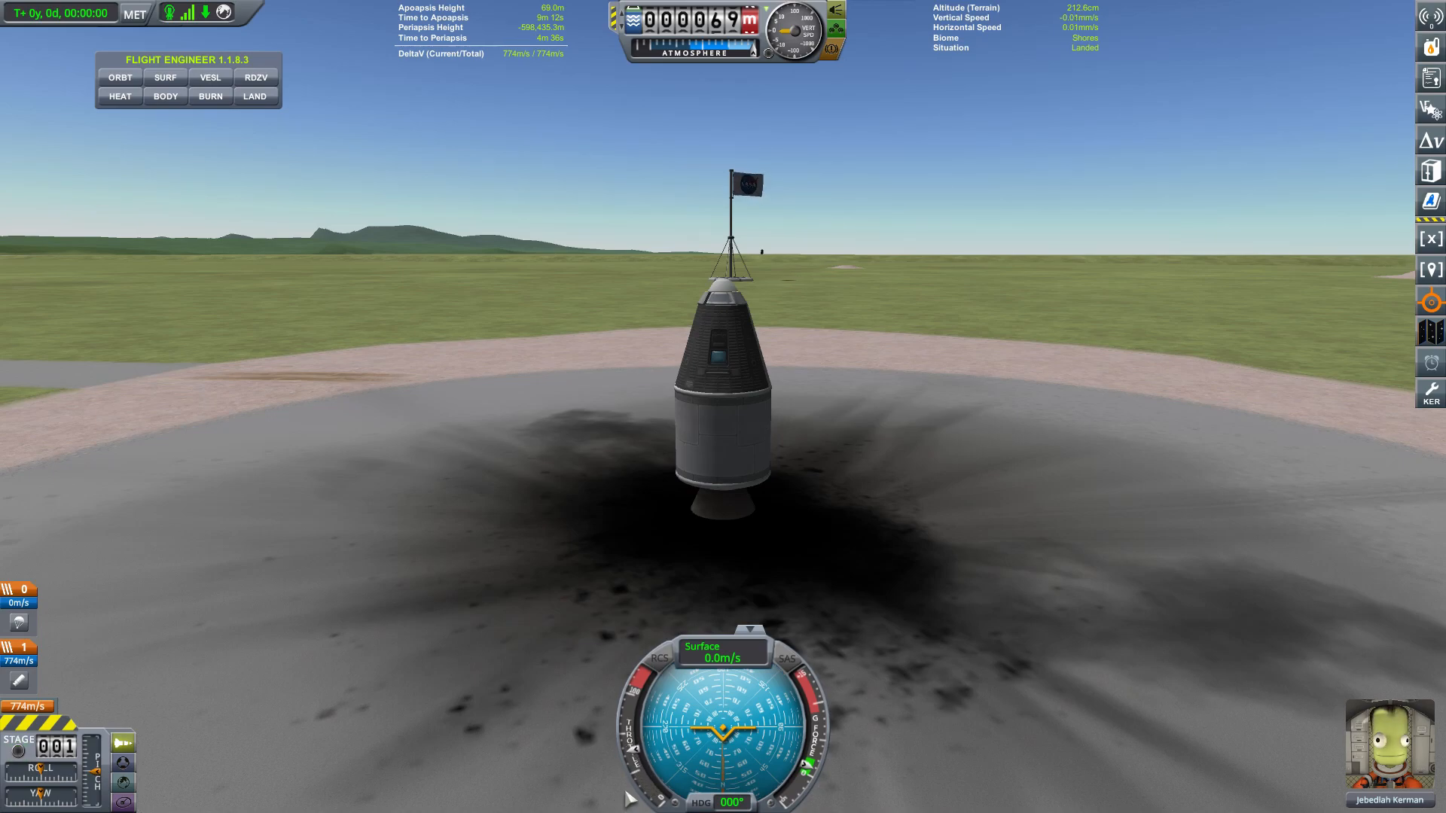
mouse_move(1068, 578)
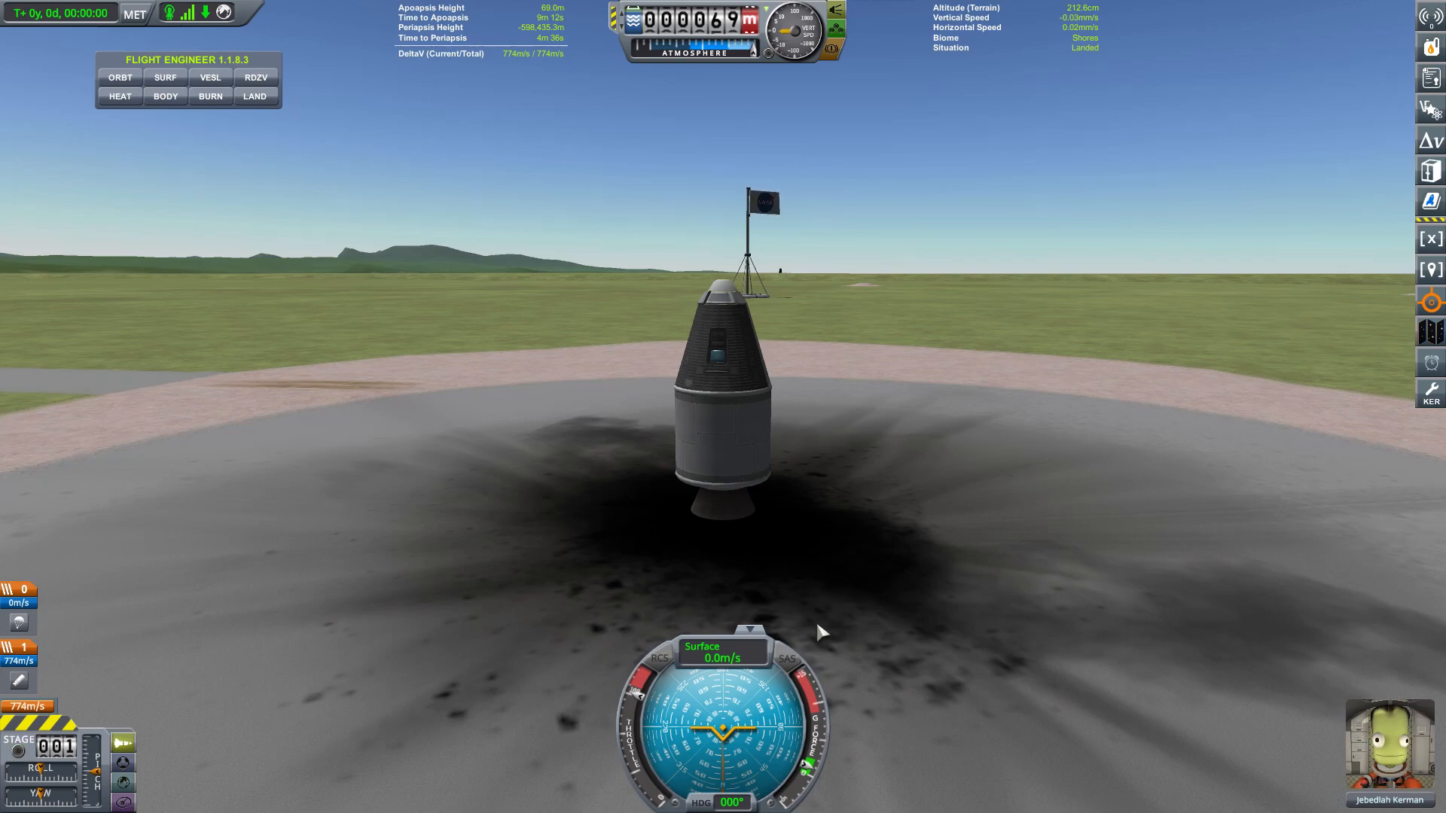
mouse_move(1065, 682)
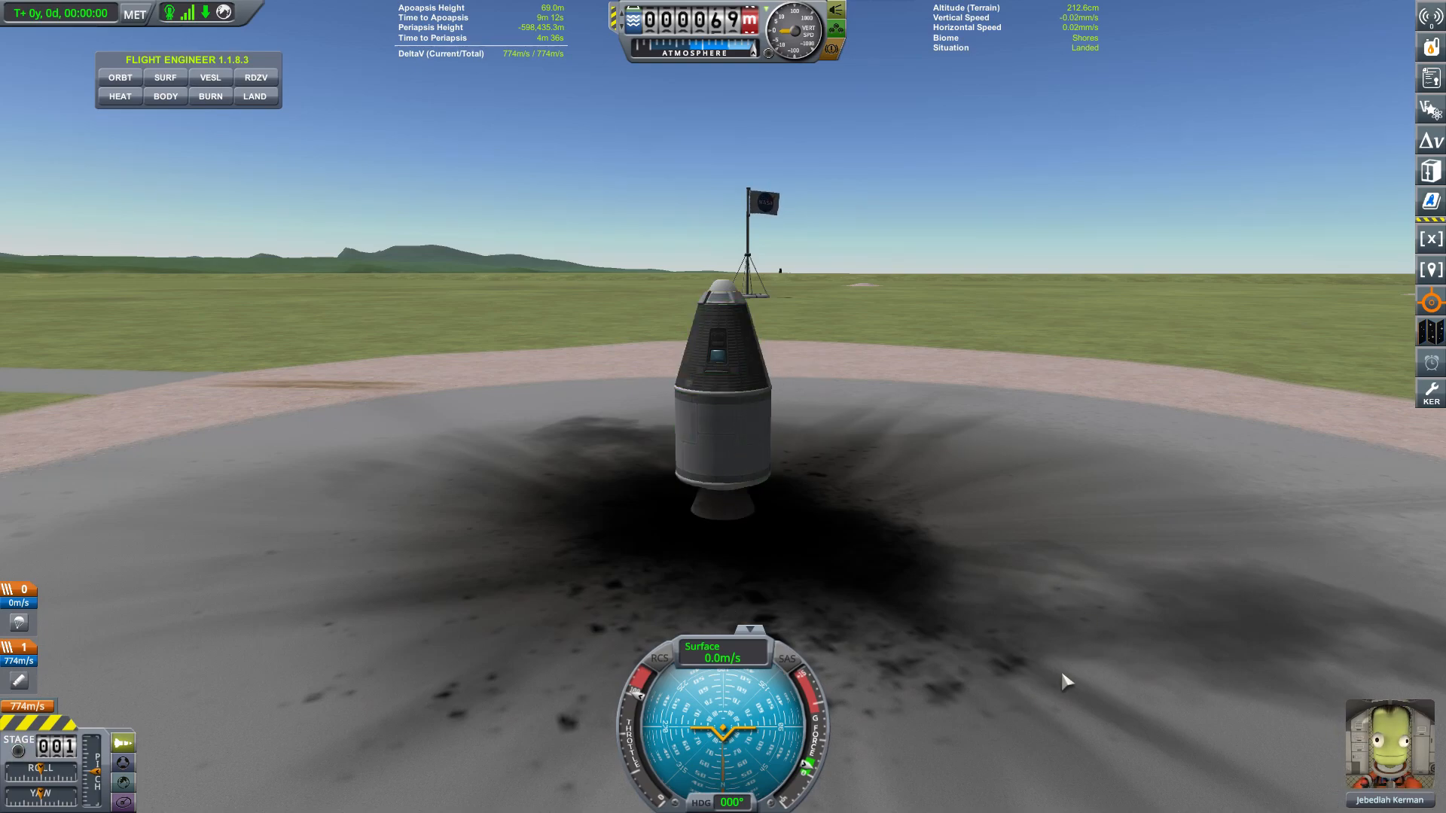
mouse_move(790, 659)
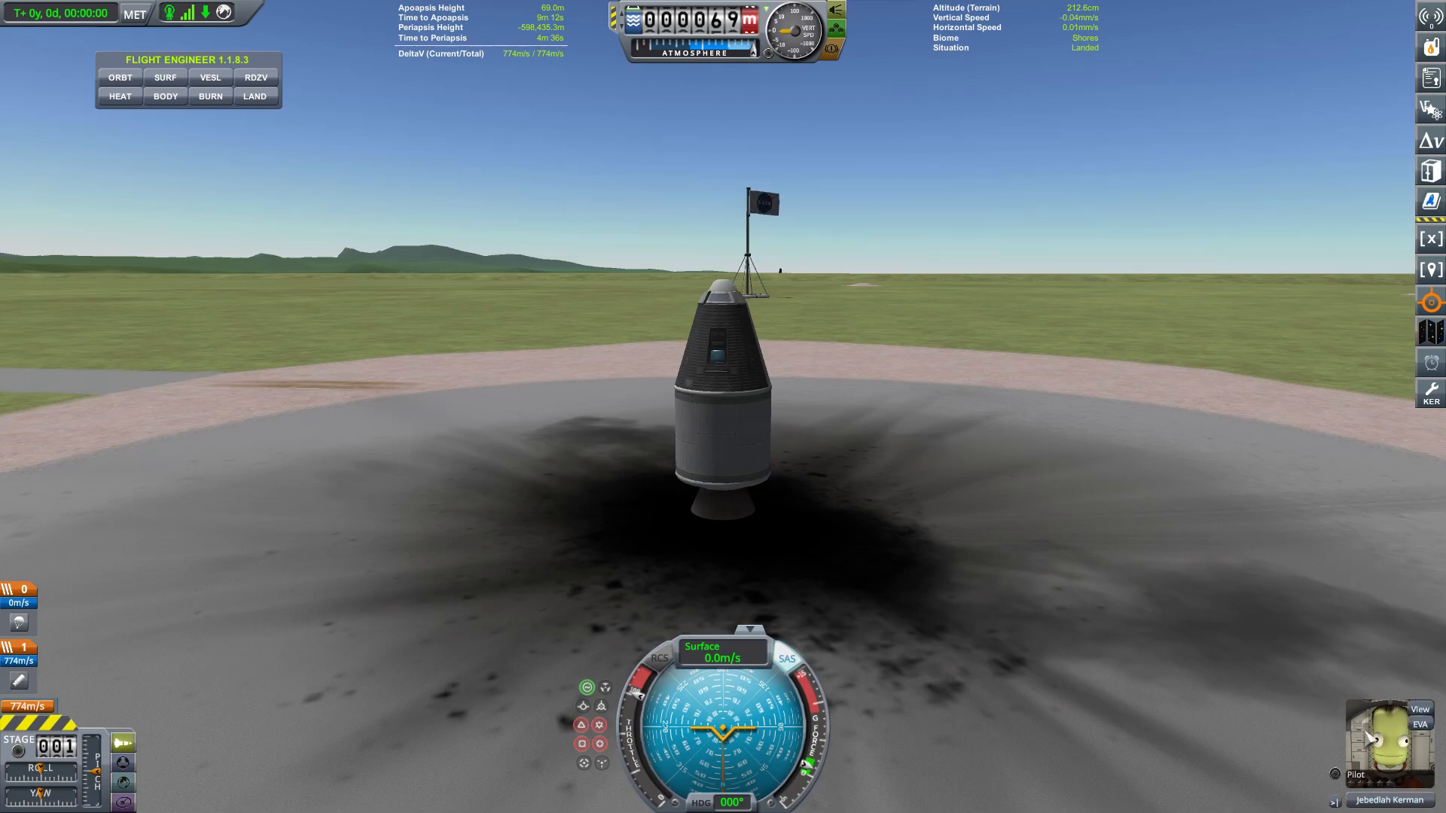
mouse_move(1363, 785)
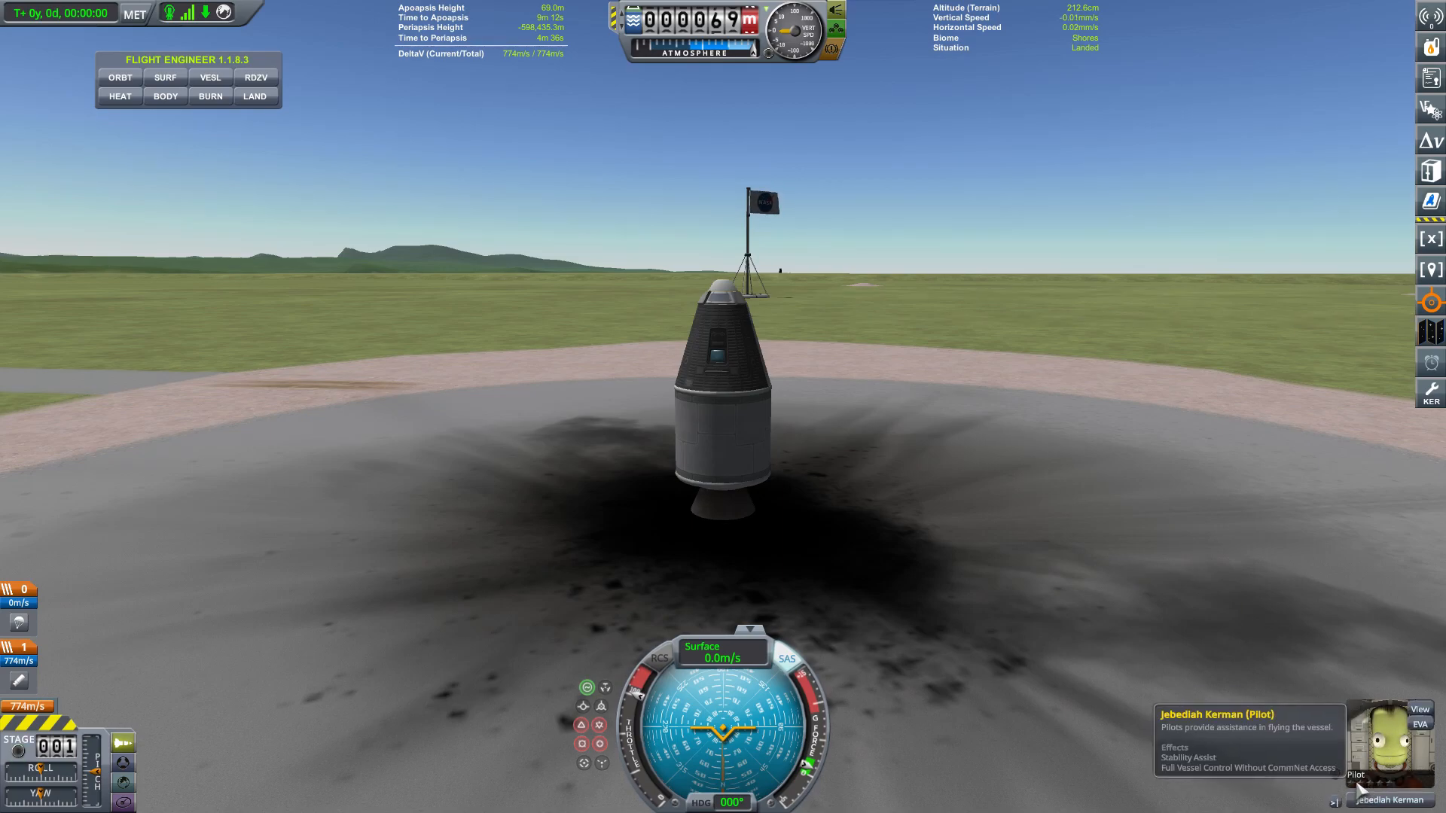
mouse_move(1010, 300)
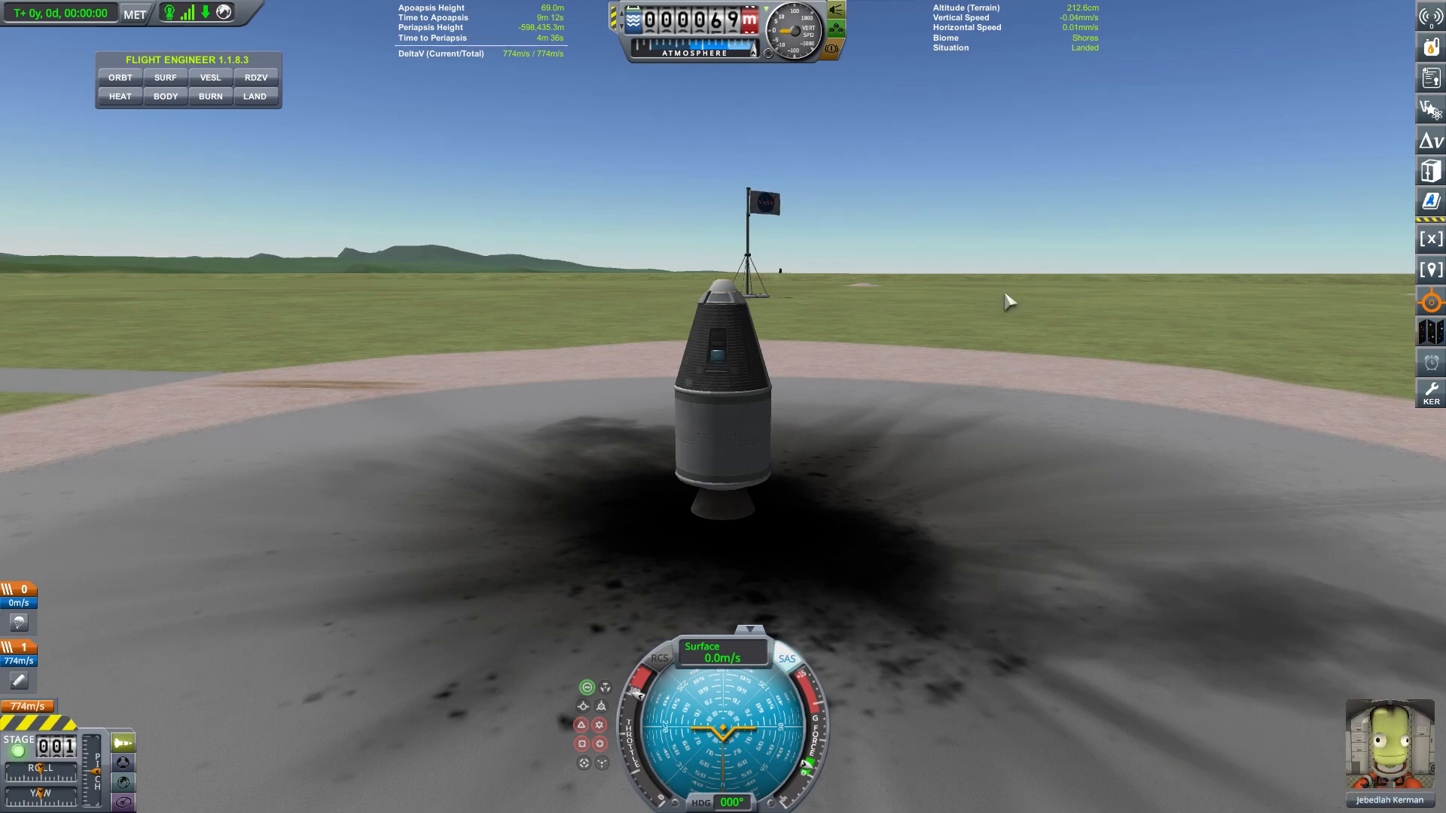
mouse_move(564, 523)
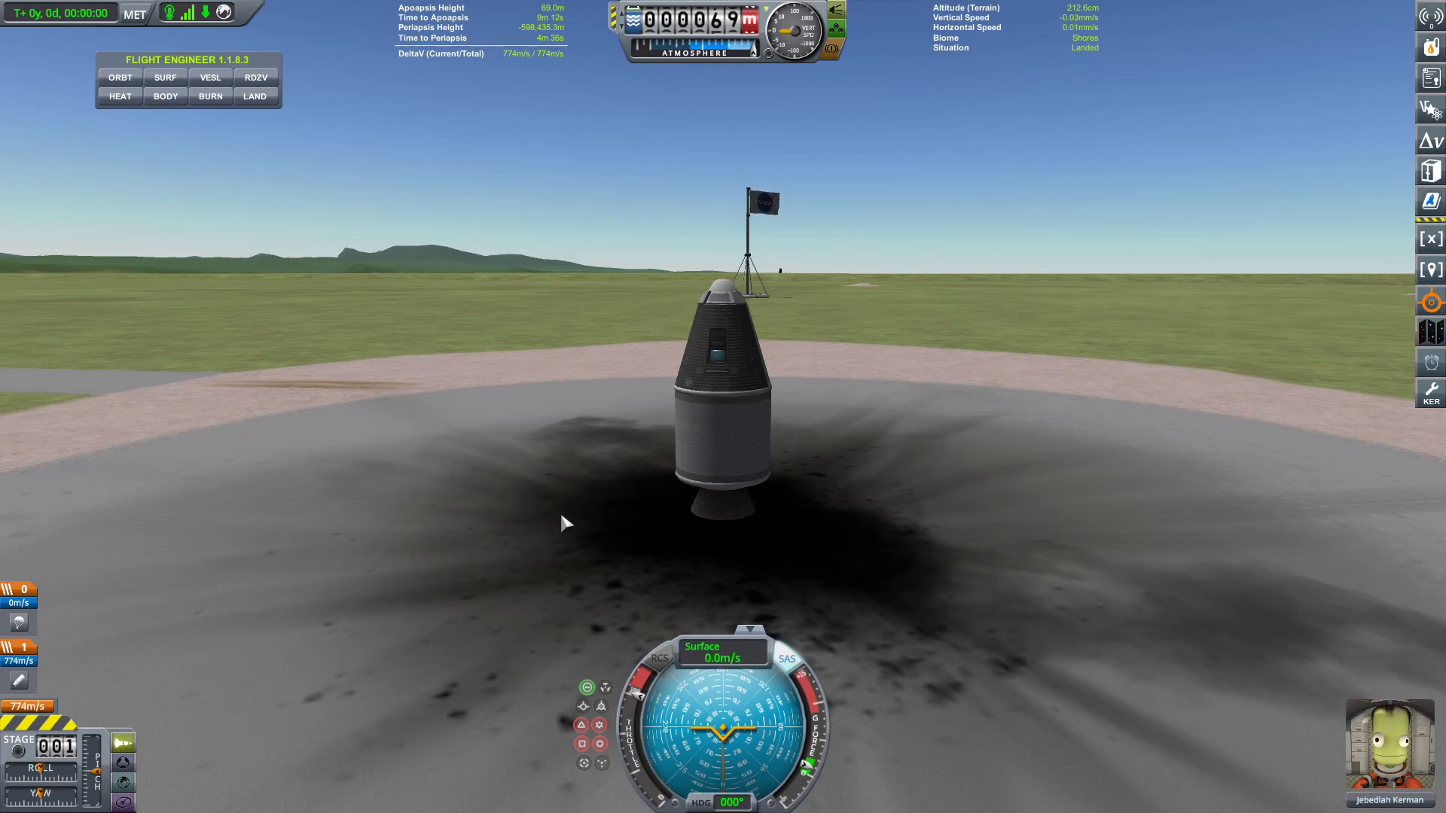
mouse_move(348, 507)
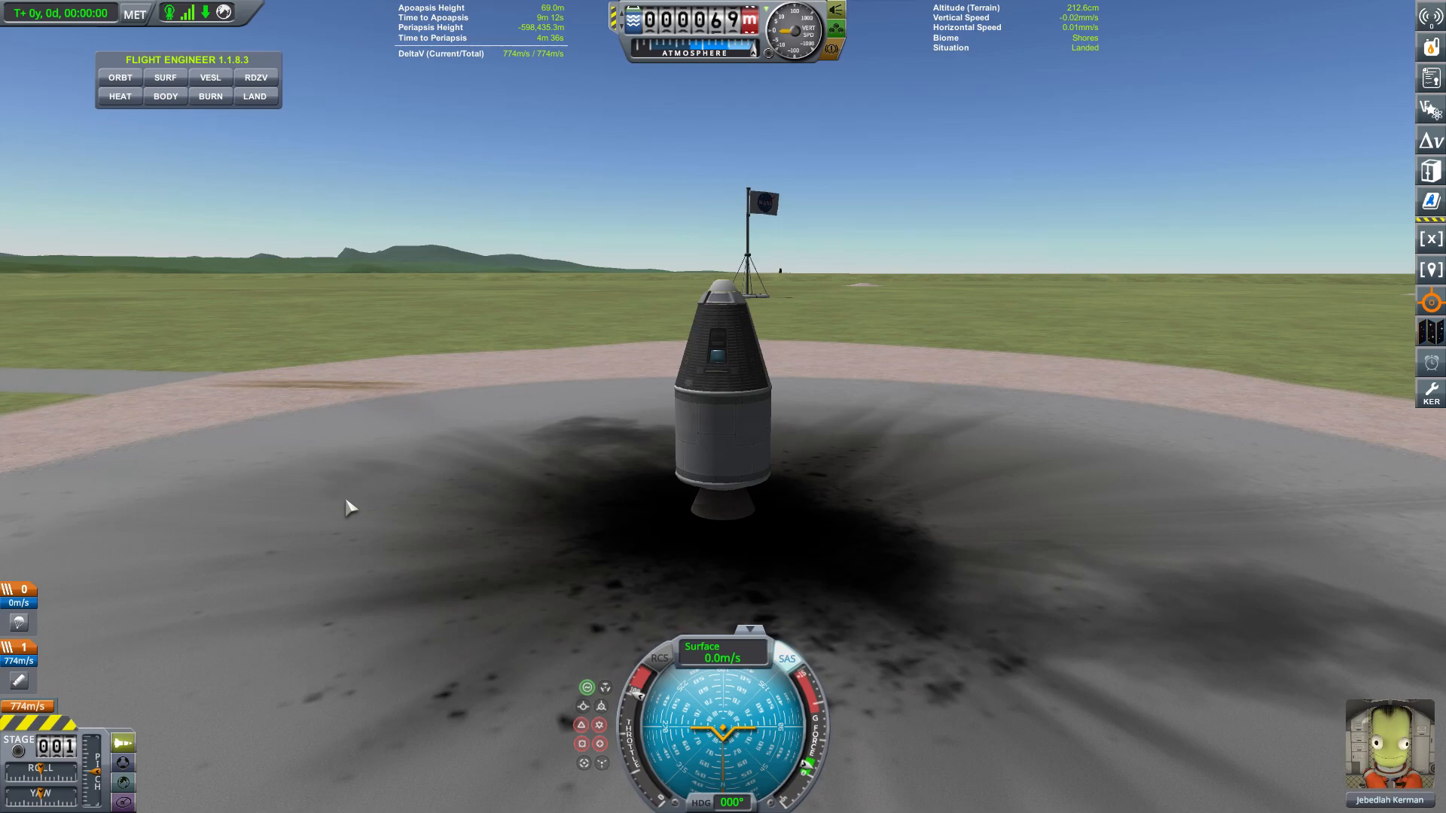
mouse_move(514, 587)
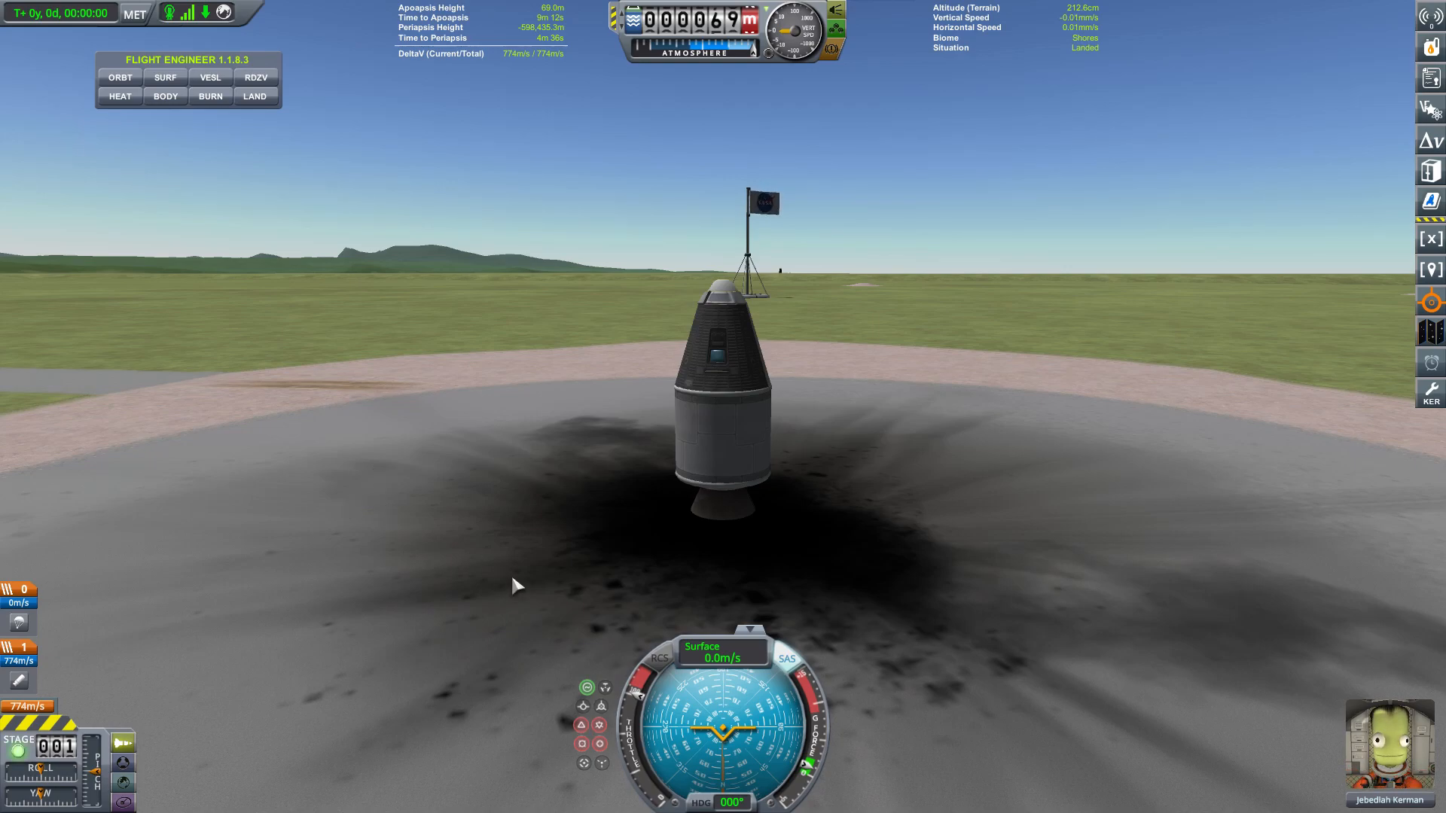
mouse_move(621, 681)
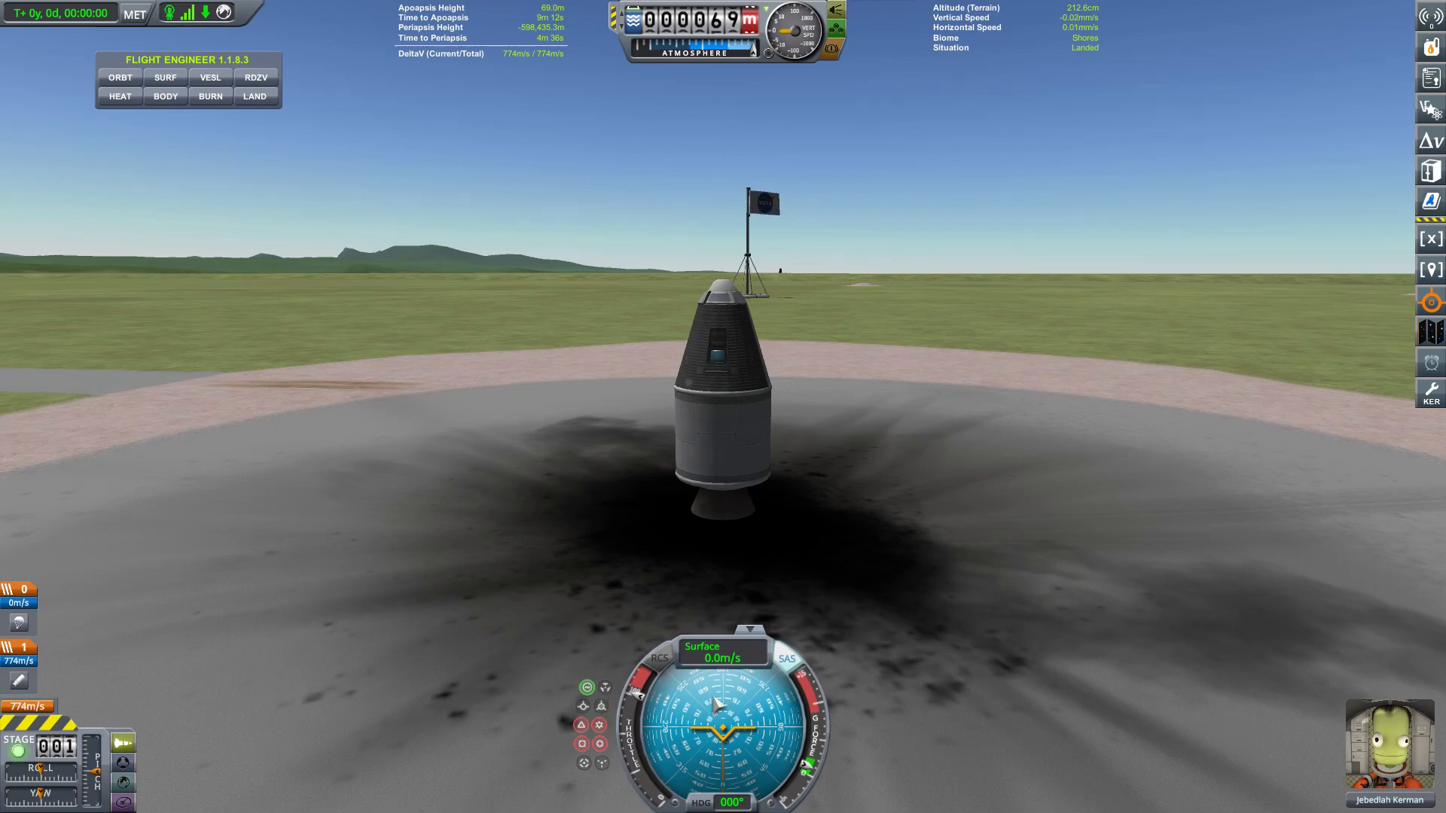
mouse_move(567, 670)
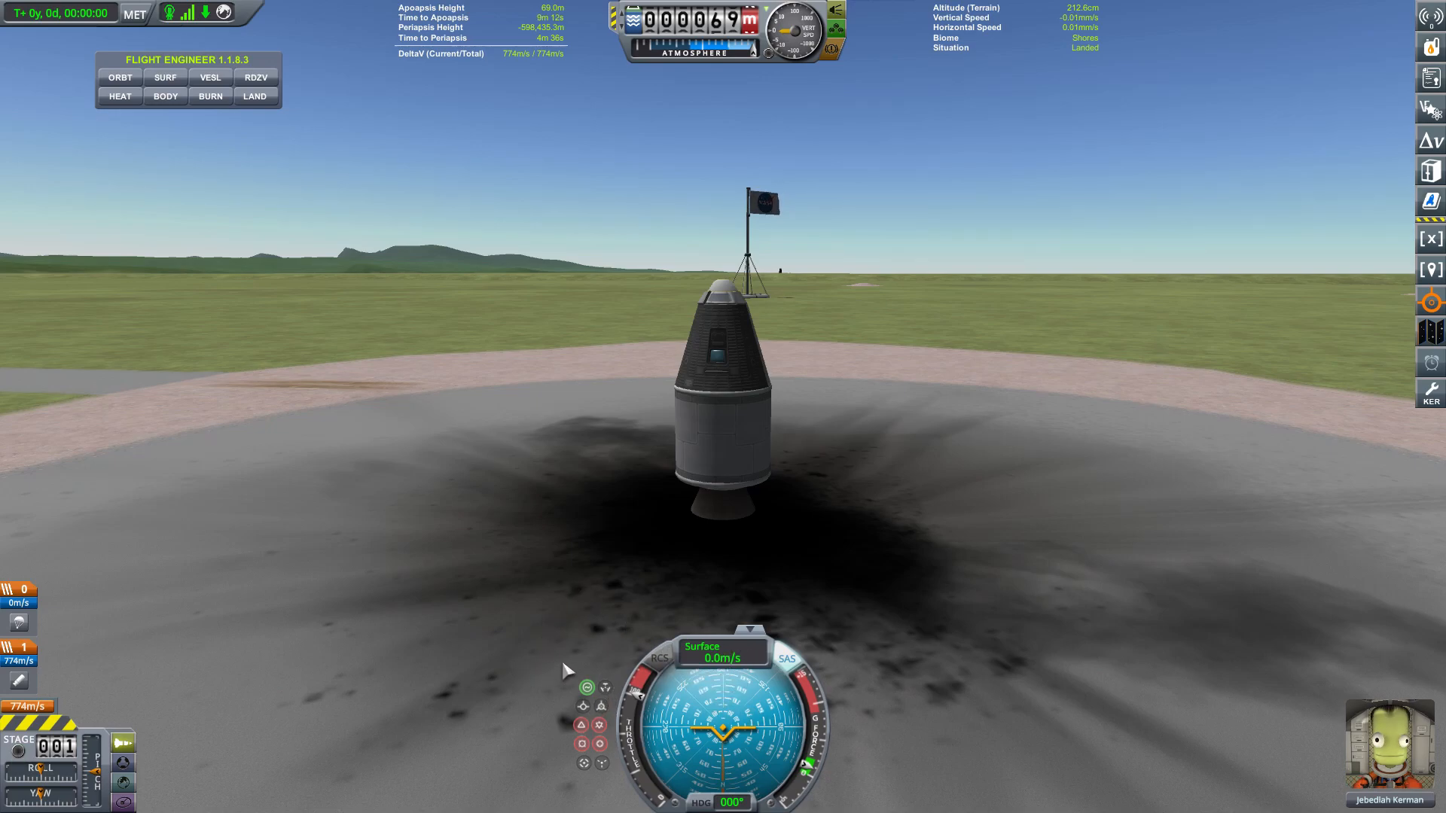
mouse_move(410, 702)
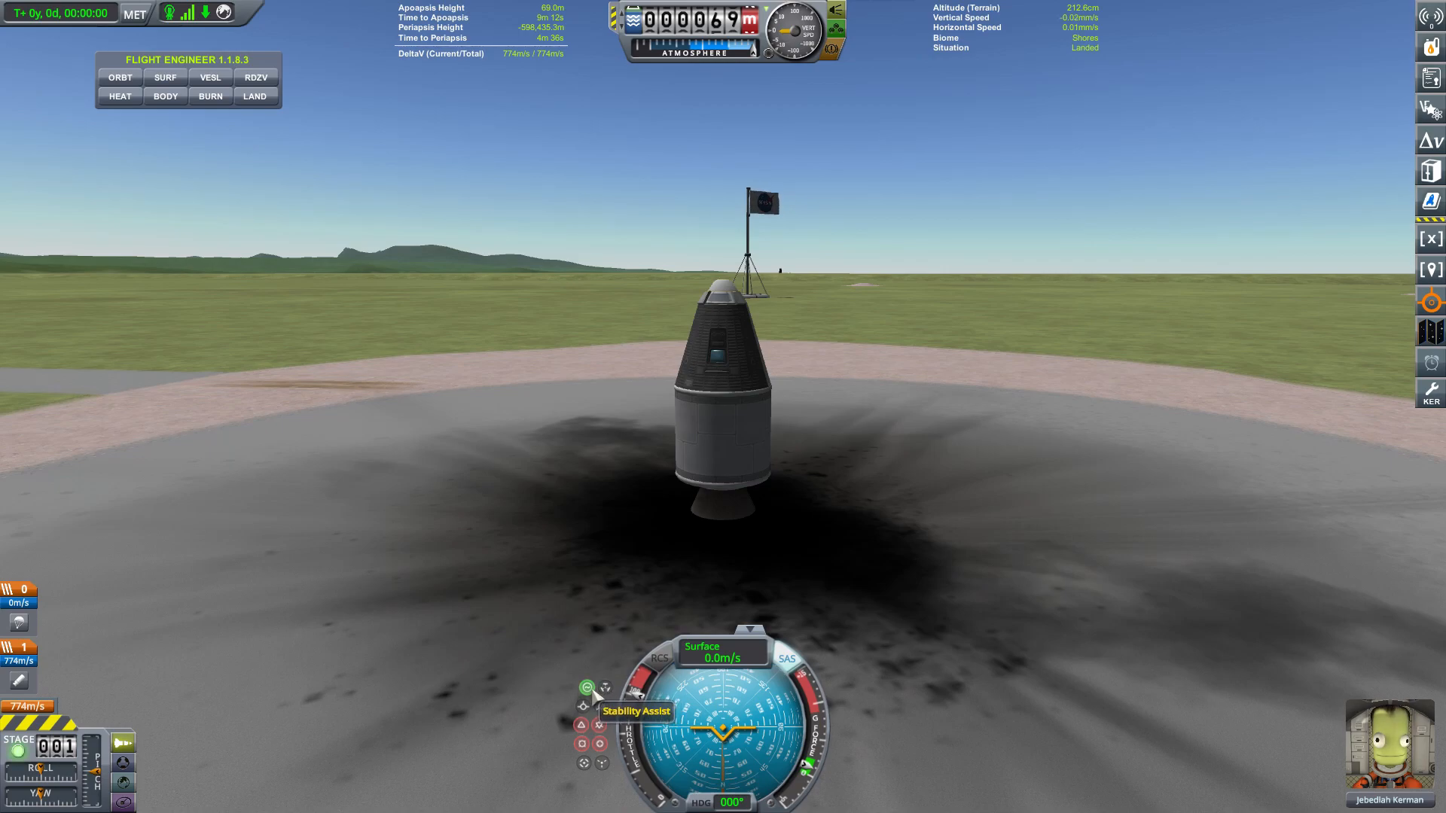
mouse_move(599, 724)
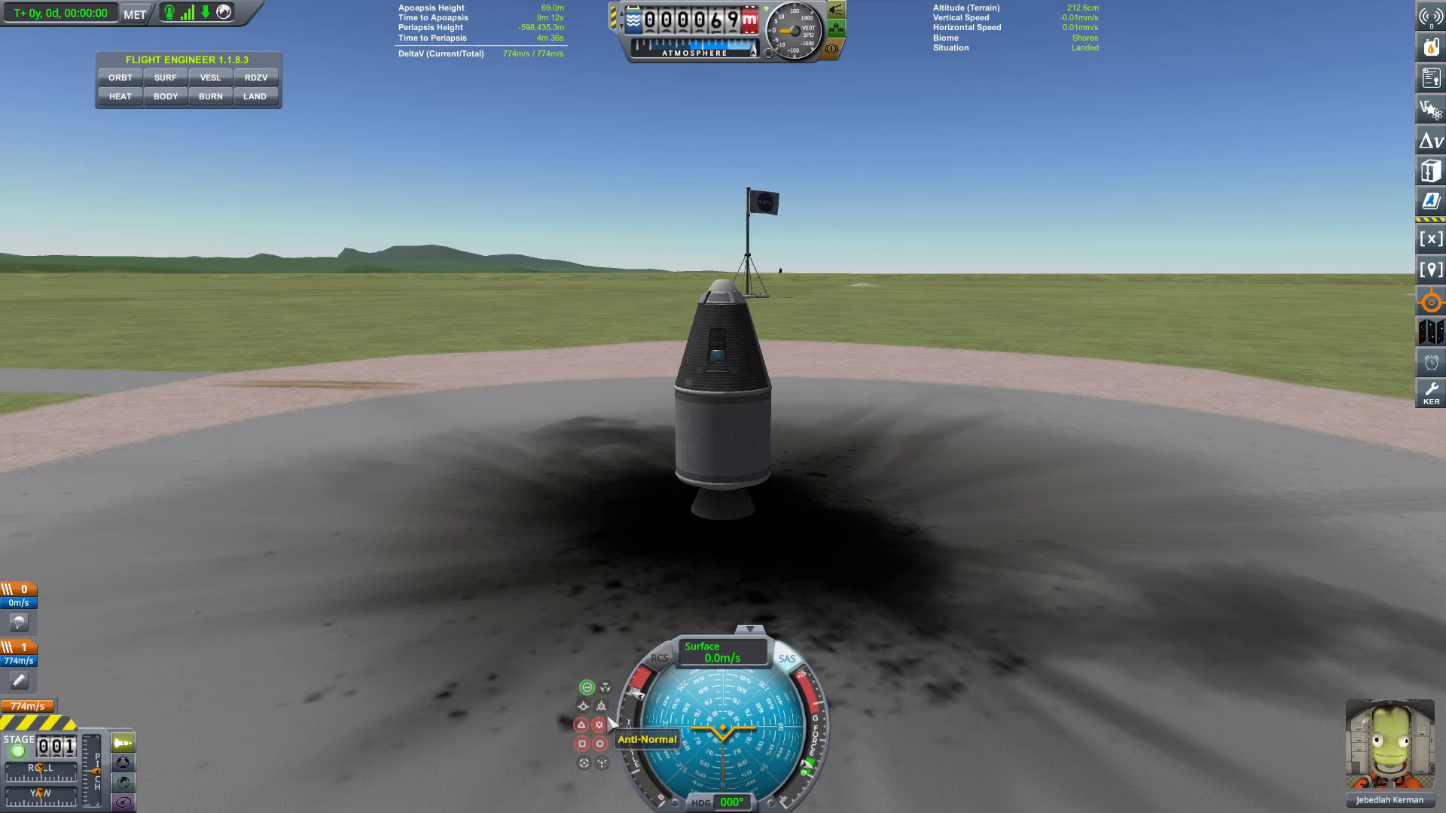
mouse_move(583, 762)
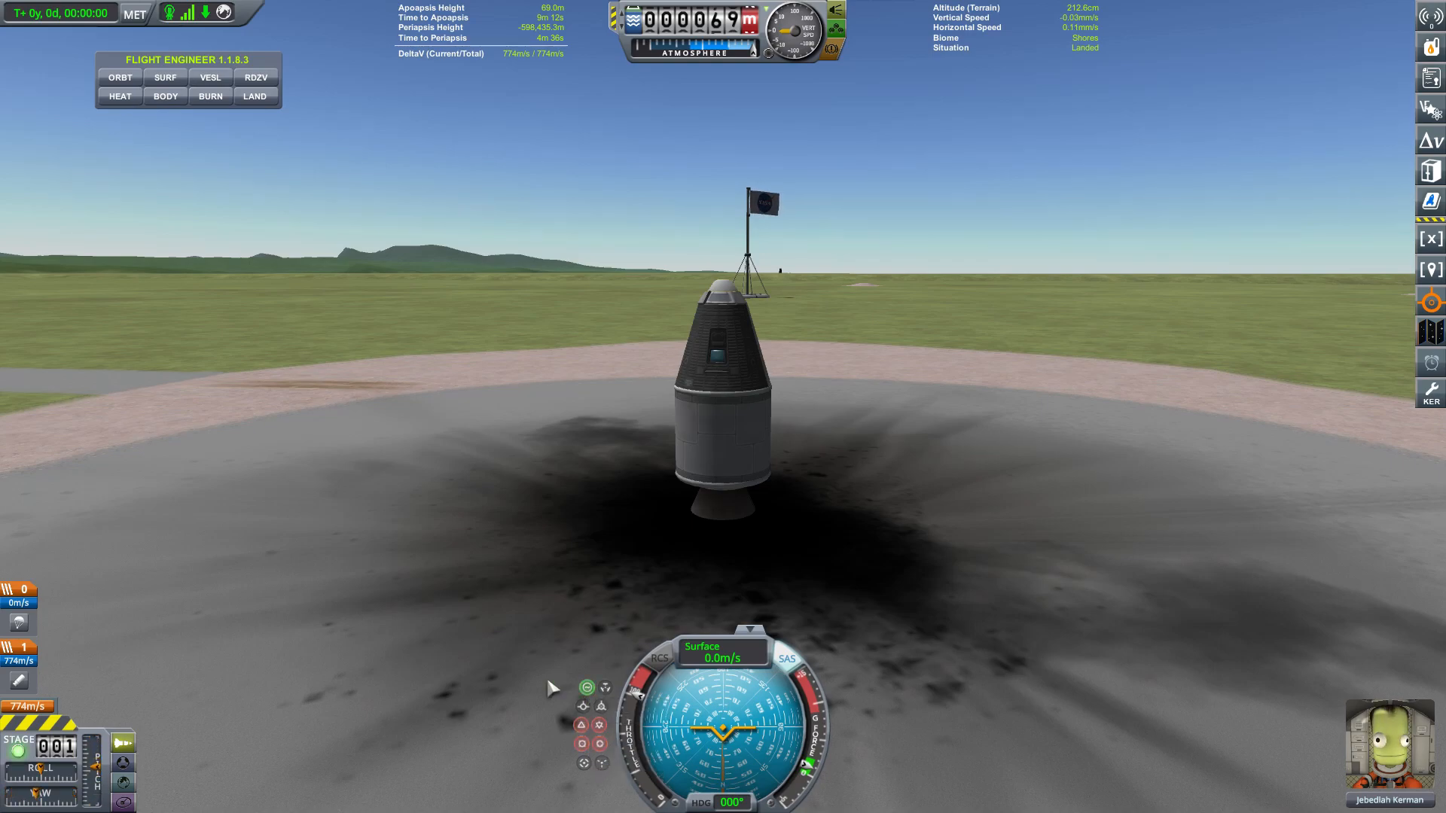
mouse_move(452, 552)
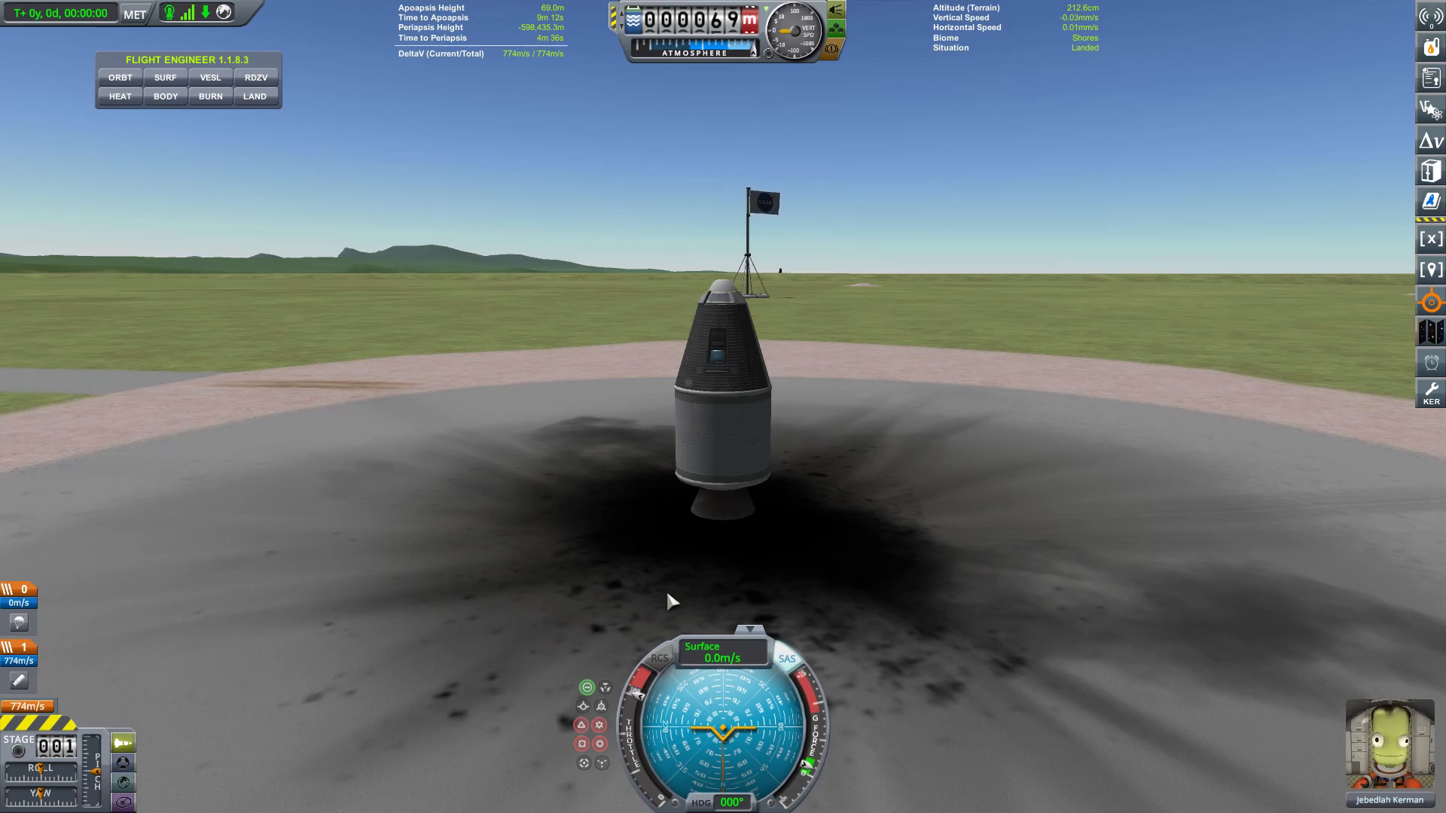
mouse_move(579, 679)
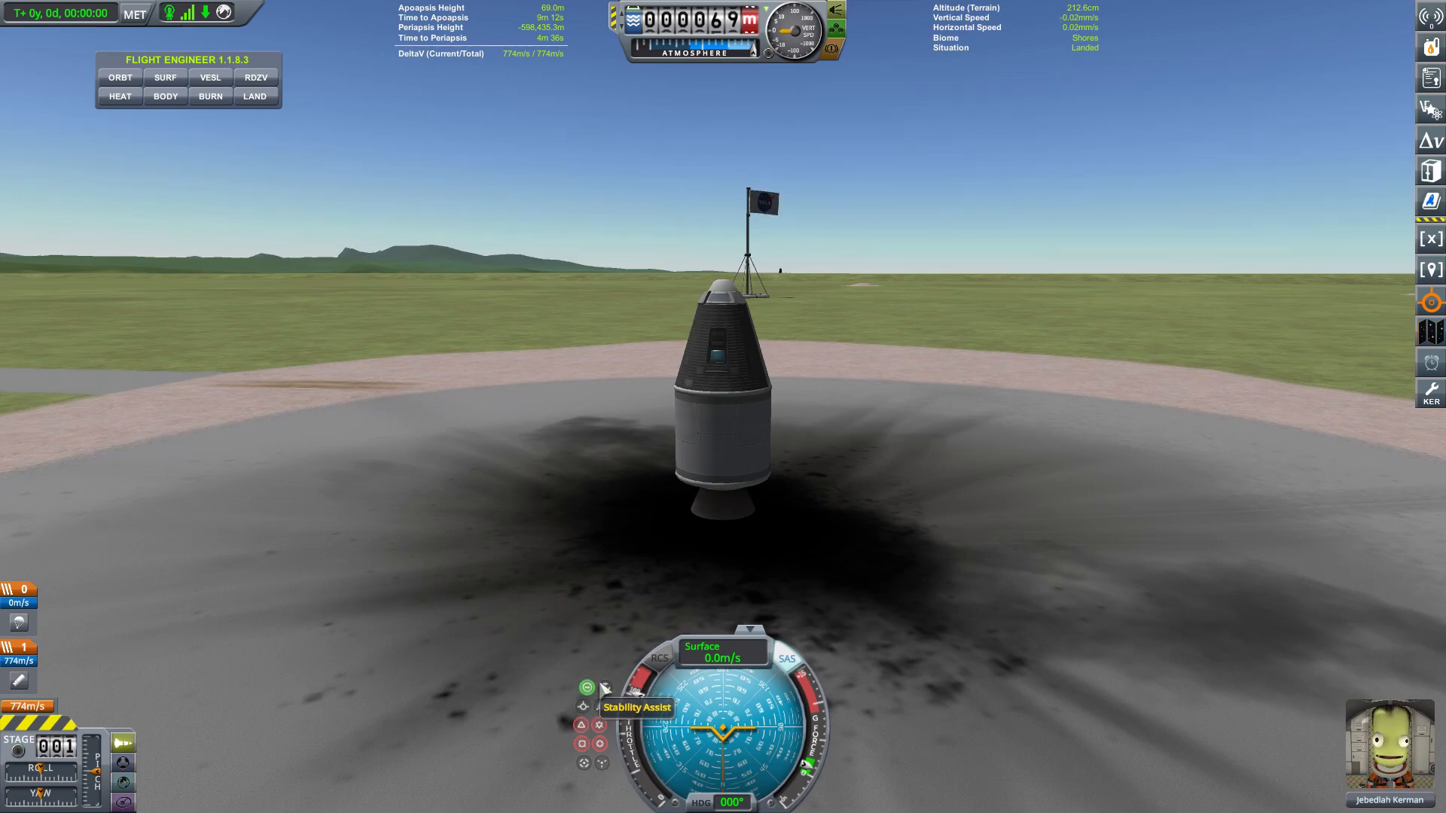
mouse_move(386, 424)
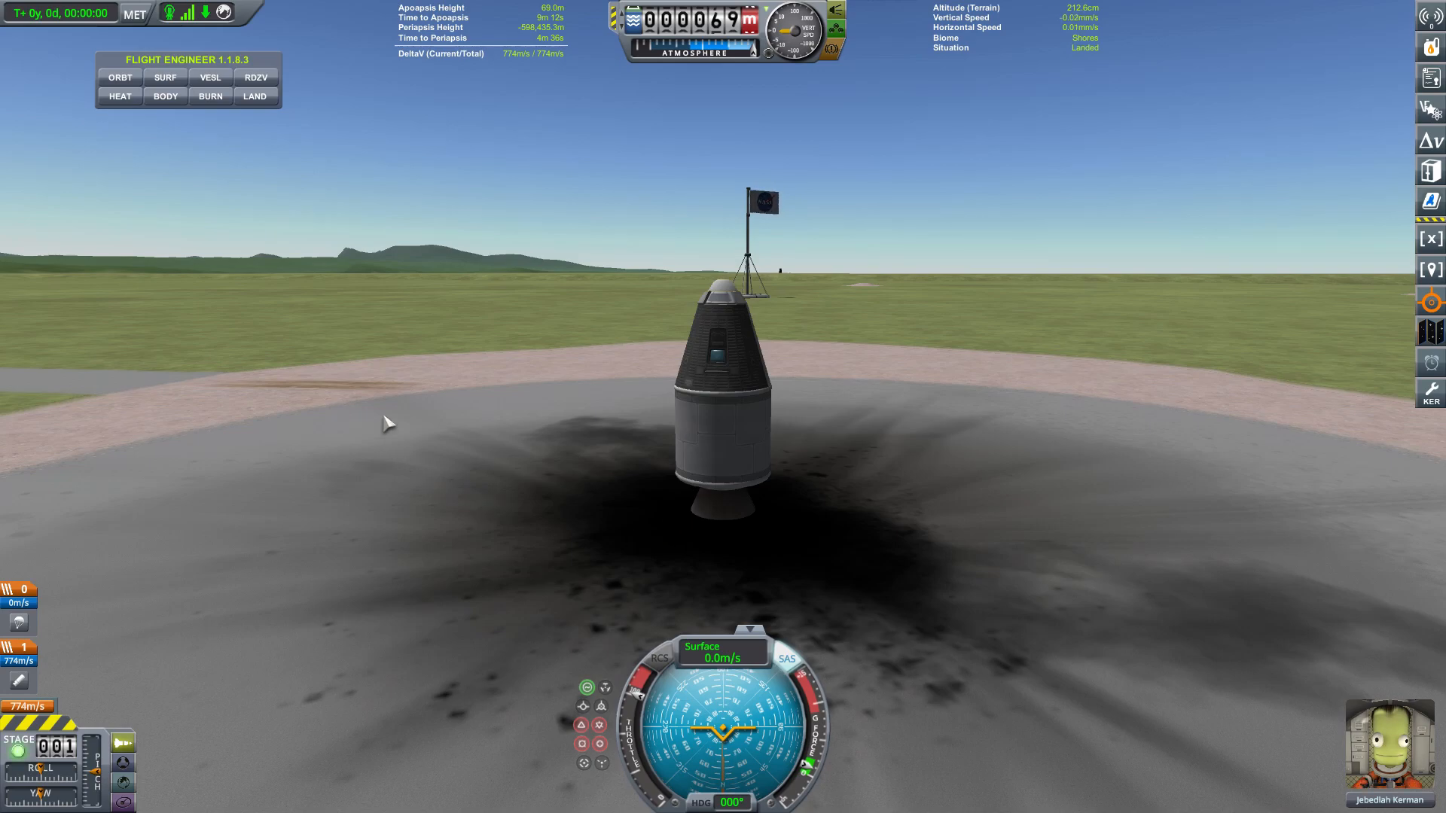
mouse_move(510, 462)
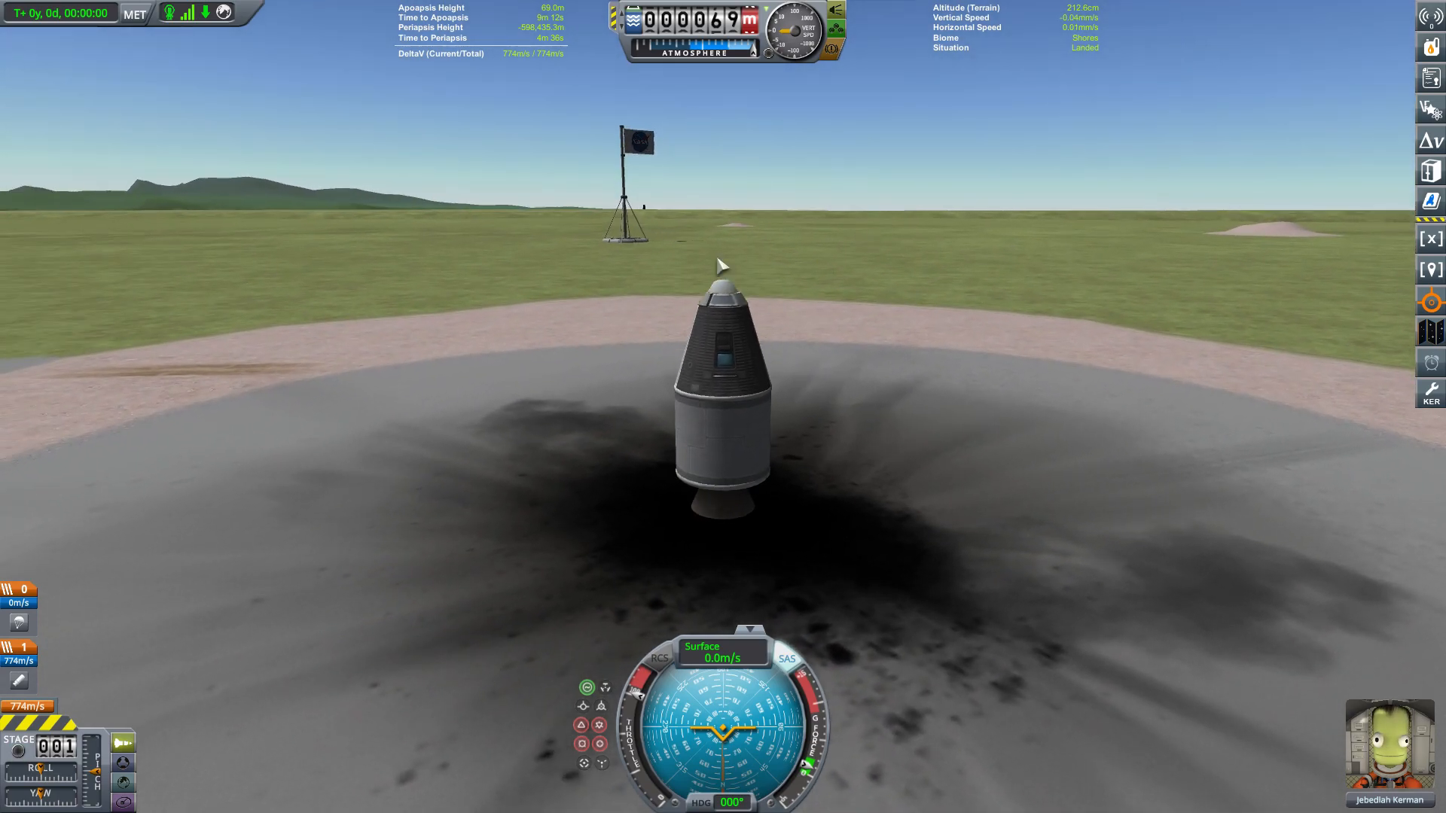
mouse_move(871, 384)
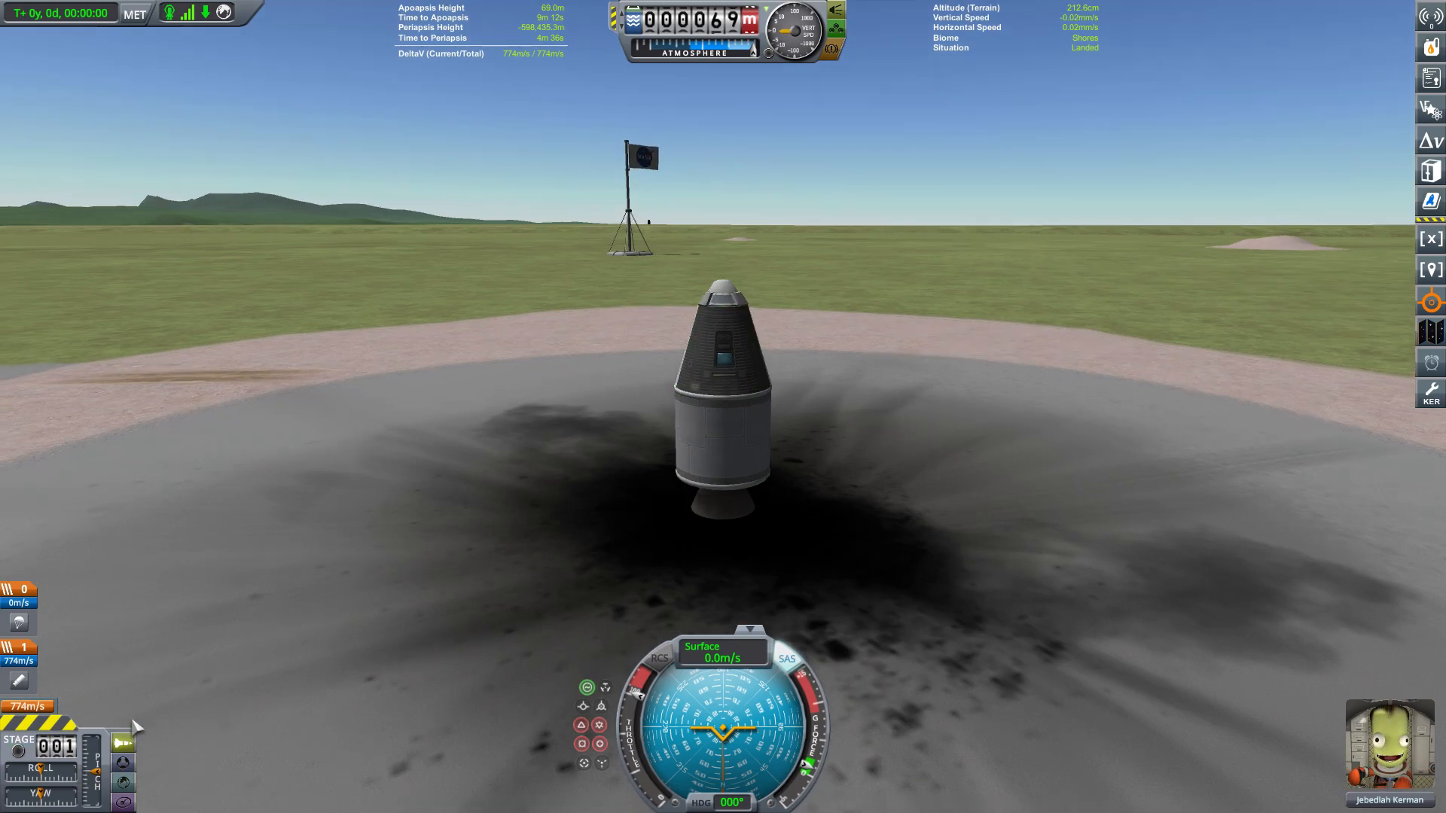
mouse_move(296, 733)
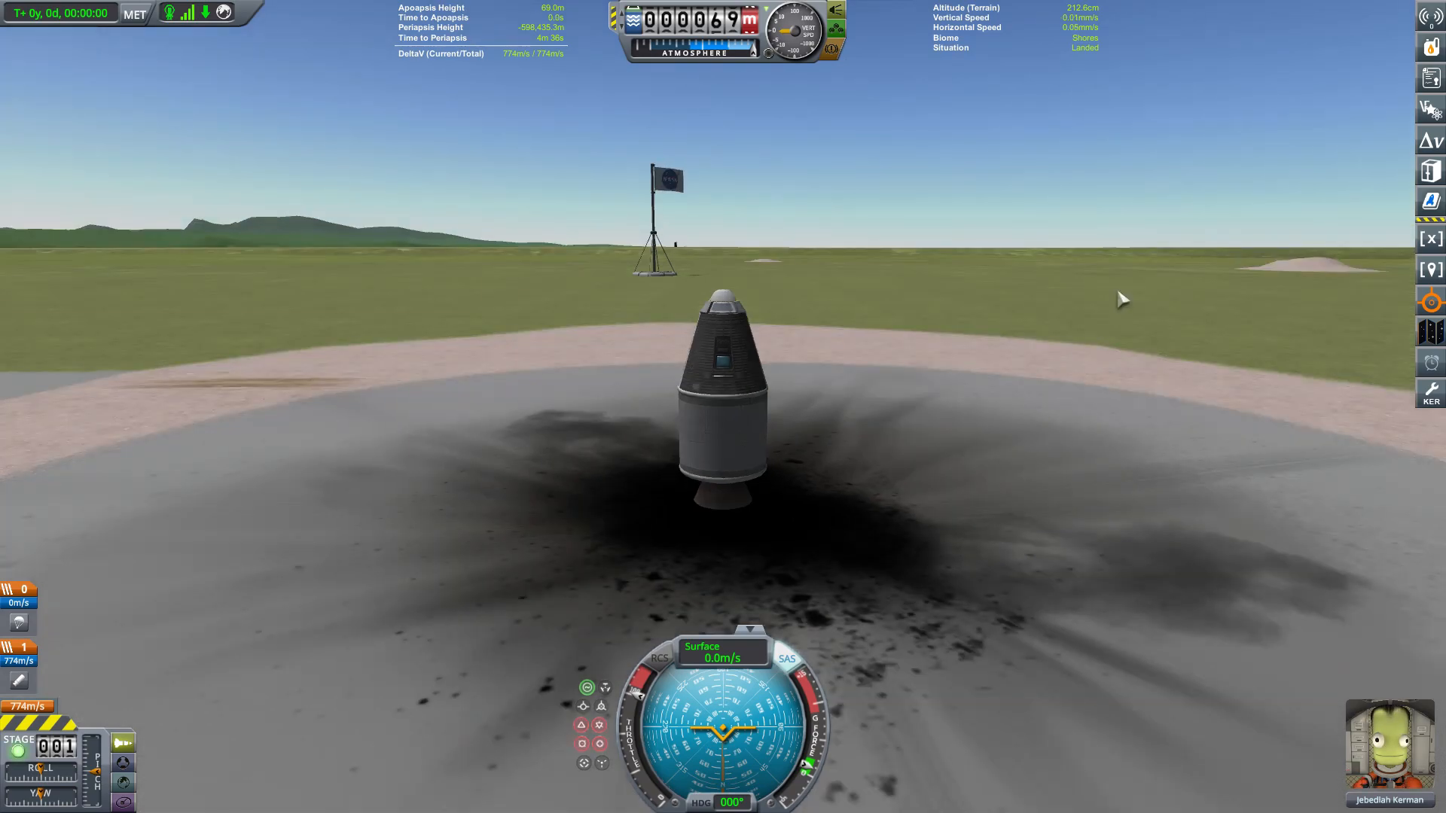
mouse_move(799, 496)
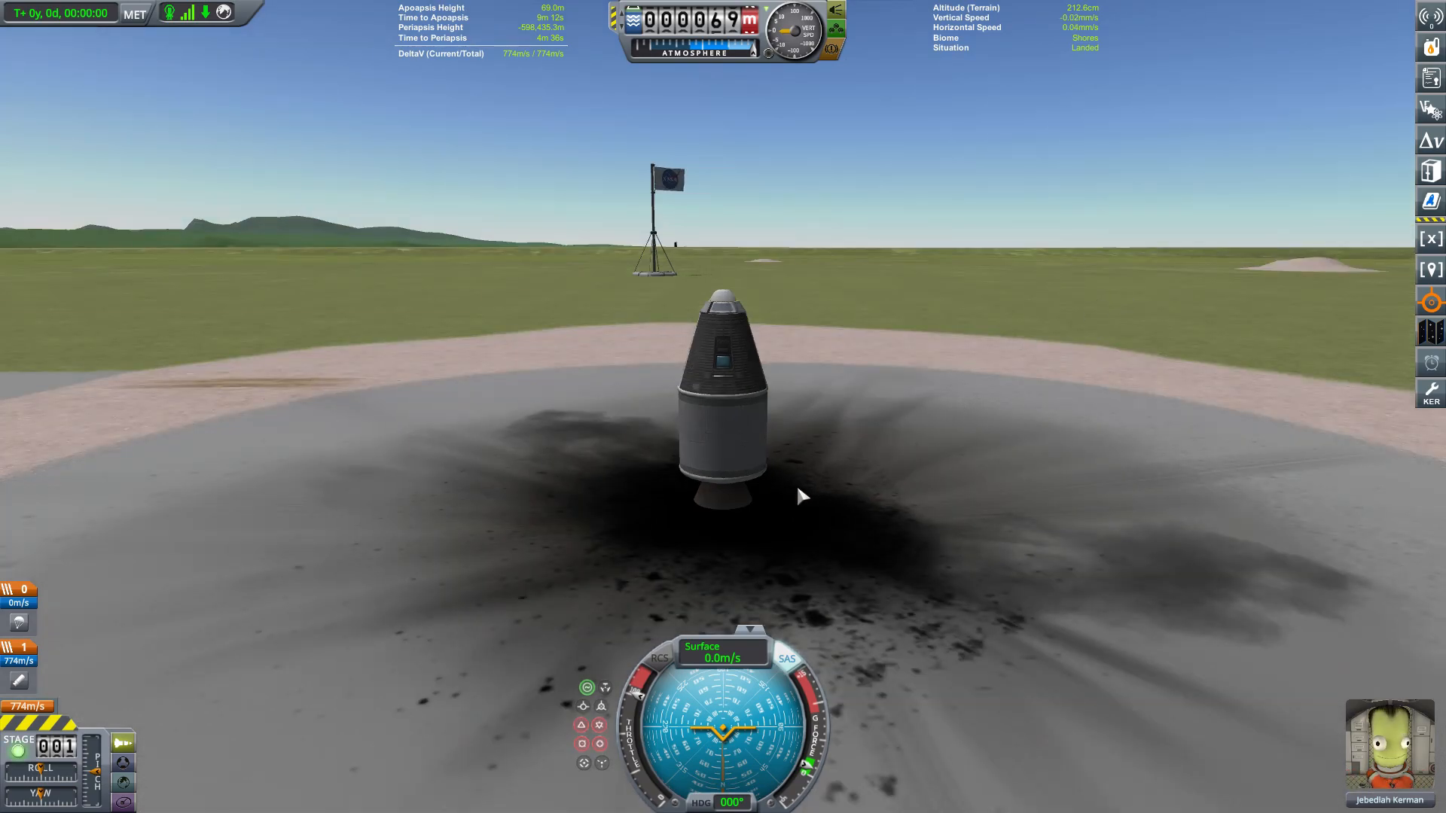
mouse_move(708, 376)
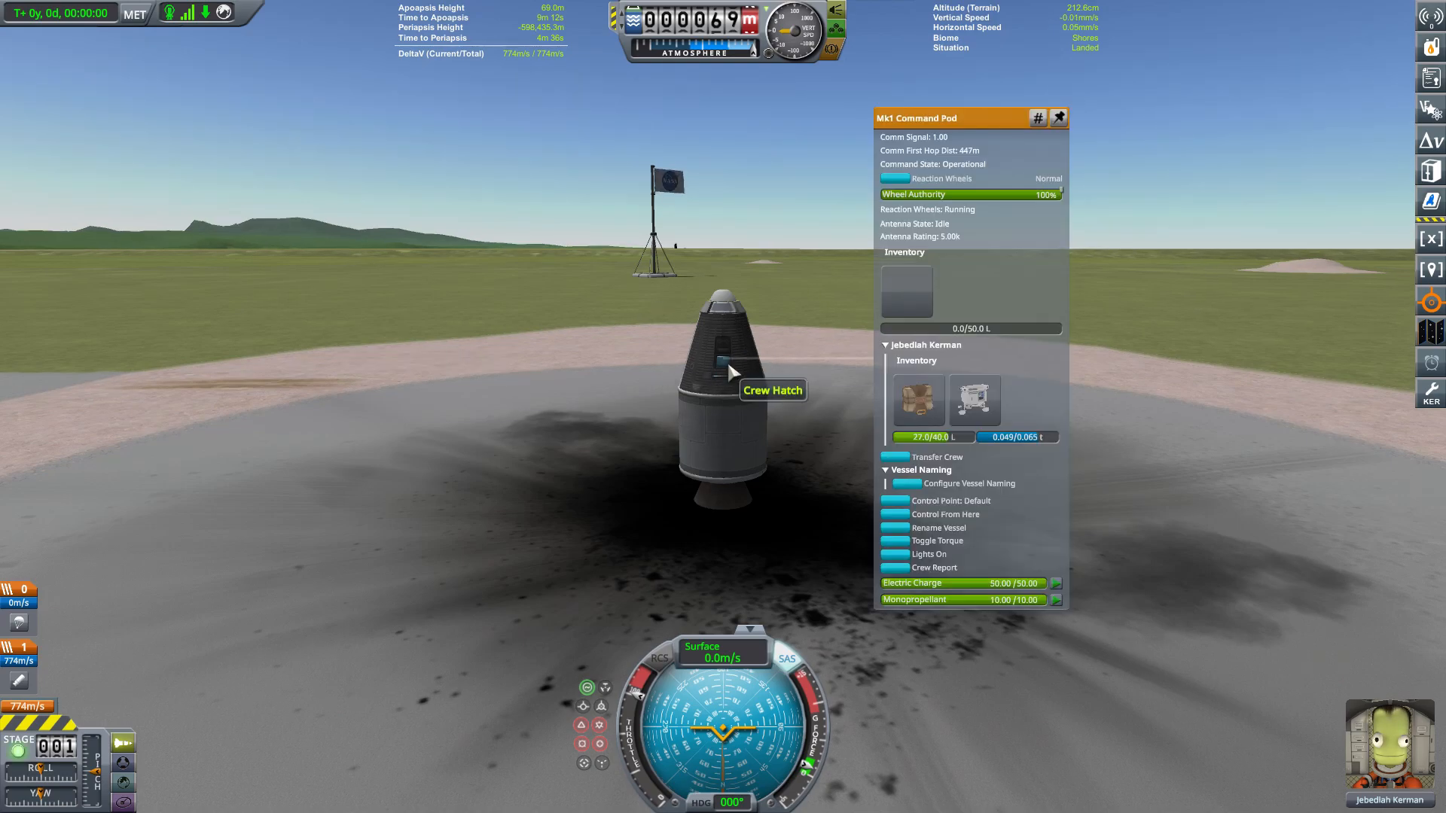
mouse_move(925, 563)
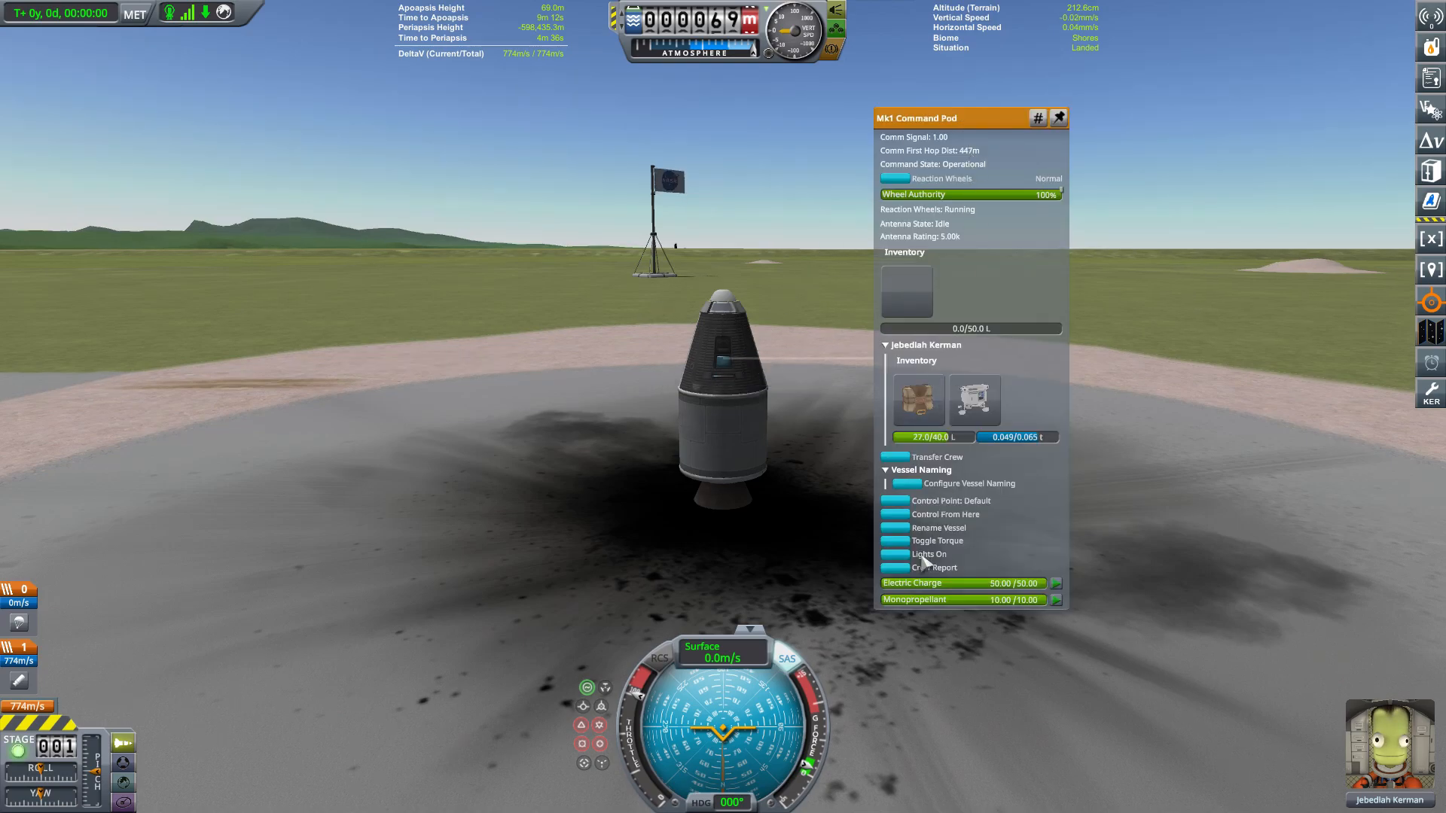
Turn on the pod's cabin lights and keep a launch-pad crew report aboard.
click(929, 553)
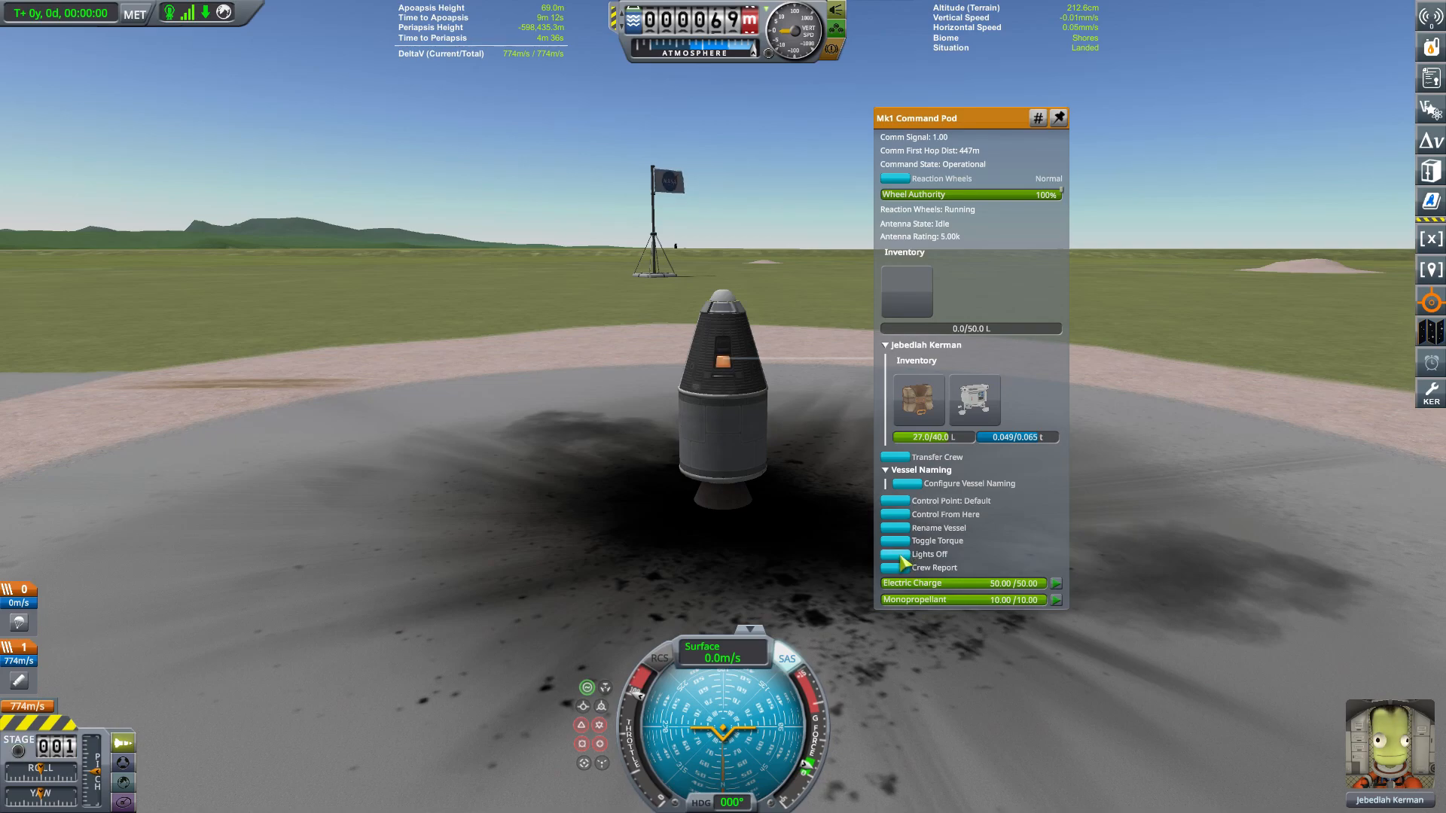
click(896, 559)
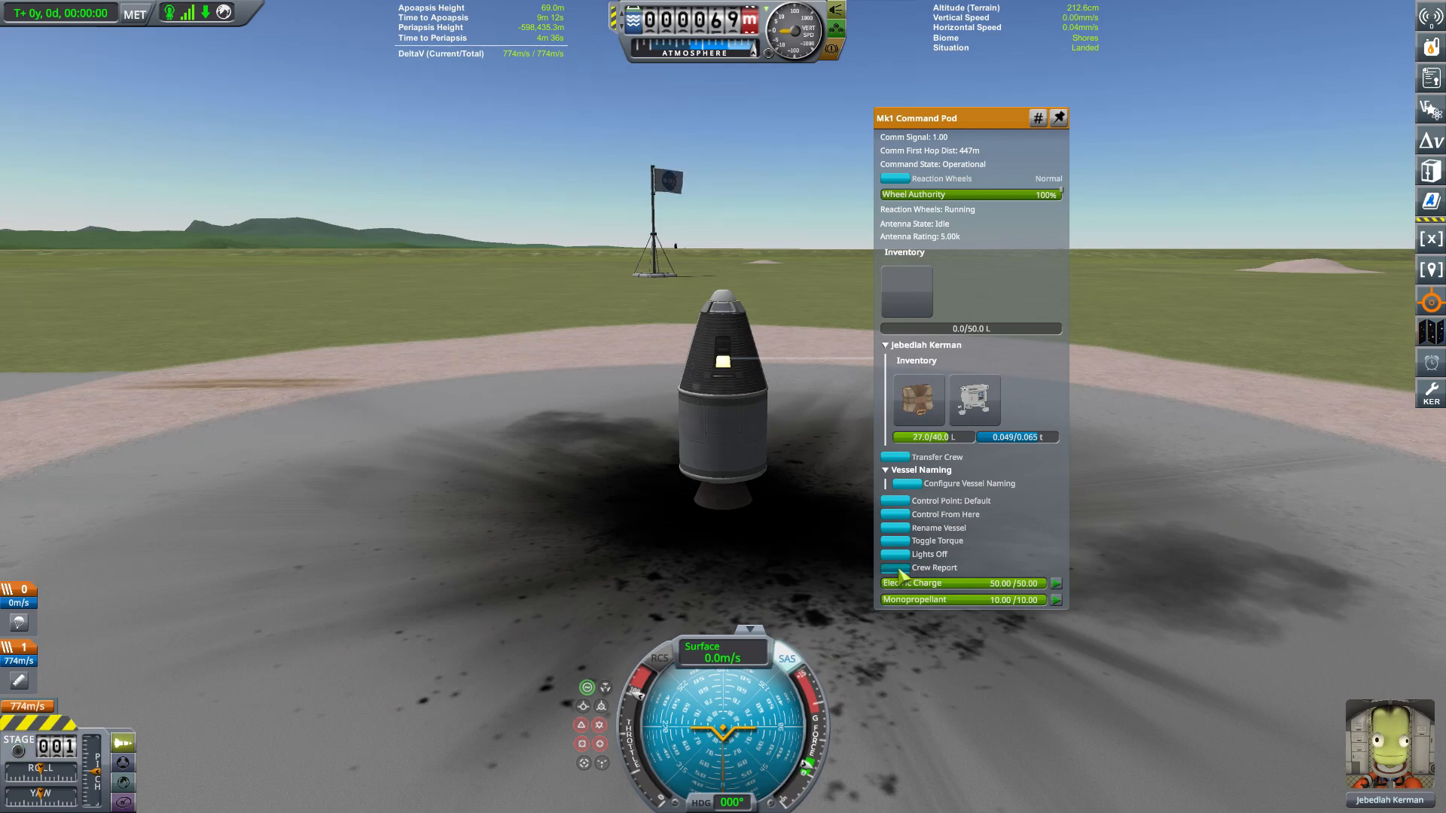
click(934, 567)
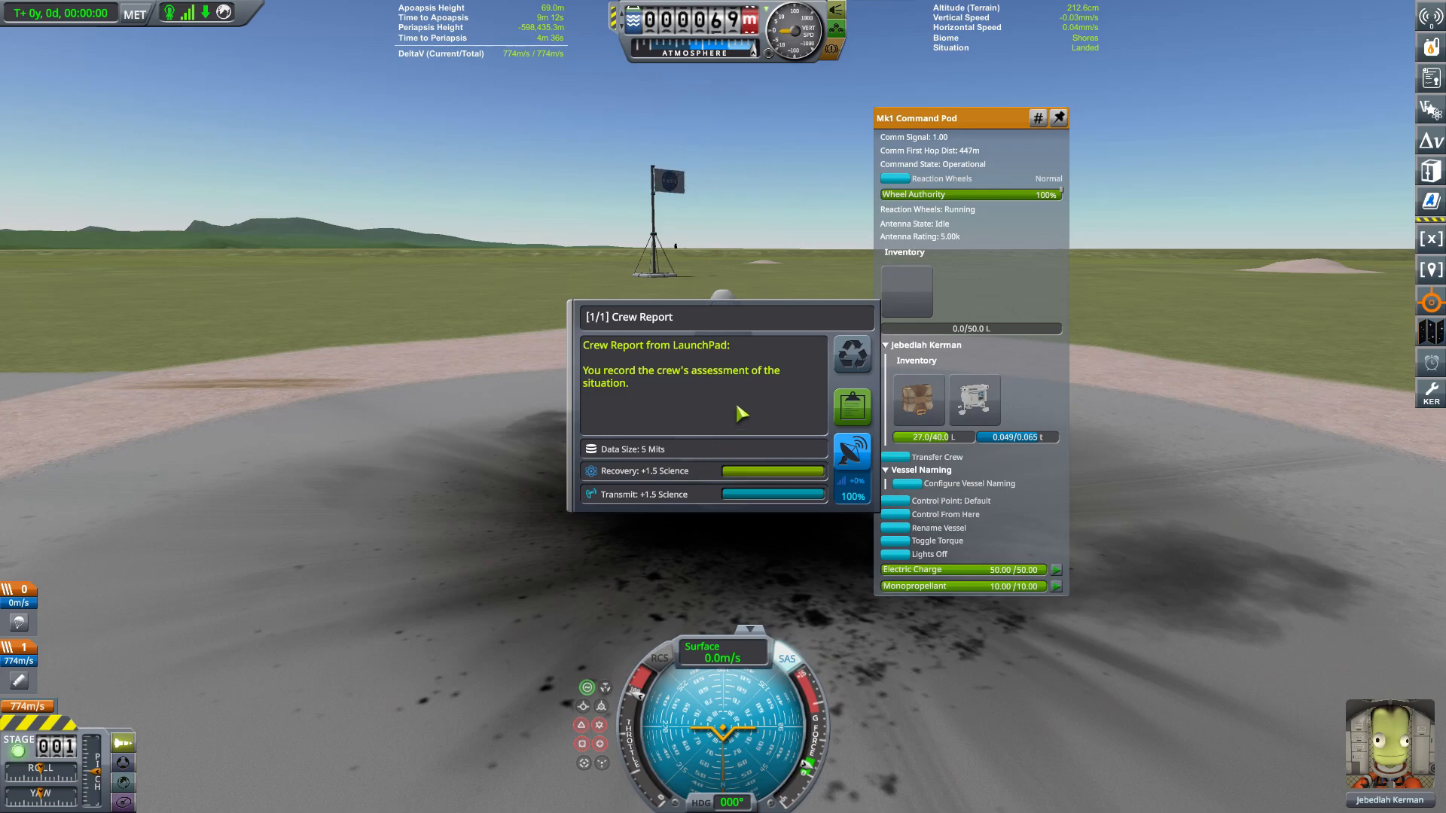
mouse_move(671, 338)
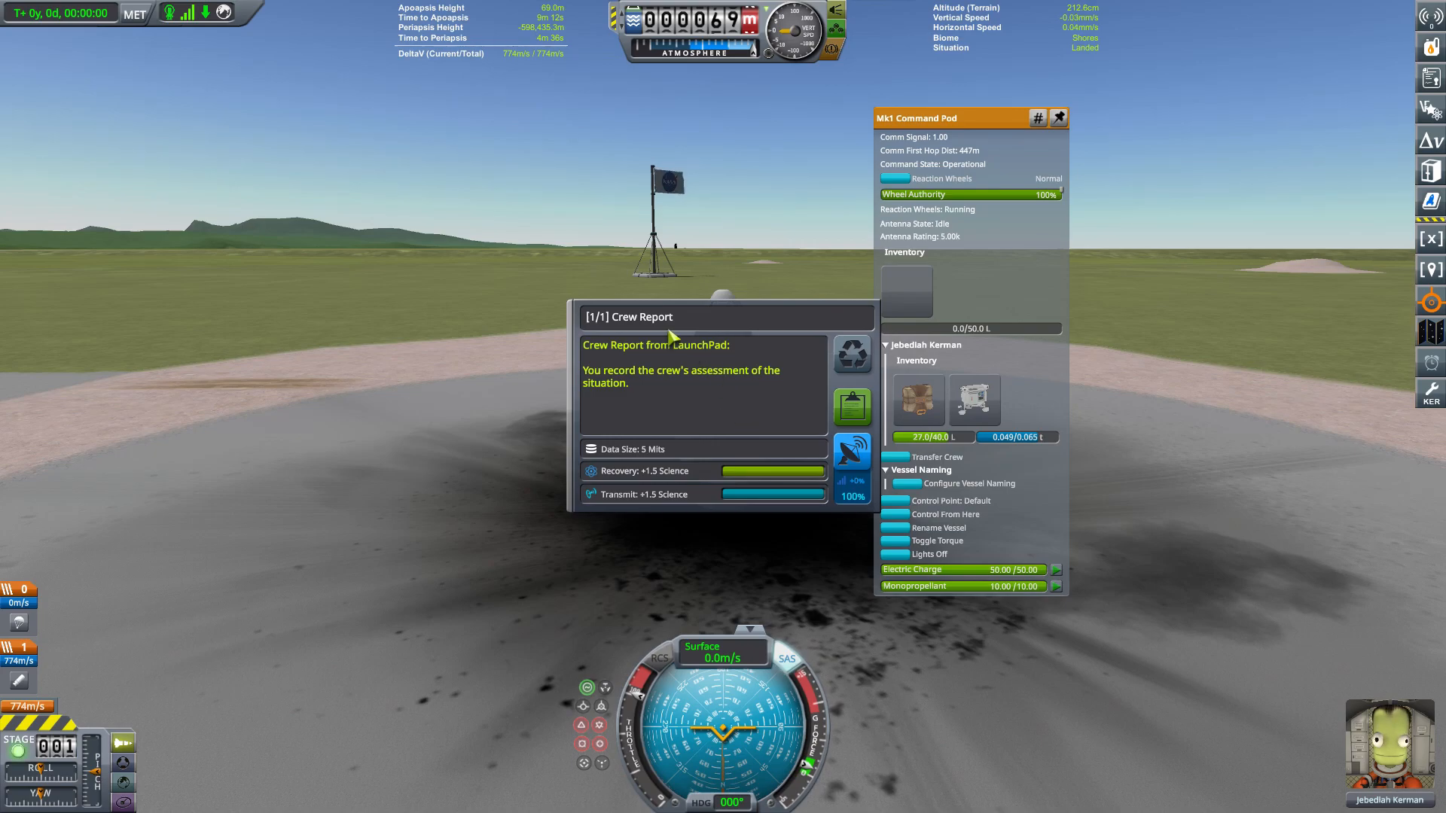
mouse_move(703, 357)
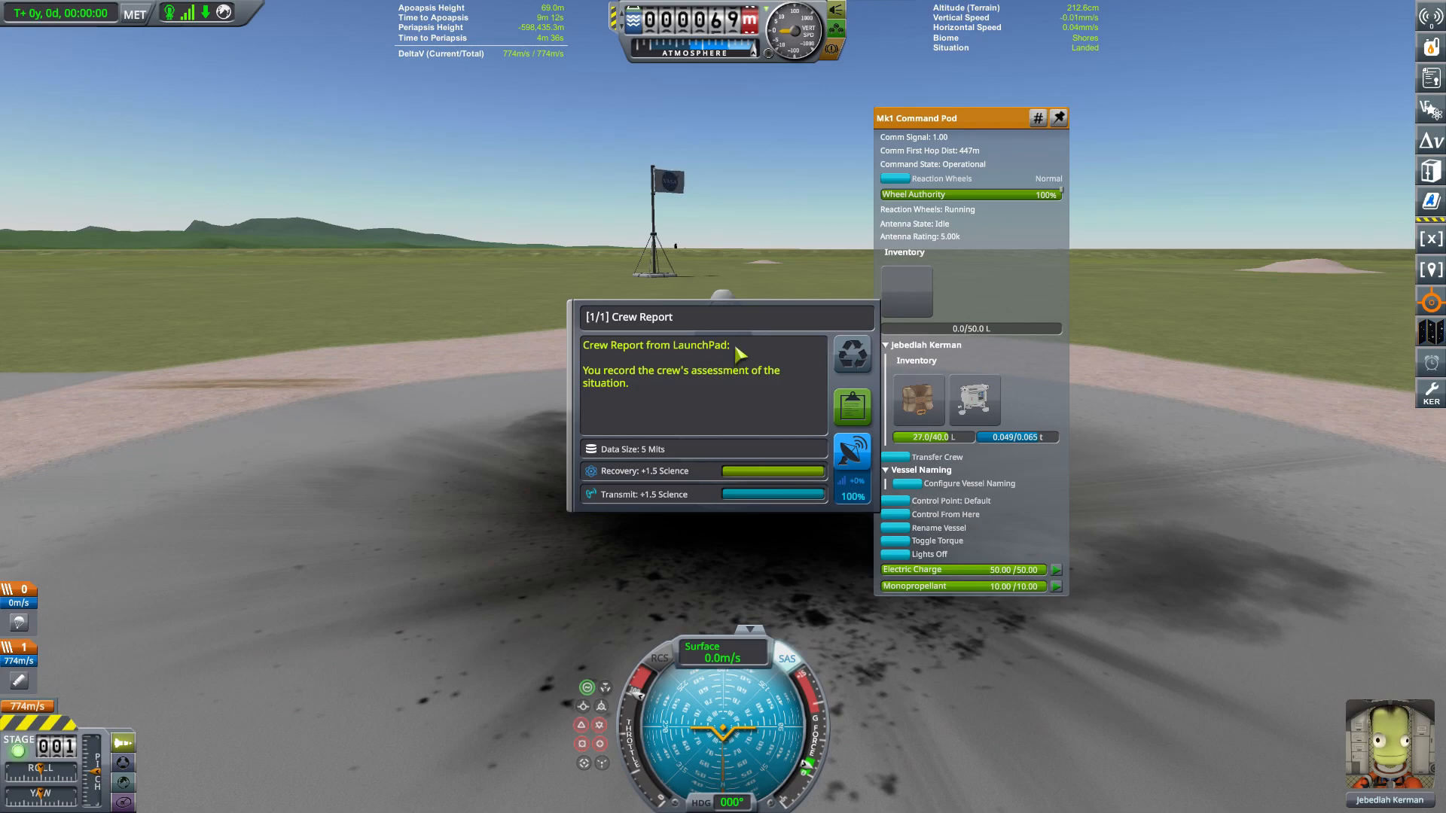
mouse_move(780, 443)
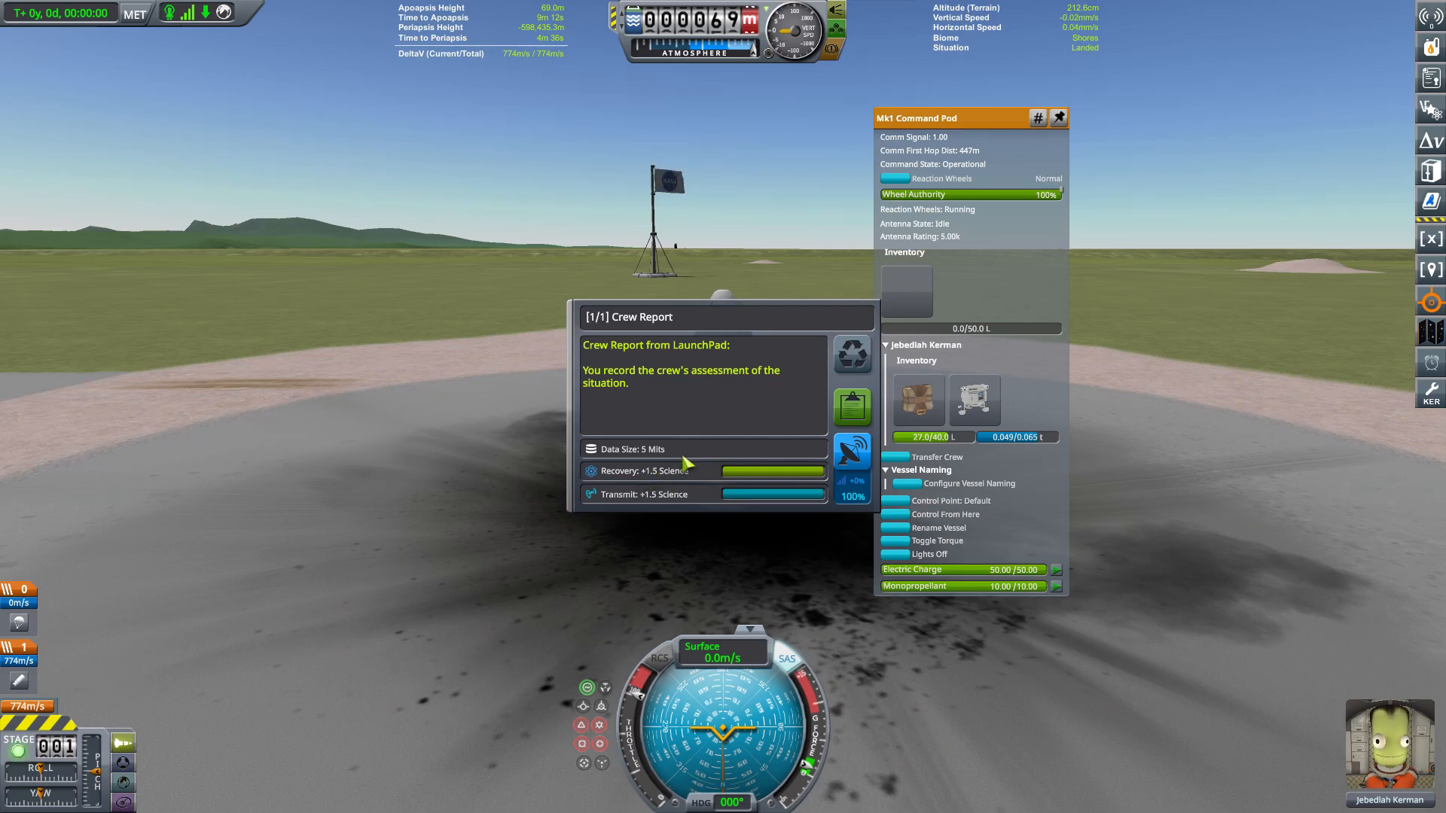
mouse_move(707, 448)
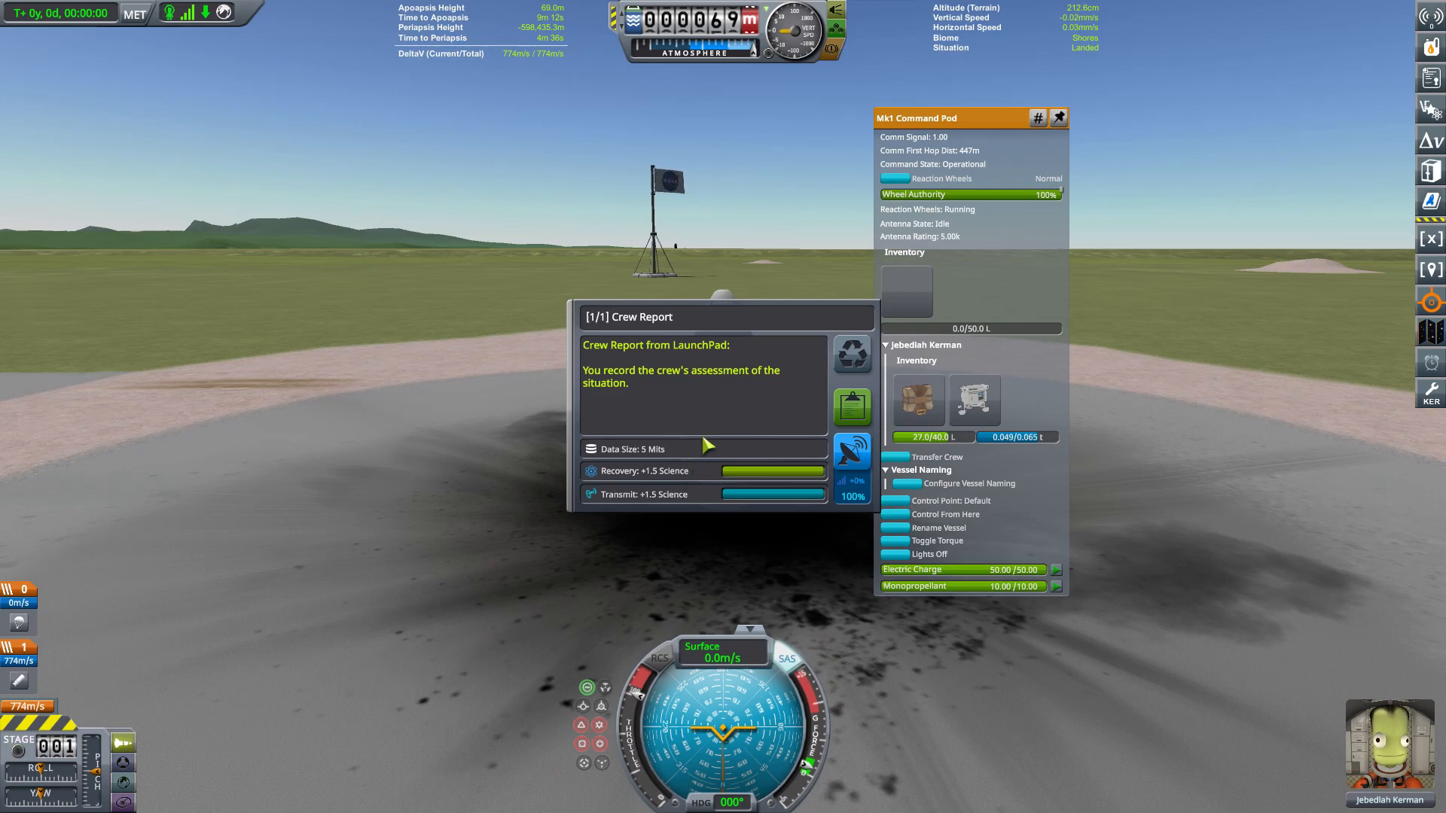
mouse_move(716, 435)
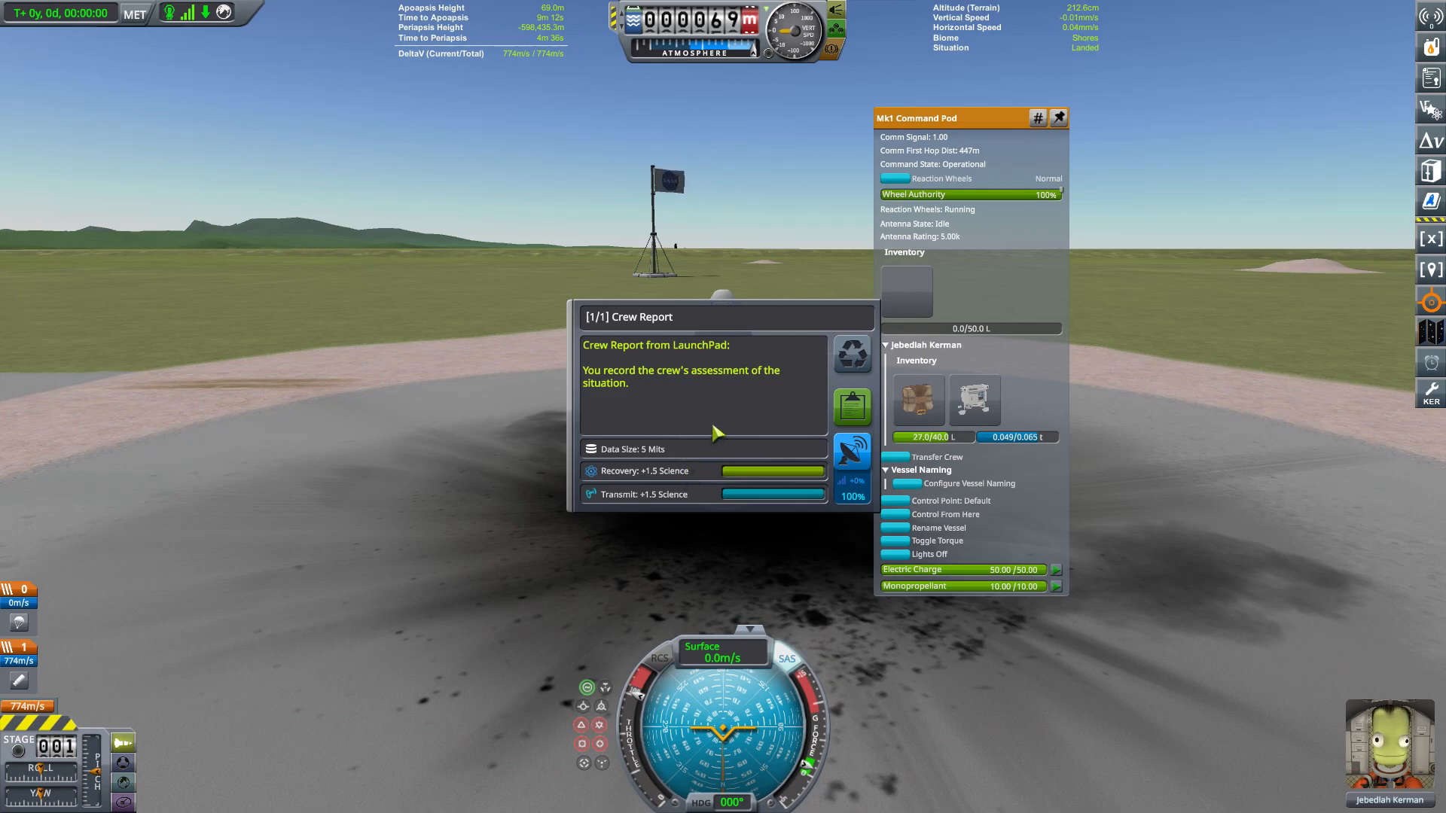
mouse_move(962, 369)
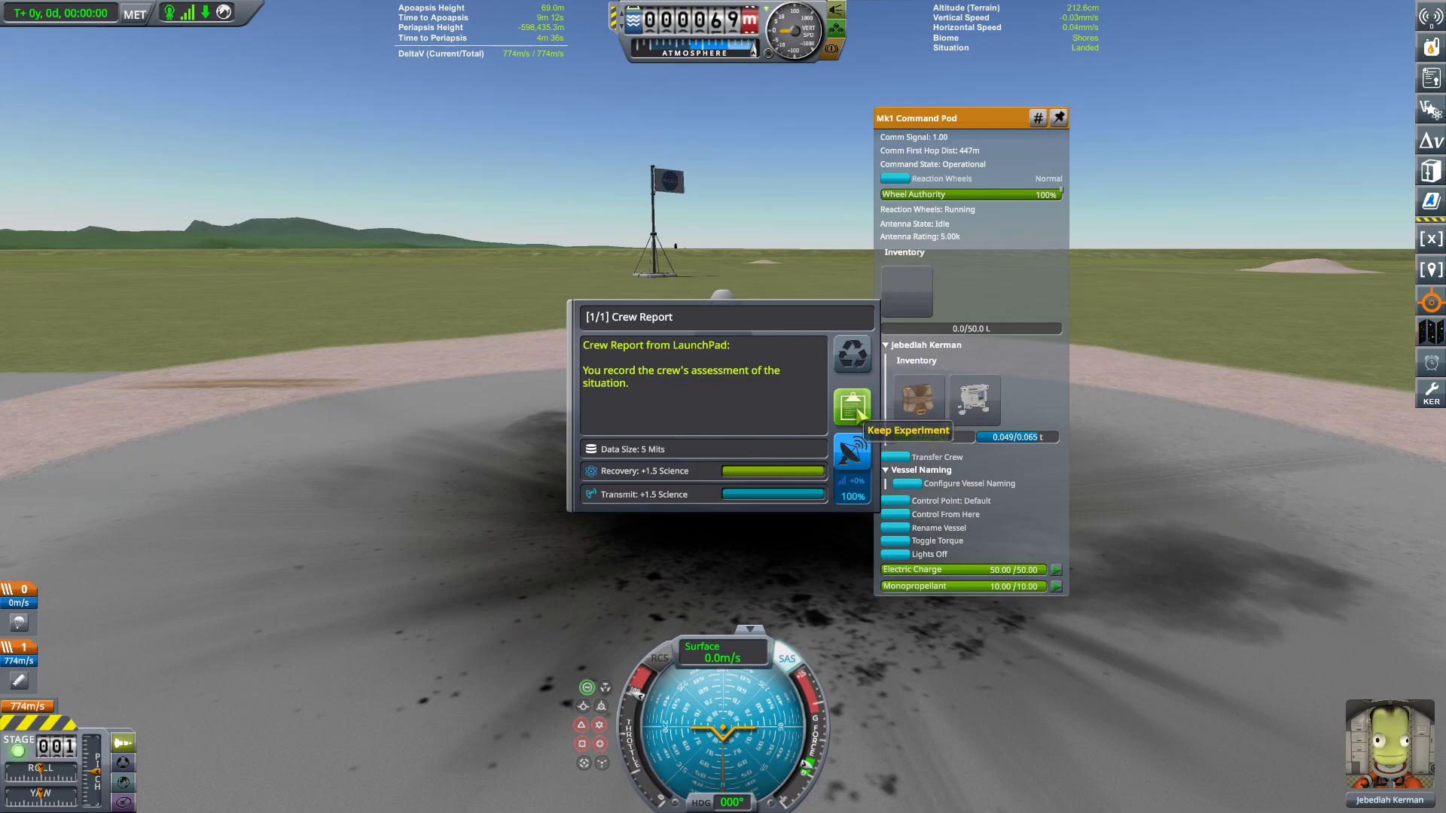
click(851, 407)
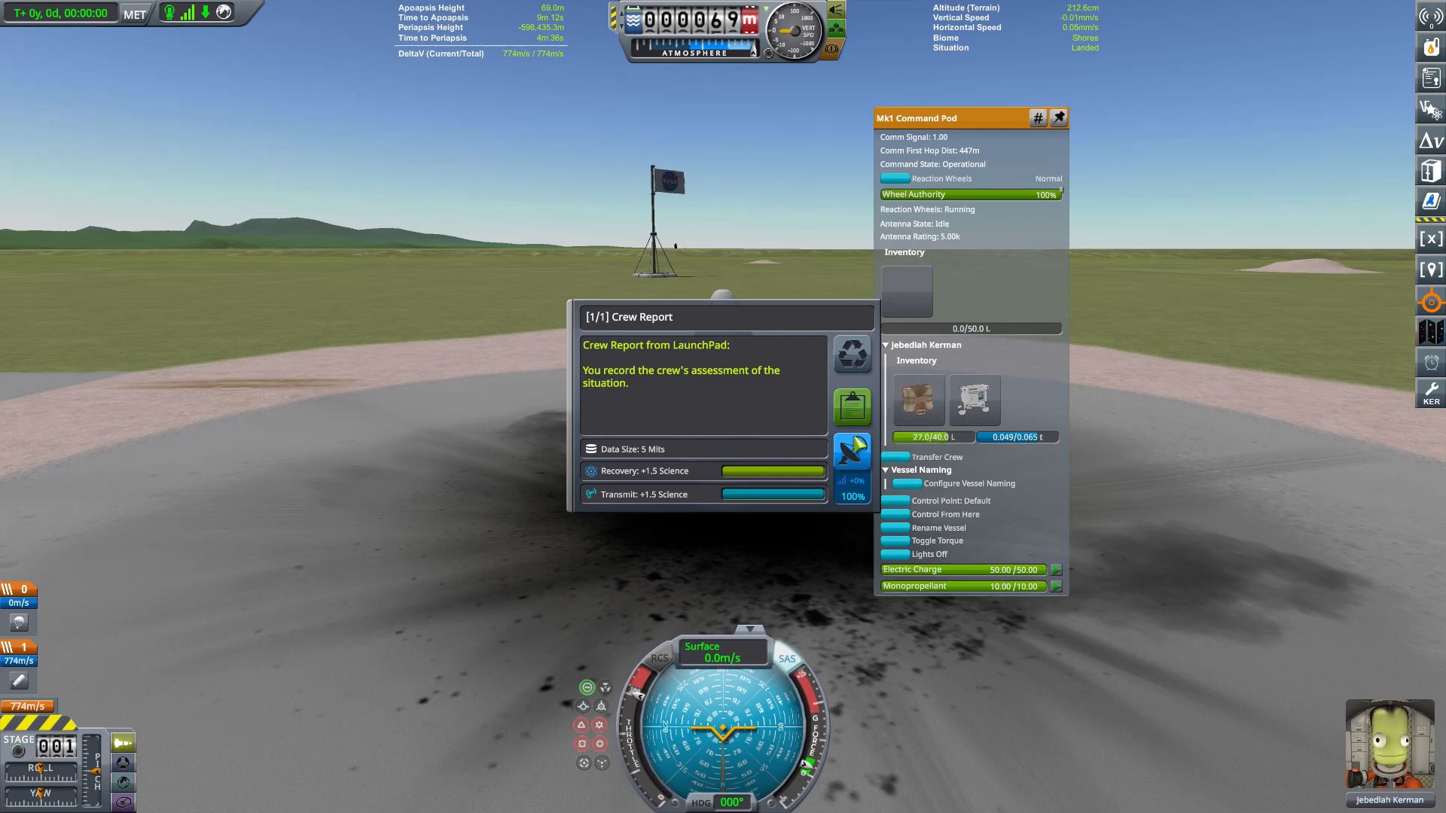
mouse_move(851, 451)
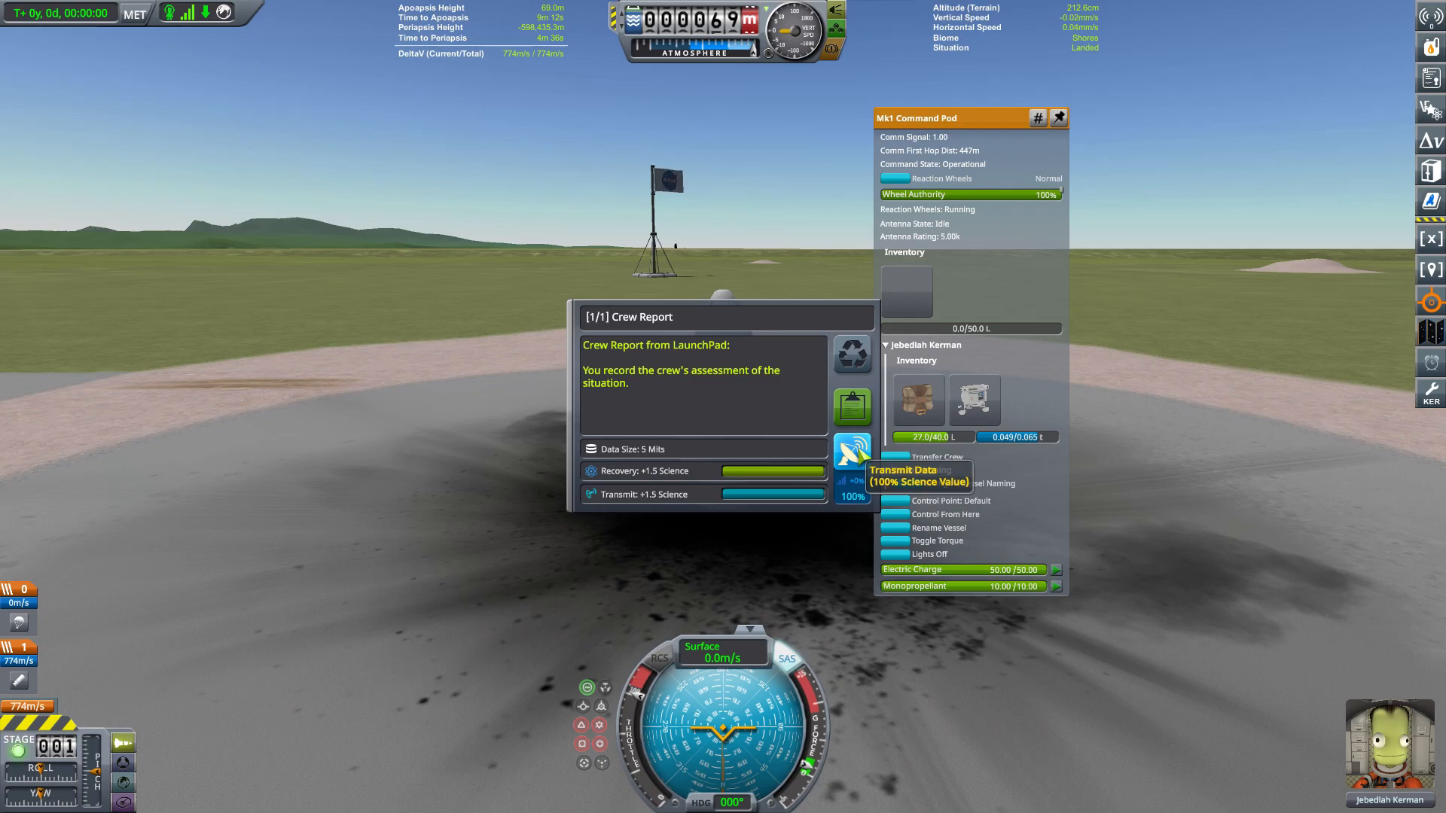
mouse_move(850, 408)
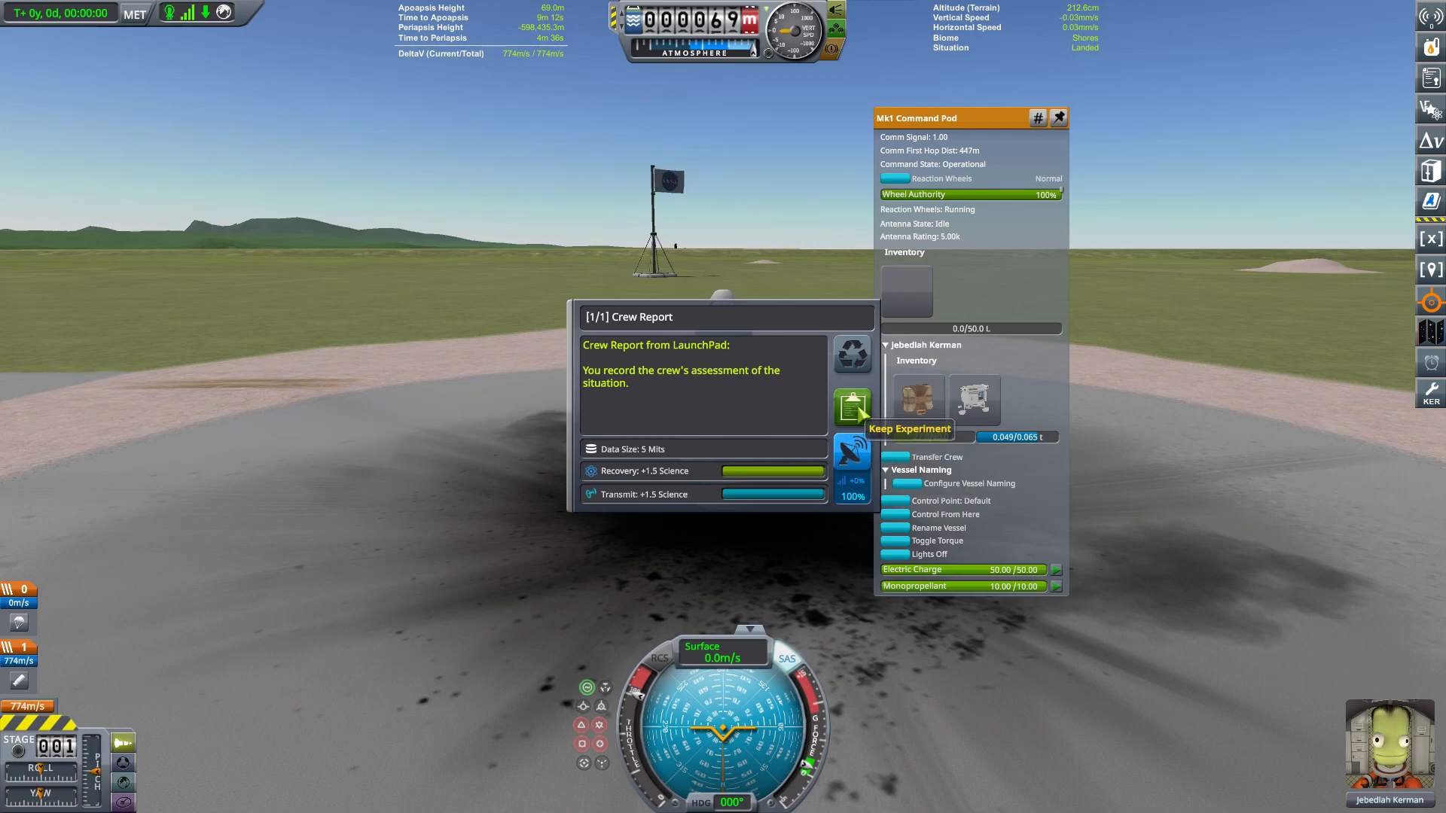
click(850, 409)
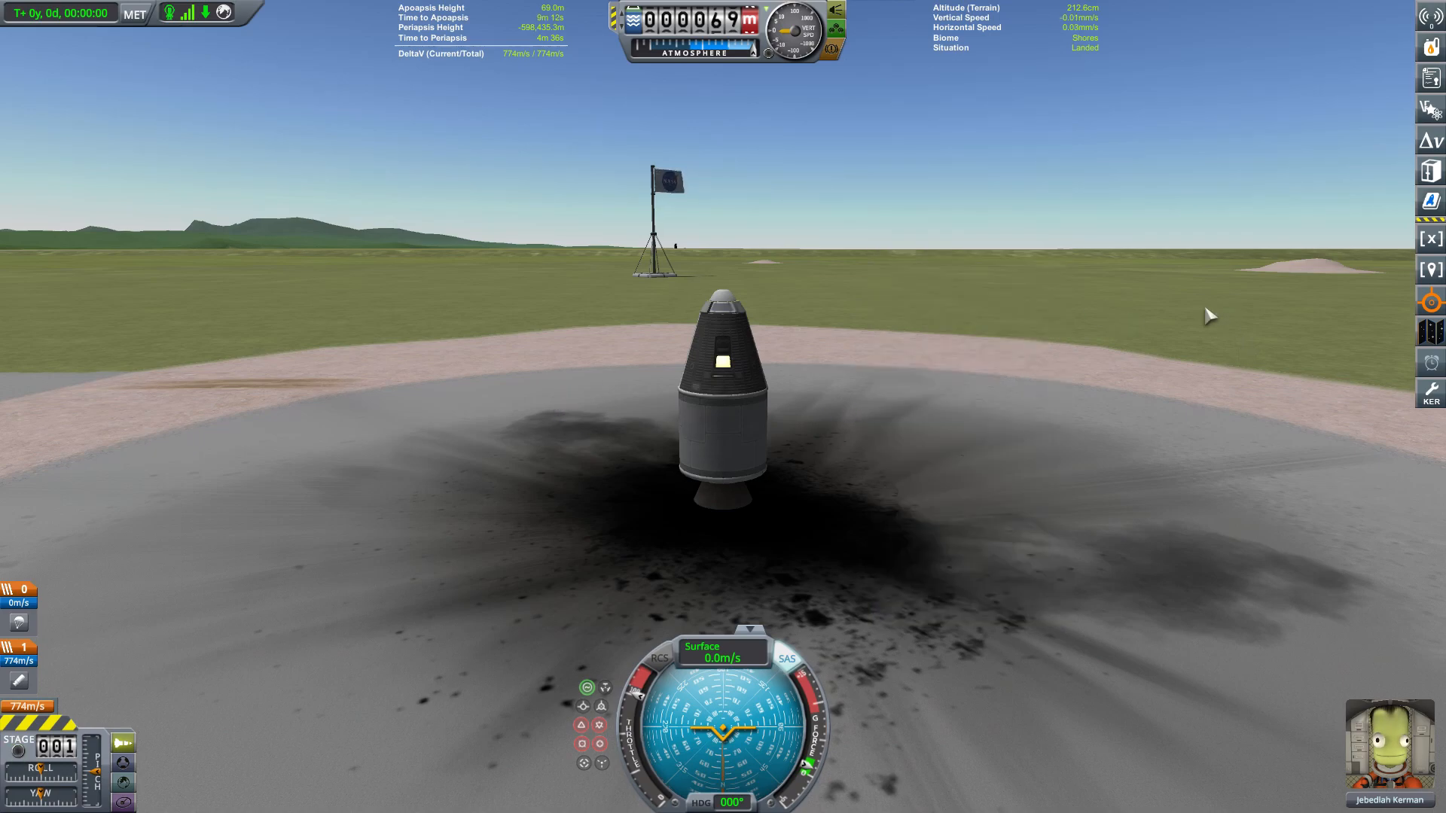
mouse_move(1178, 266)
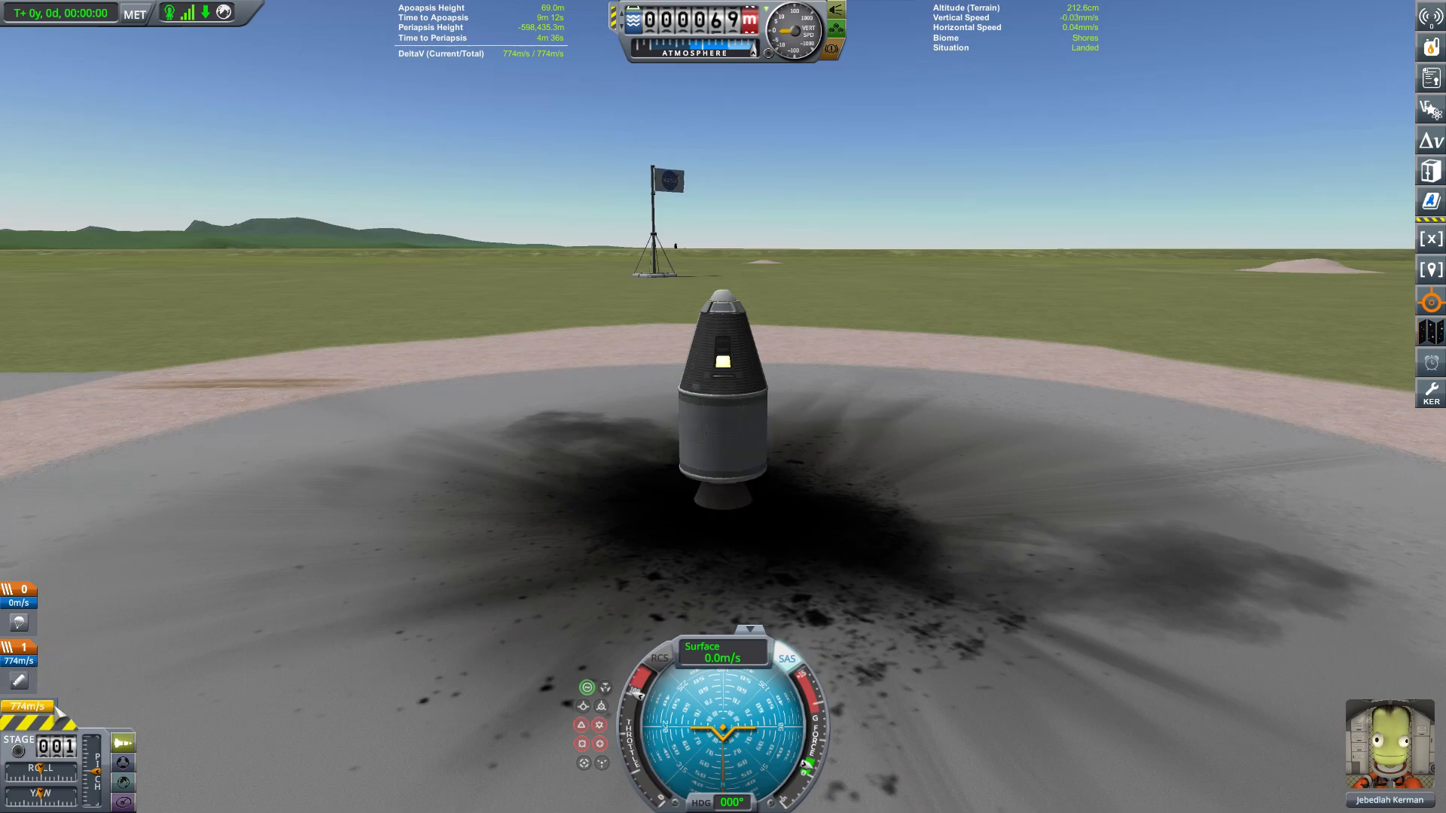
Activate the first stage to ignite the Flea and launch the capsule.
key(space)
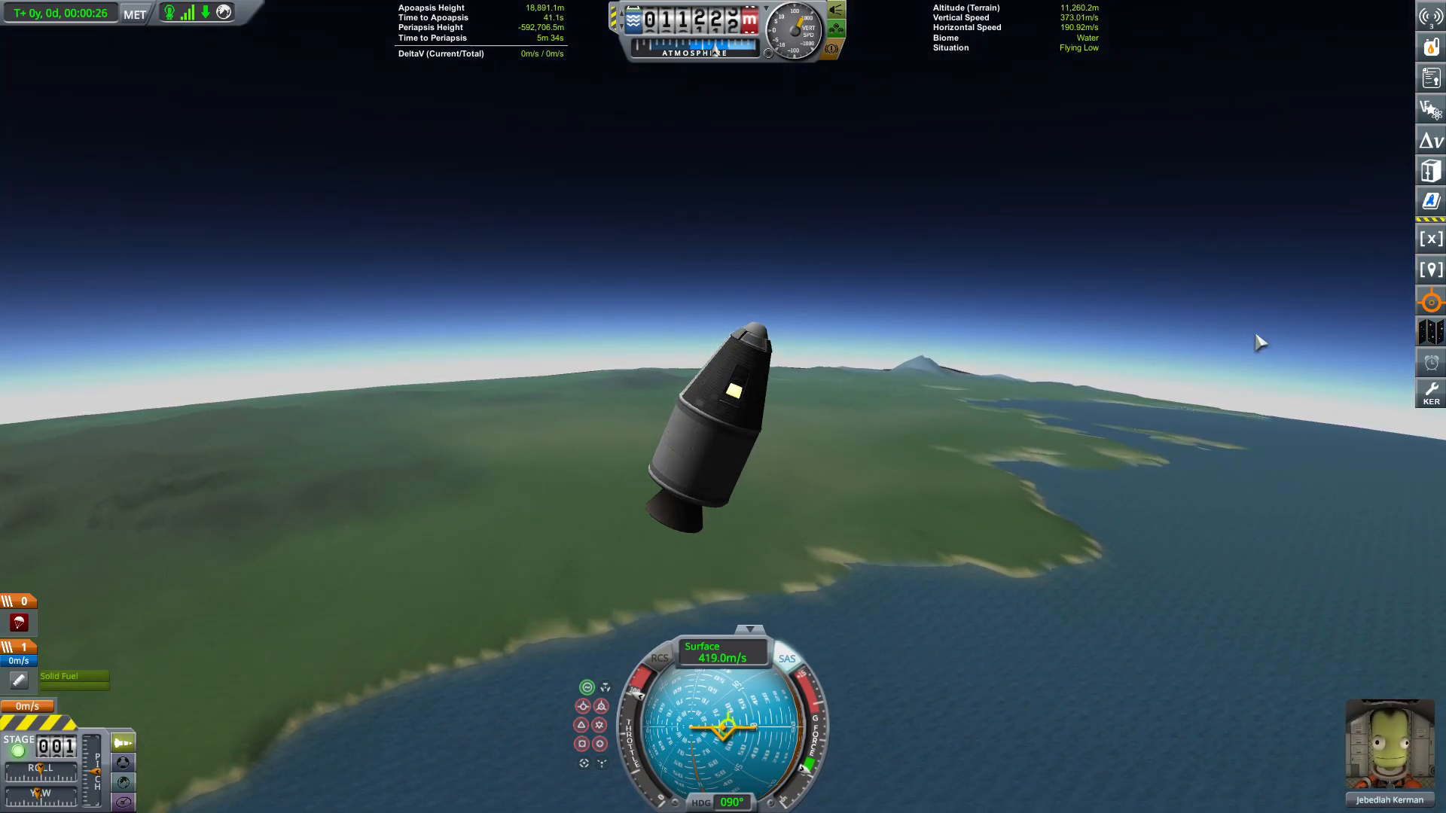
Coast after Flea burnout toward the roughly 18,450 m apoapsis over water.
click(1430, 392)
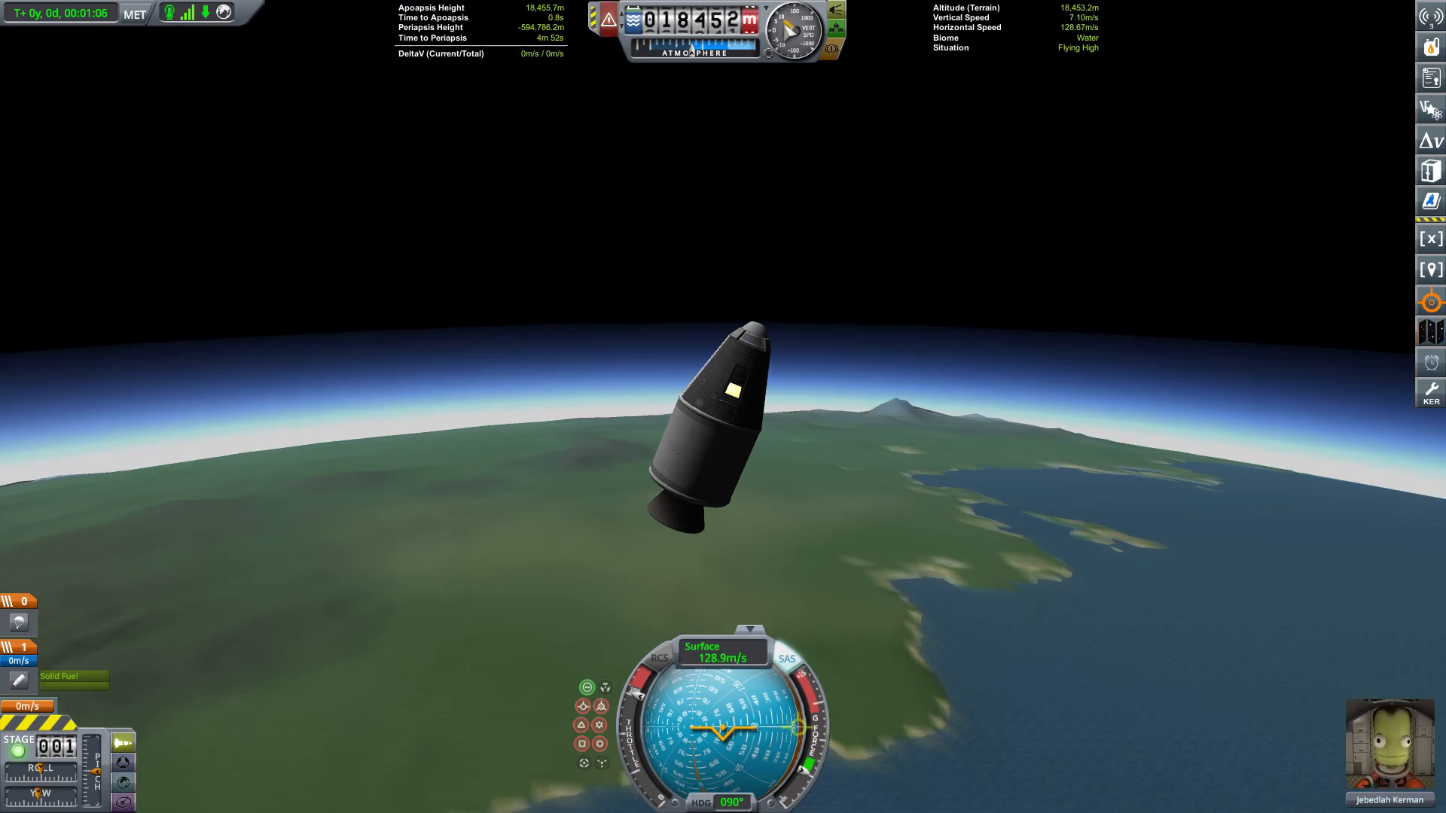
mouse_move(788, 214)
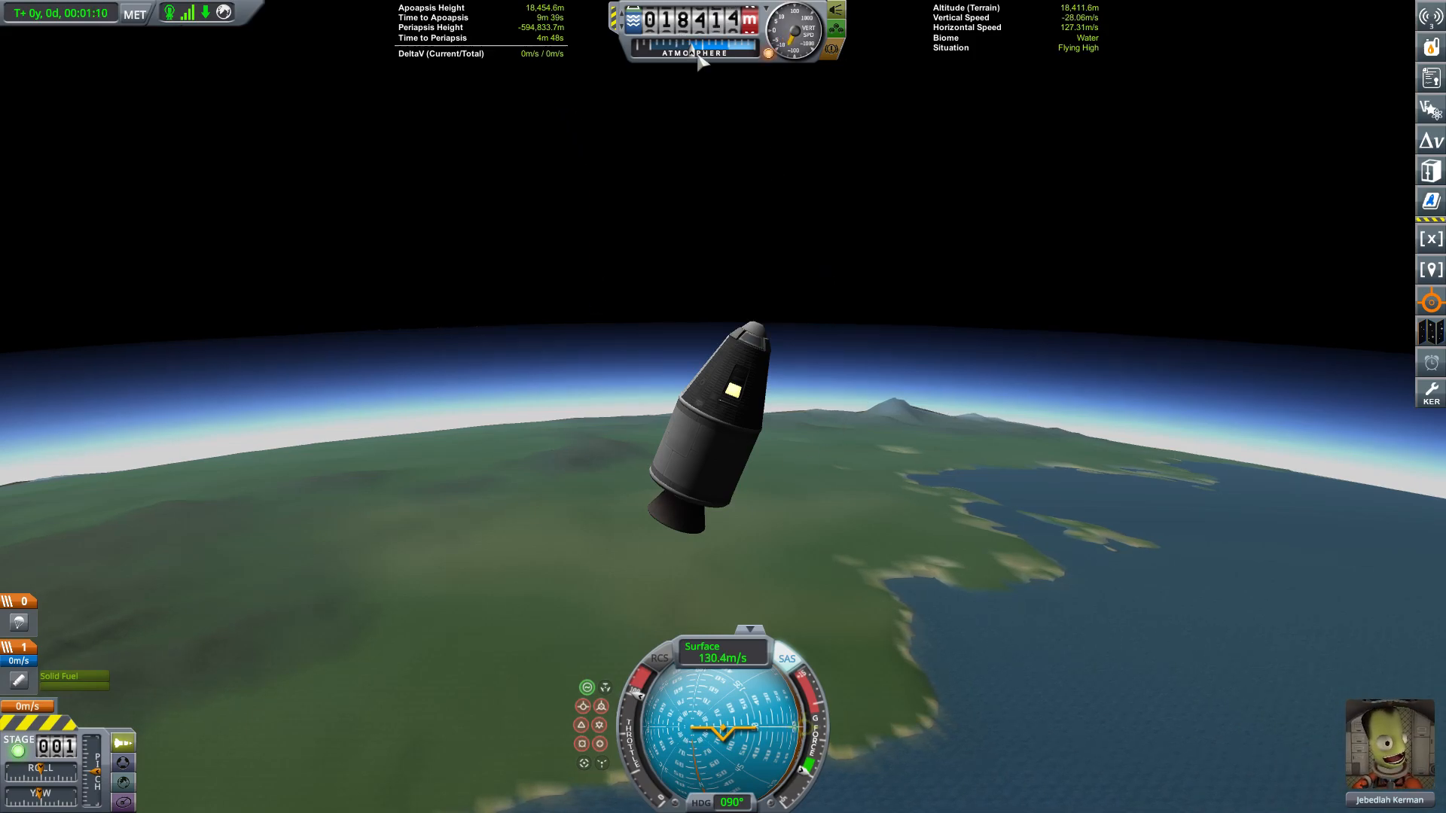
mouse_move(961, 280)
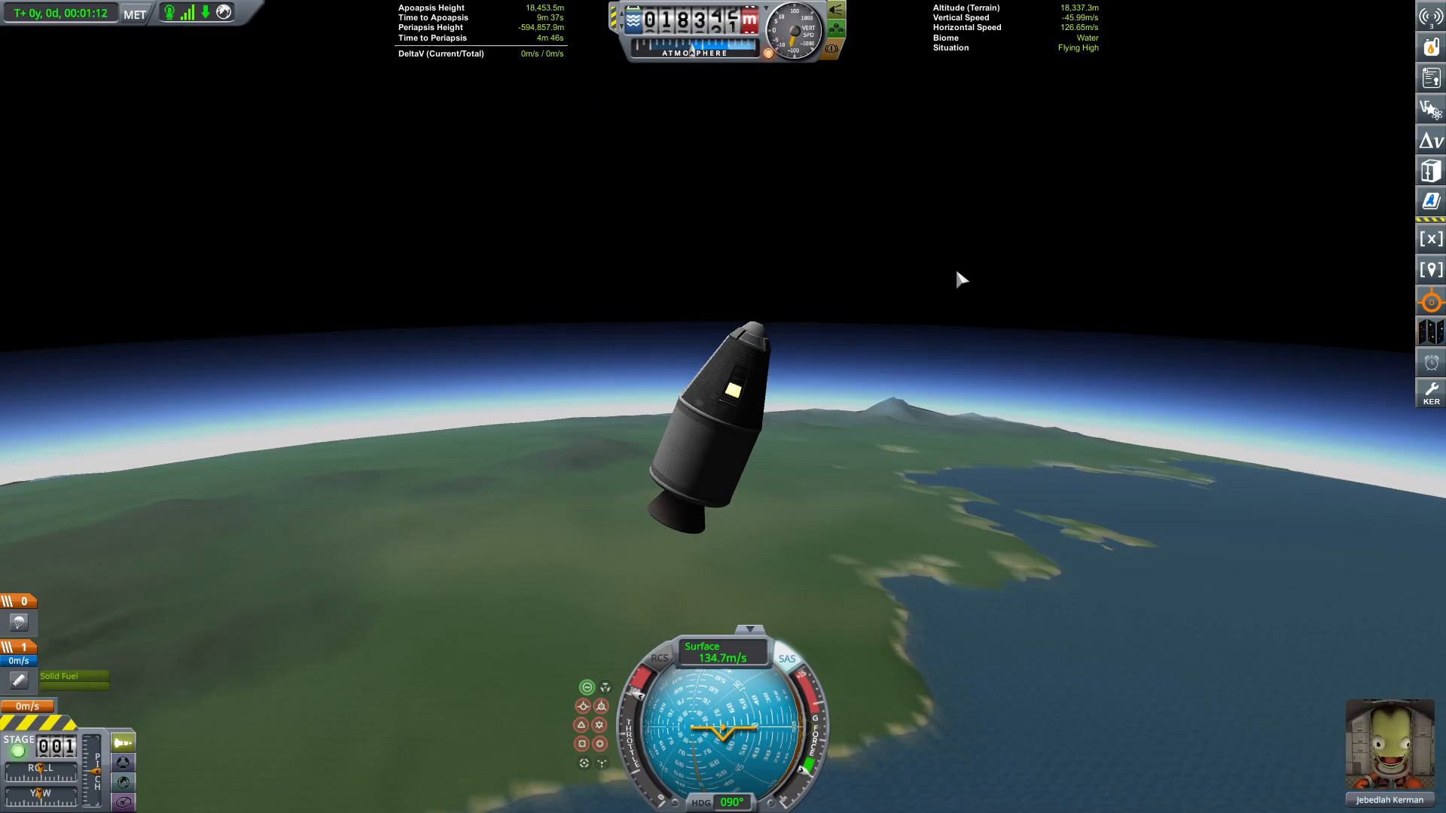
mouse_move(927, 446)
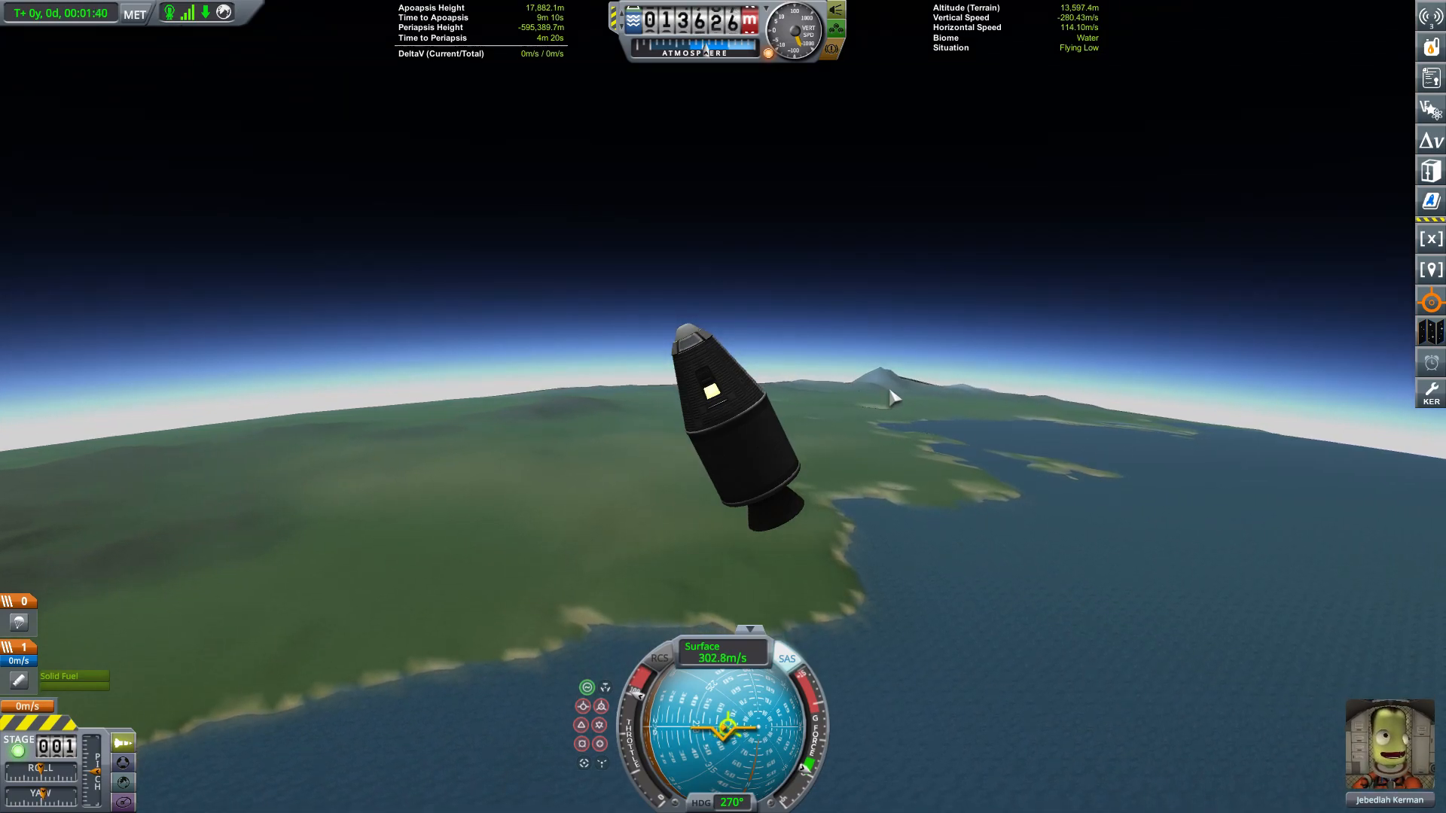
mouse_move(952, 312)
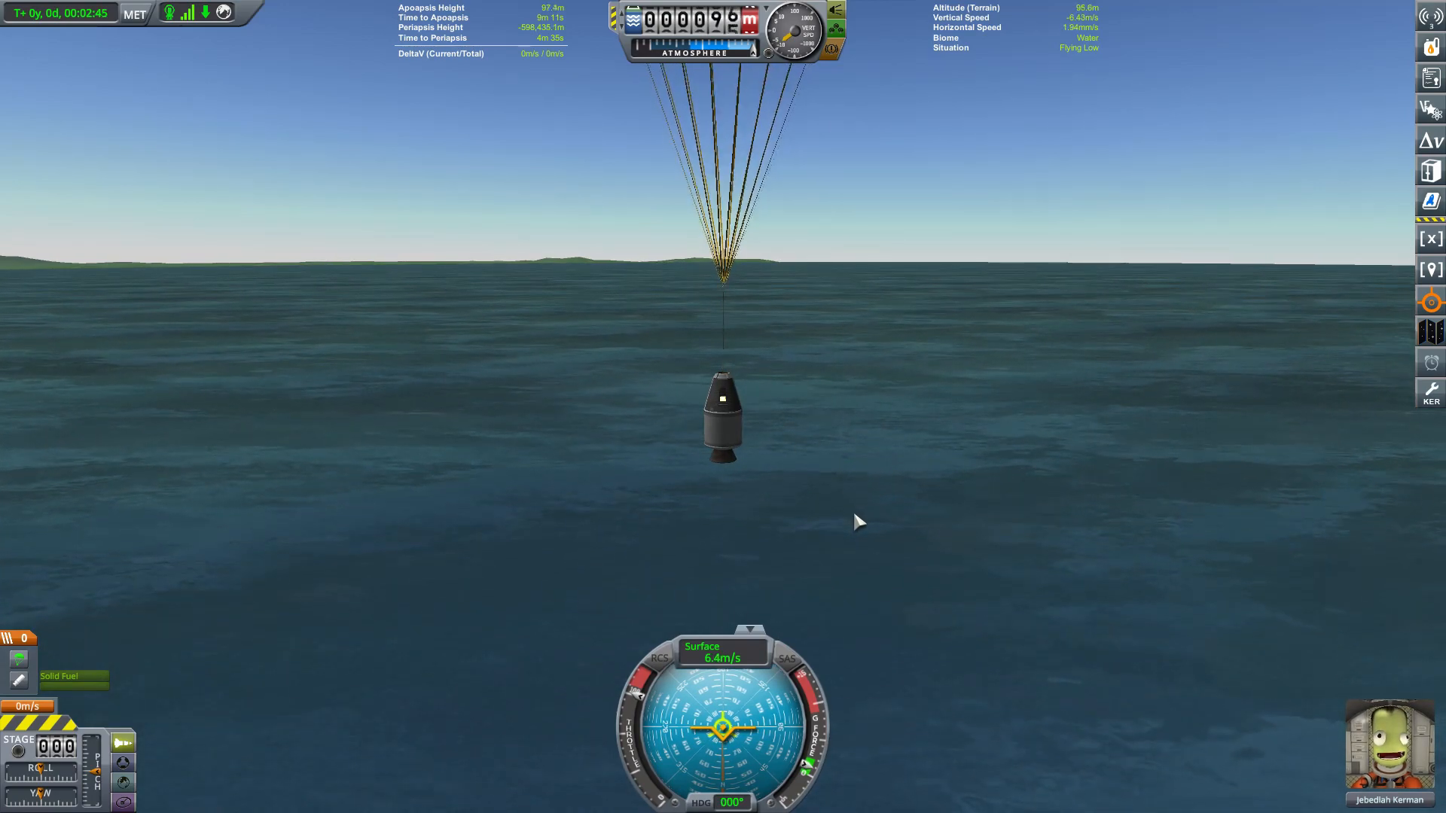
mouse_move(743, 354)
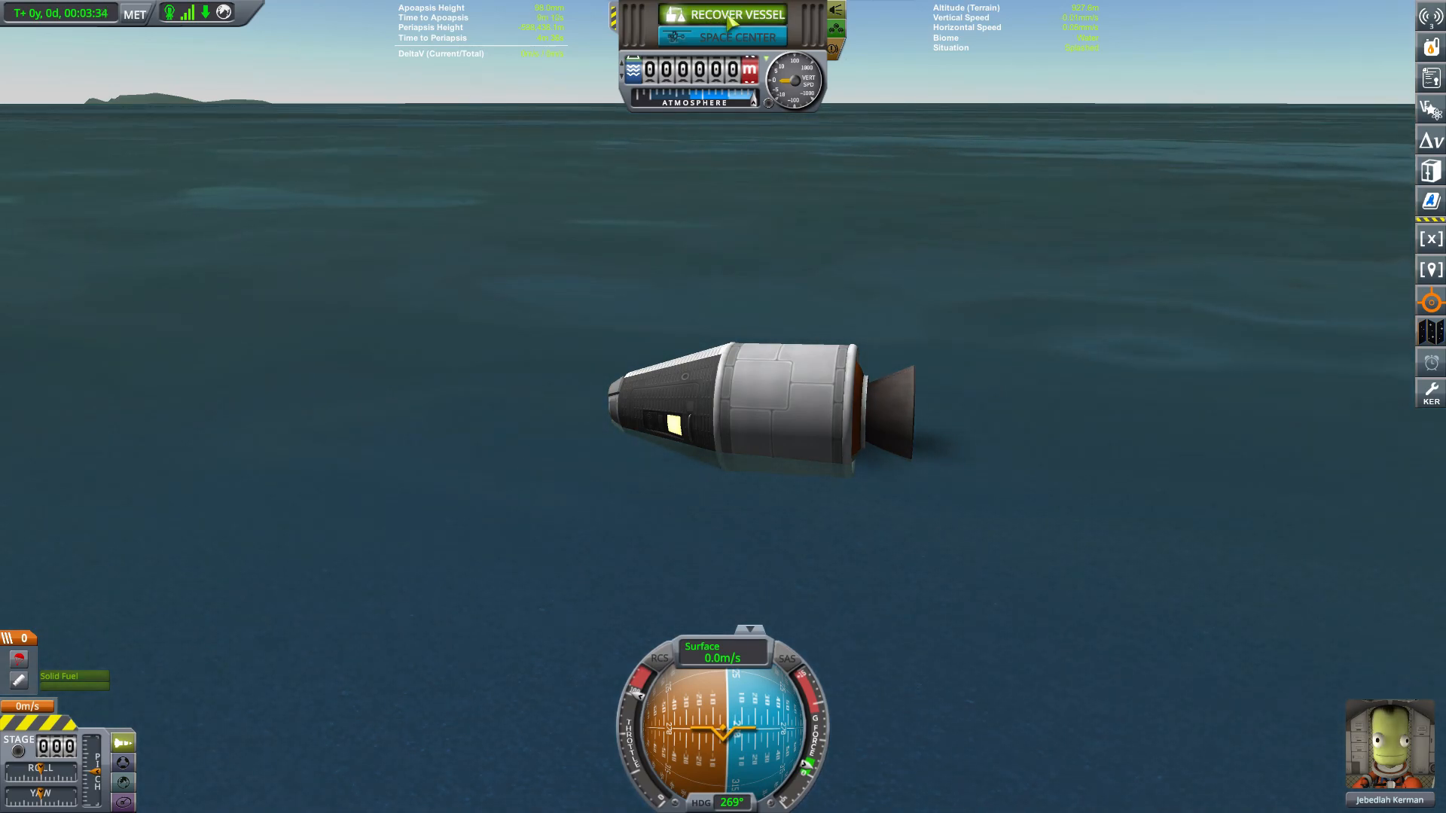
Recover the capsule and view recovered parts worth 1,139 funds in the summary.
click(733, 15)
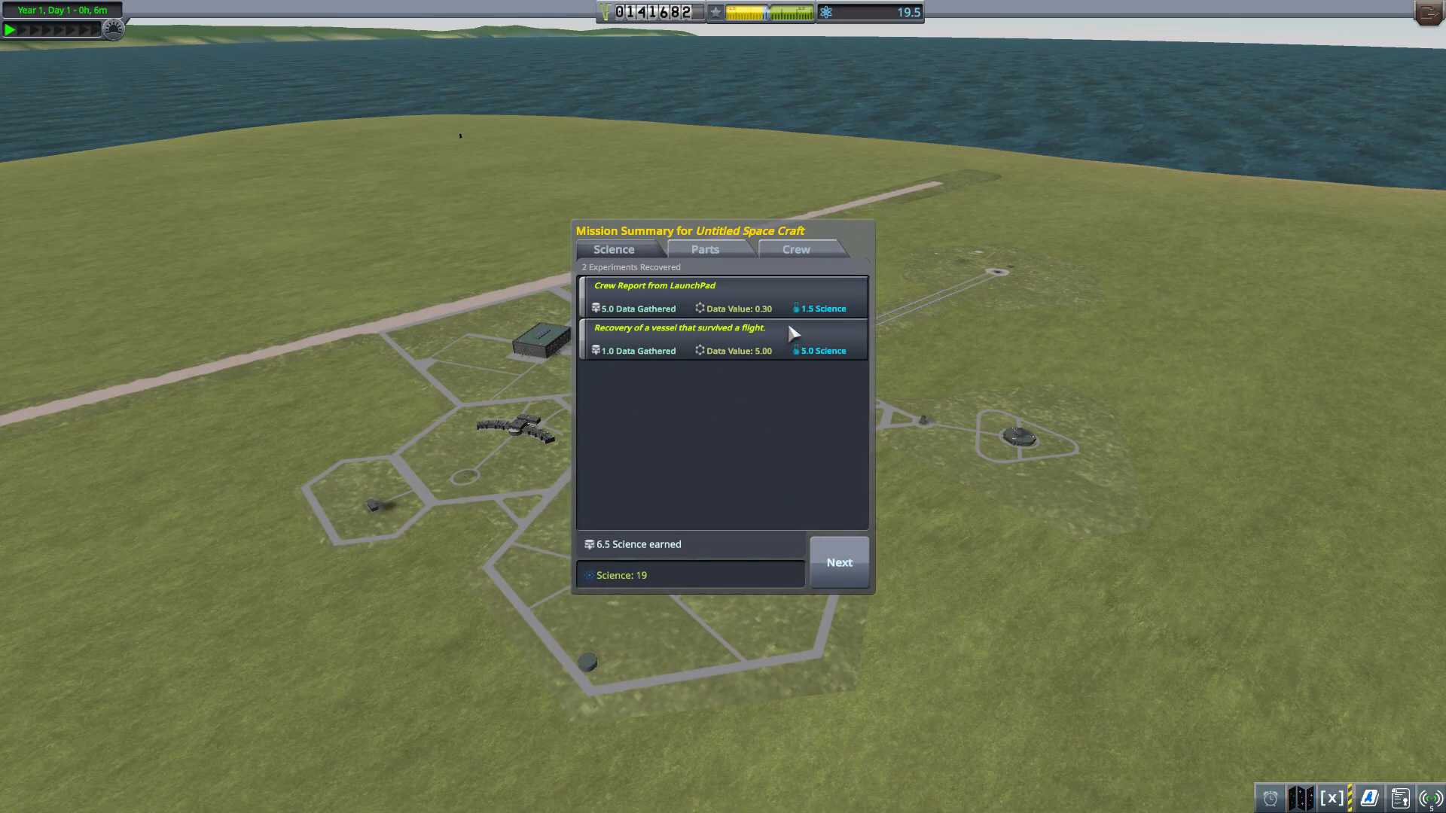
mouse_move(649, 594)
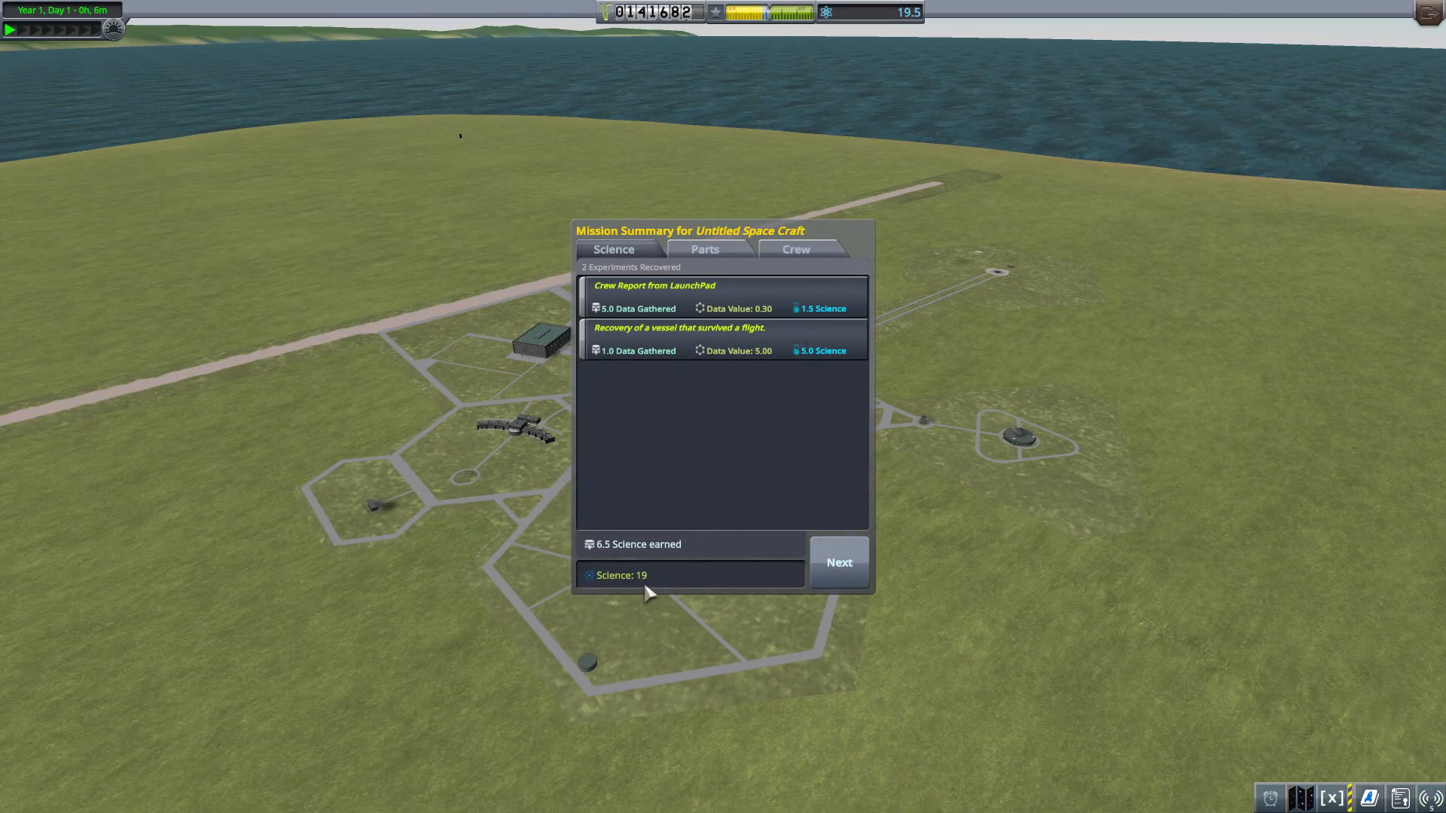
mouse_move(703, 451)
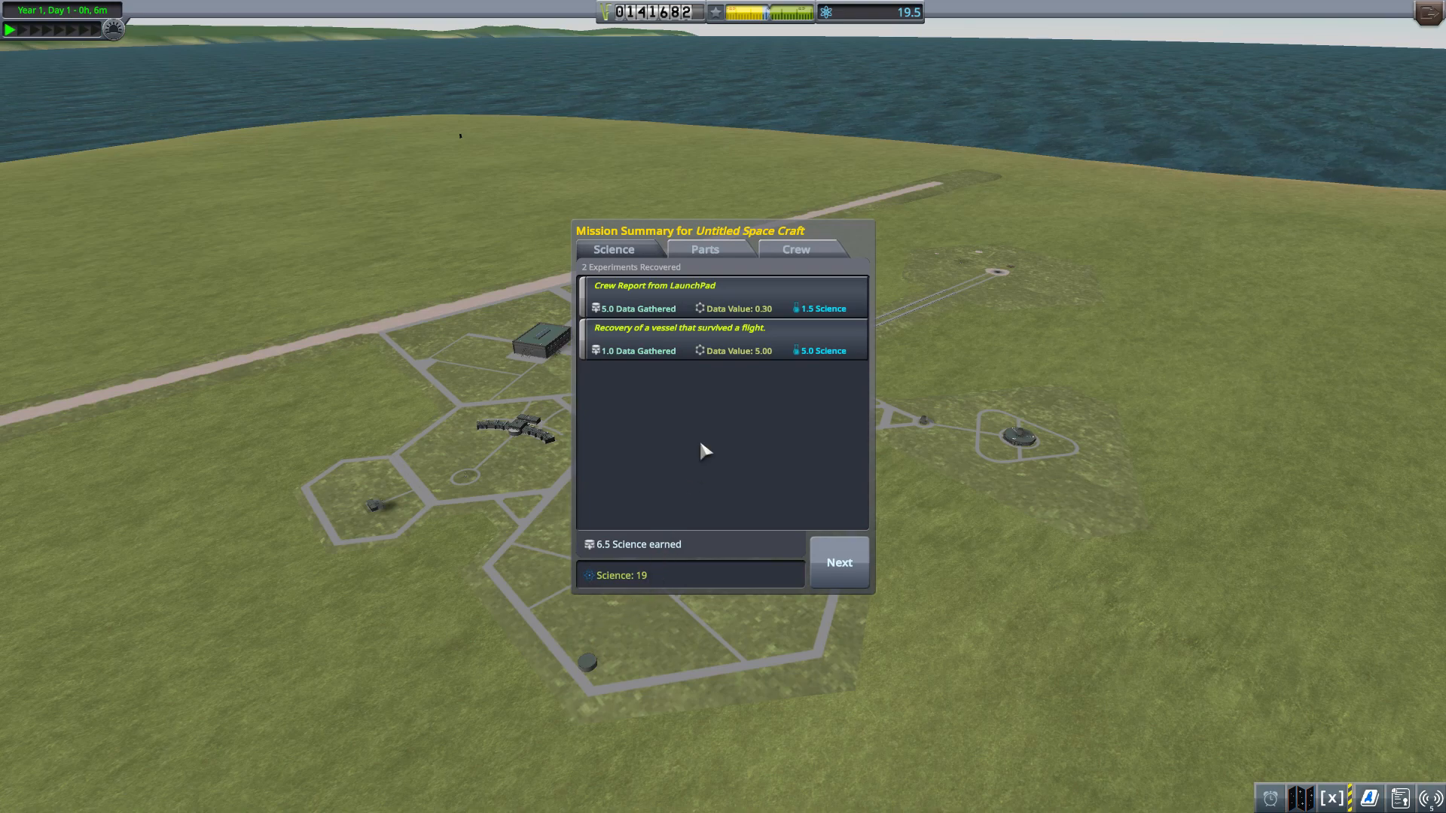
click(704, 249)
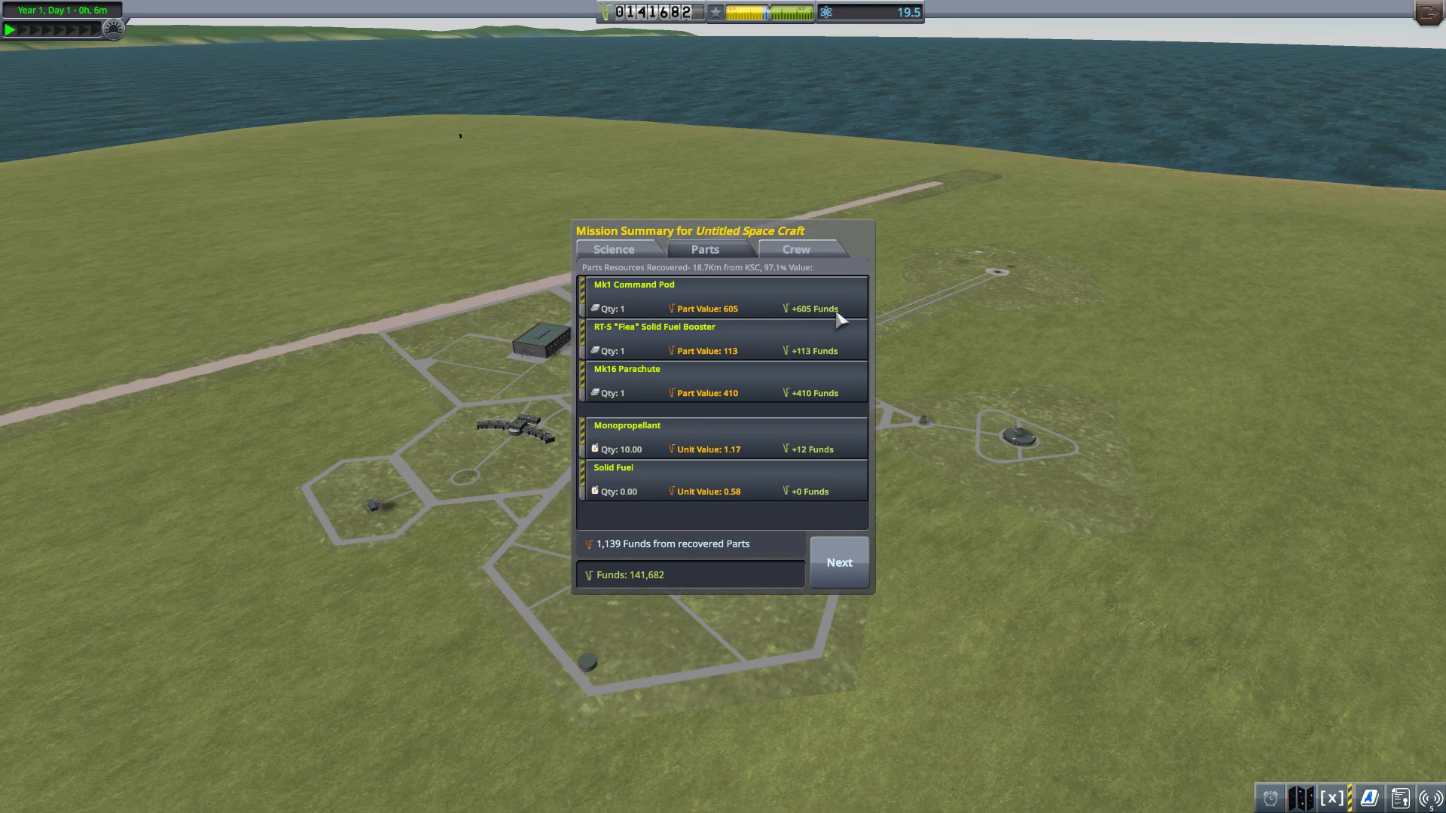
mouse_move(798, 377)
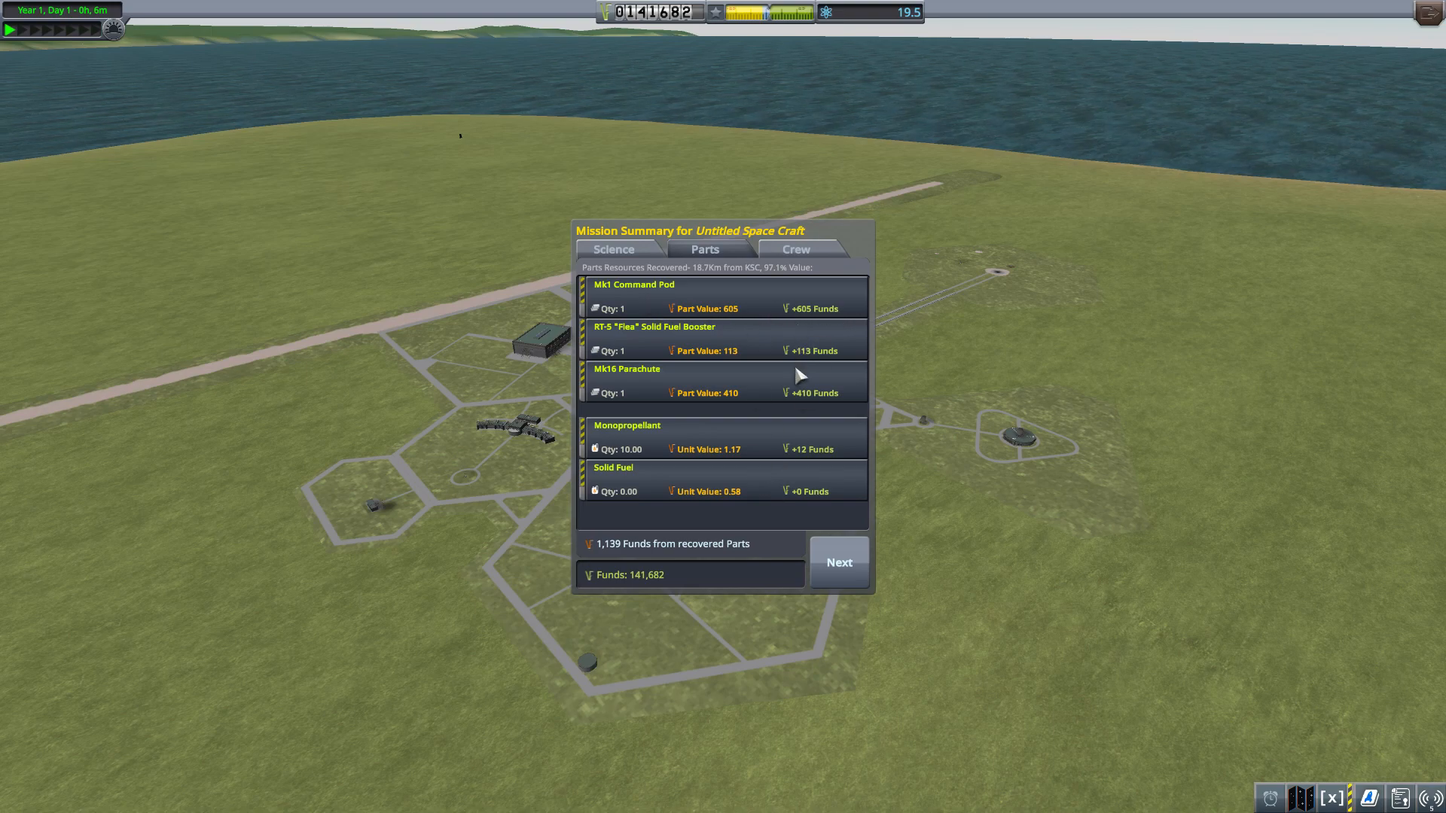
mouse_move(821, 382)
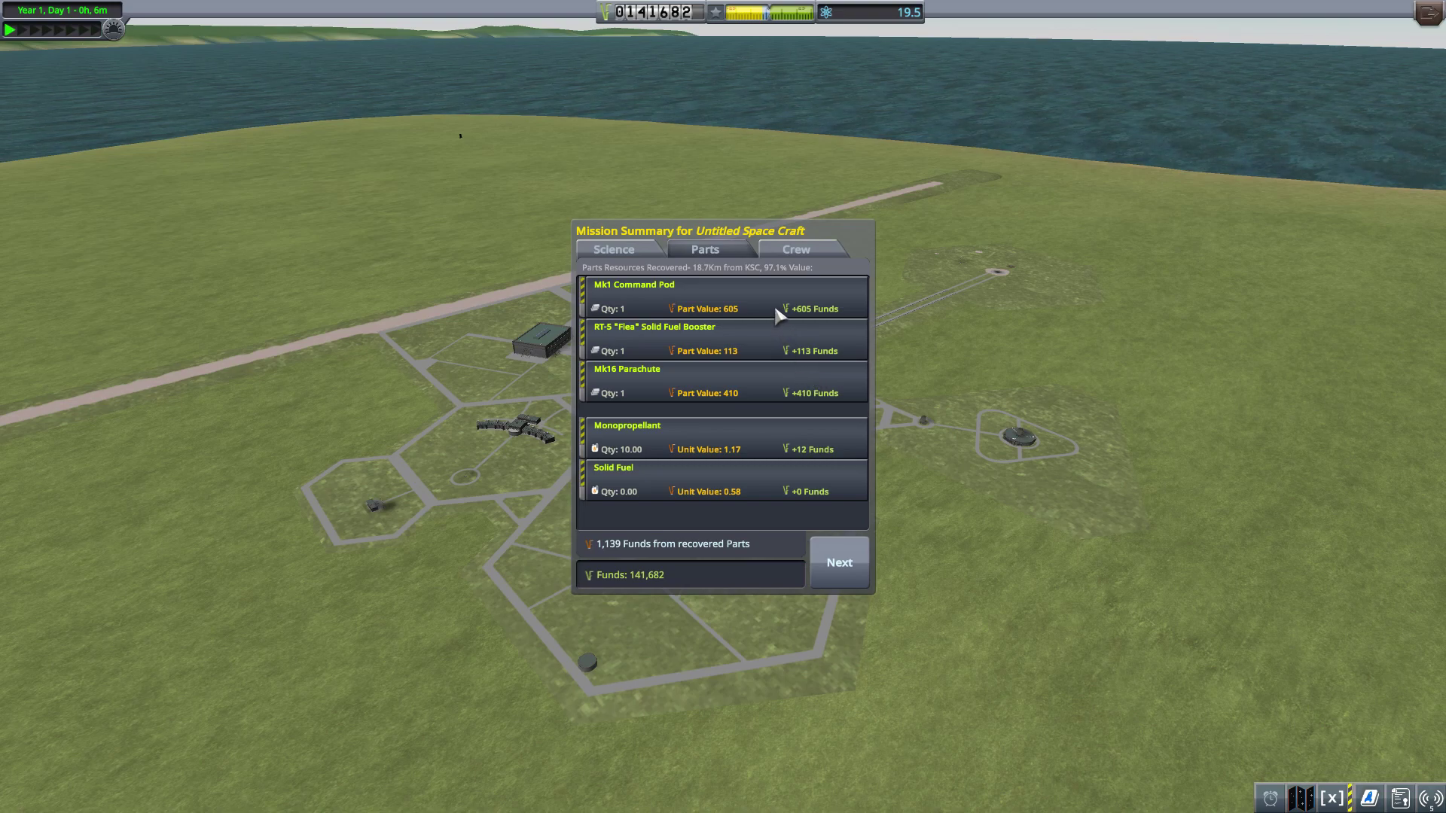
mouse_move(789, 320)
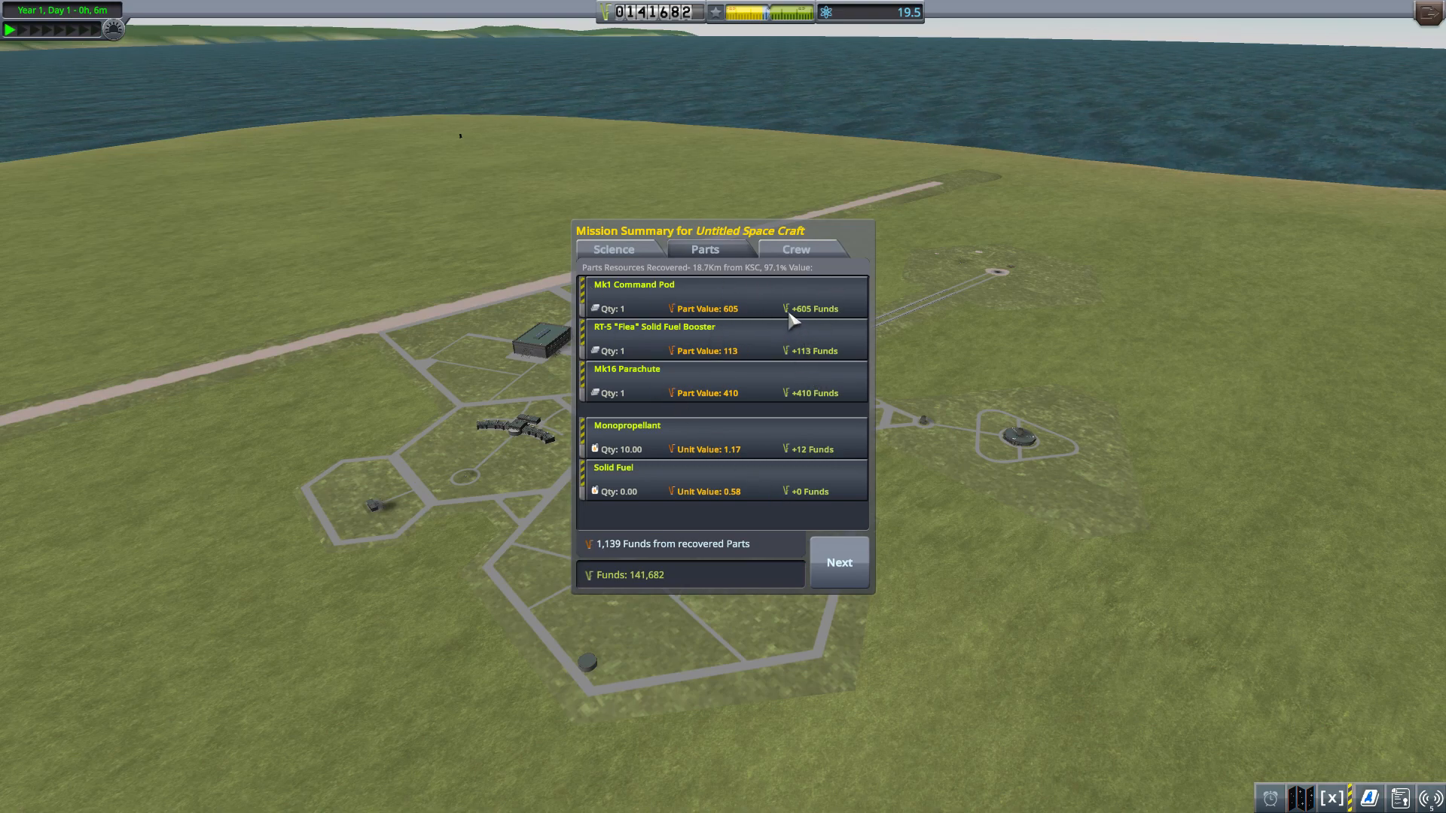
mouse_move(769, 286)
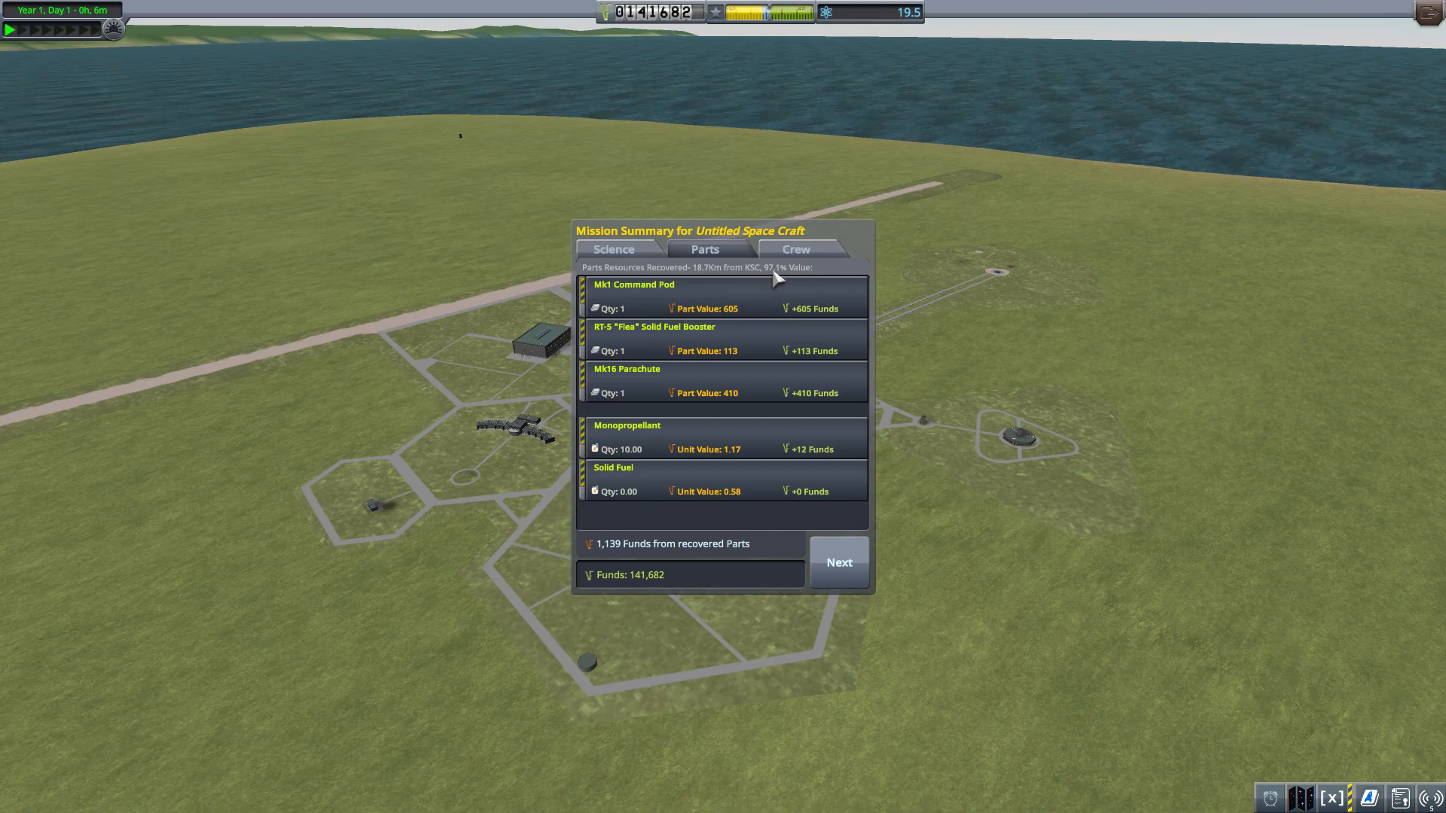
mouse_move(645, 592)
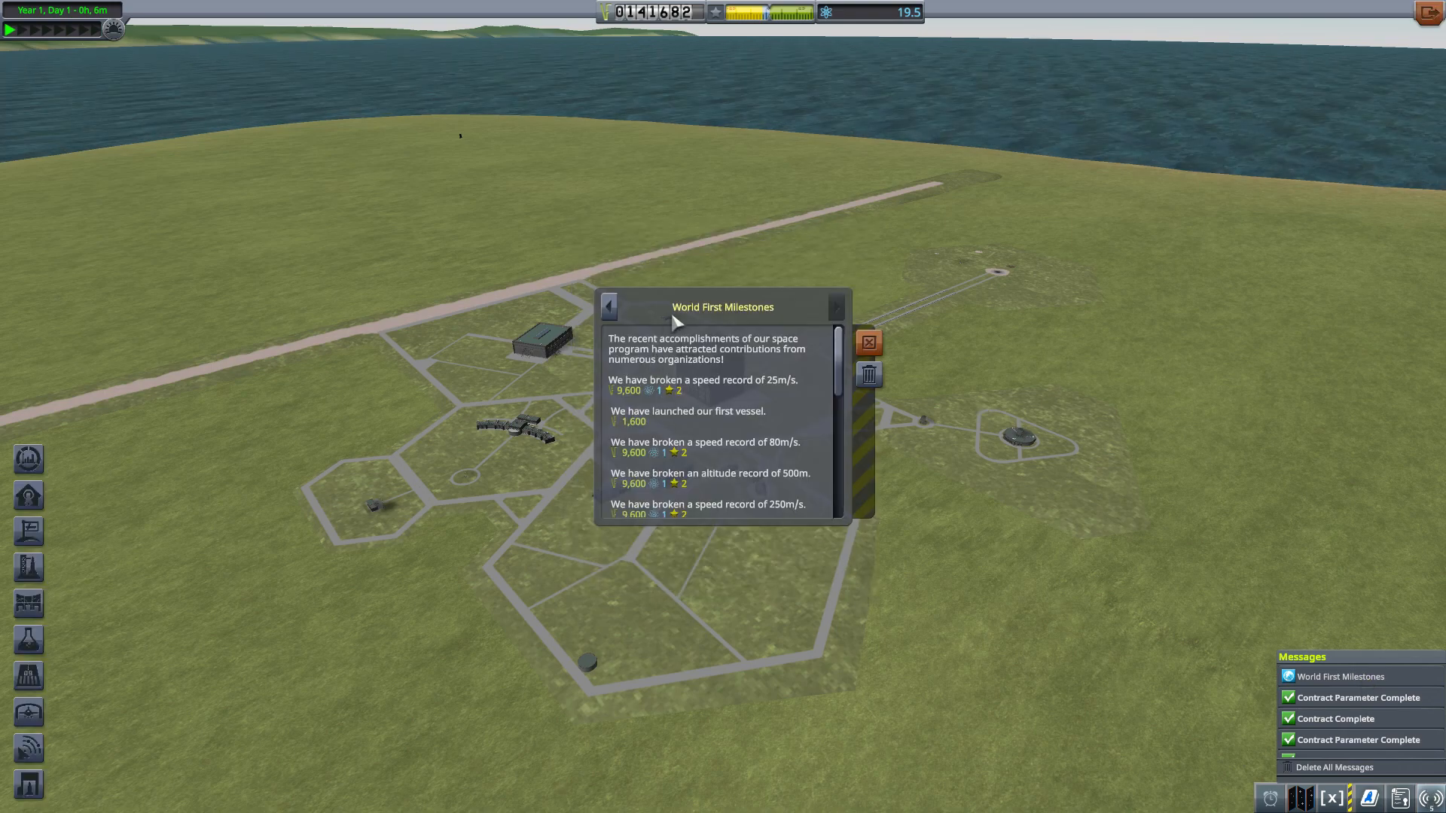
mouse_move(732, 406)
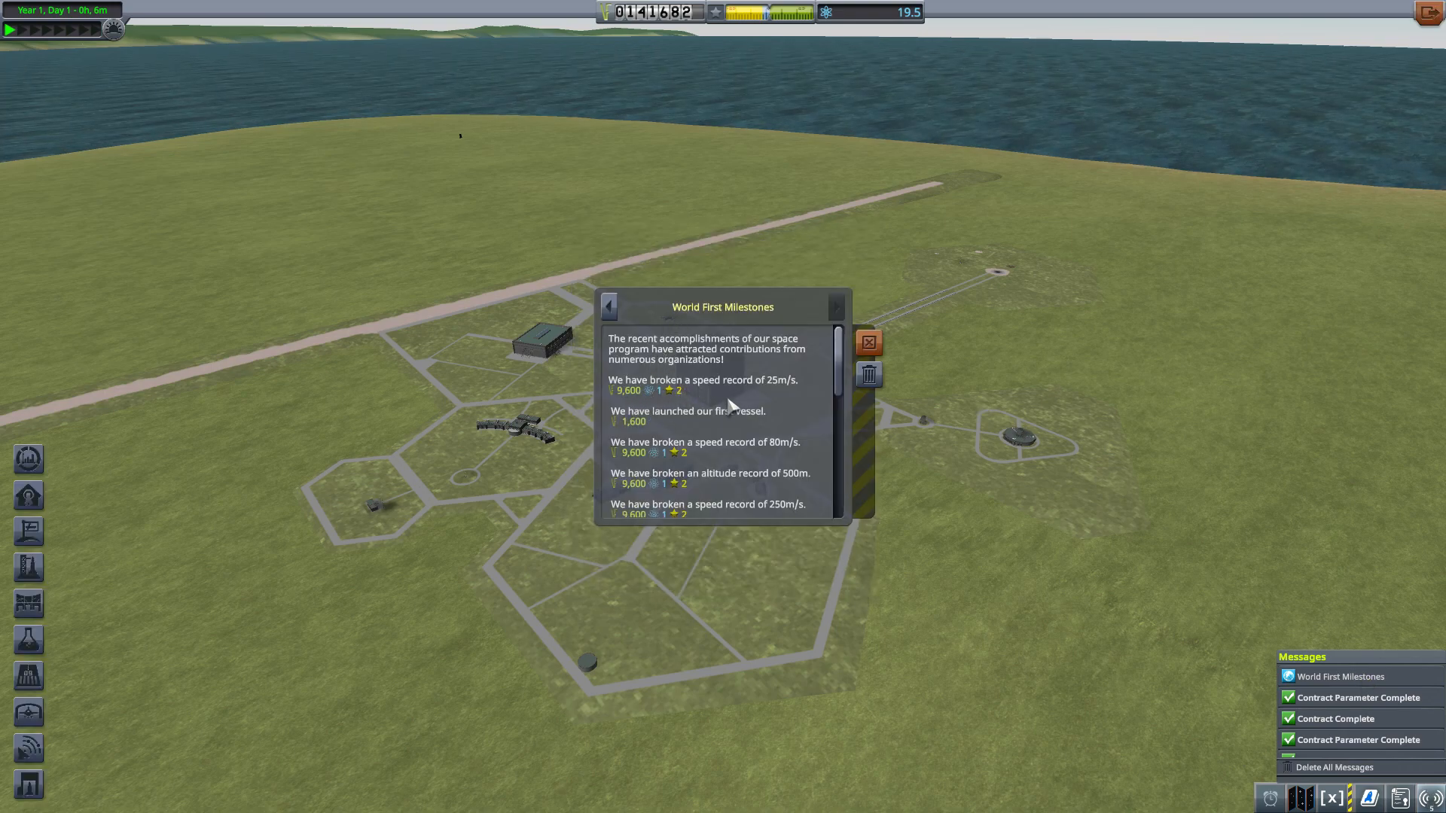
mouse_move(761, 461)
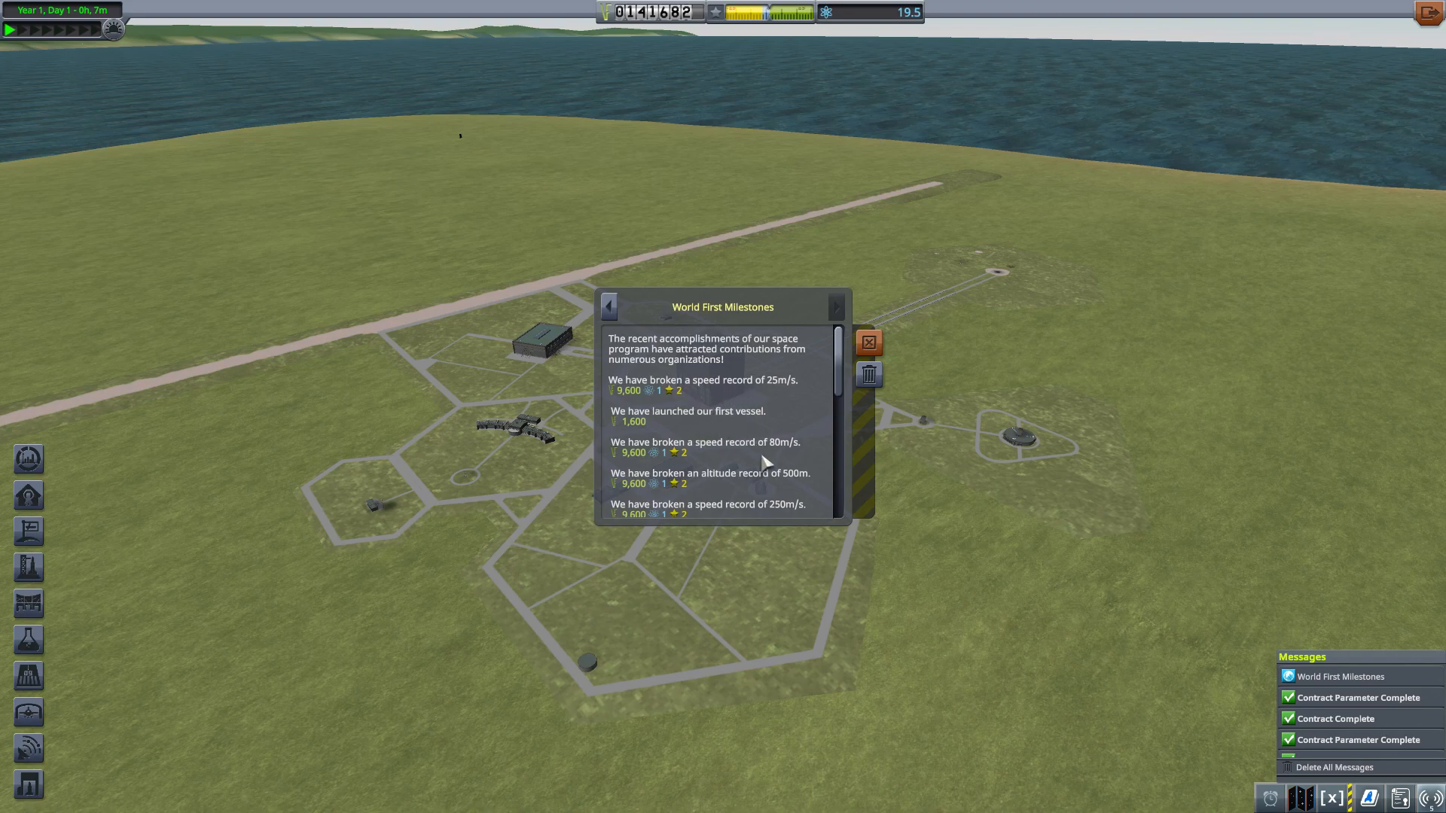
Scroll through the World First Milestones rewards message.
scroll(down, 3)
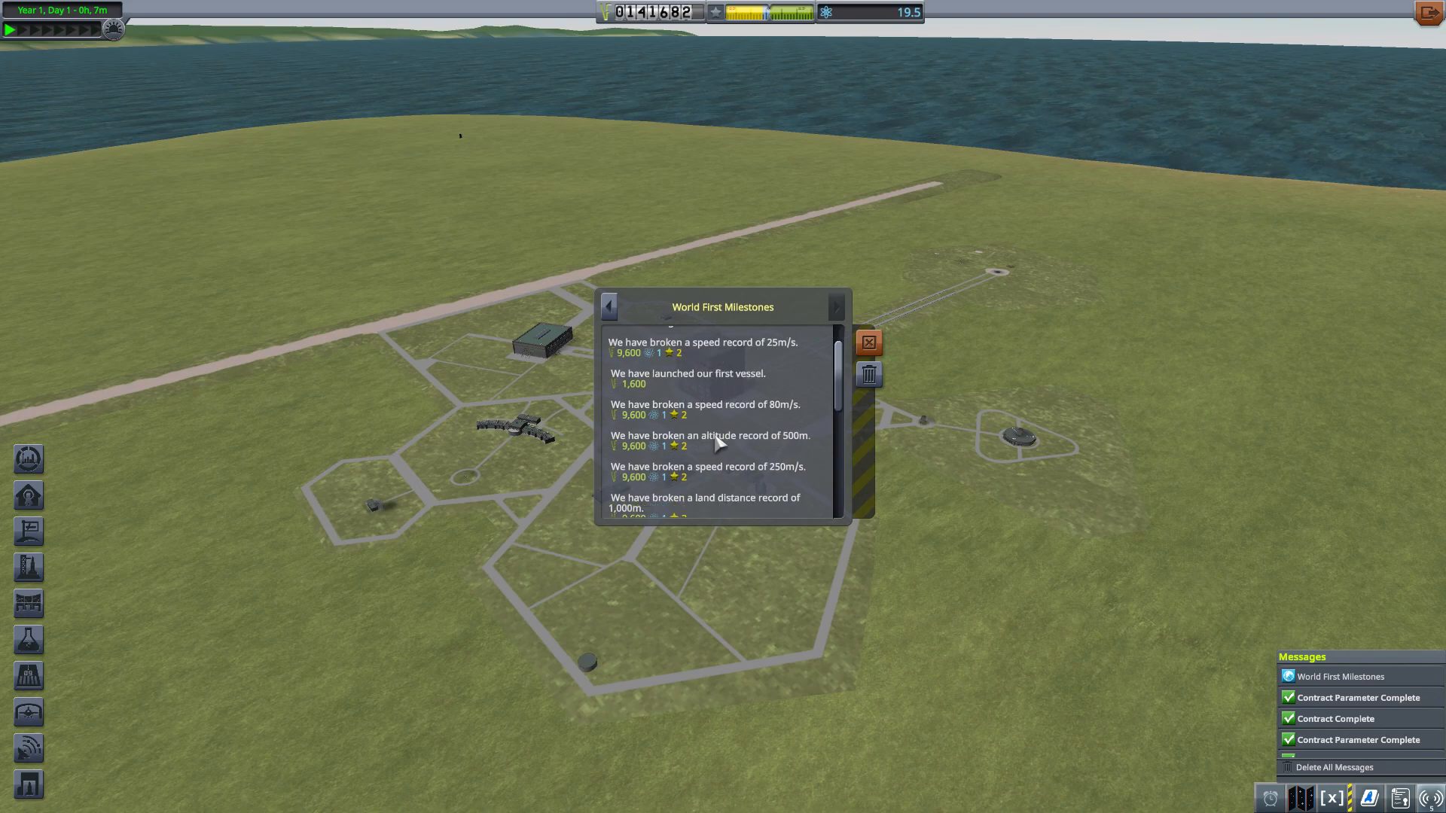
scroll(down, 3)
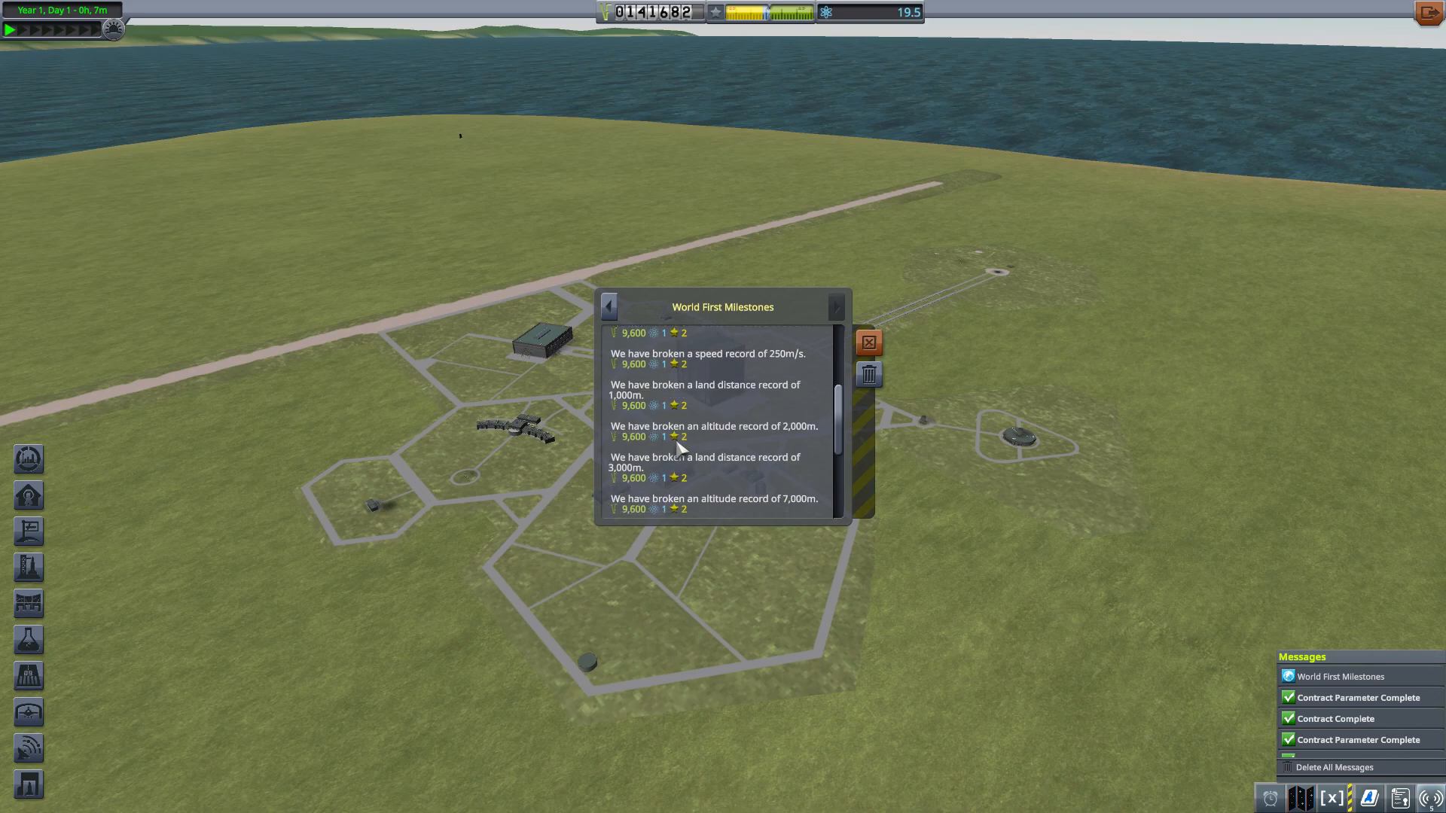
scroll(down, 3)
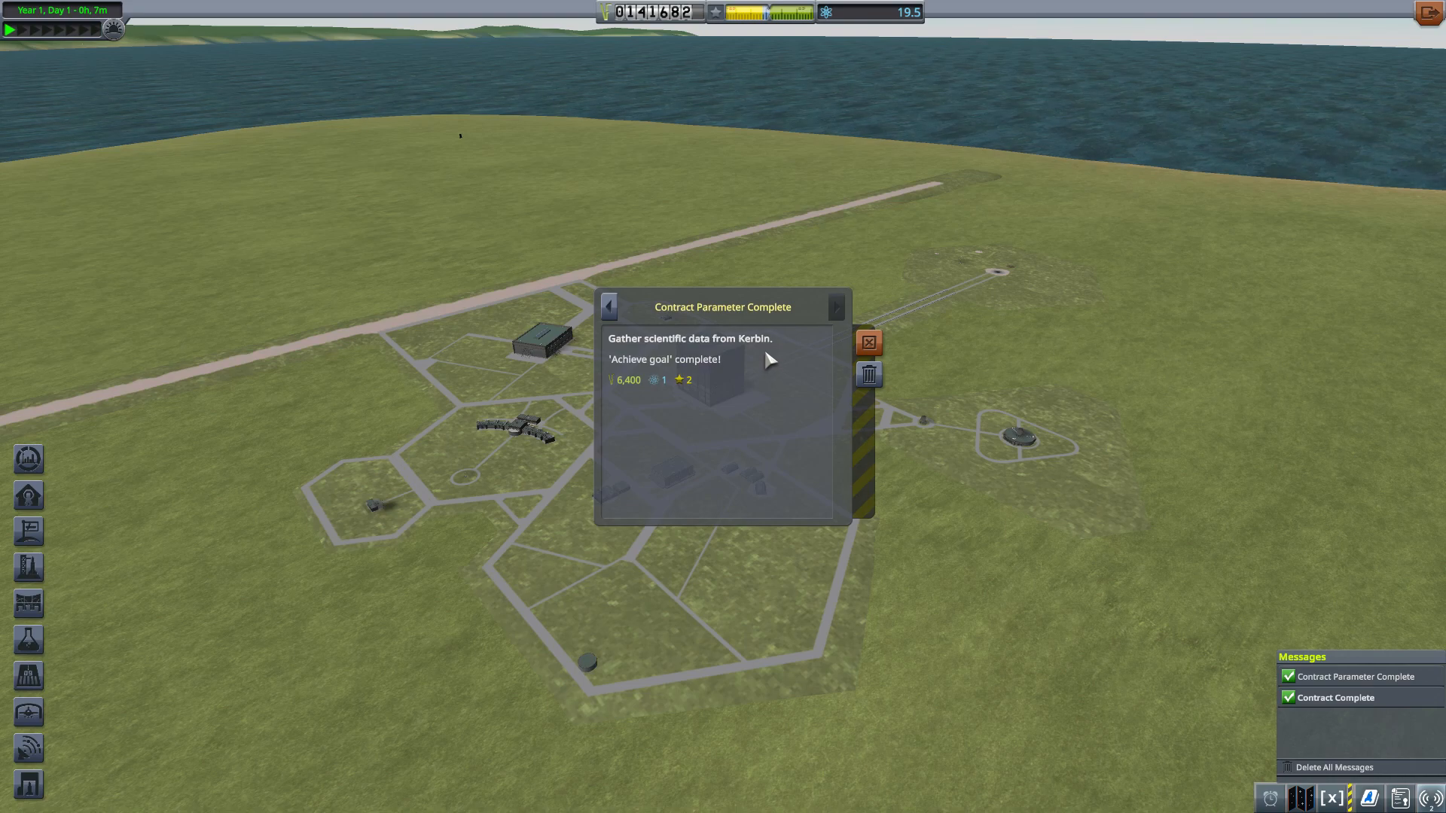
mouse_move(789, 367)
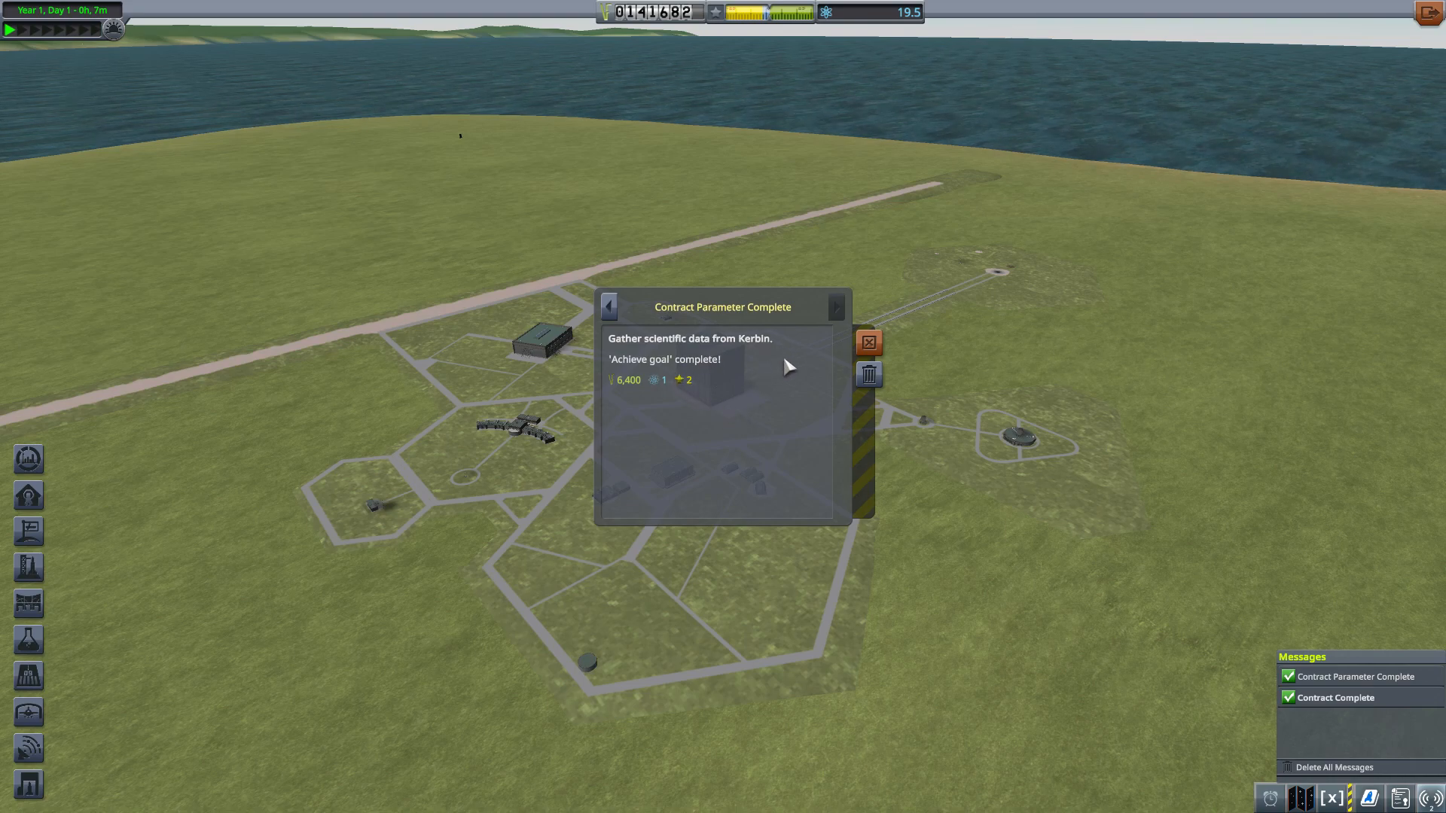
mouse_move(719, 329)
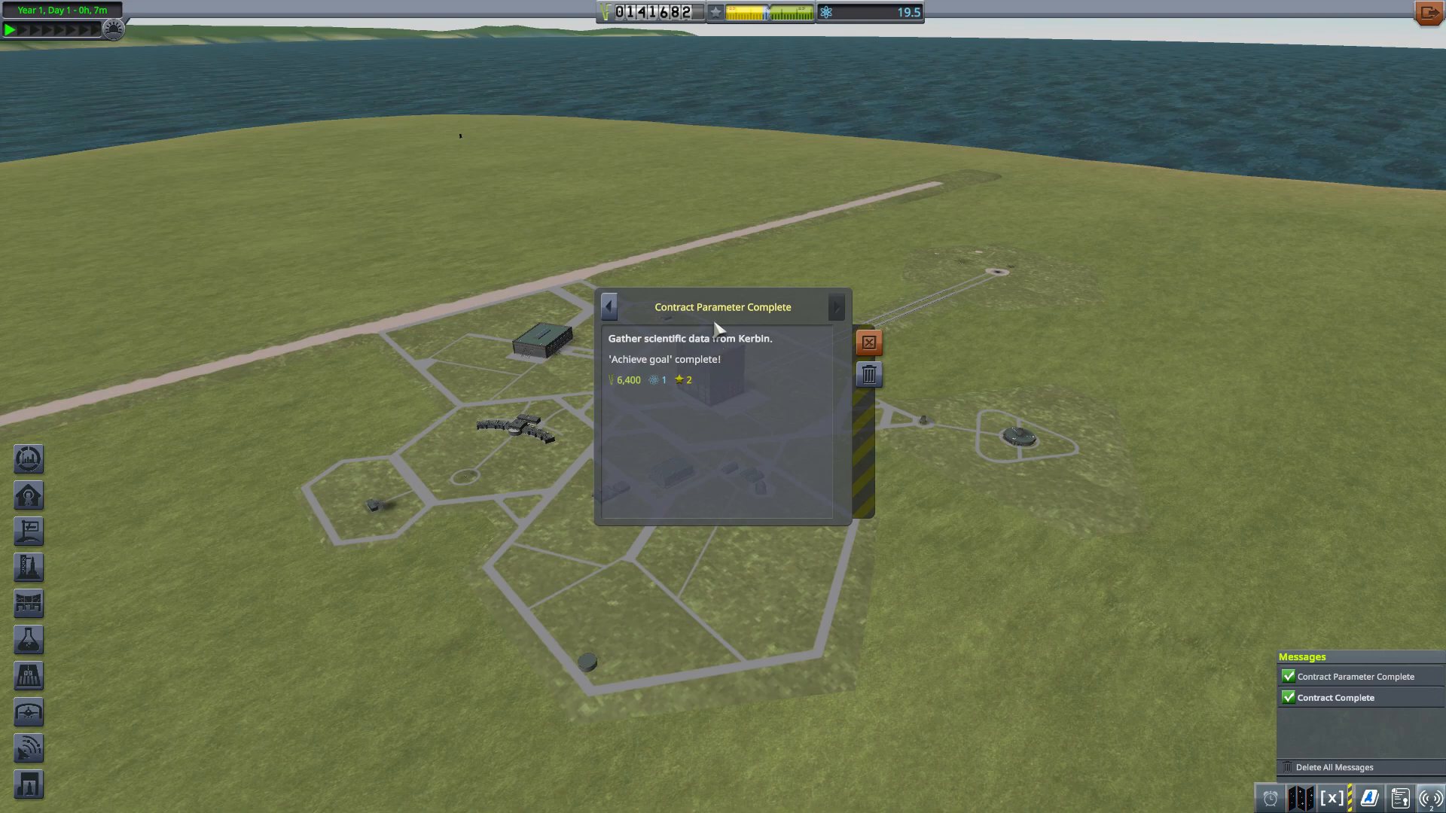
mouse_move(629, 382)
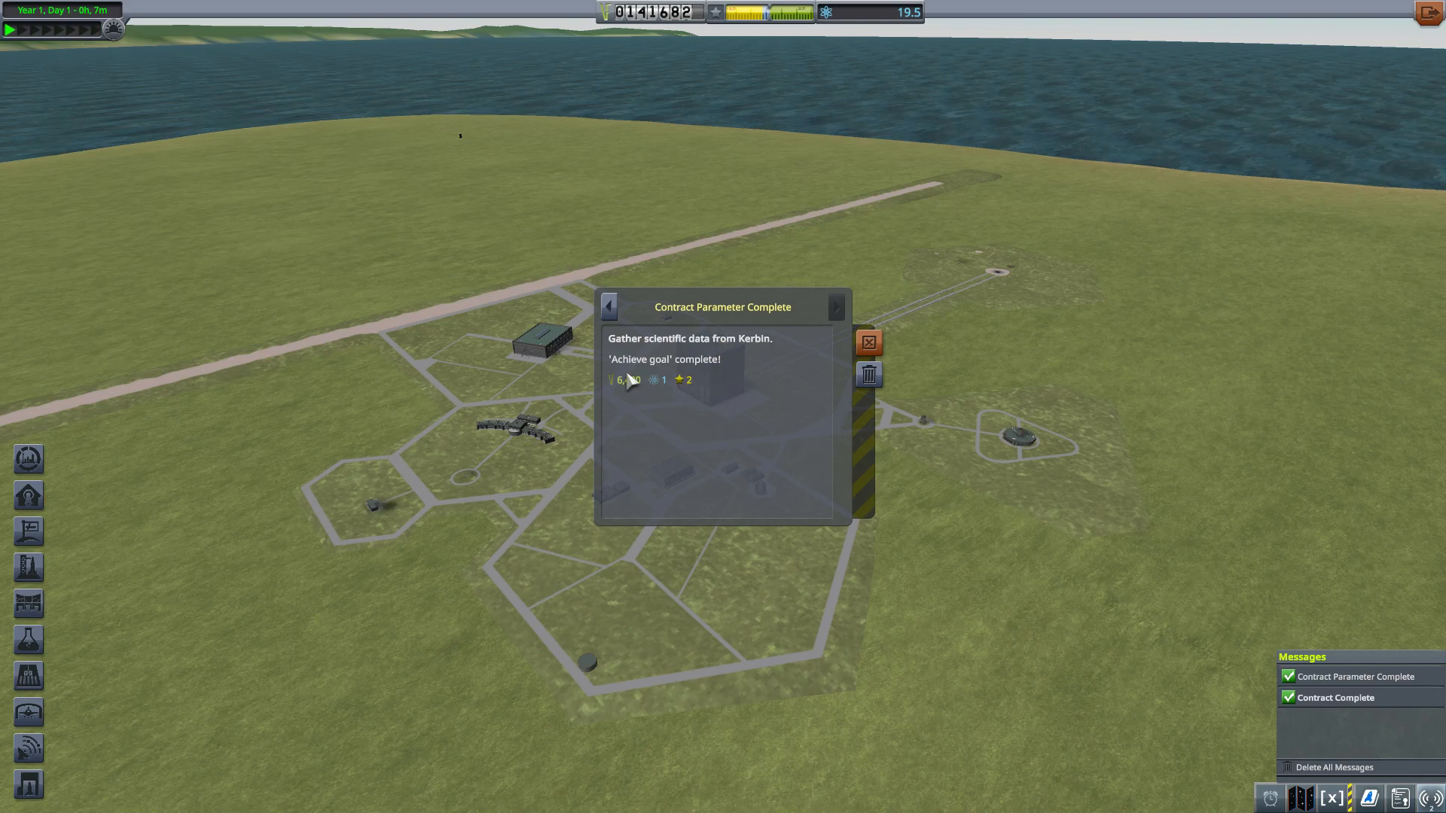
mouse_move(788, 377)
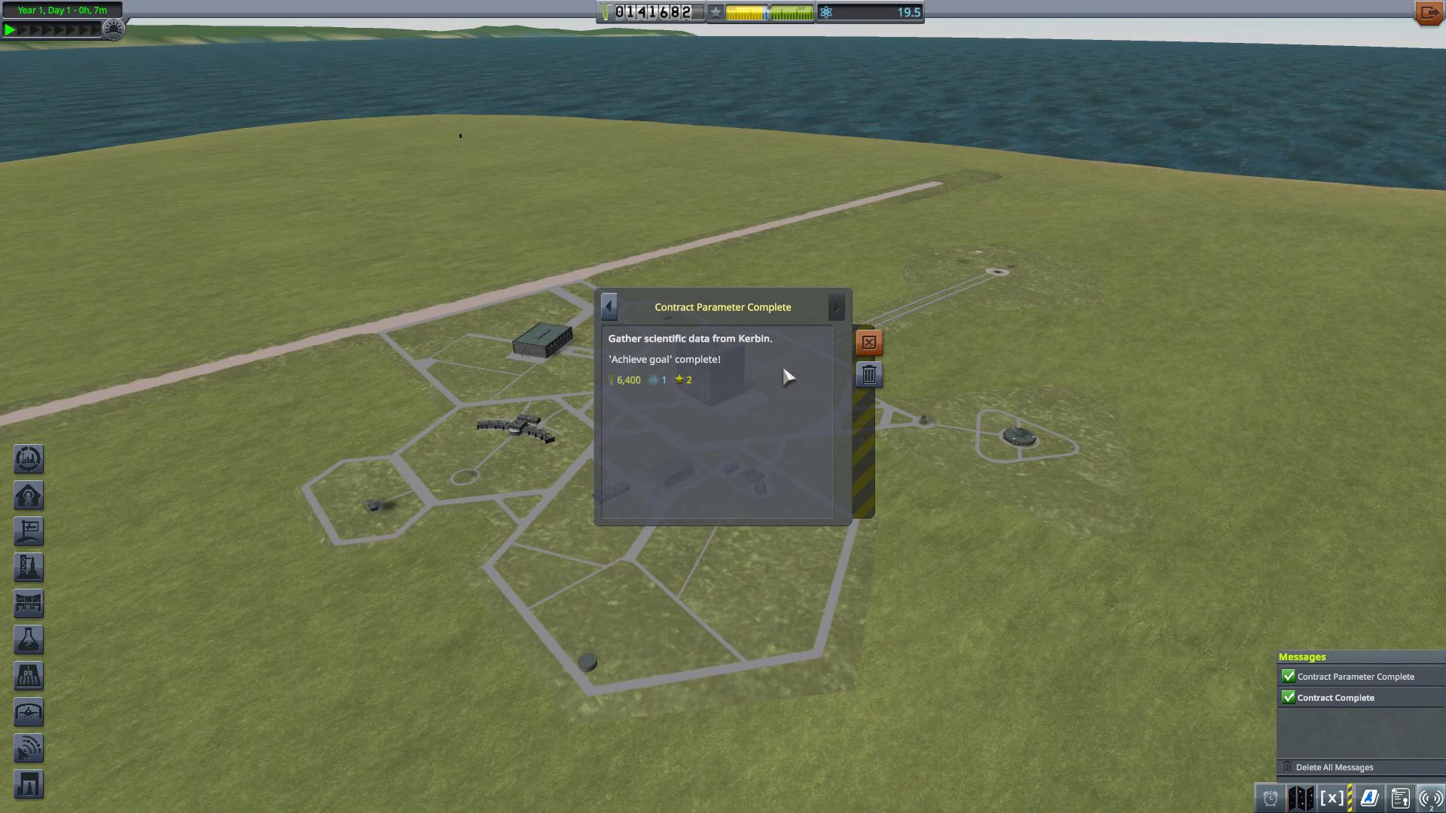
Close the contract notification and clear the message list.
click(868, 342)
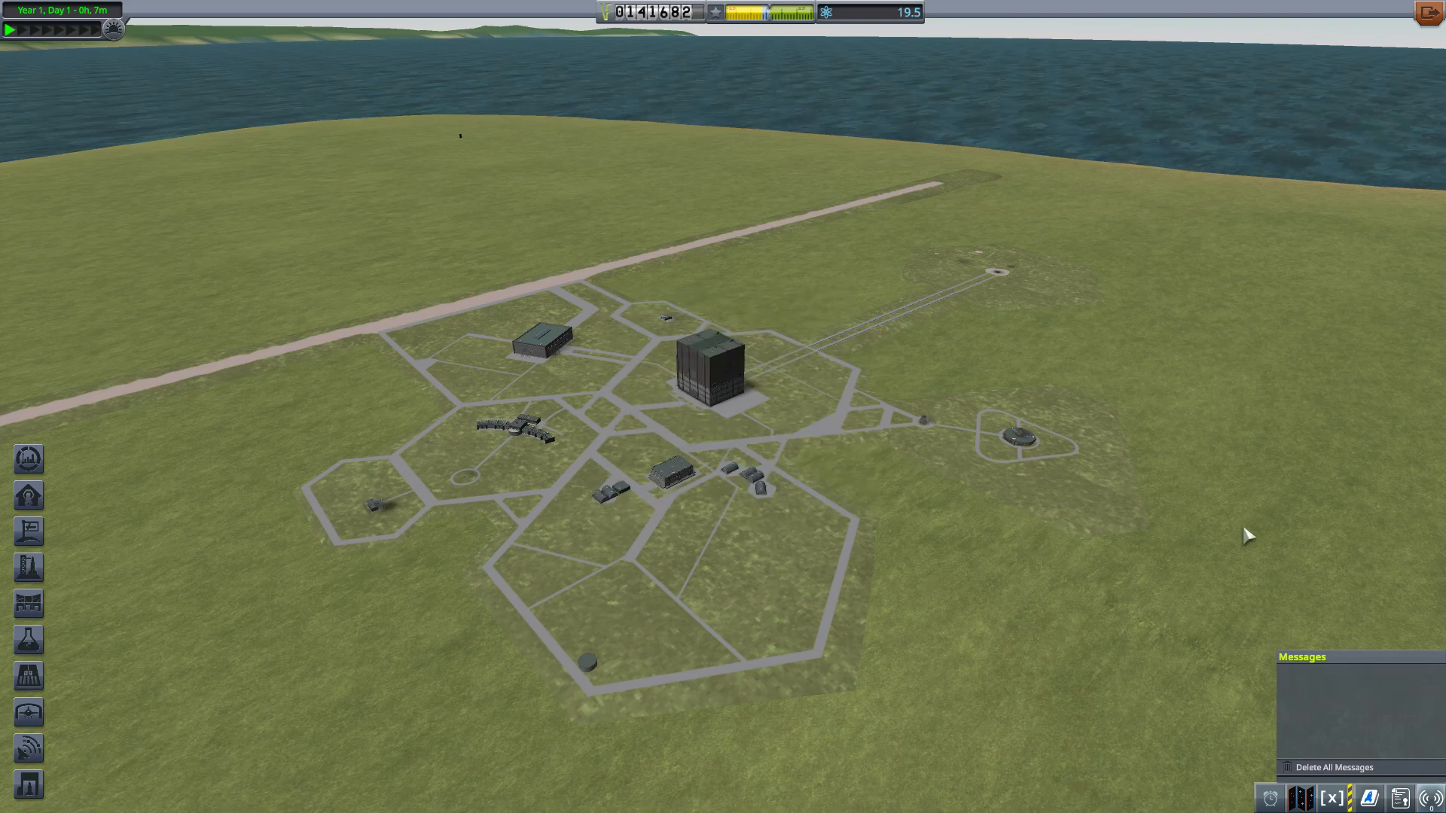
mouse_move(1326, 382)
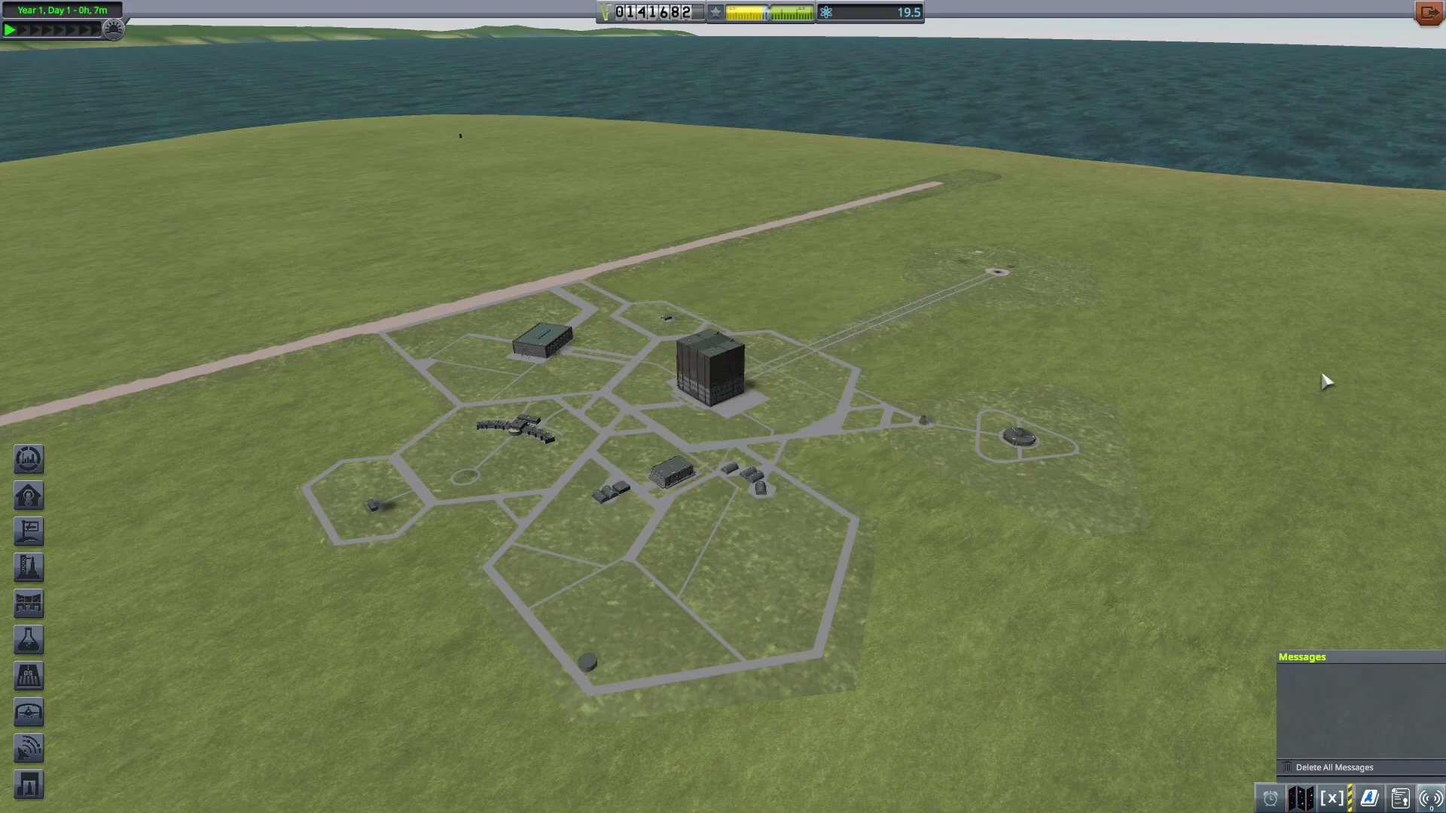
mouse_move(1299, 145)
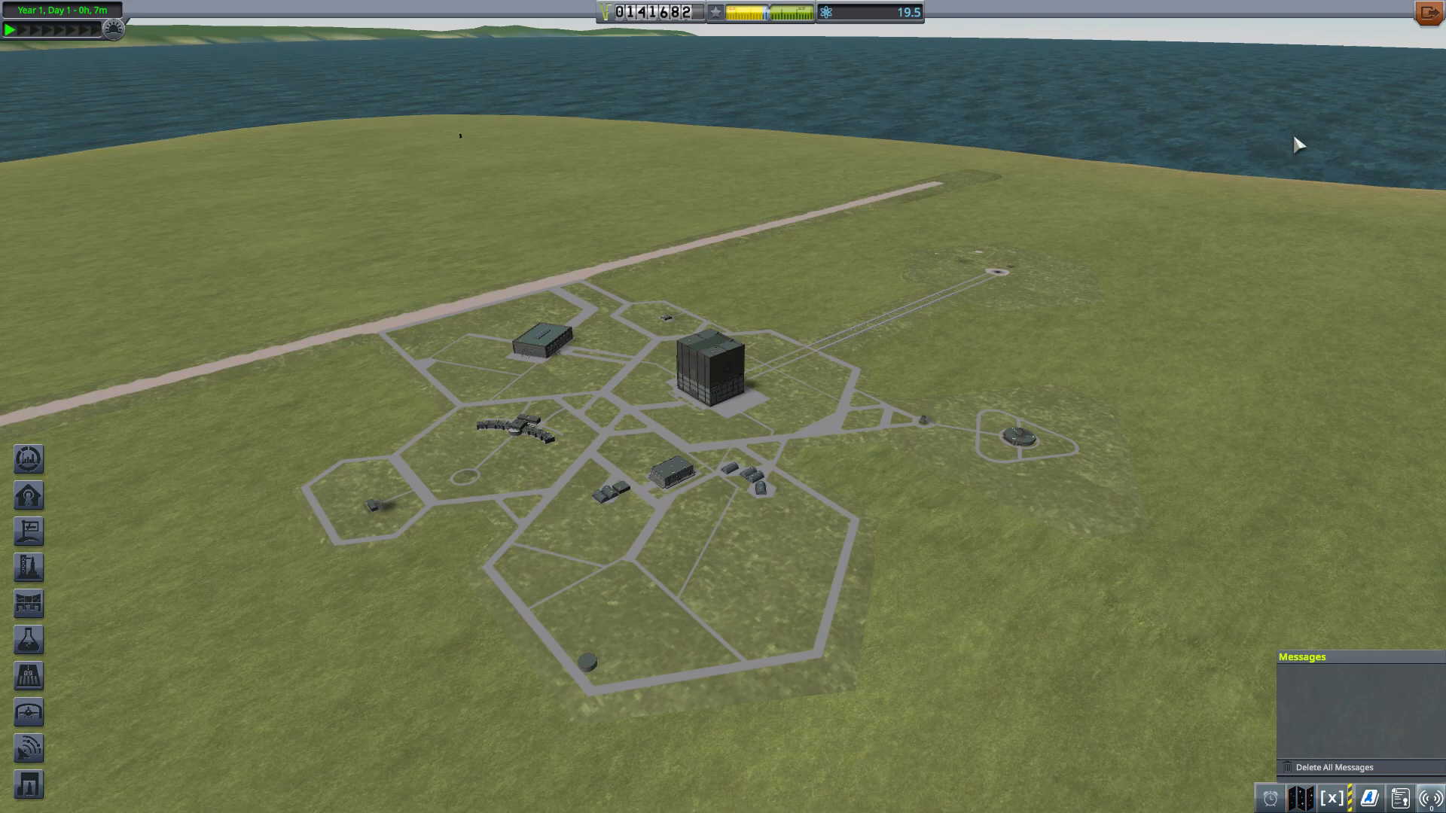
mouse_move(1298, 156)
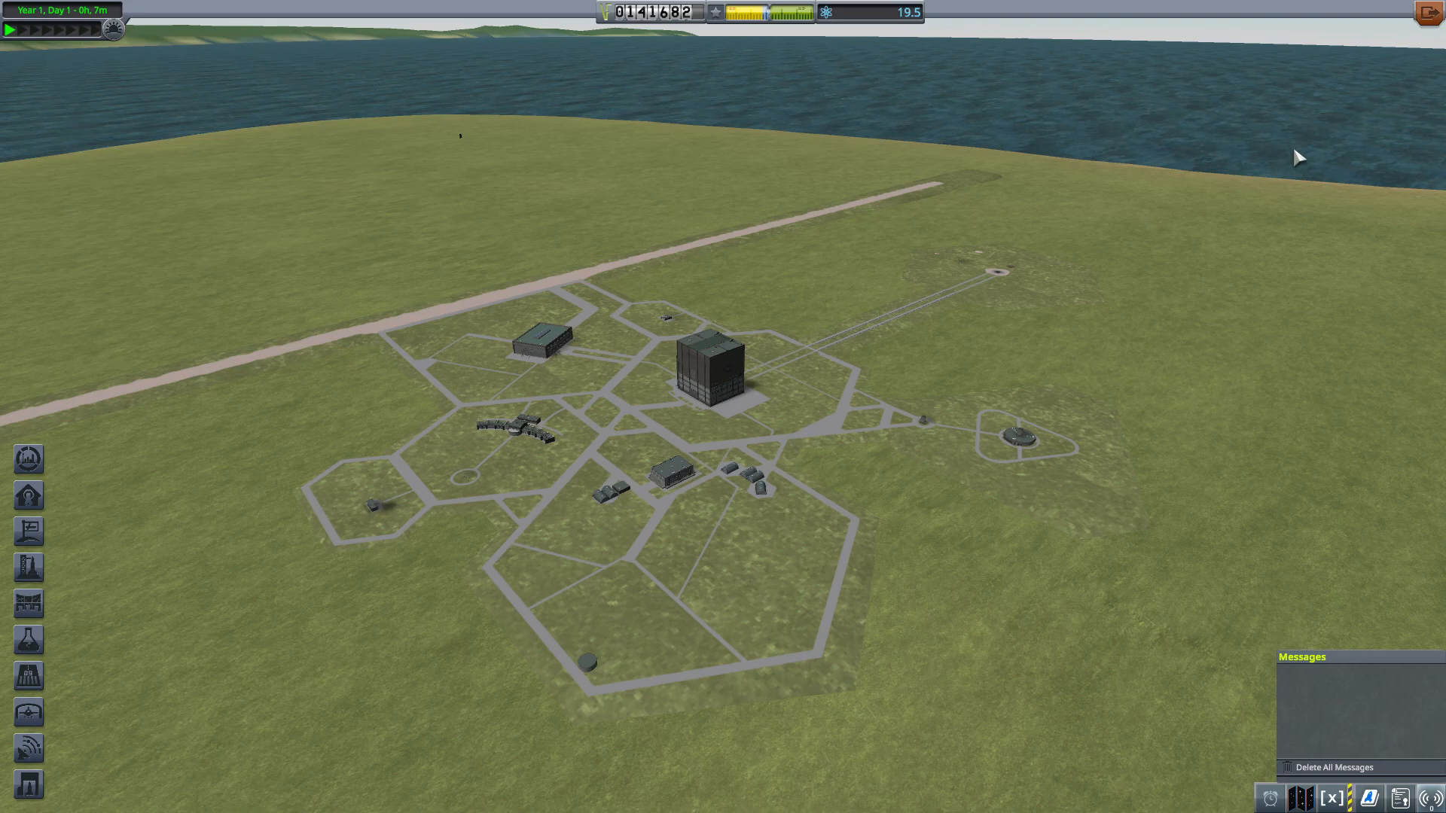
mouse_move(1266, 185)
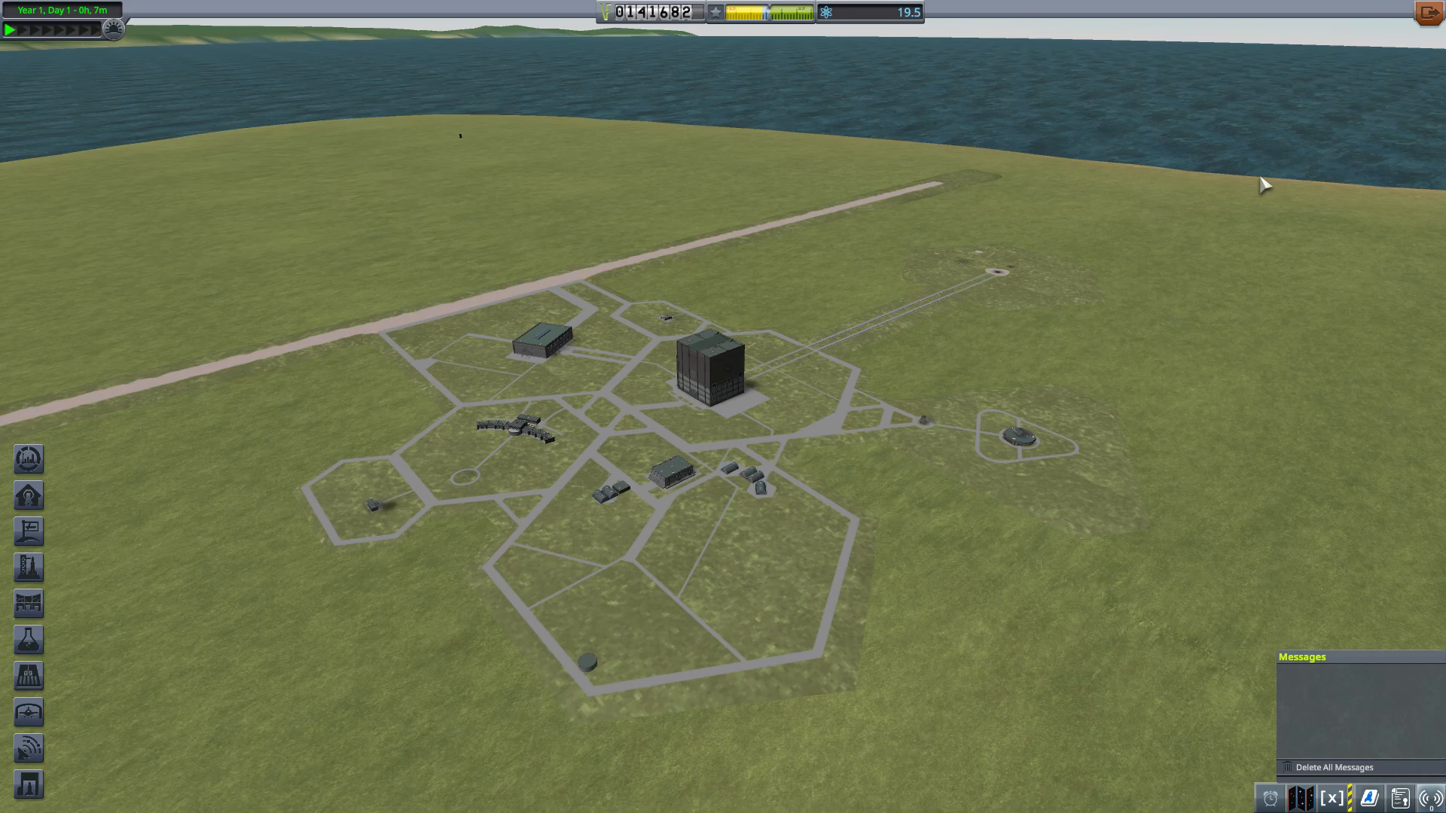
mouse_move(1143, 283)
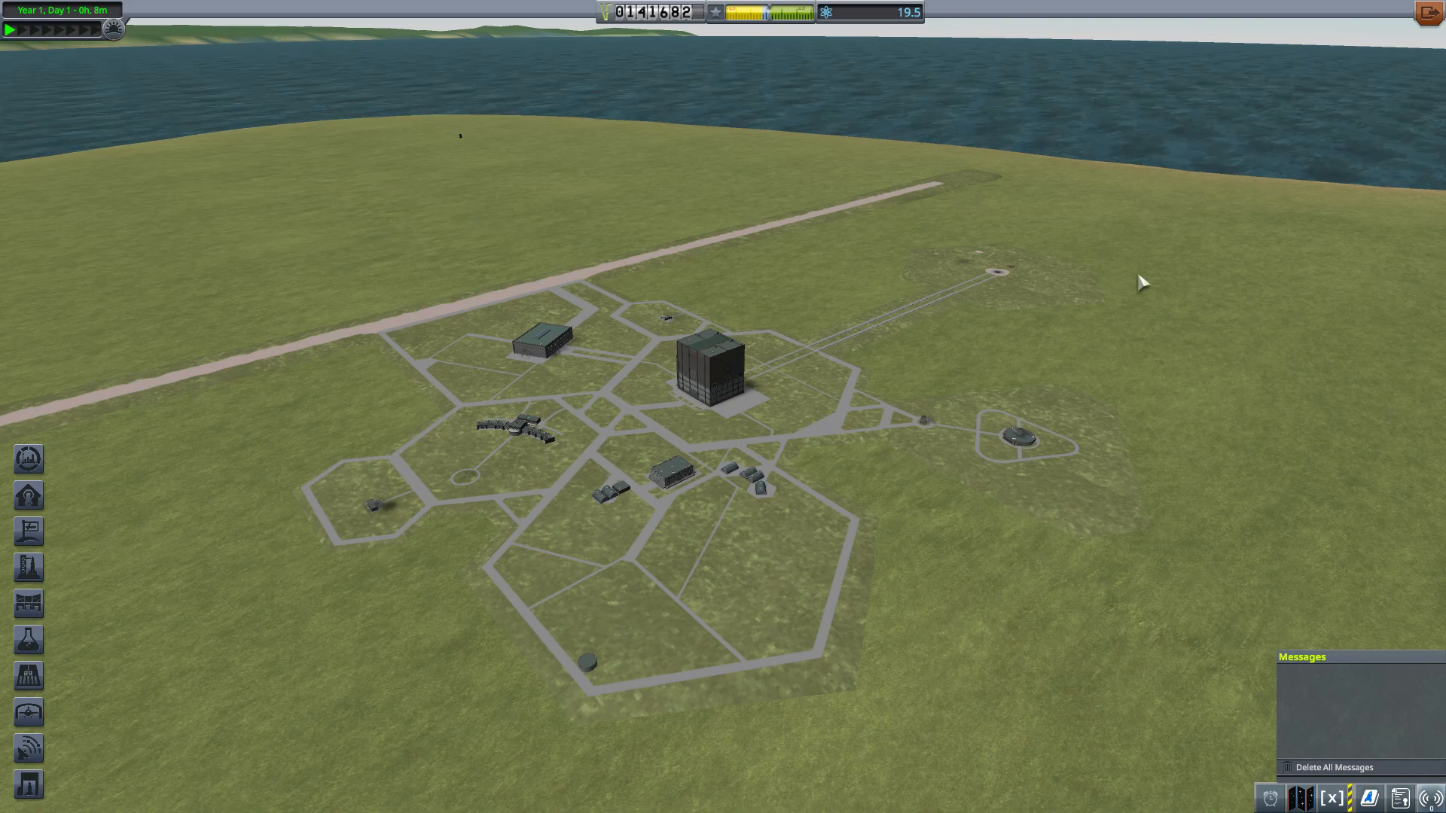